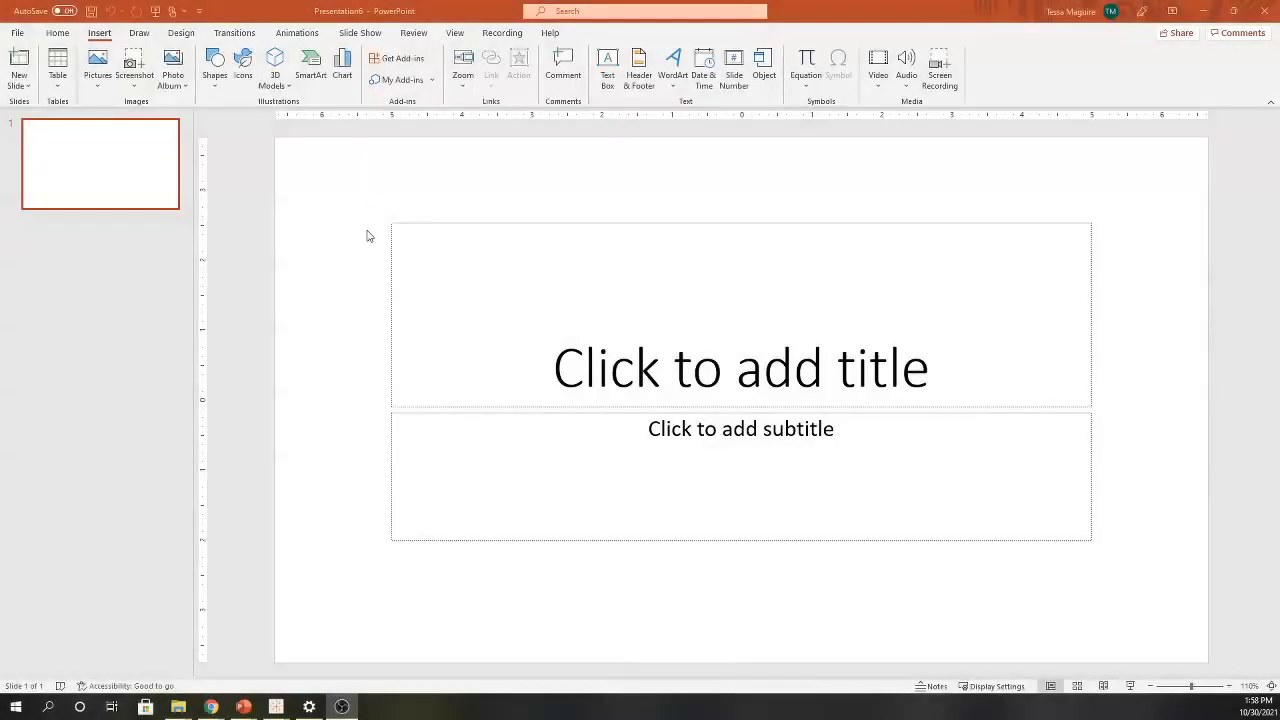
mouse_move(492, 220)
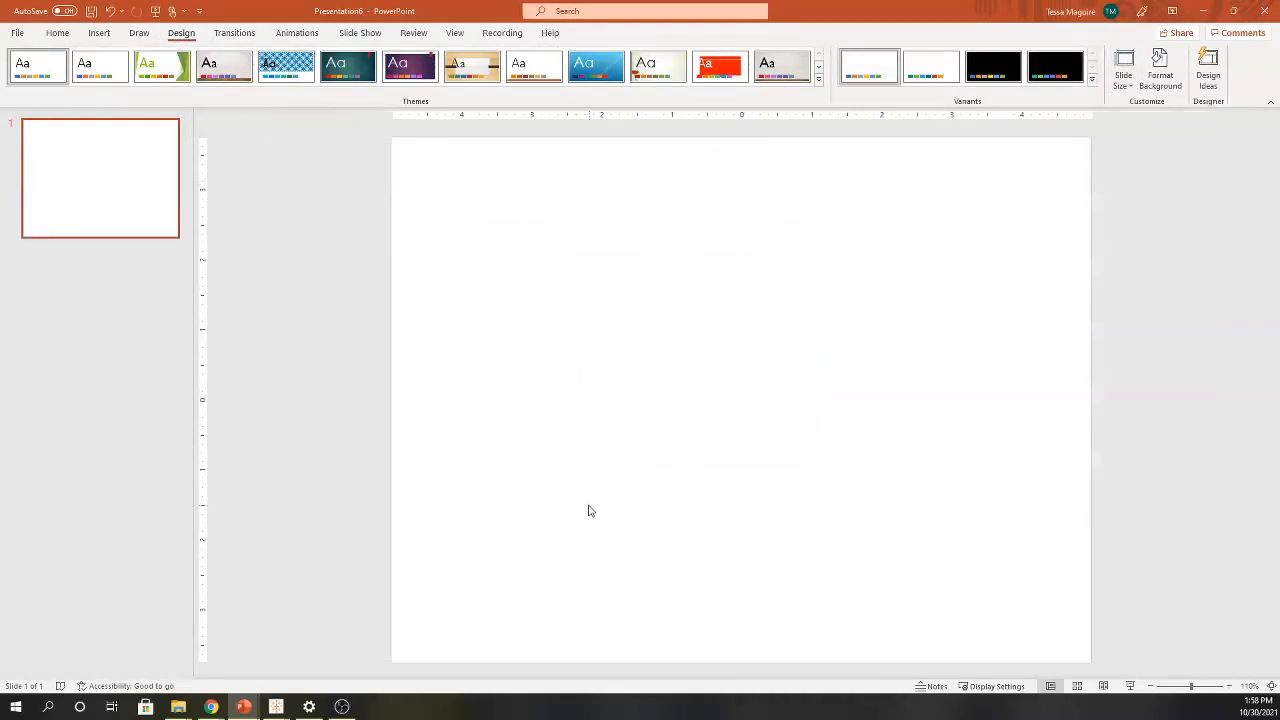
mouse_move(652, 326)
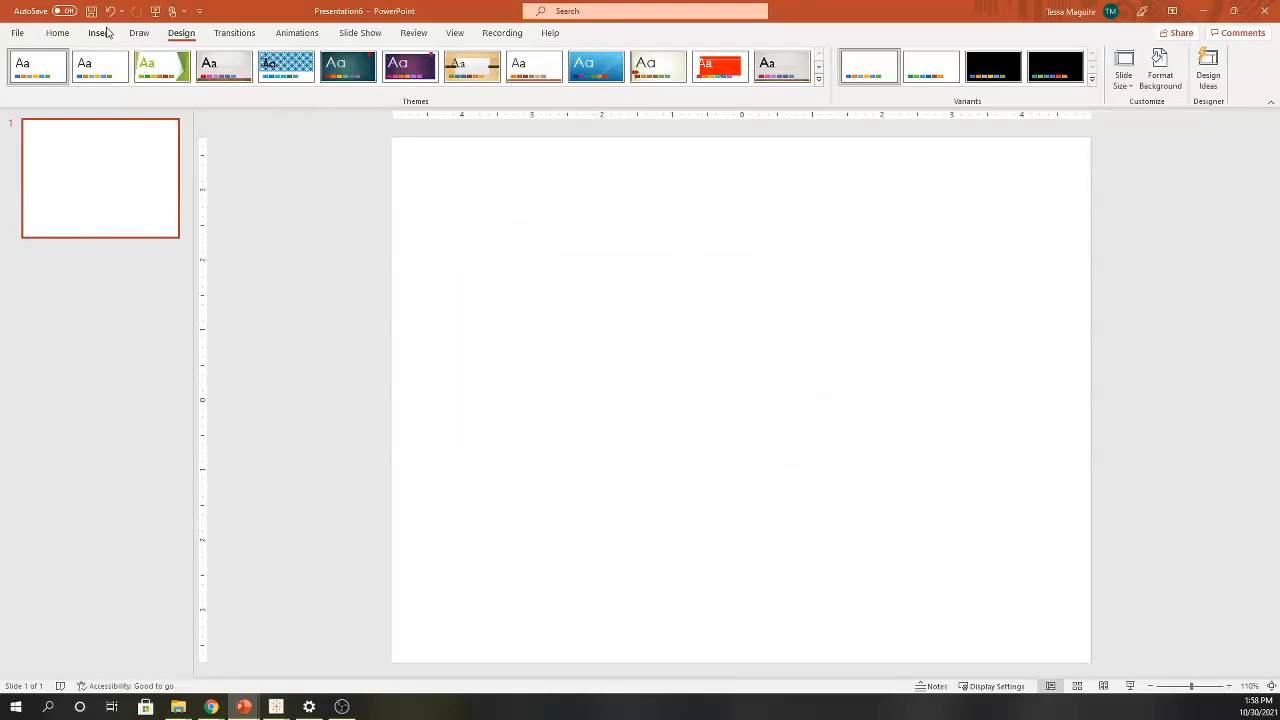
- Insert the pink banner background picture from the Backgrounds folder on this device
left_click(98, 32)
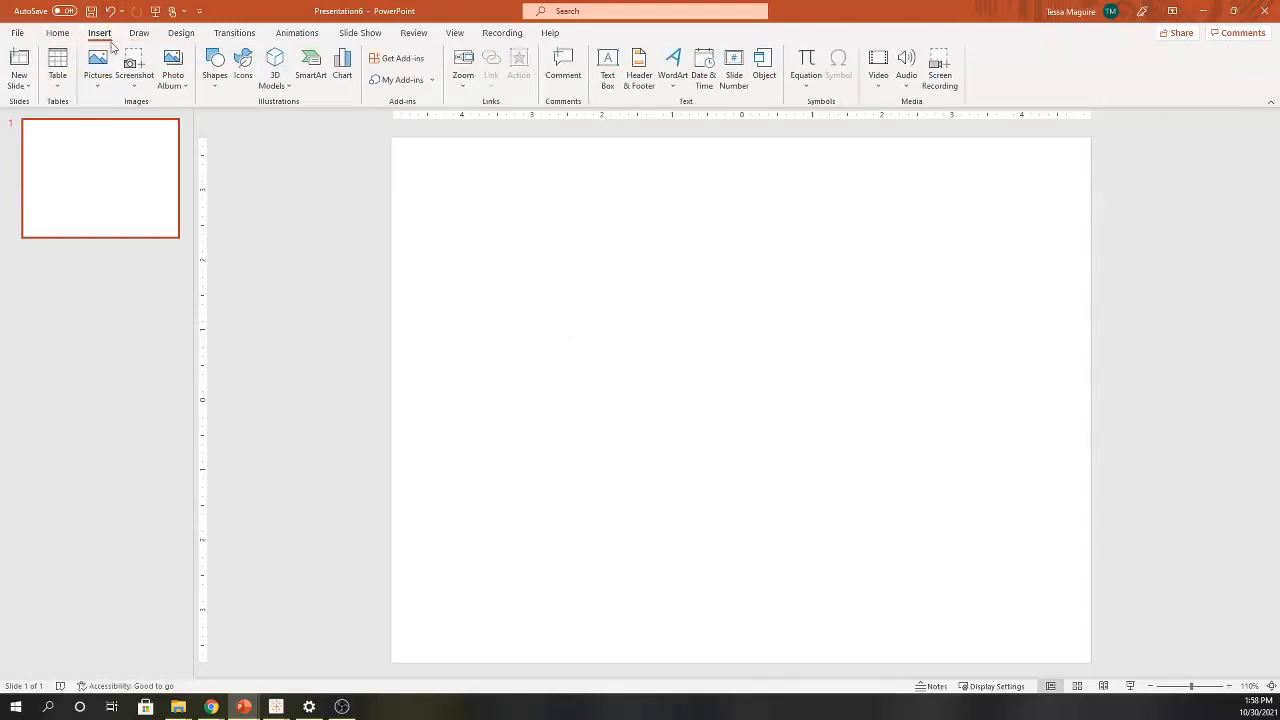
left_click(96, 64)
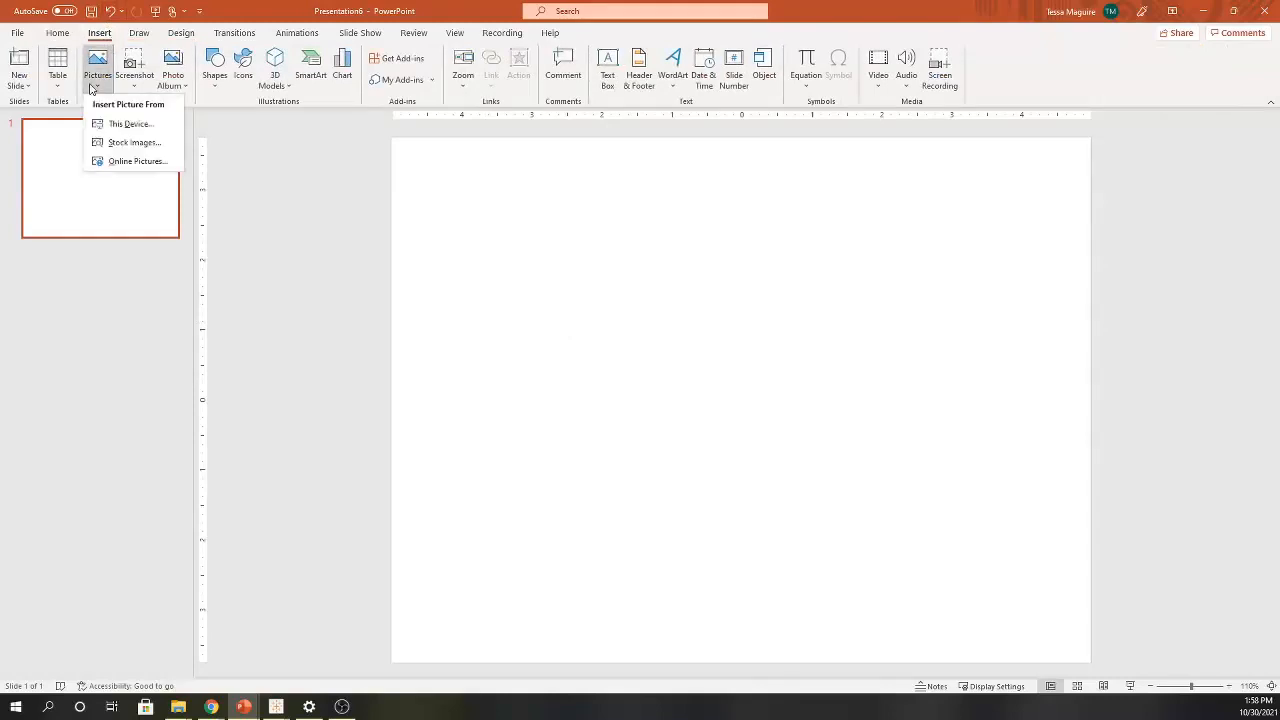
left_click(130, 124)
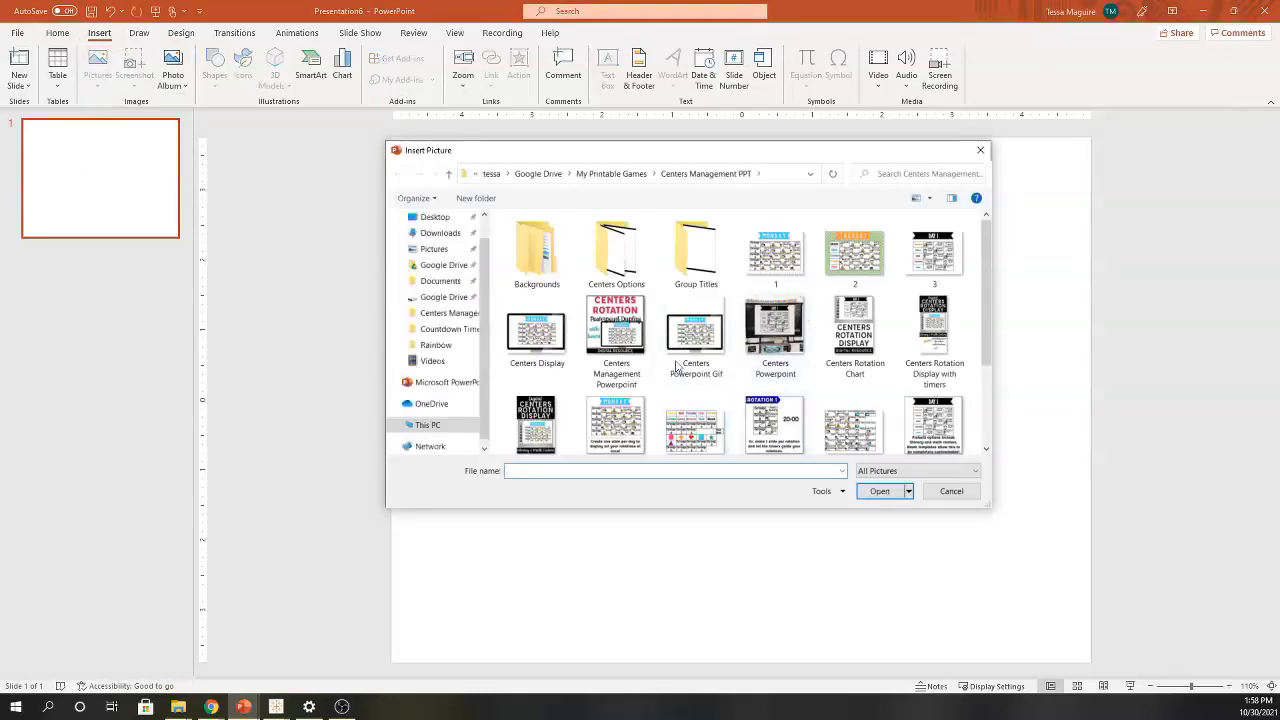
left_click(616, 324)
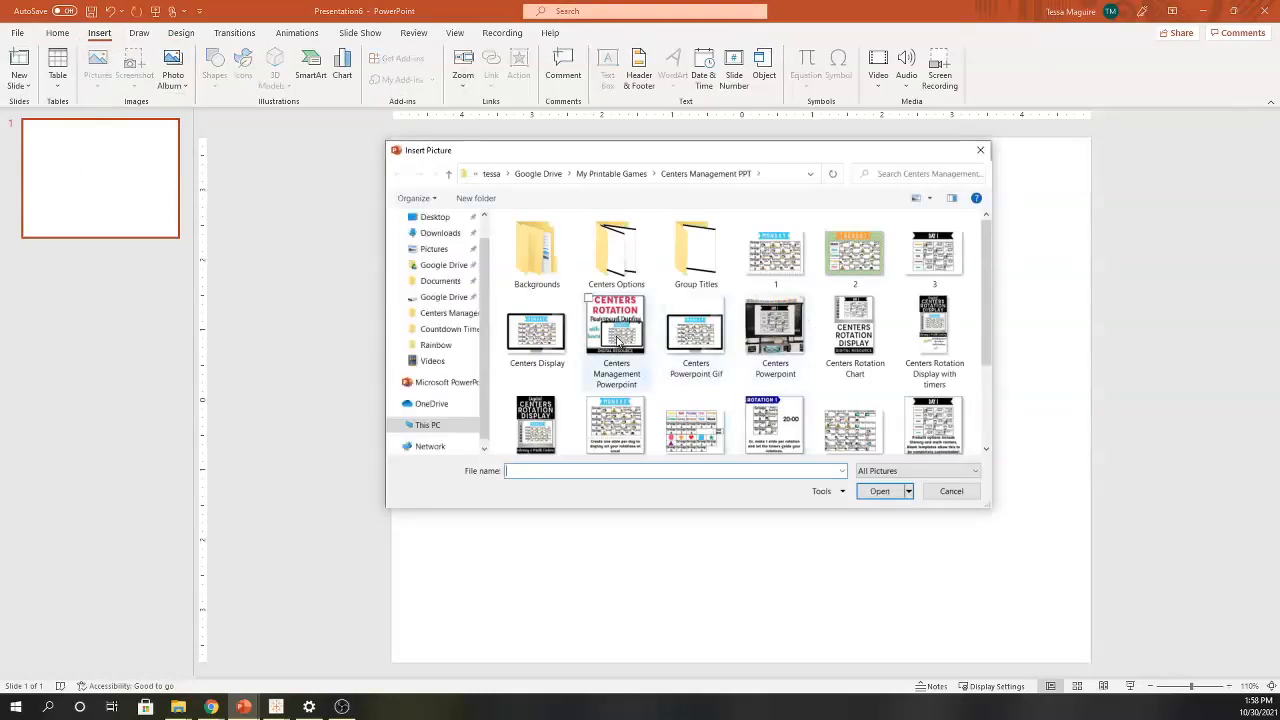
mouse_move(616, 336)
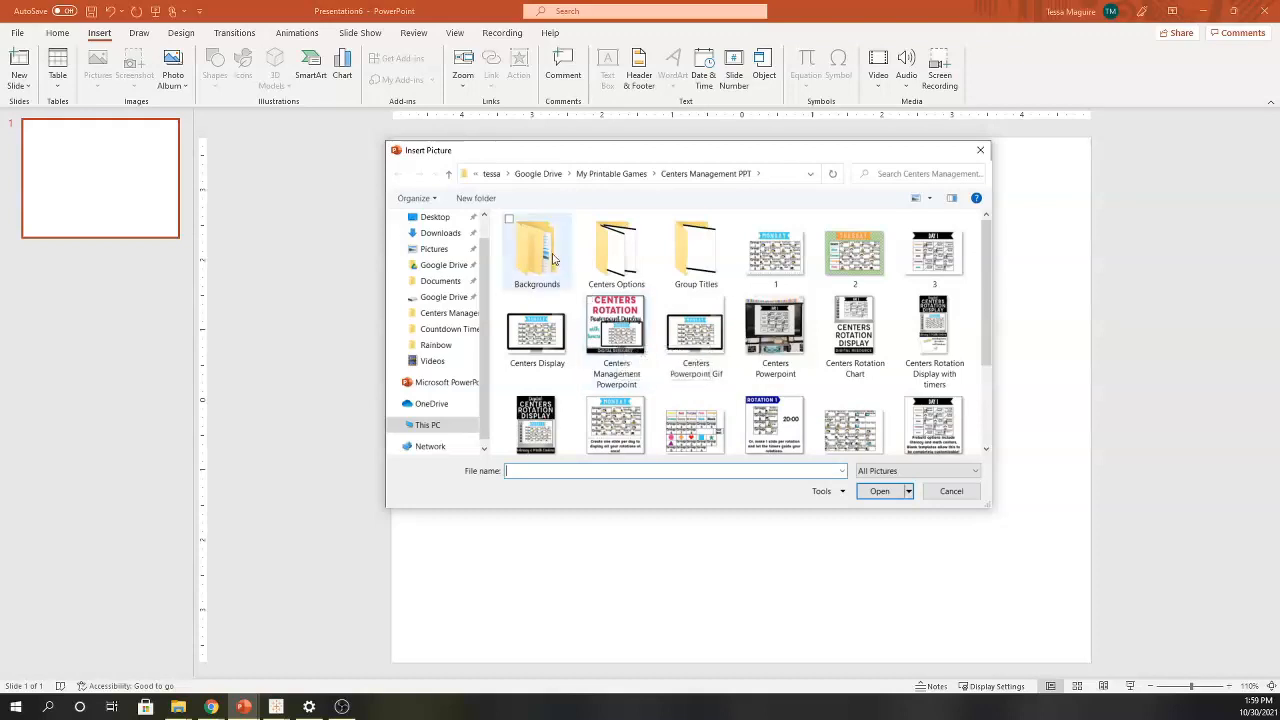
double_click(536, 250)
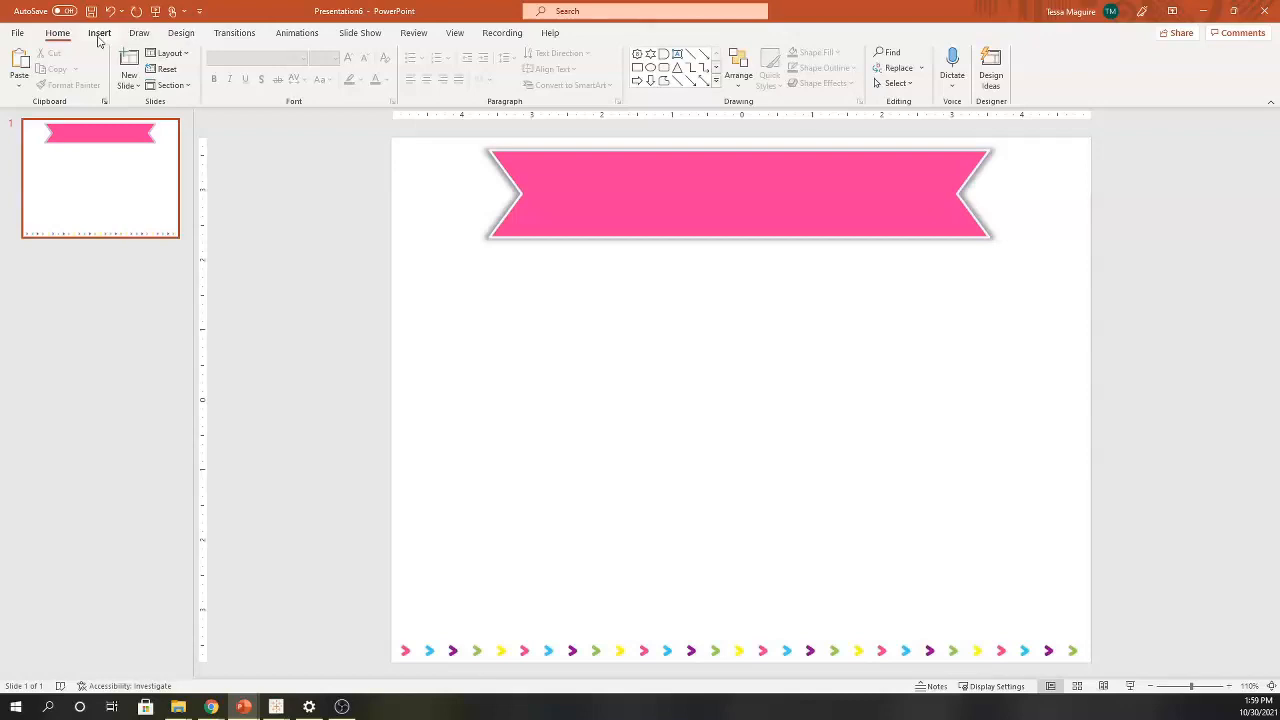
- Add a text box over the banner reading ROTATION 1 in a bold display font
left_click(100, 32)
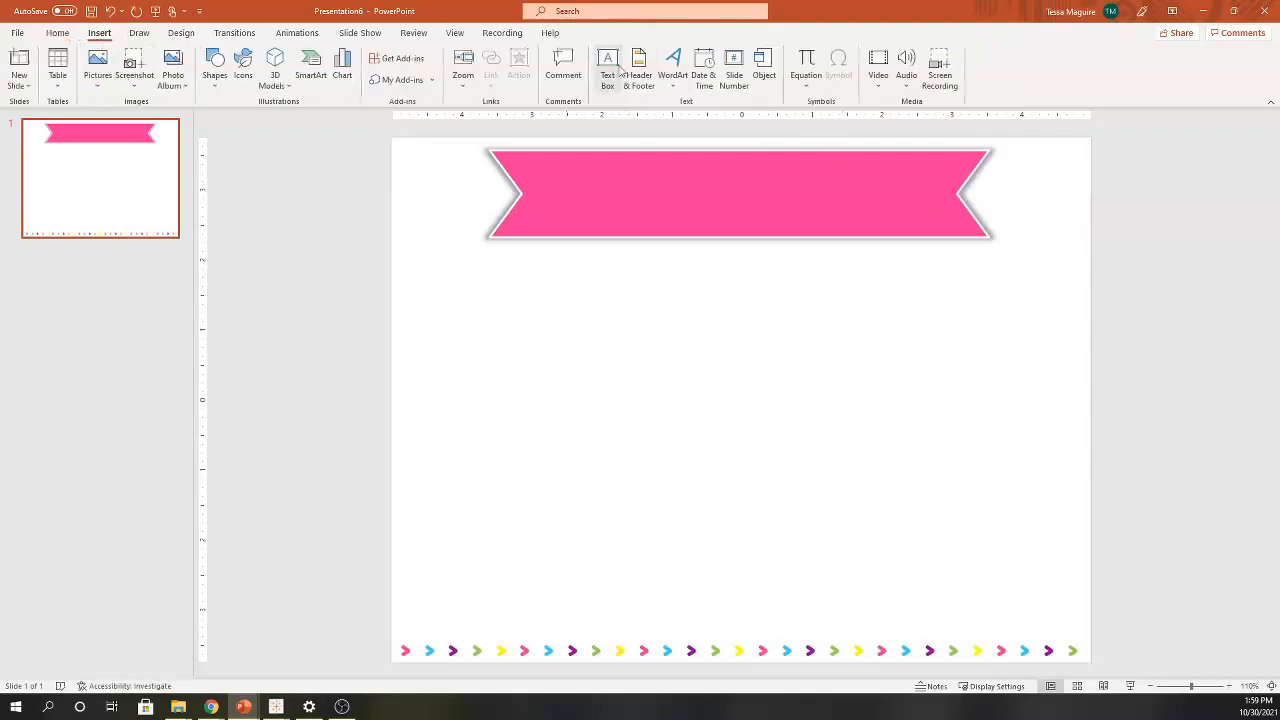
left_click(608, 70)
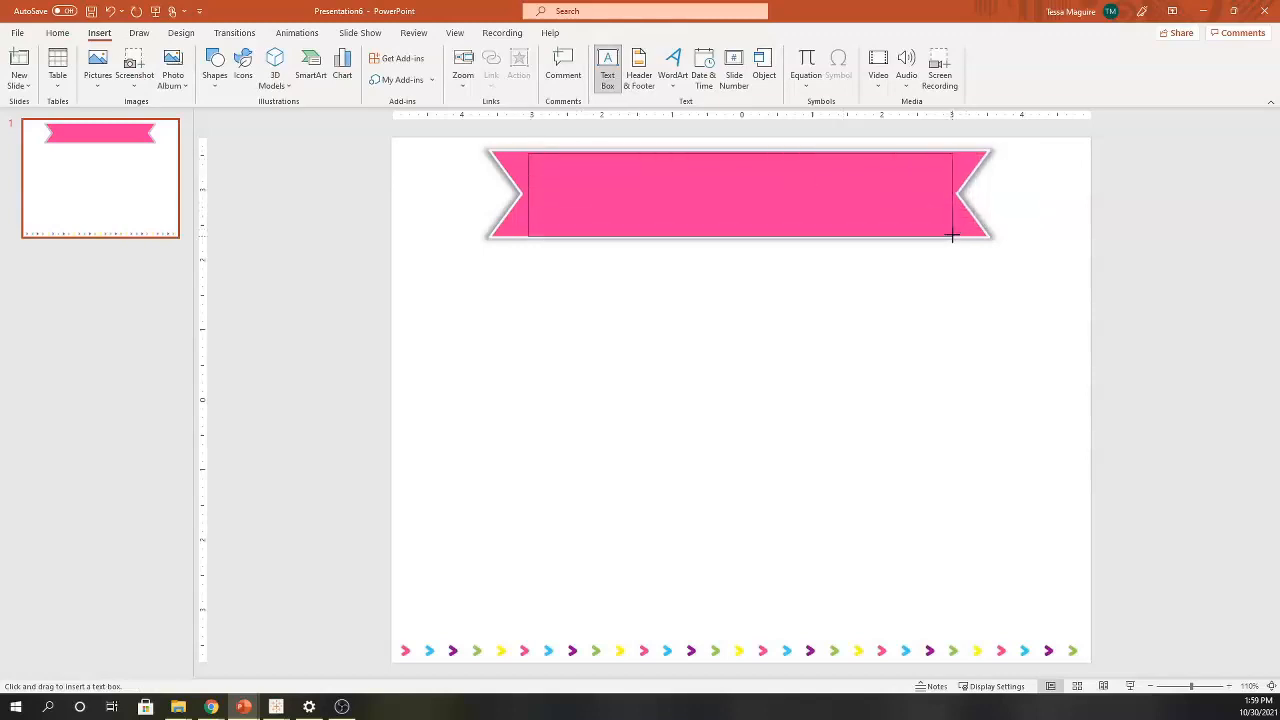
type("ROTATION 1")
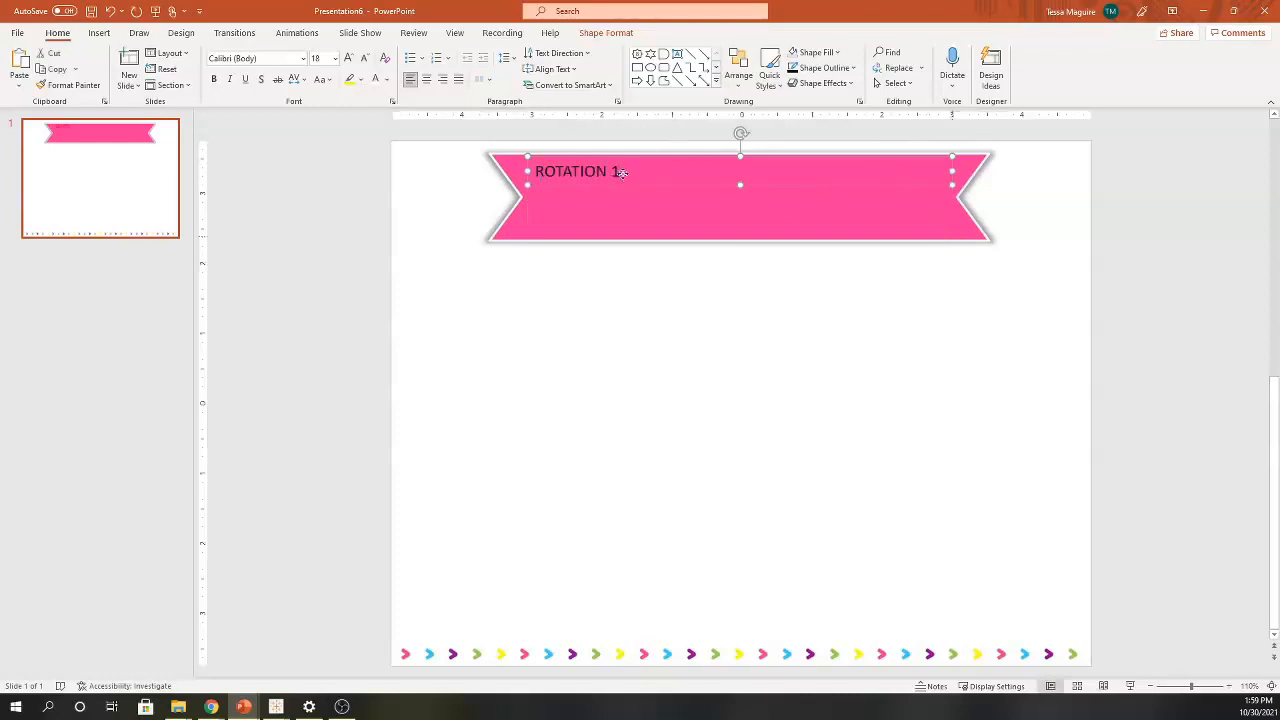
triple_click(578, 172)
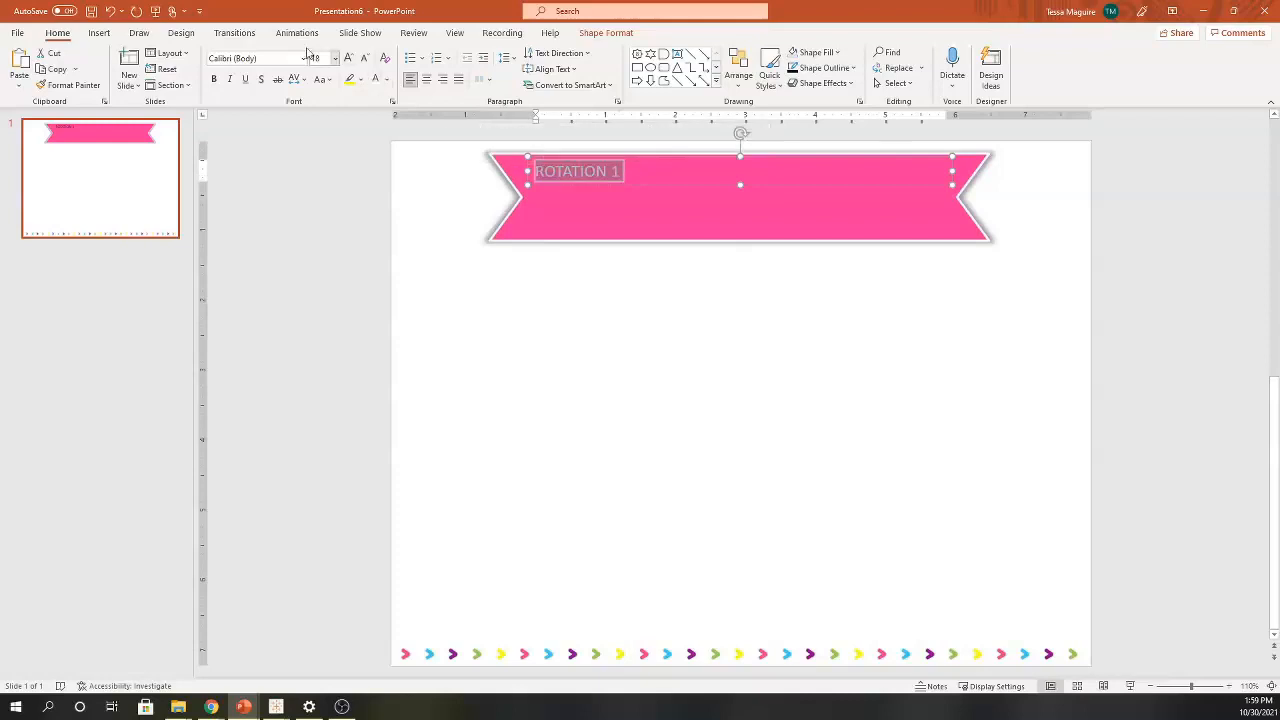
left_click(332, 58)
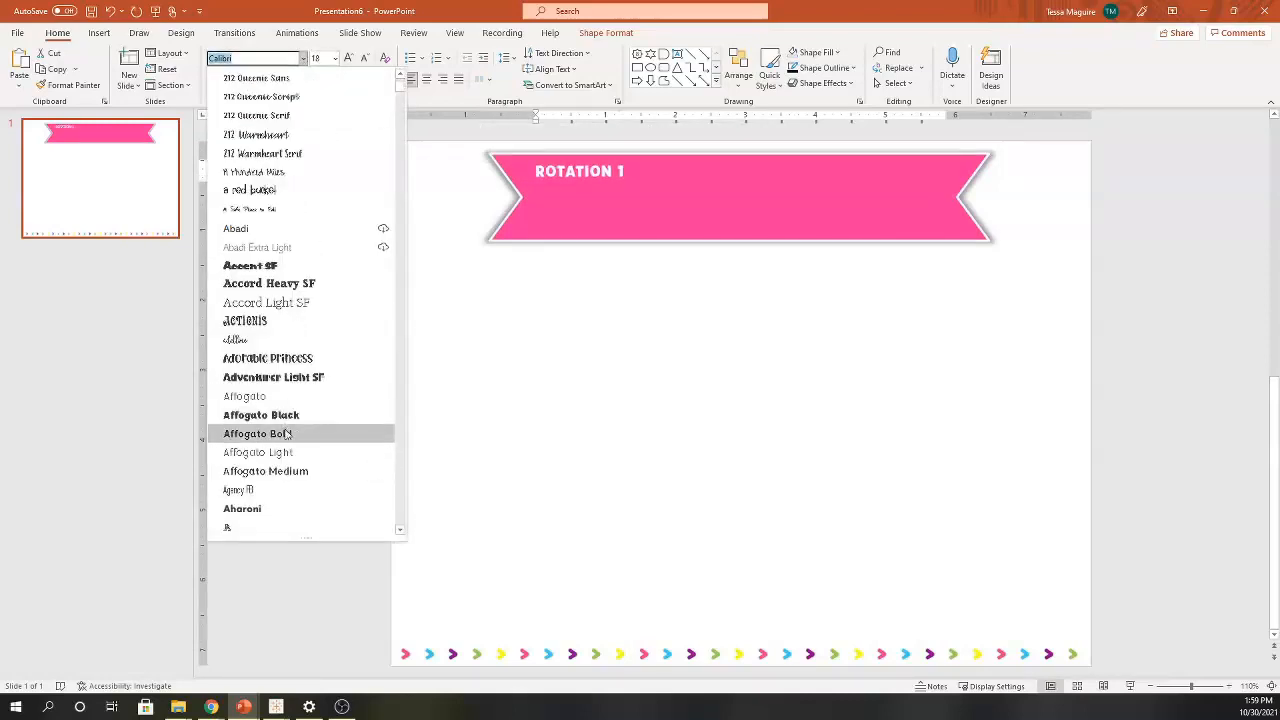
left_click(256, 432)
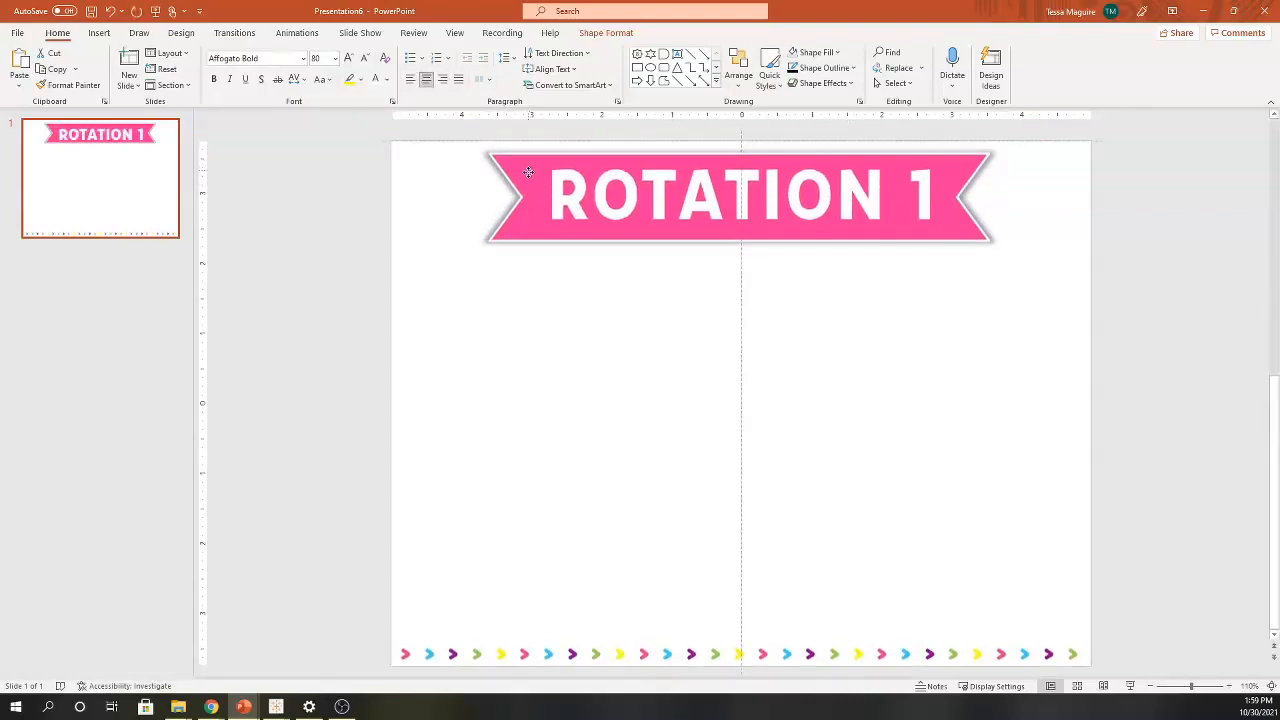
left_click(740, 196)
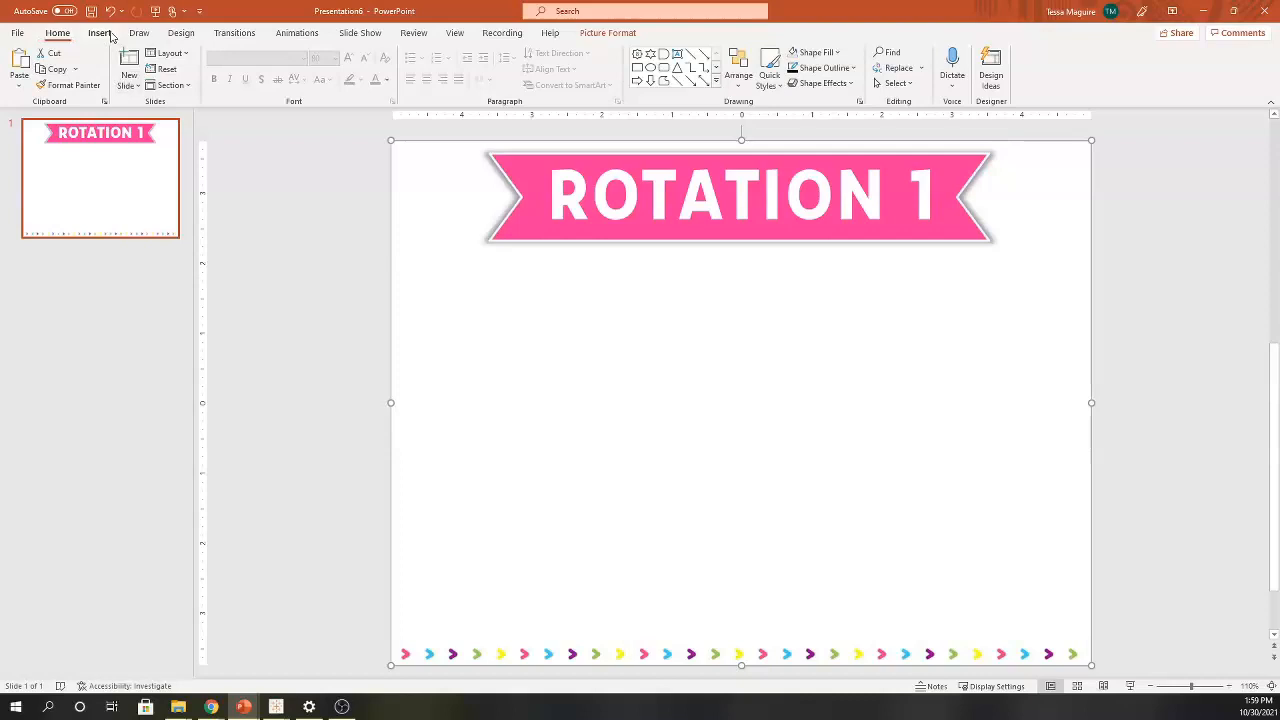
left_click(98, 32)
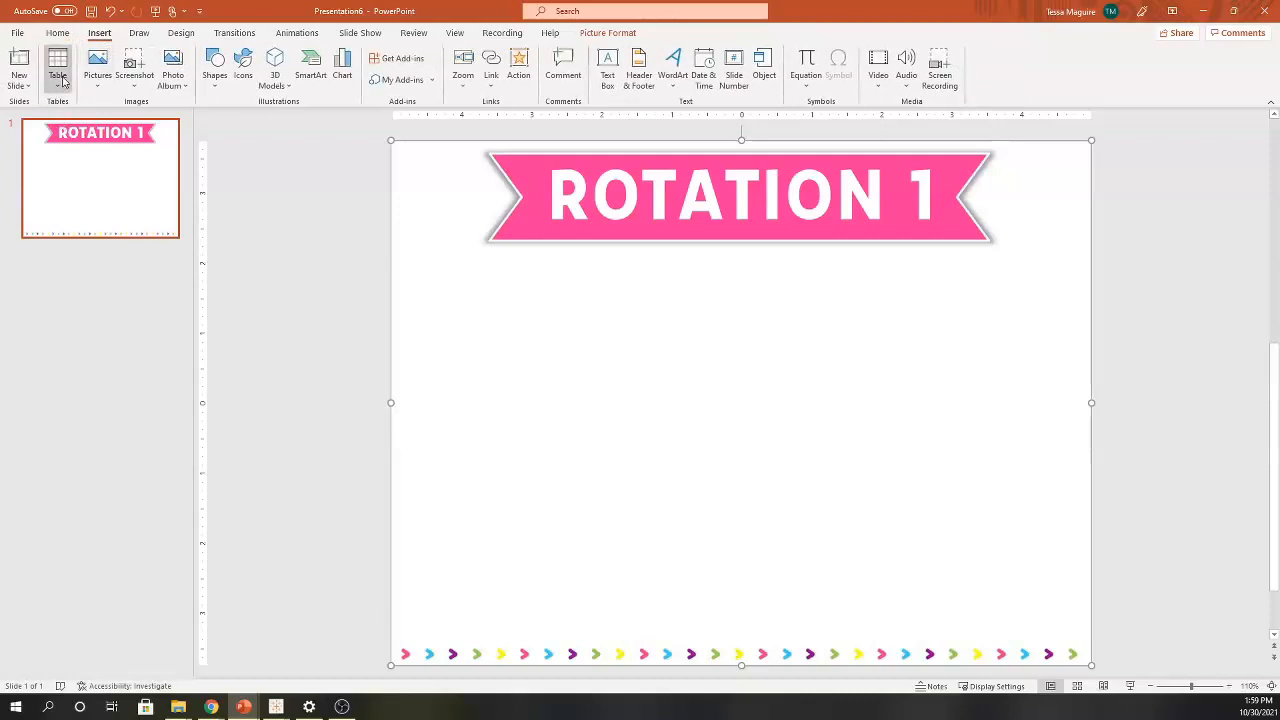
left_click(56, 64)
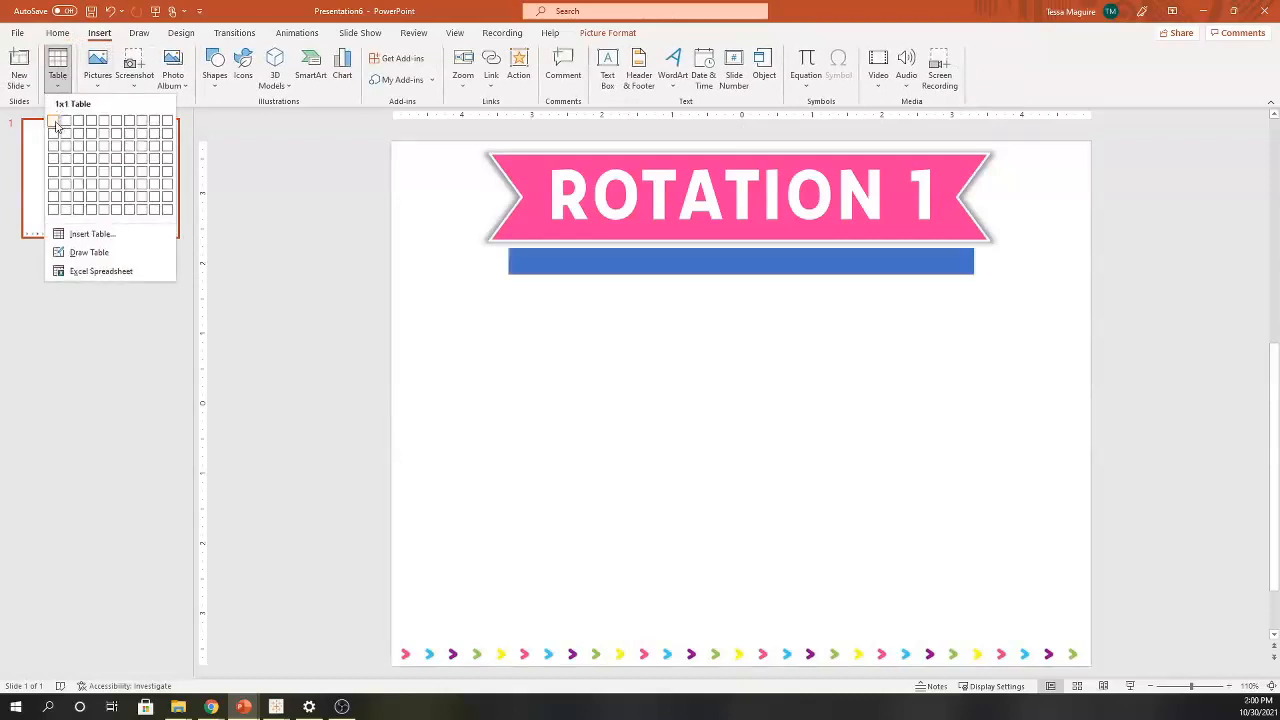
mouse_move(54, 146)
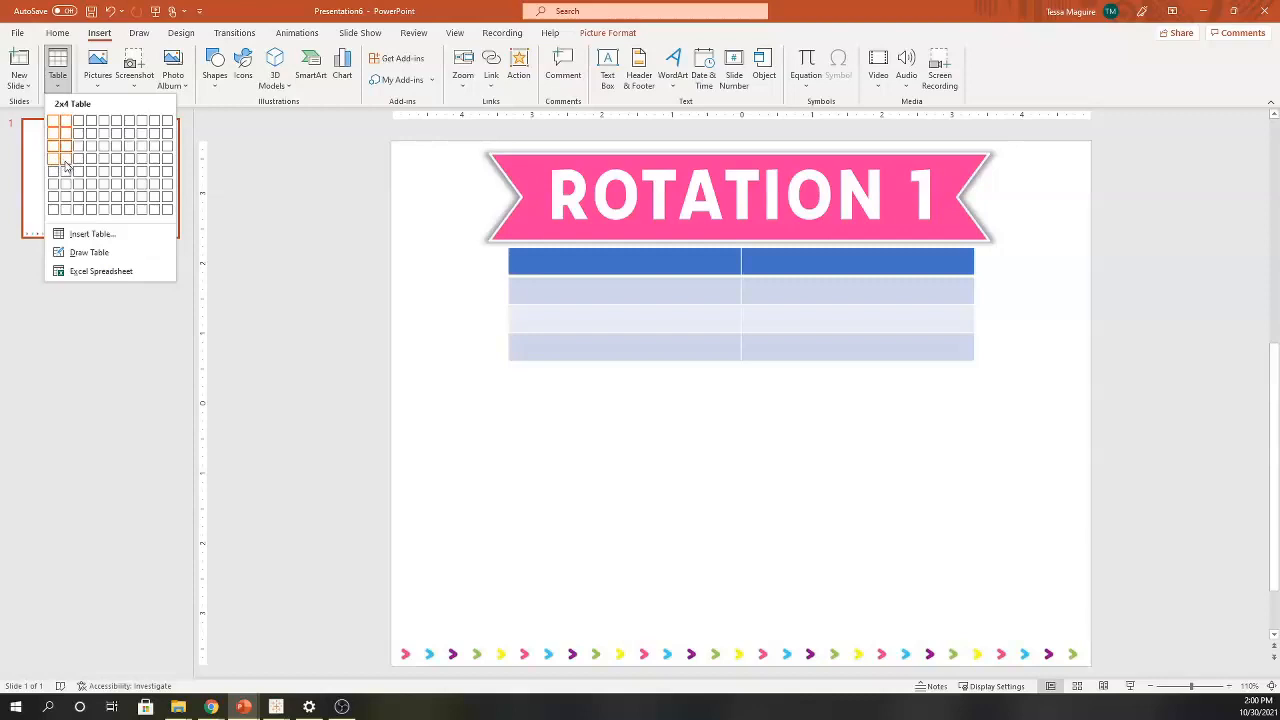
mouse_move(80, 170)
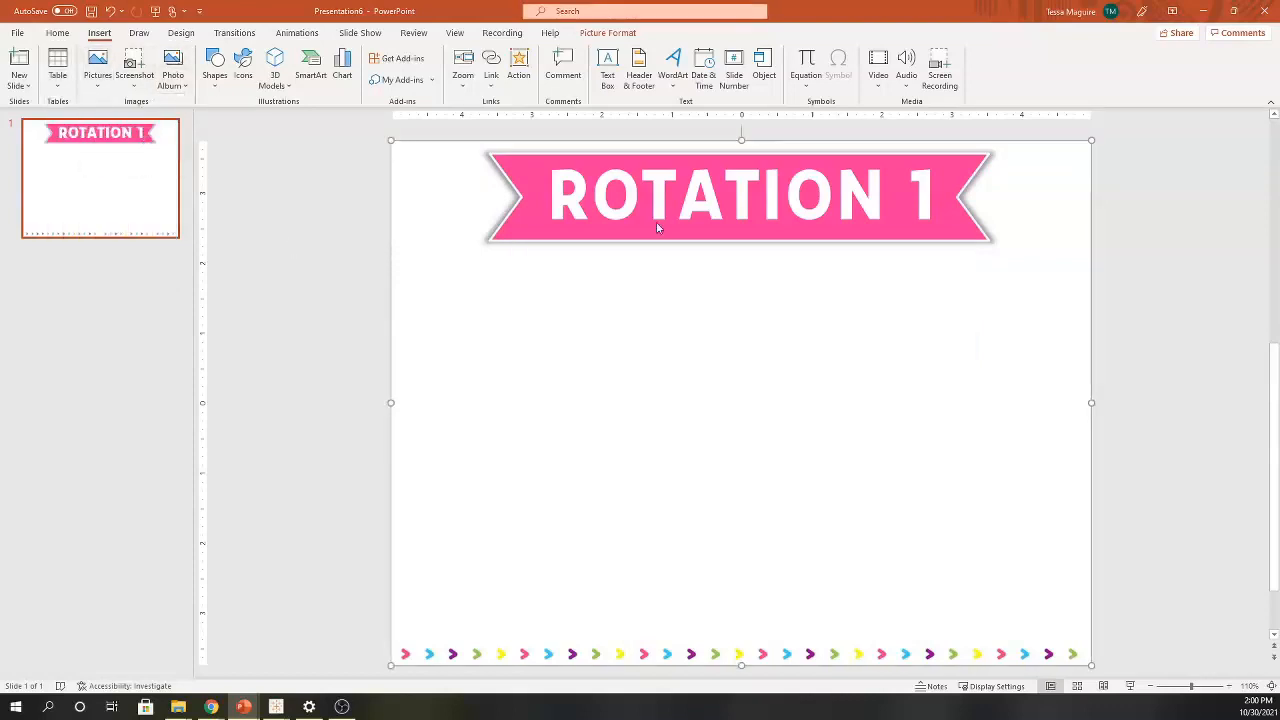
- Insert the letter cards A–D from Group Titles > Letters onto the slide
left_click(96, 68)
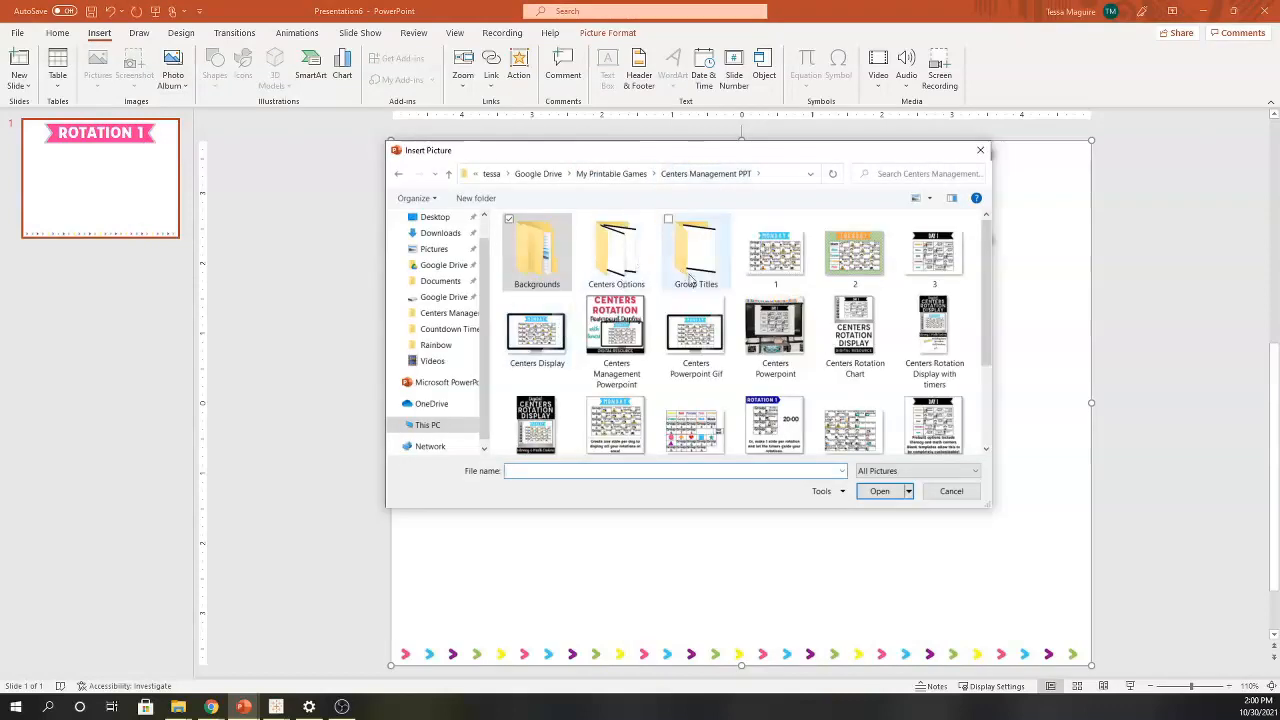
double_click(696, 252)
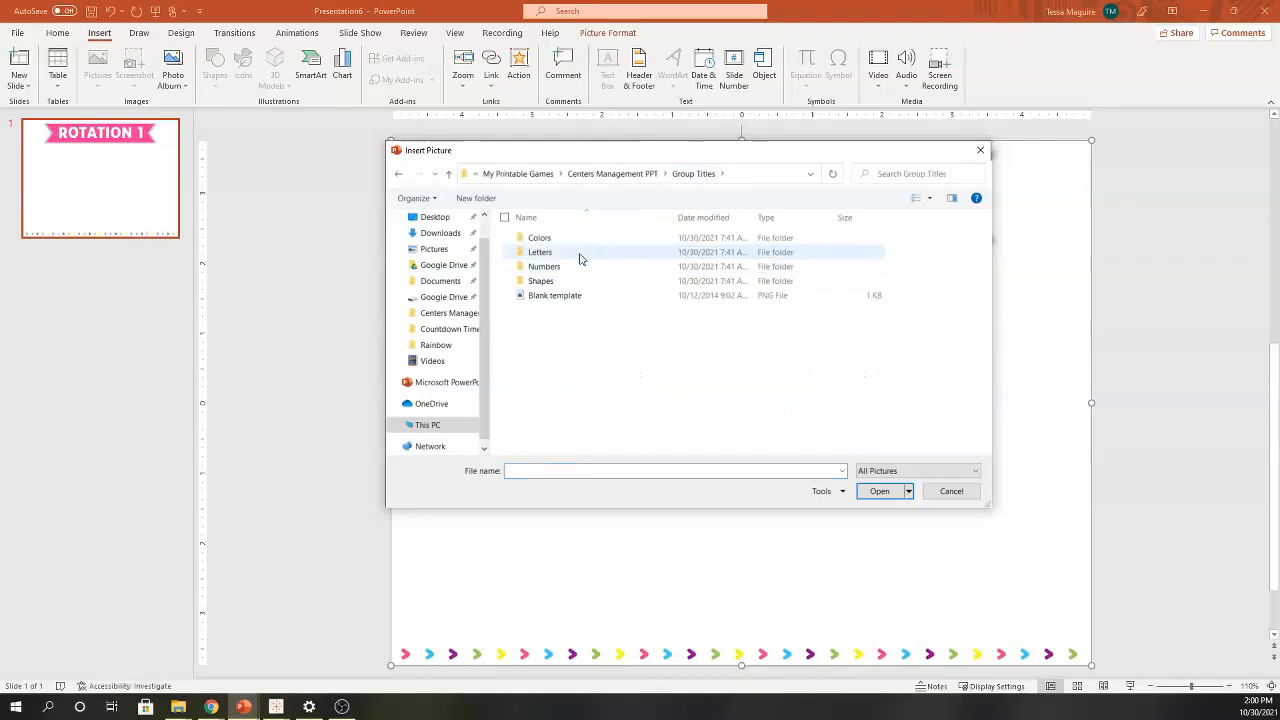
left_click(540, 252)
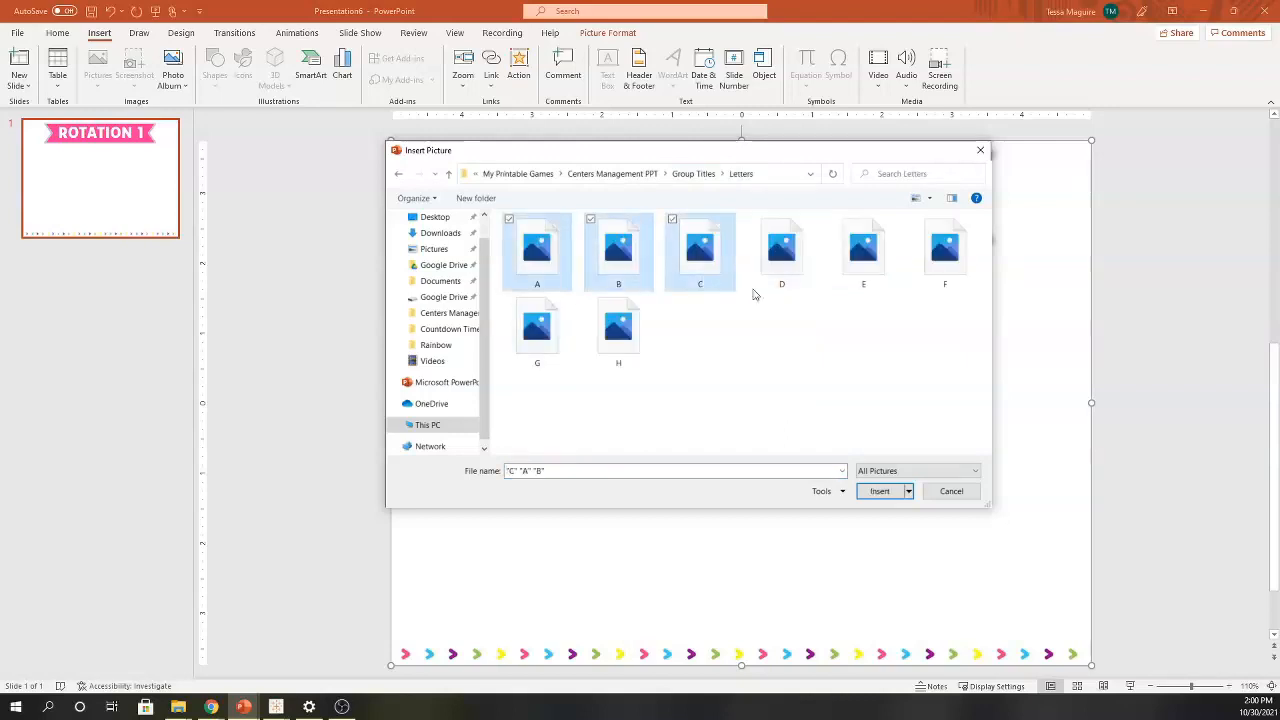
left_click(780, 248)
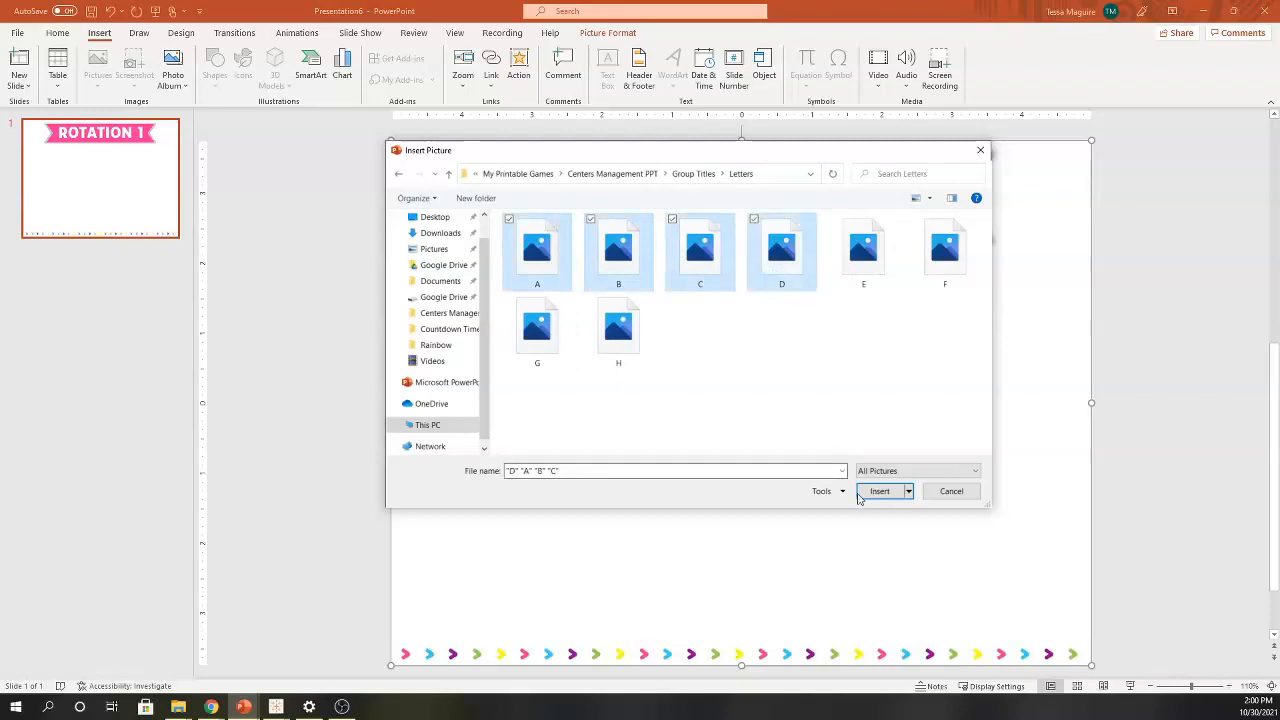
left_click(880, 492)
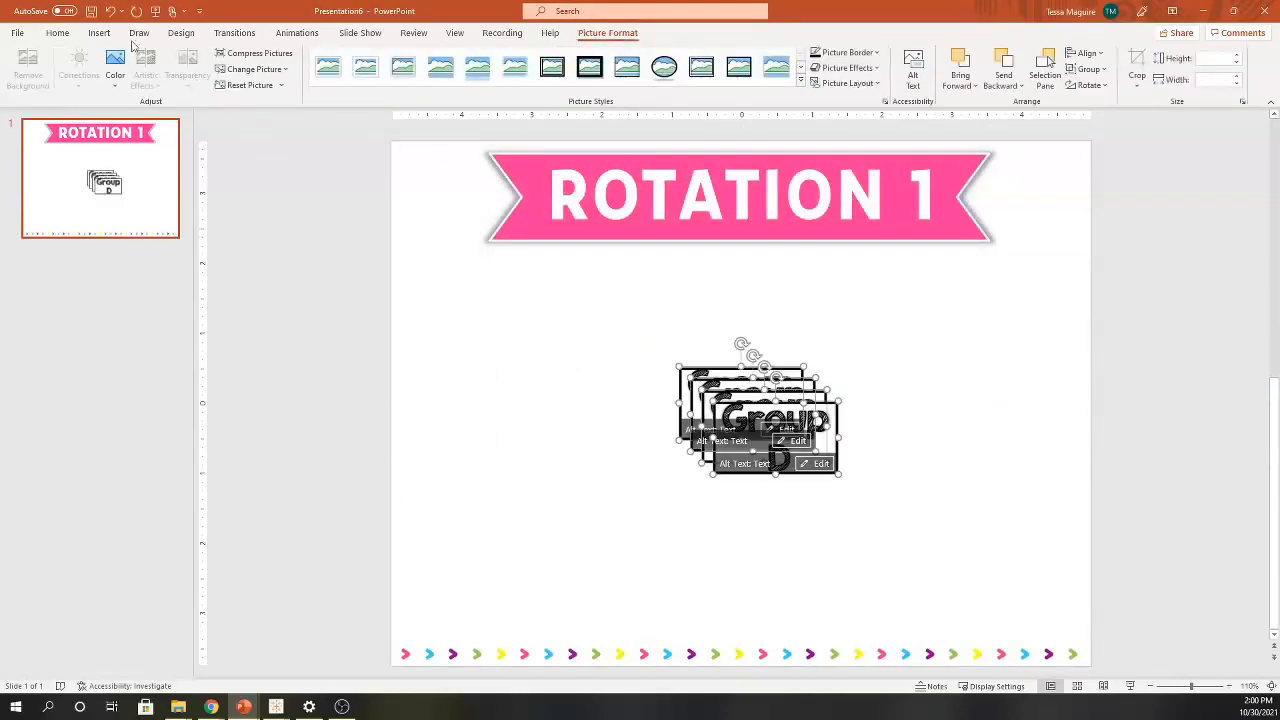
- Reopen the picture chooser from this device and cancel it without inserting
left_click(96, 62)
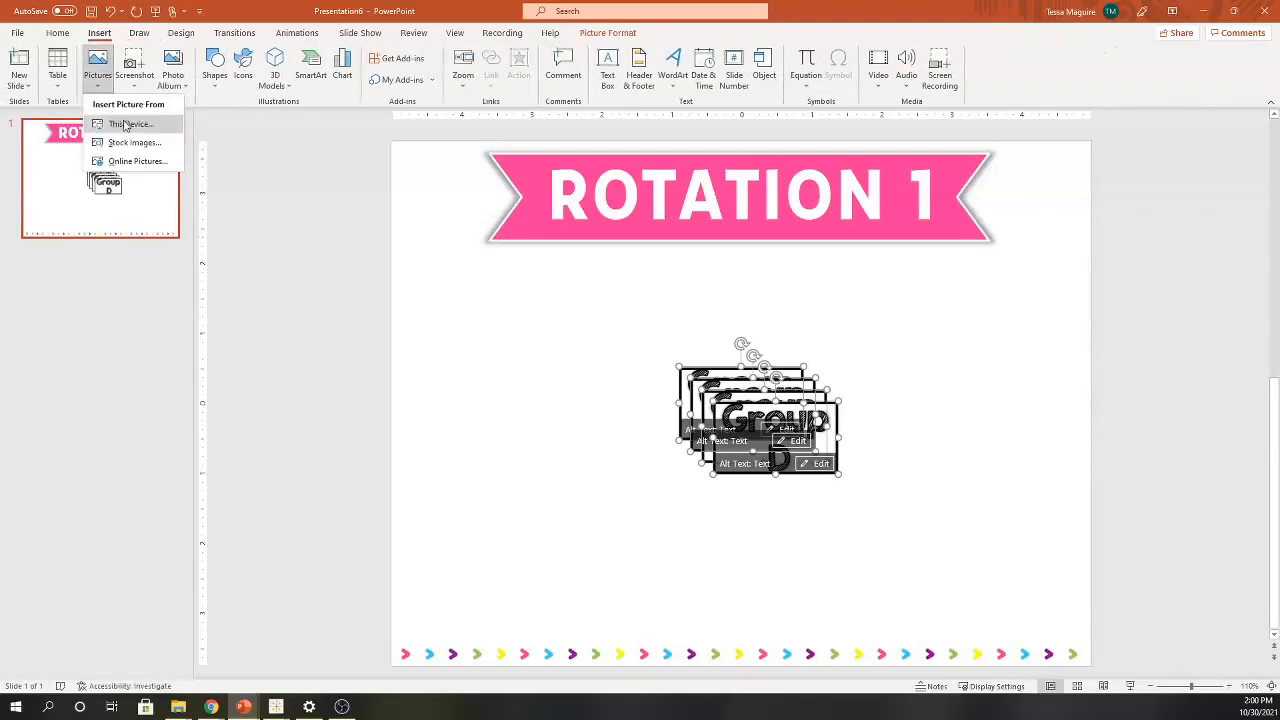
left_click(128, 124)
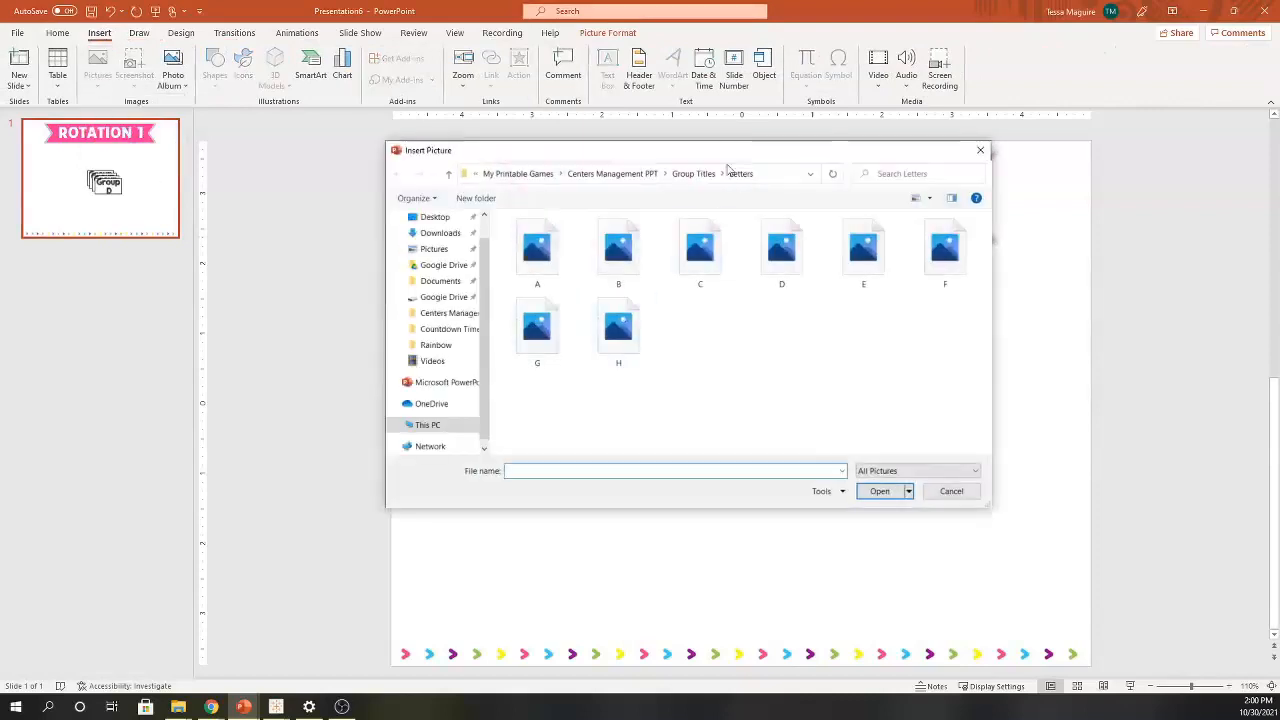
left_click(692, 172)
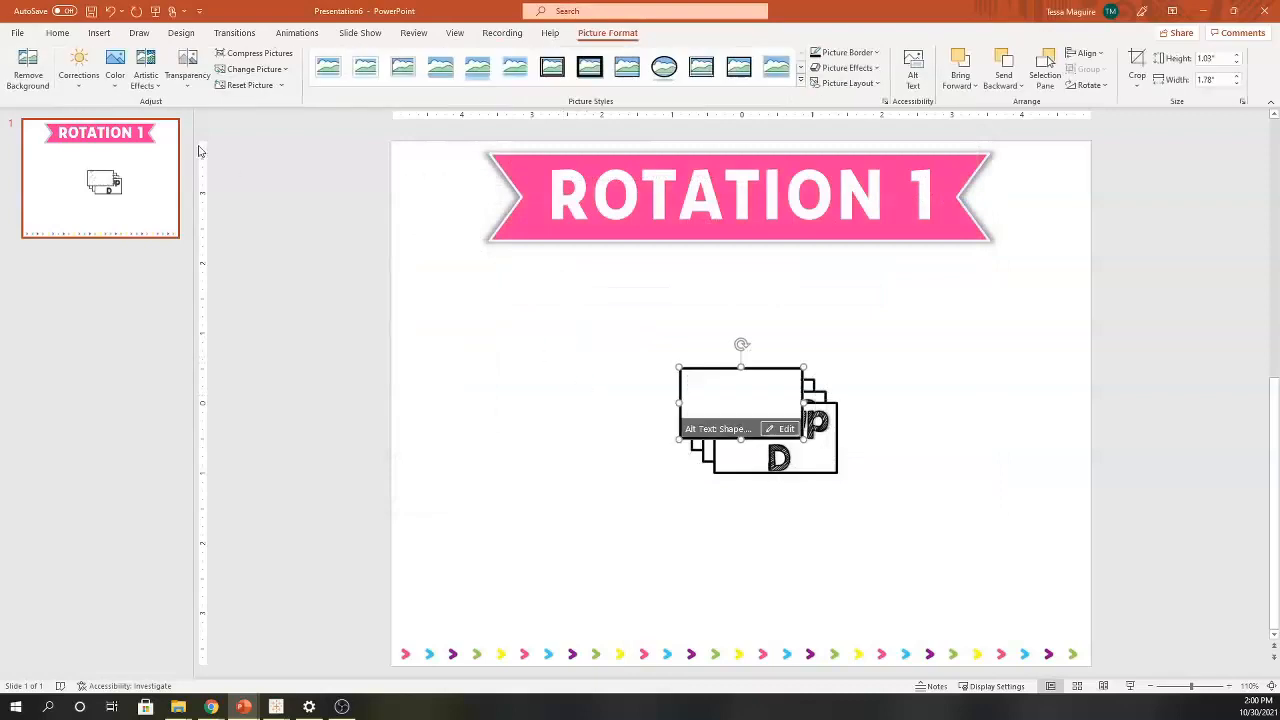
left_click(100, 32)
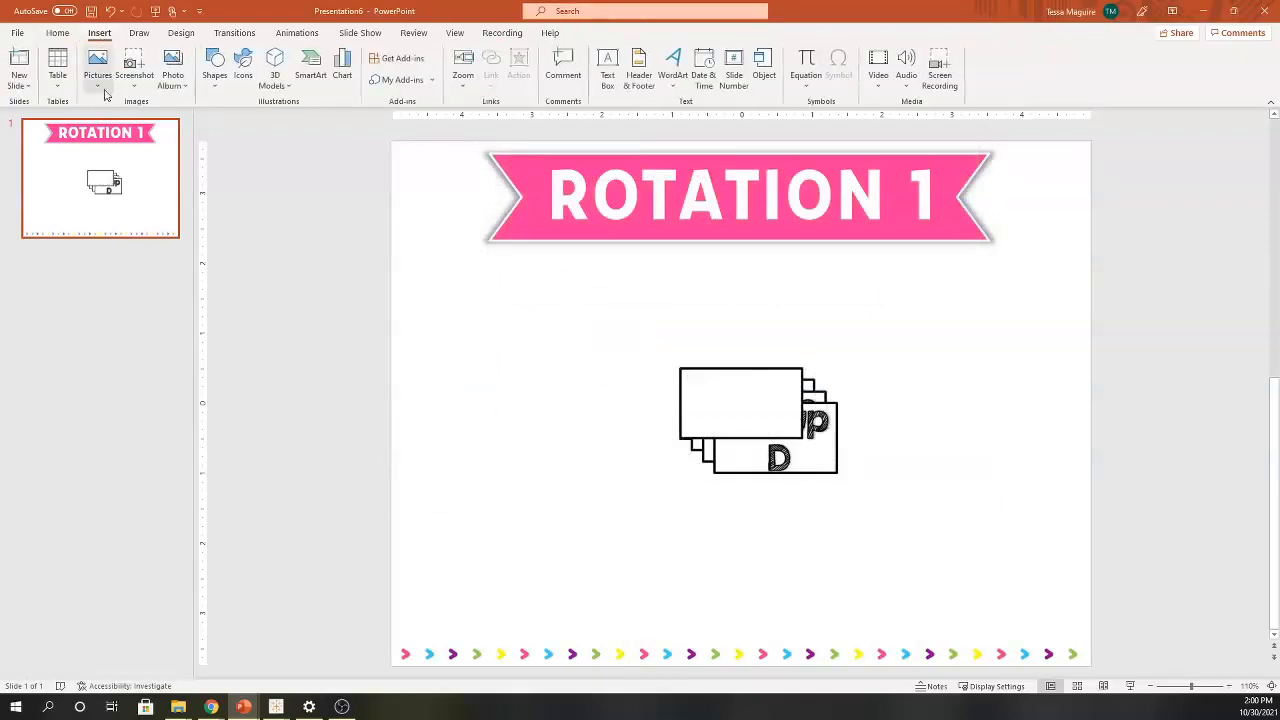
mouse_move(646, 402)
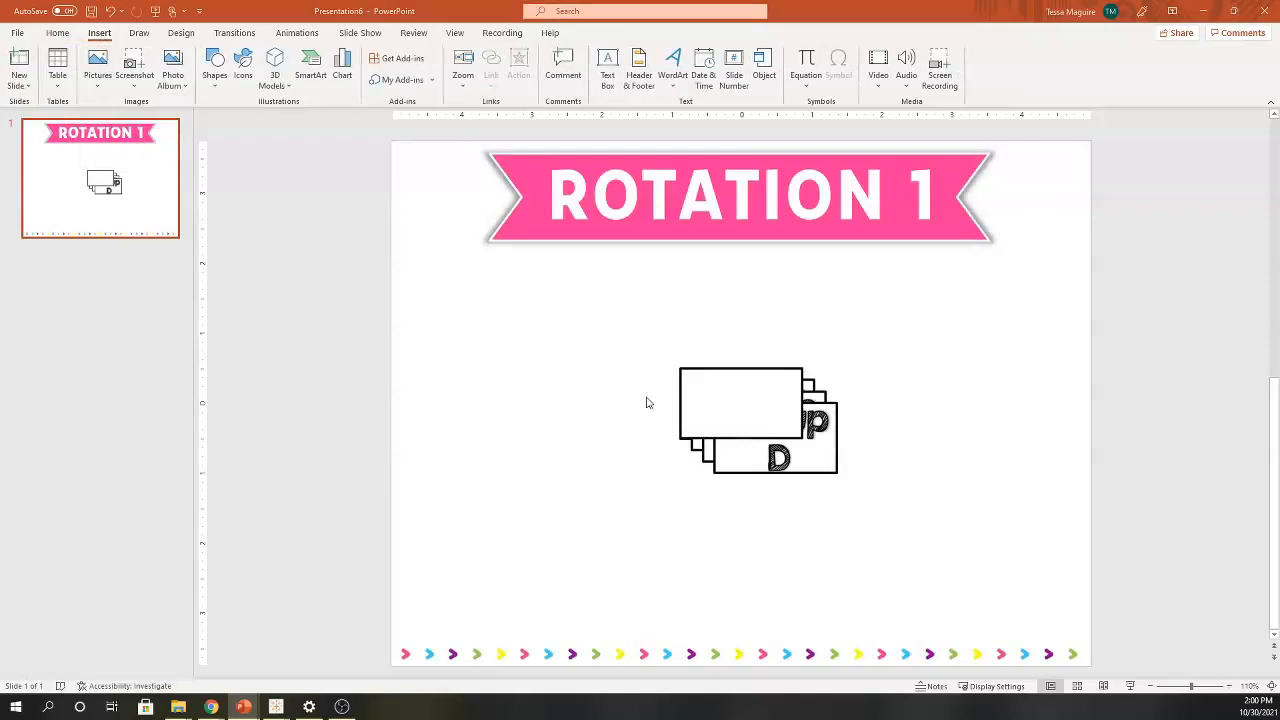
- Insert the Partner Reading, With Teacher, Word Work and Writing pictures from Centers Options
left_click(96, 64)
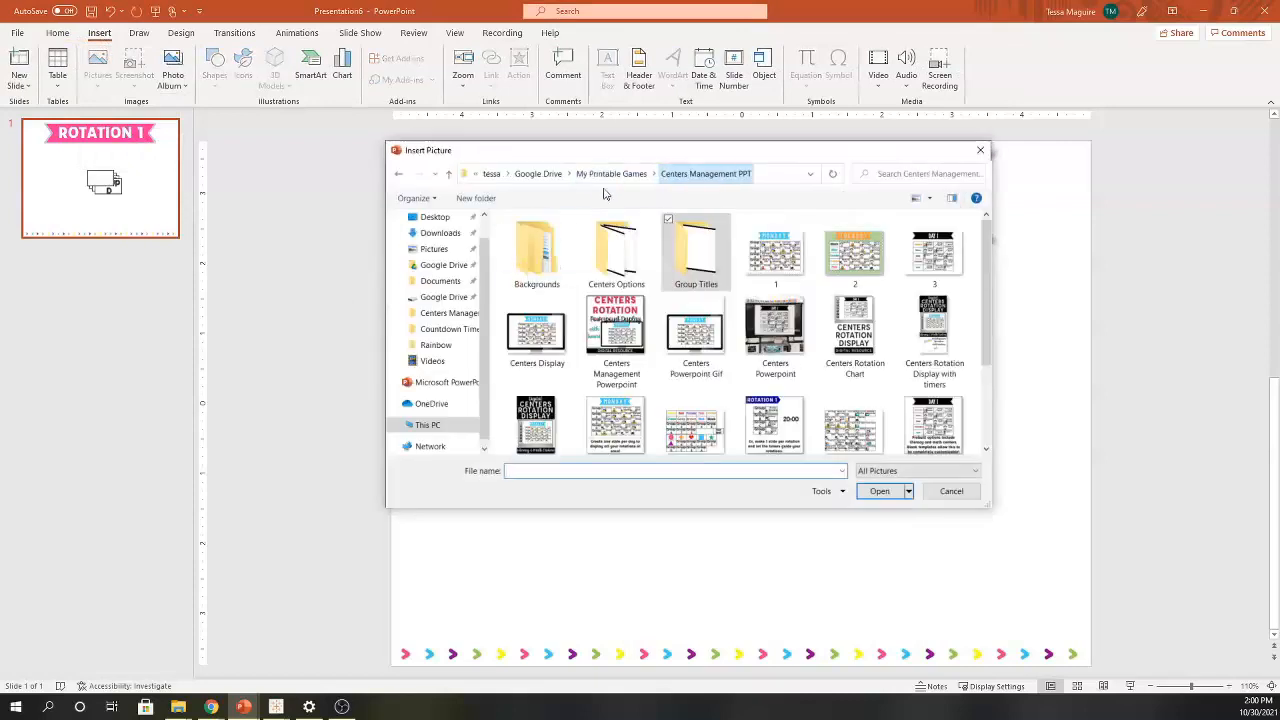
double_click(616, 250)
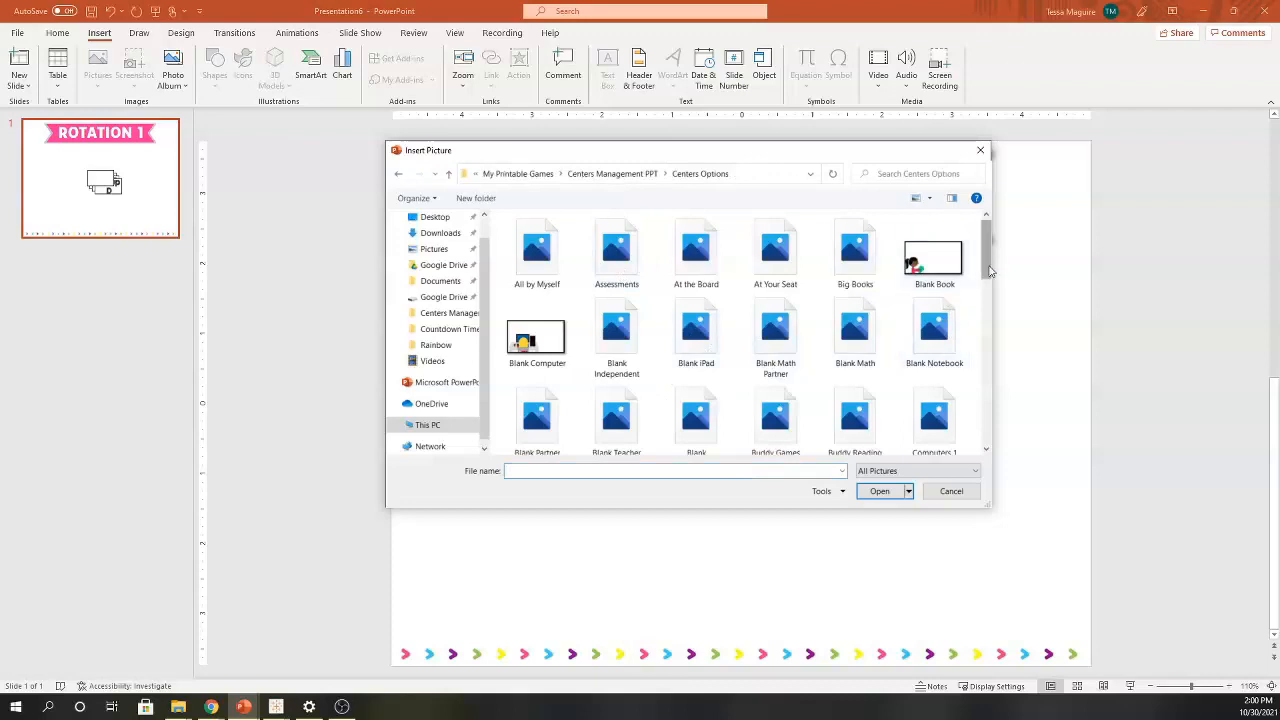
scroll("down", 3)
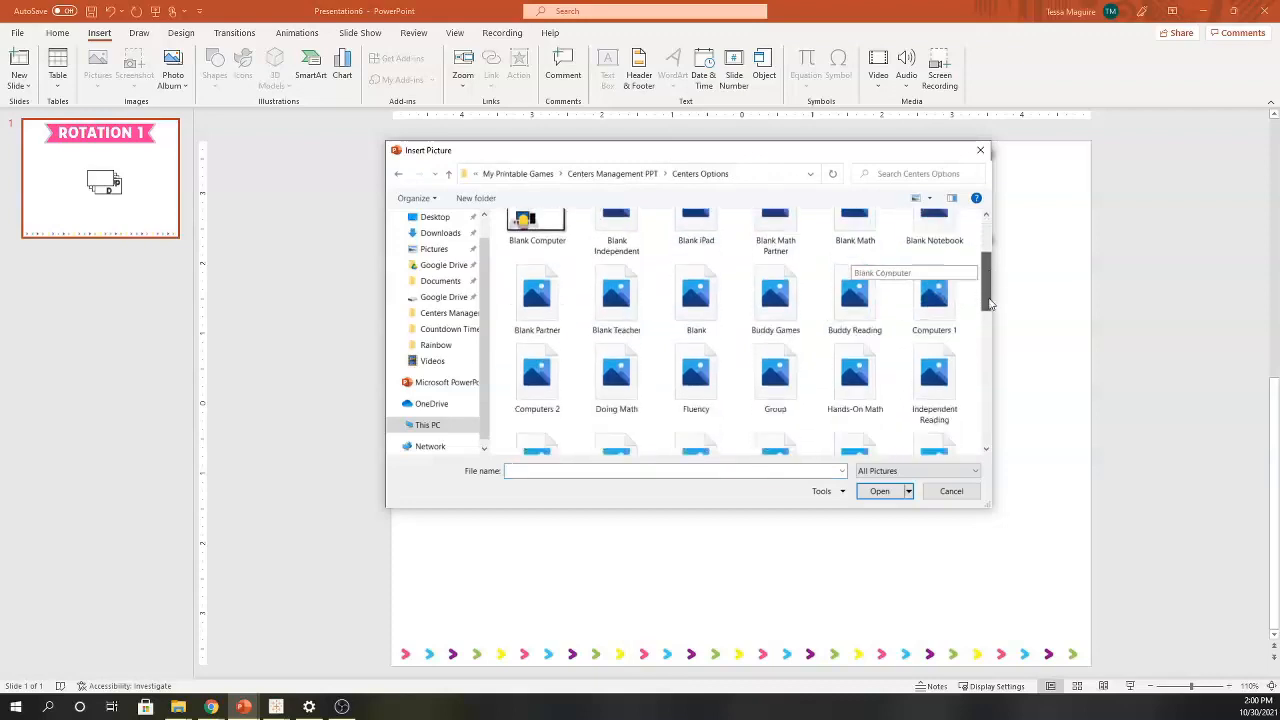
scroll("down", 3)
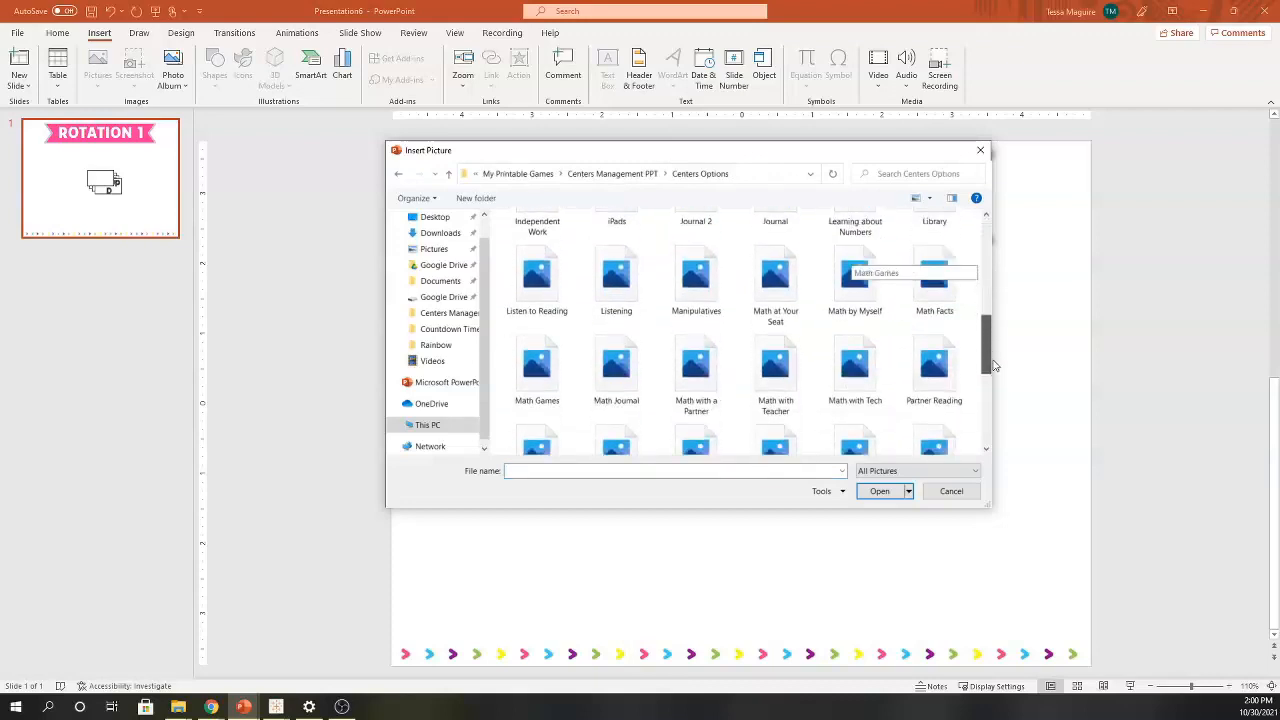
left_click(934, 288)
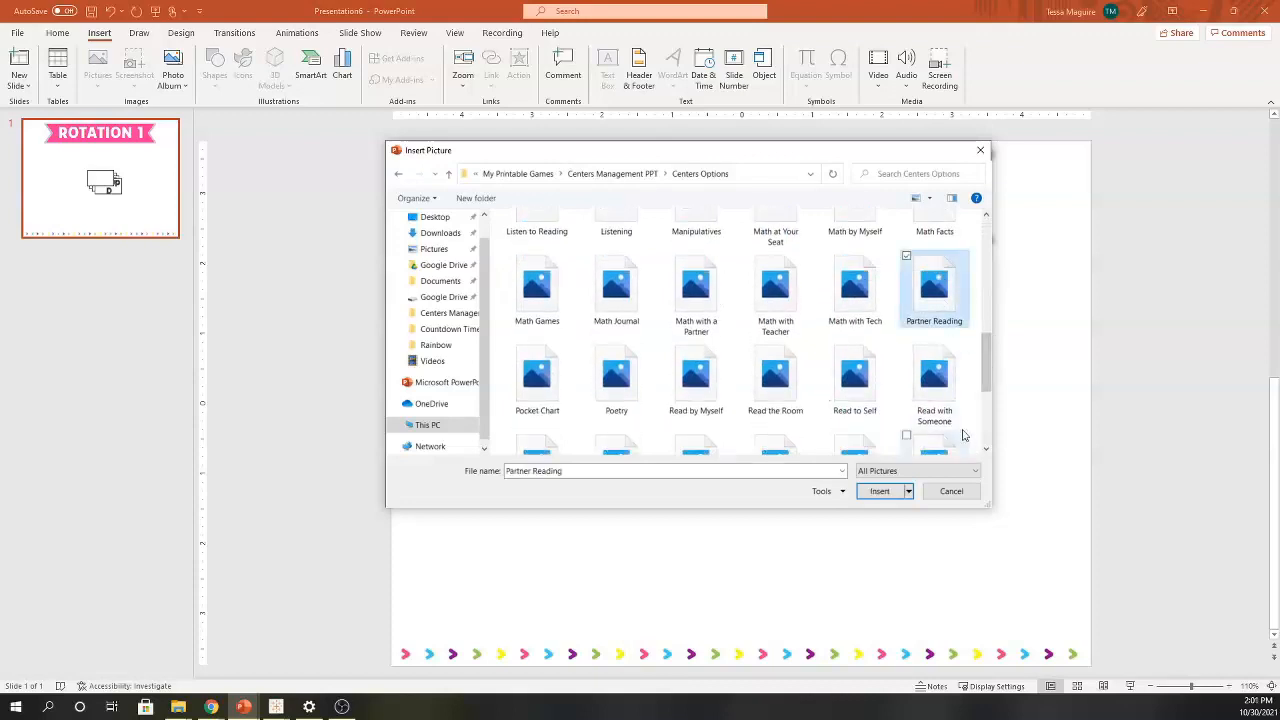
scroll("down", 3)
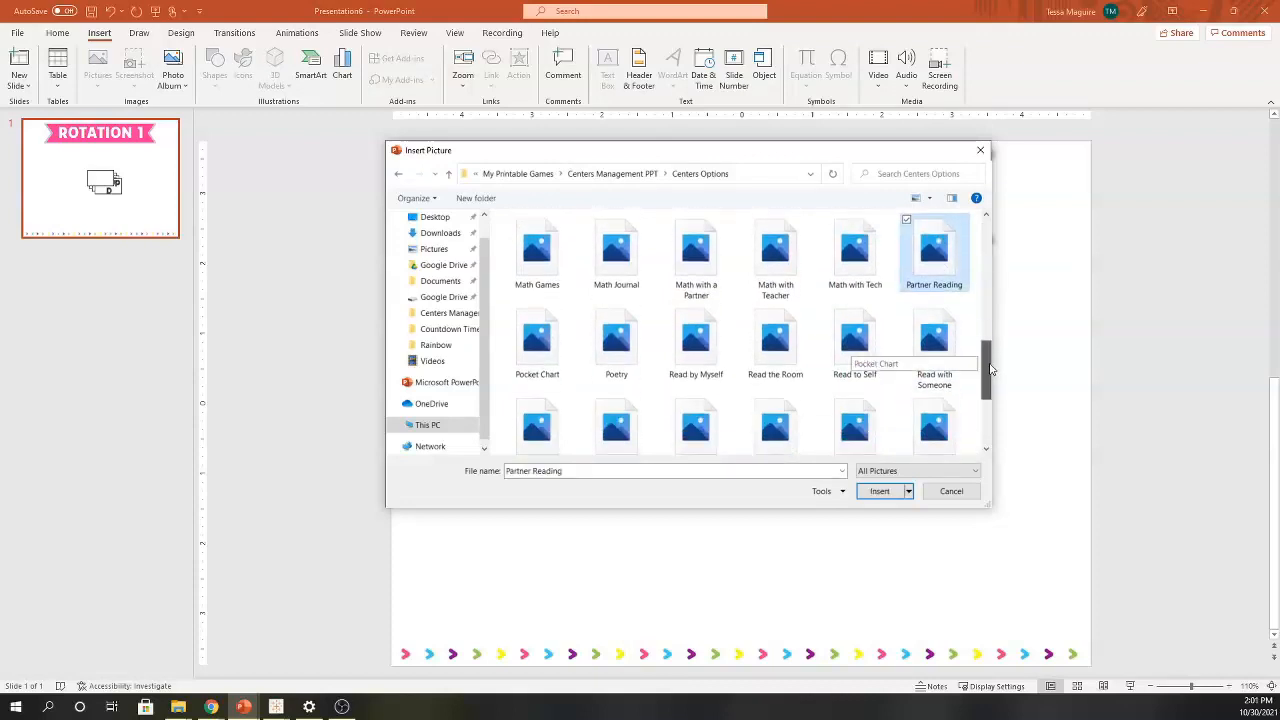
scroll("down", 3)
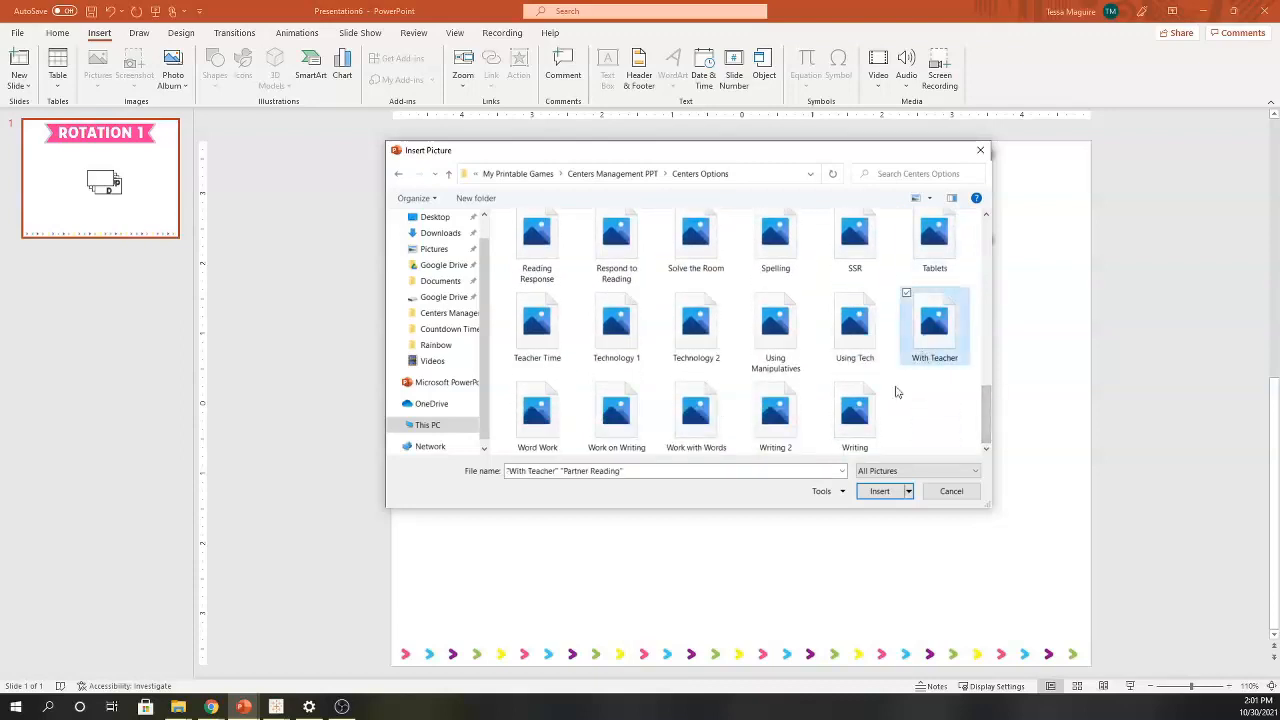
left_click(536, 410)
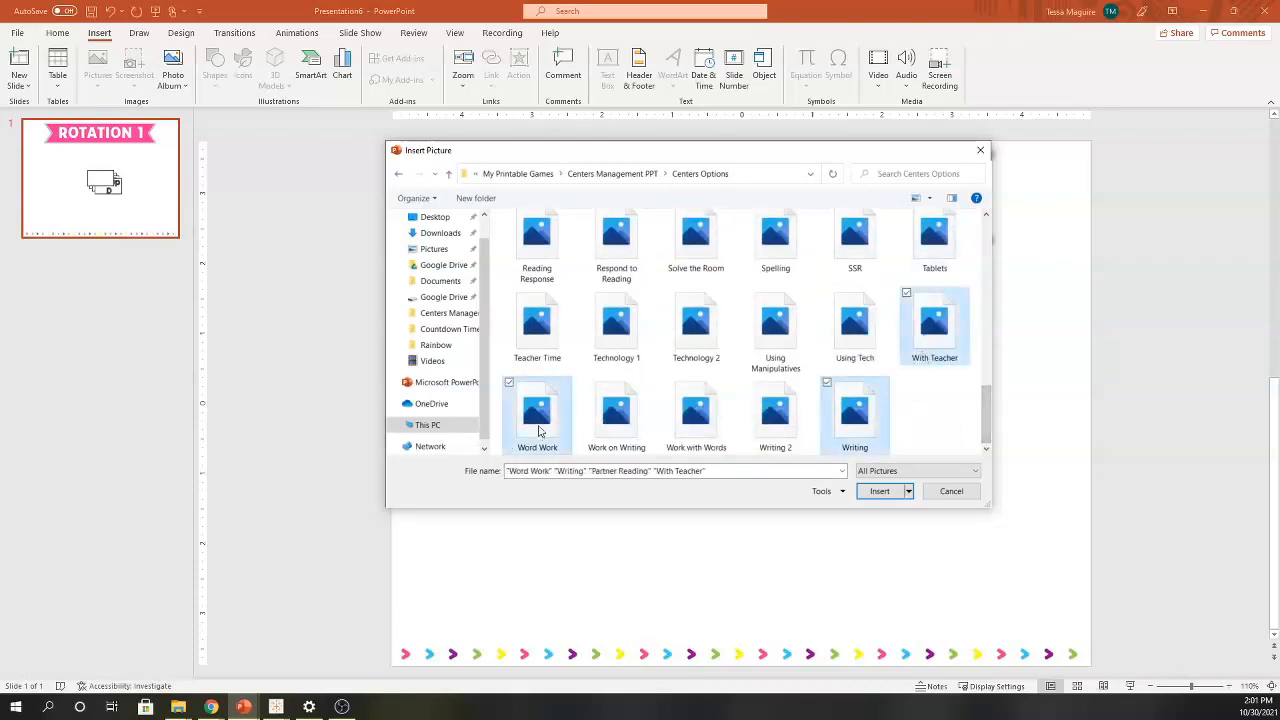
left_click(880, 492)
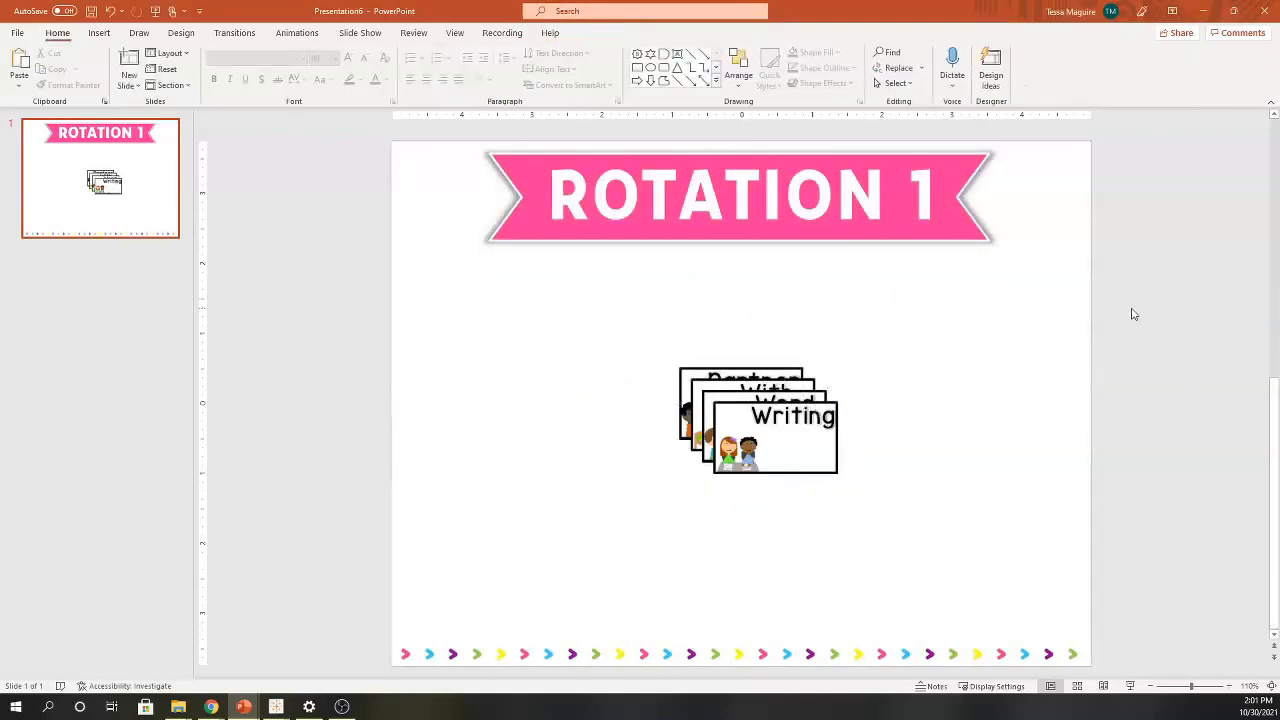
- Spread the center cards to the right and move the group cards to the slide's left side
left_click(760, 420)
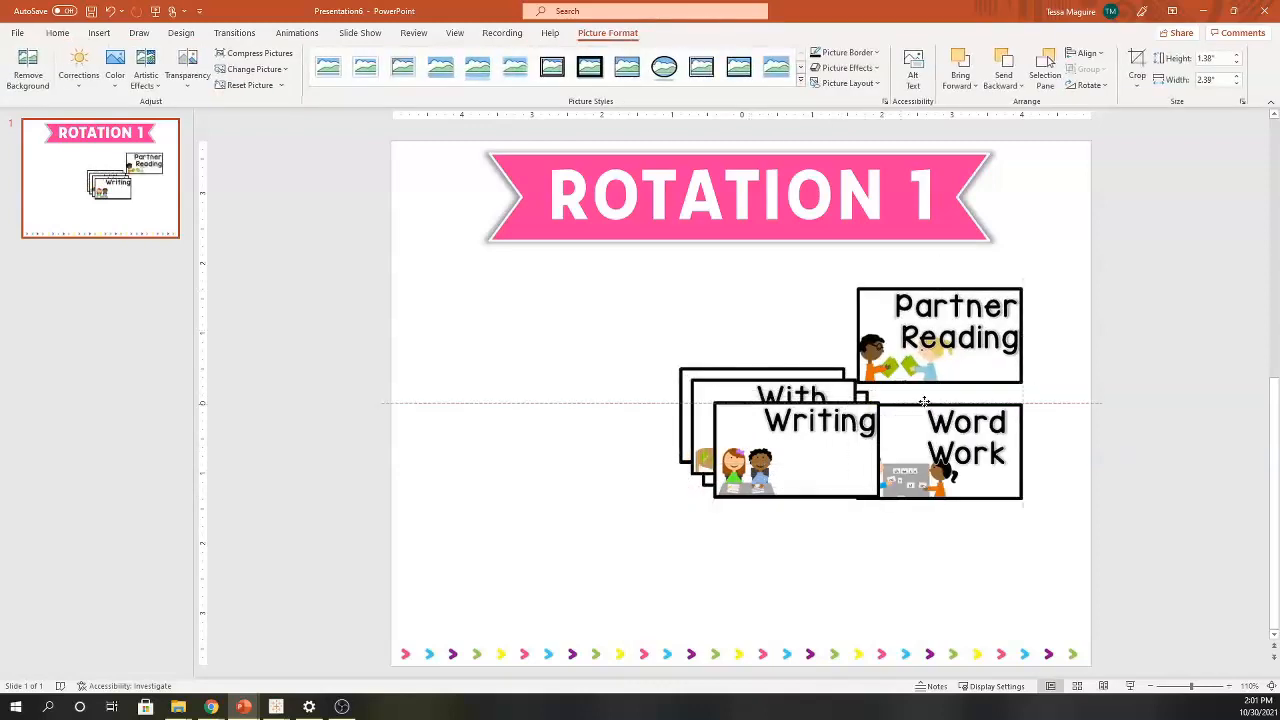
left_click_drag(790, 420, 950, 564)
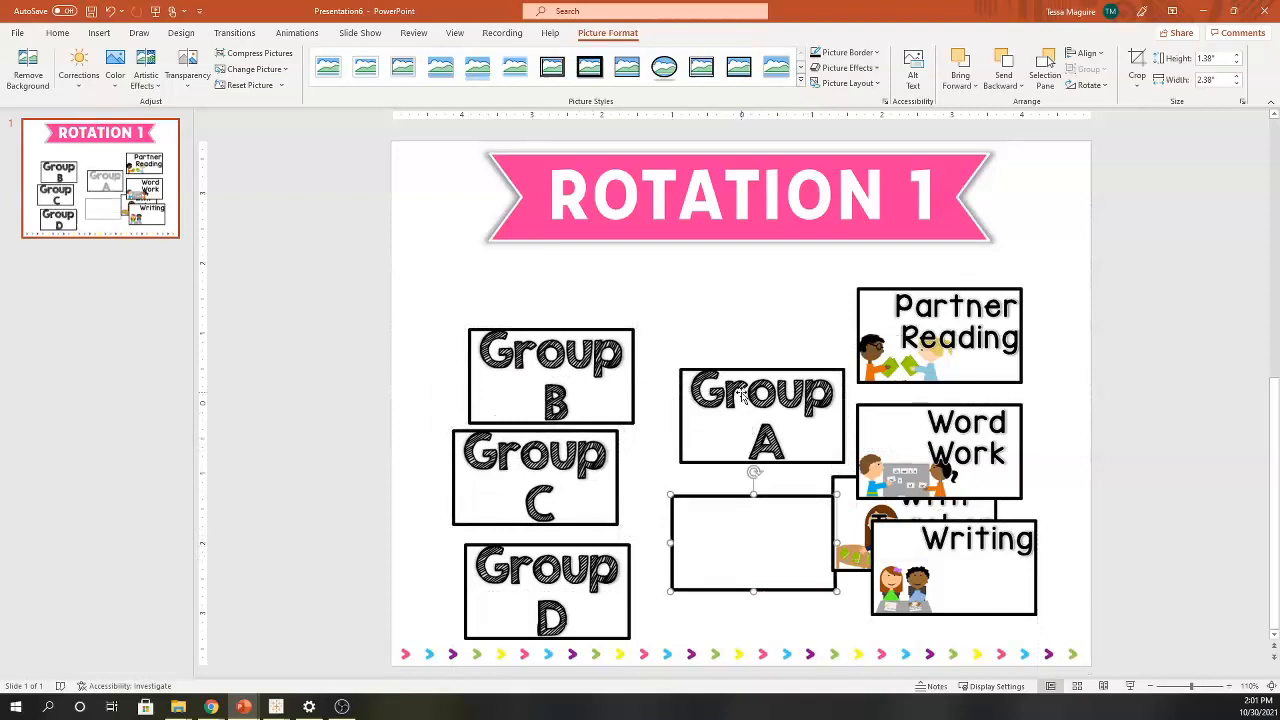
left_click_drag(760, 414, 548, 288)
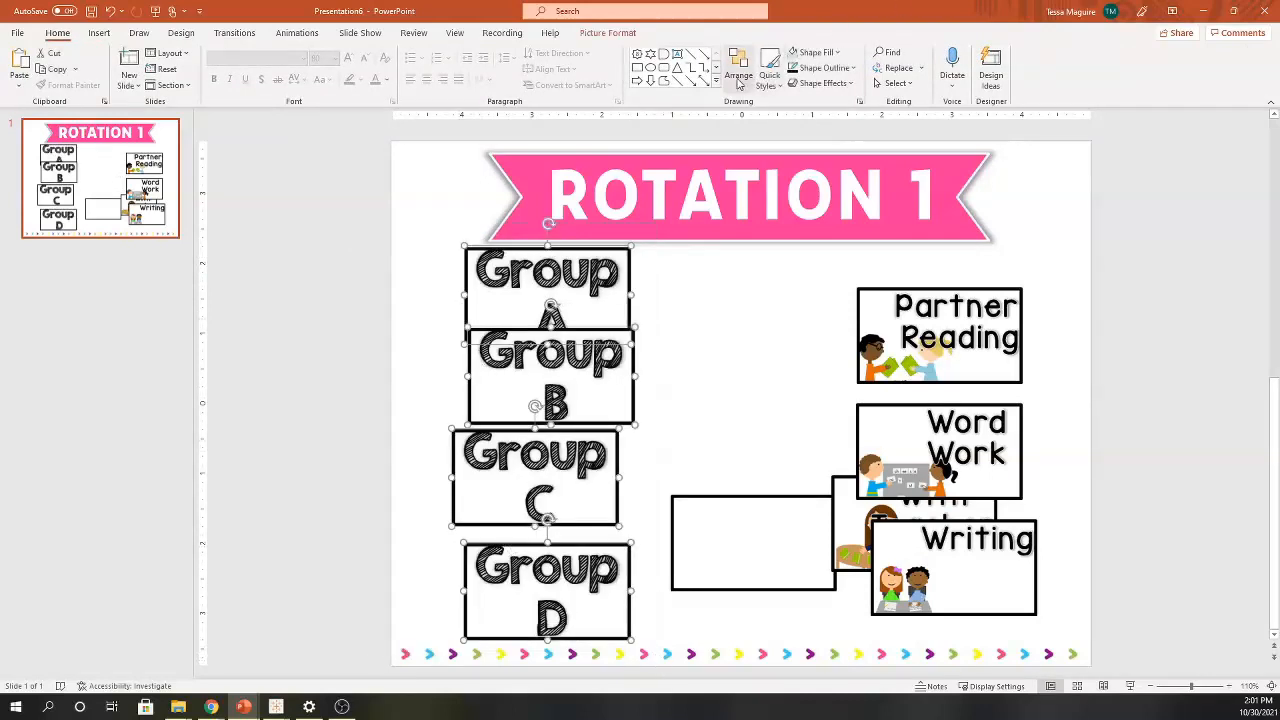
- Align the Group A–D cards left and distribute them evenly vertically
left_click(738, 76)
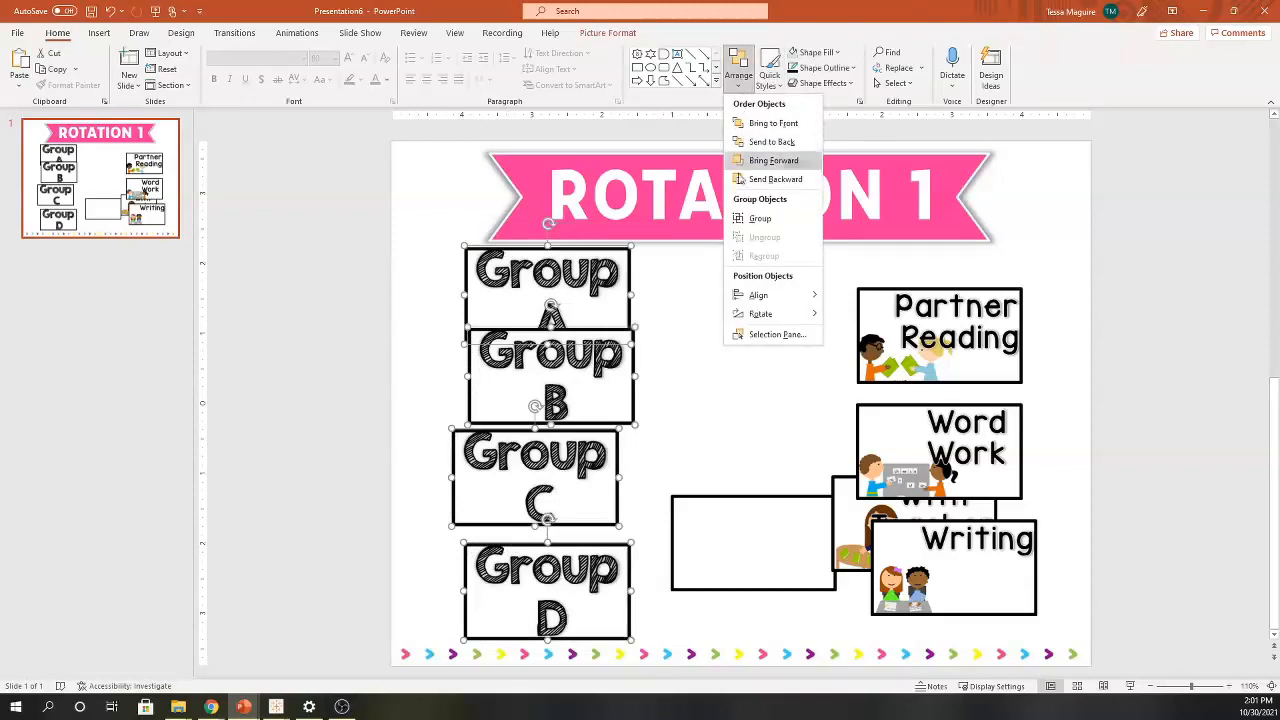
left_click(758, 294)
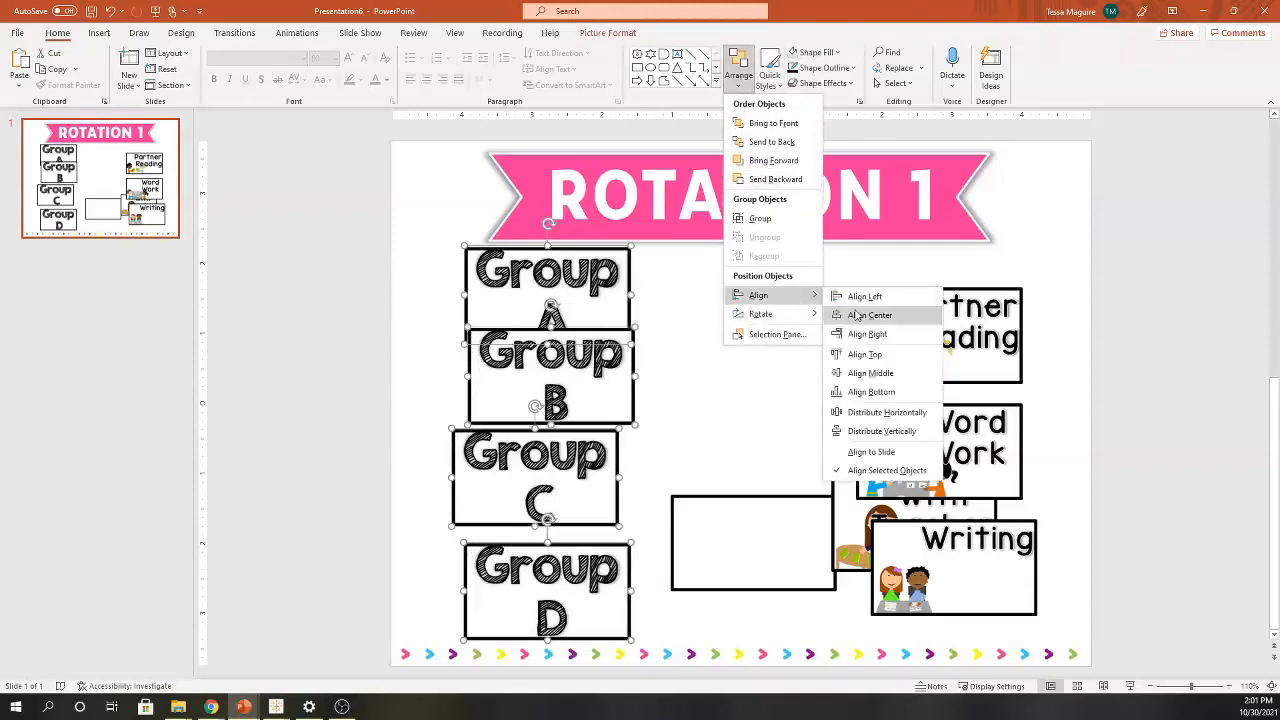
mouse_move(864, 296)
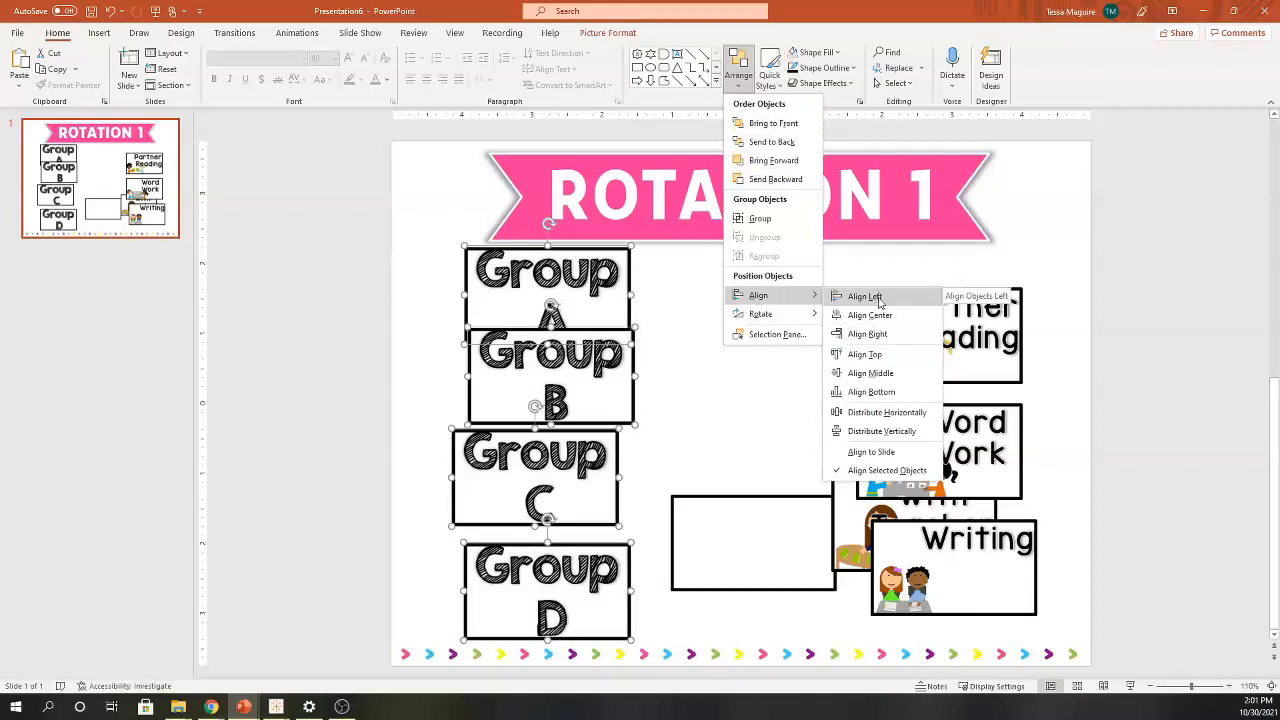
left_click(864, 296)
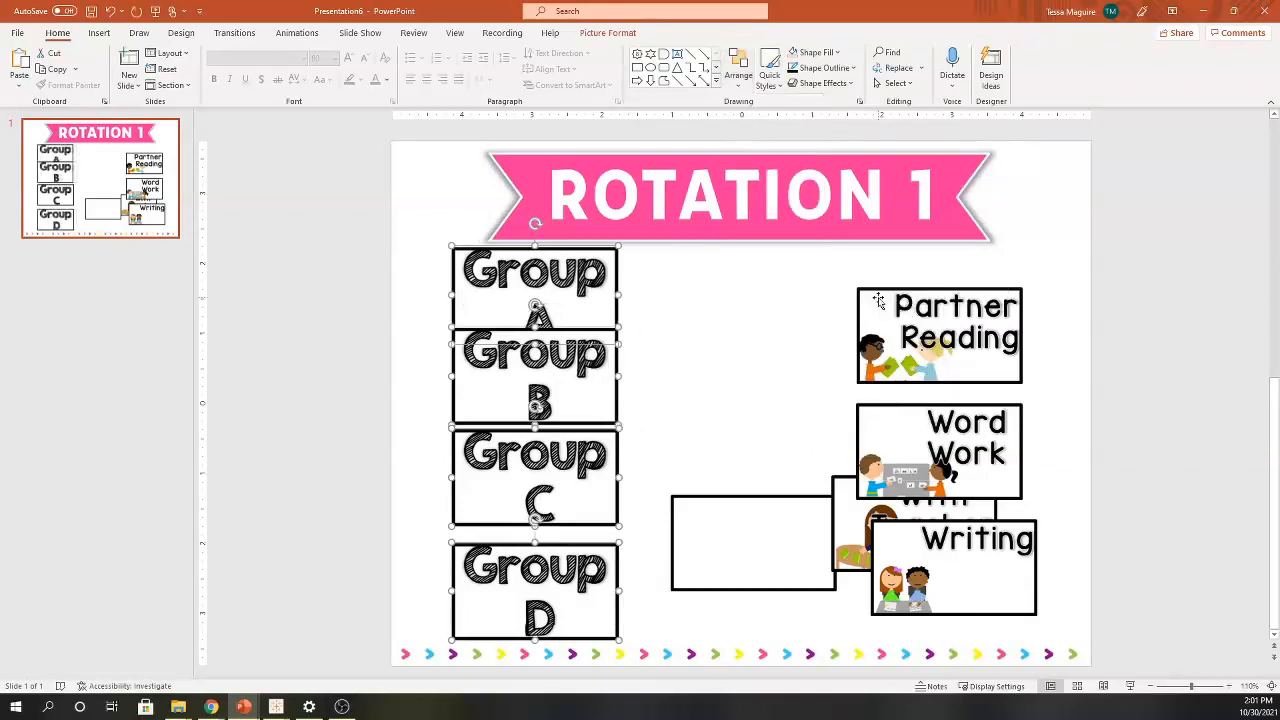
left_click(738, 70)
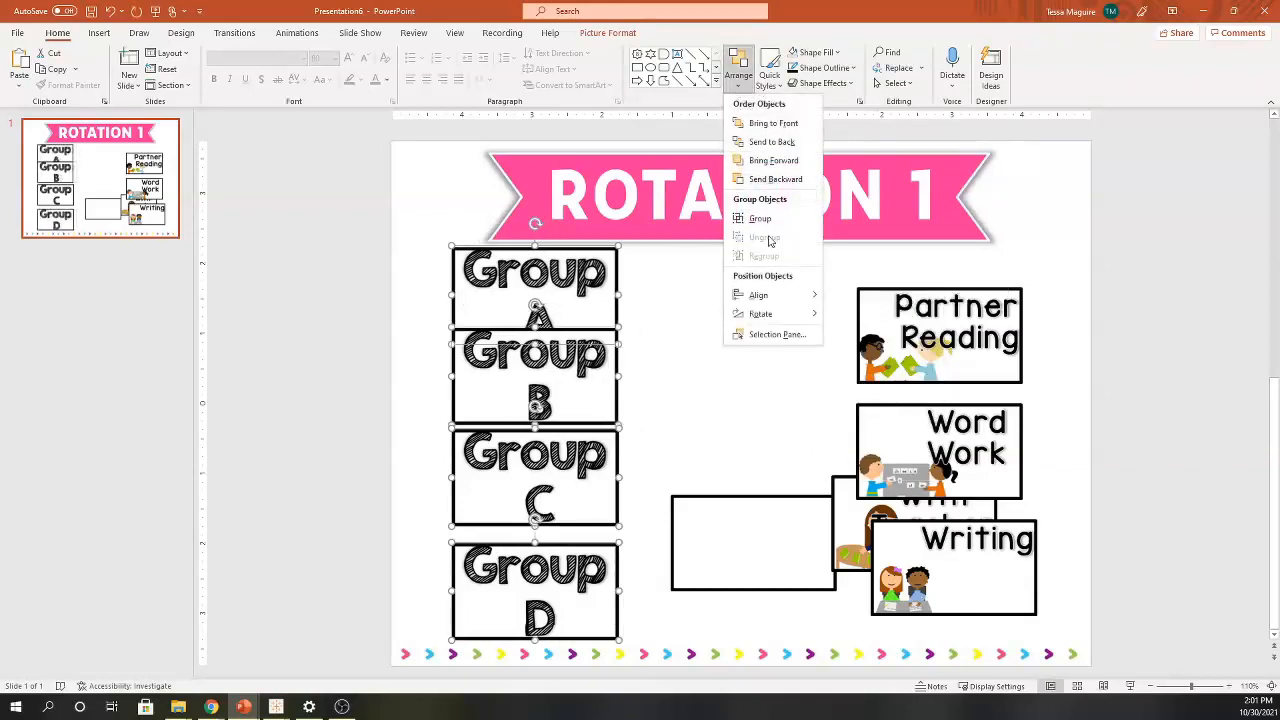
mouse_move(790, 288)
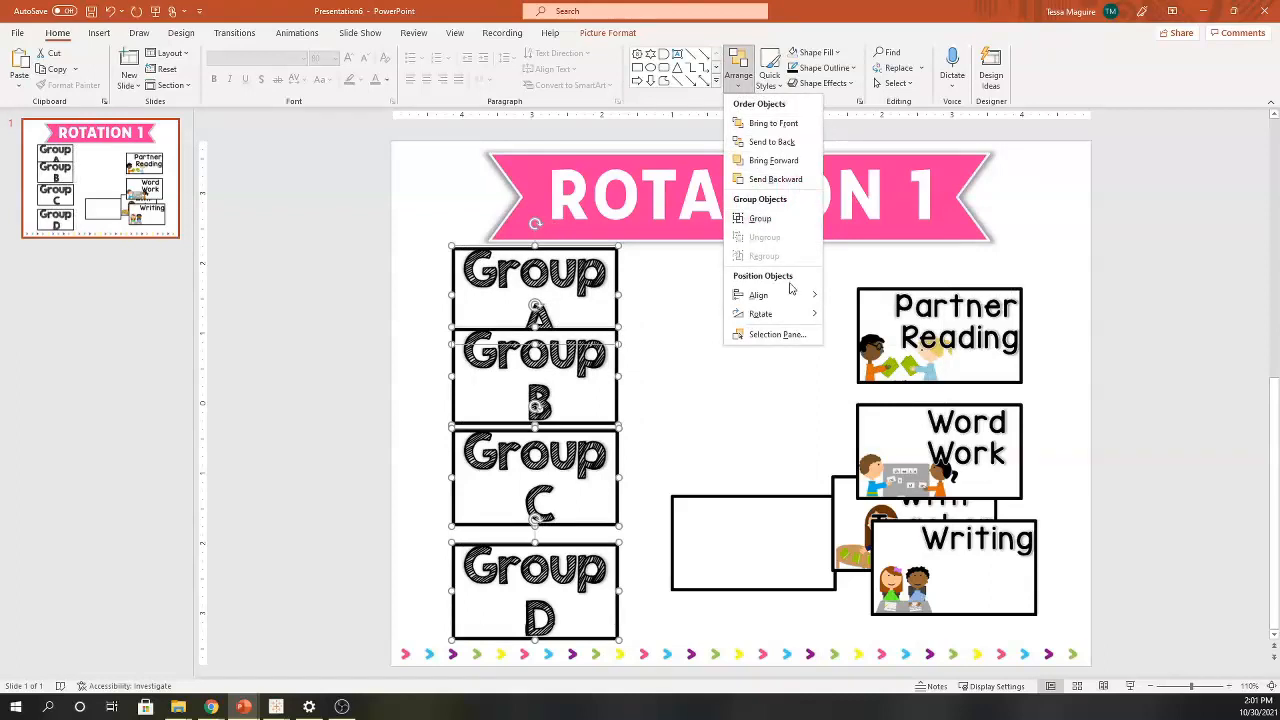
left_click(758, 296)
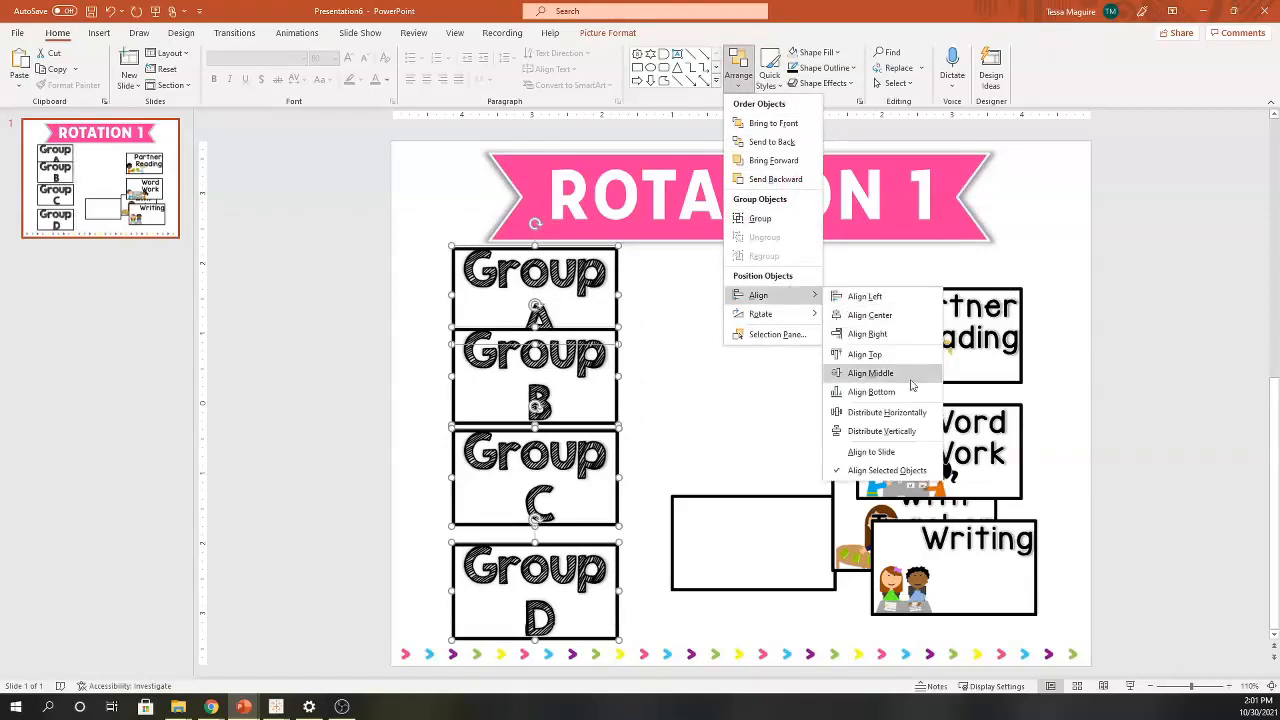
left_click(868, 372)
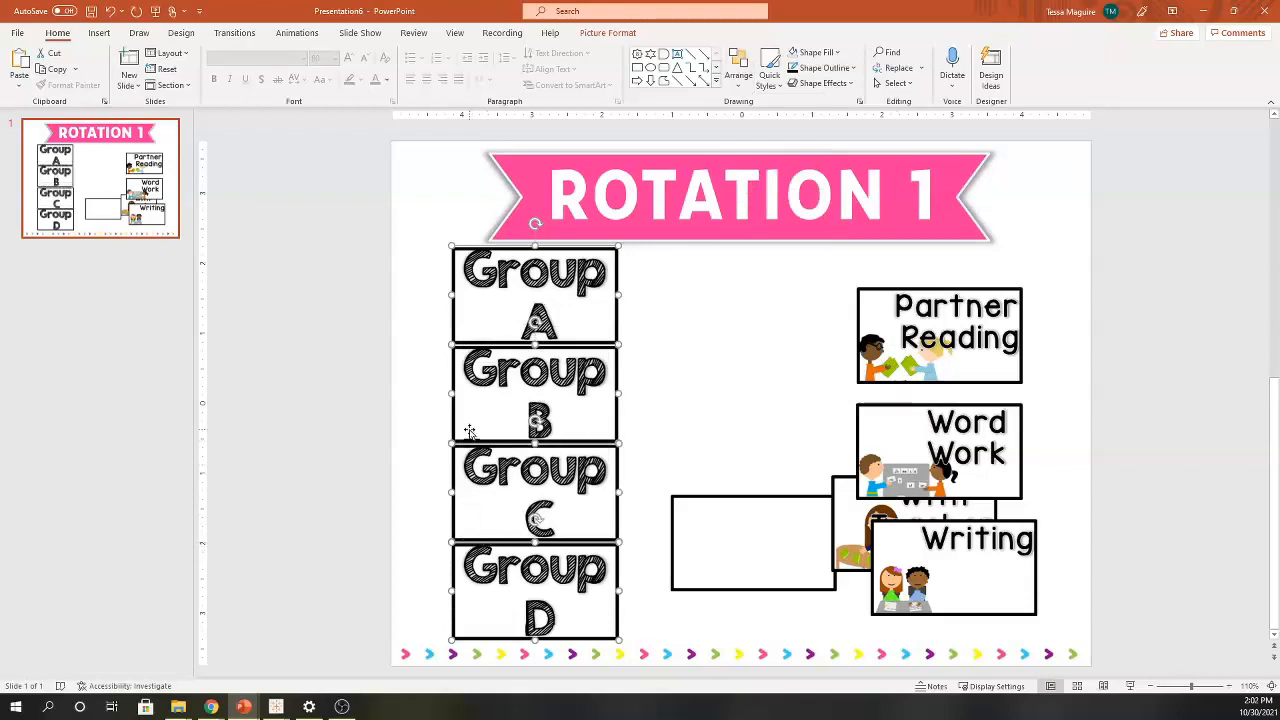
- Set the blank box beside Group A and place a text box inside it
left_click(740, 540)
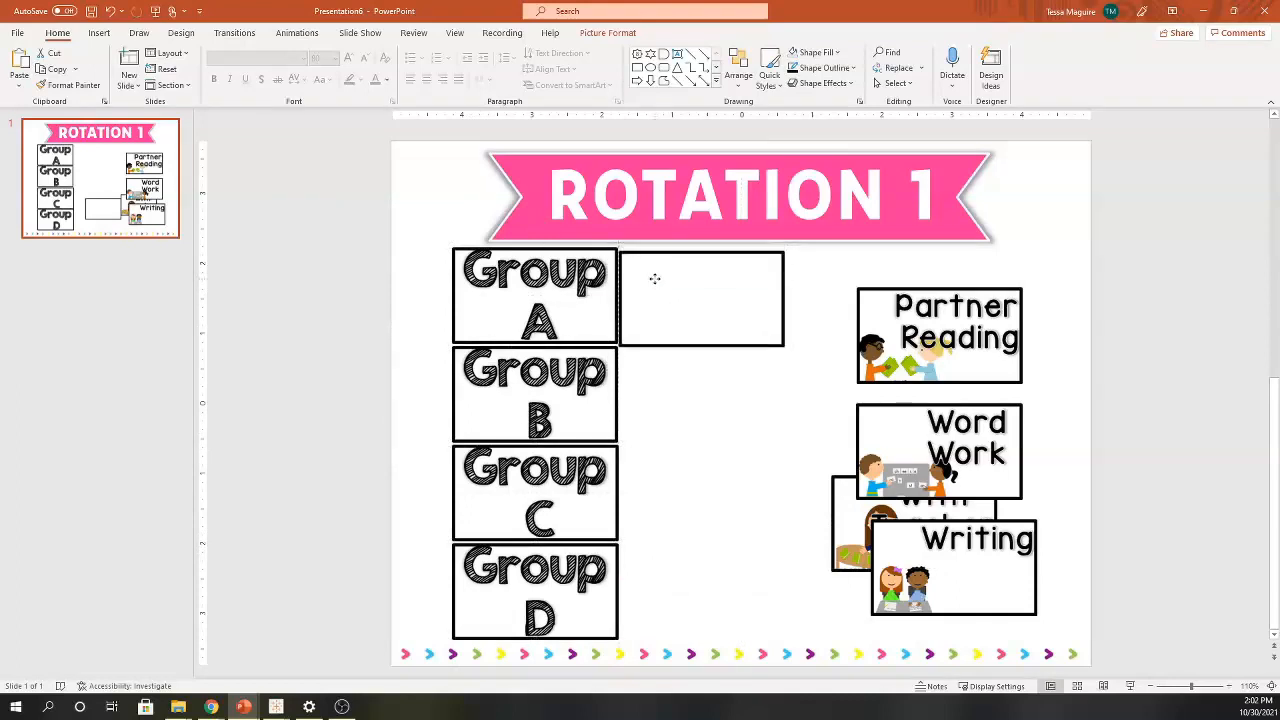
left_click(700, 296)
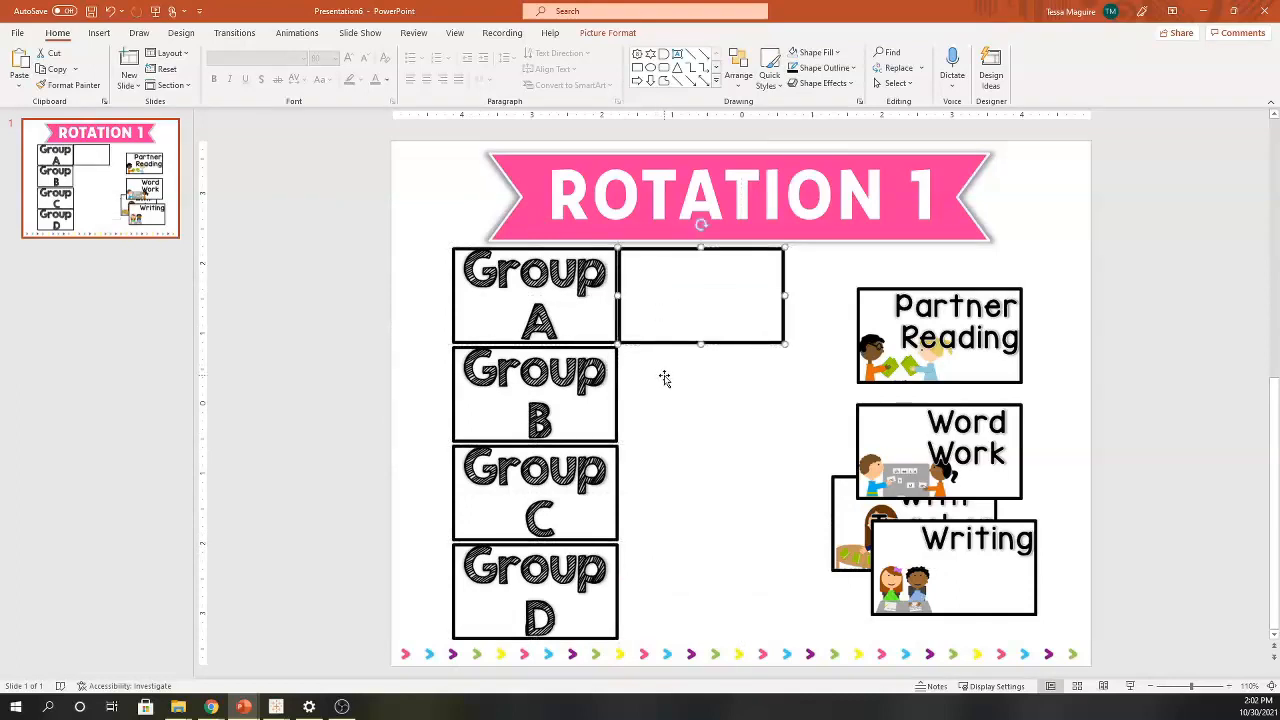
left_click(100, 32)
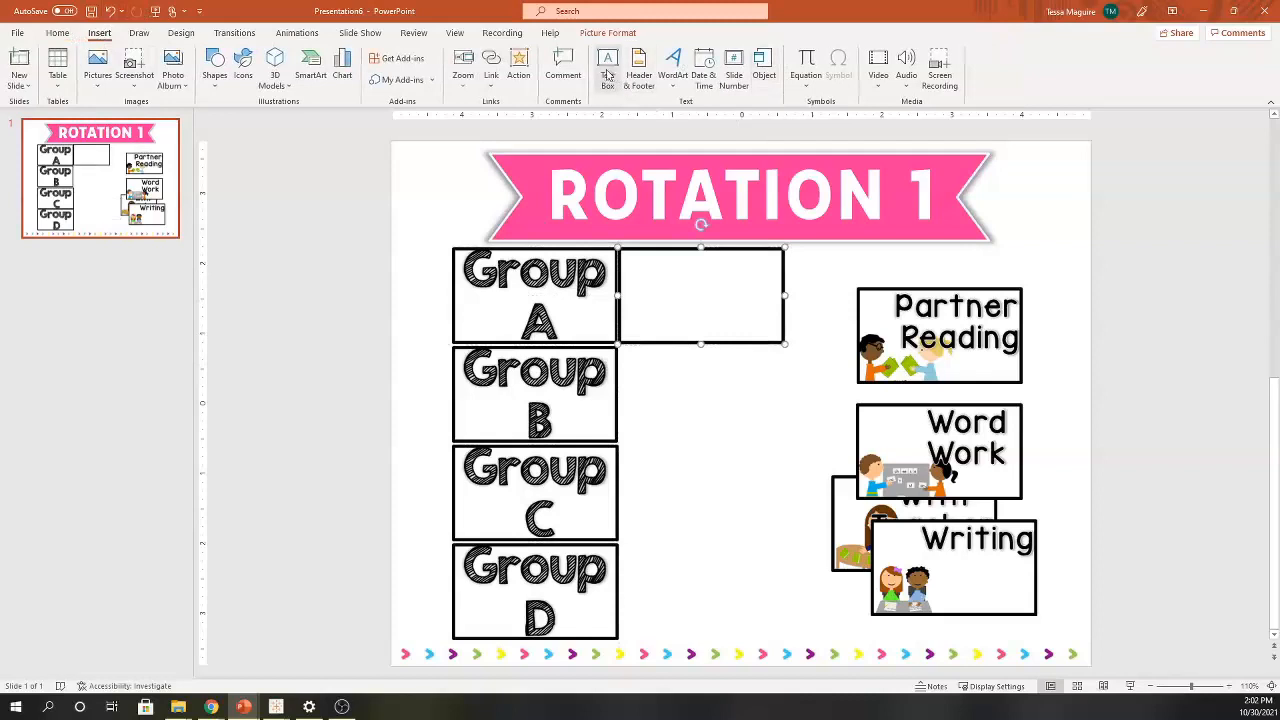
left_click(608, 64)
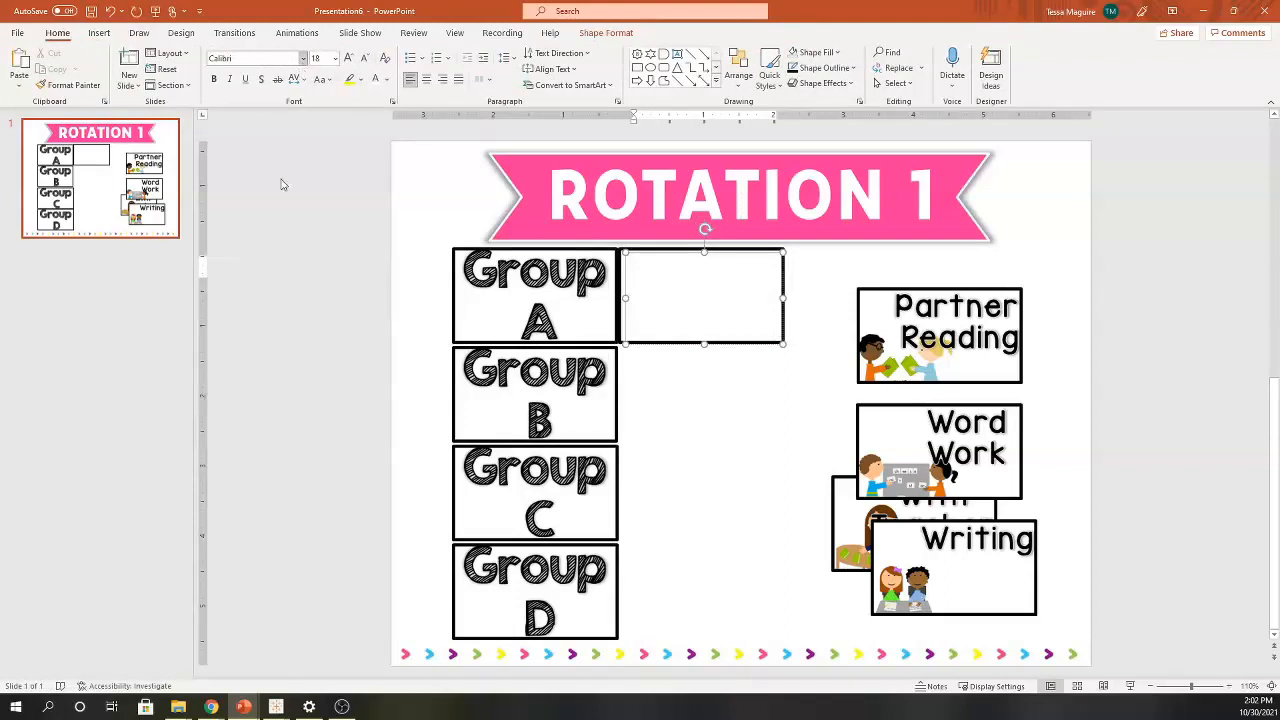
left_click(300, 58)
type("Affogato")
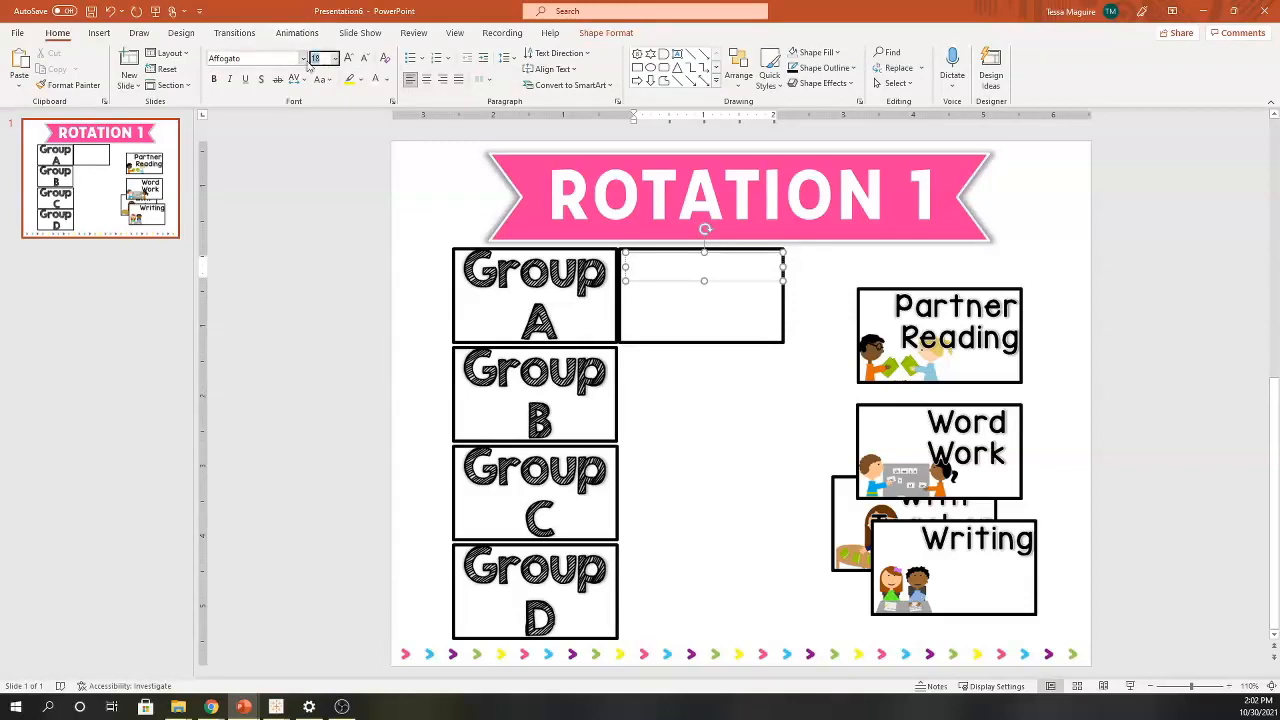
- Fill the box with the names Sara, Sean, Mikel, Julia, Rahkeem
type("Sc")
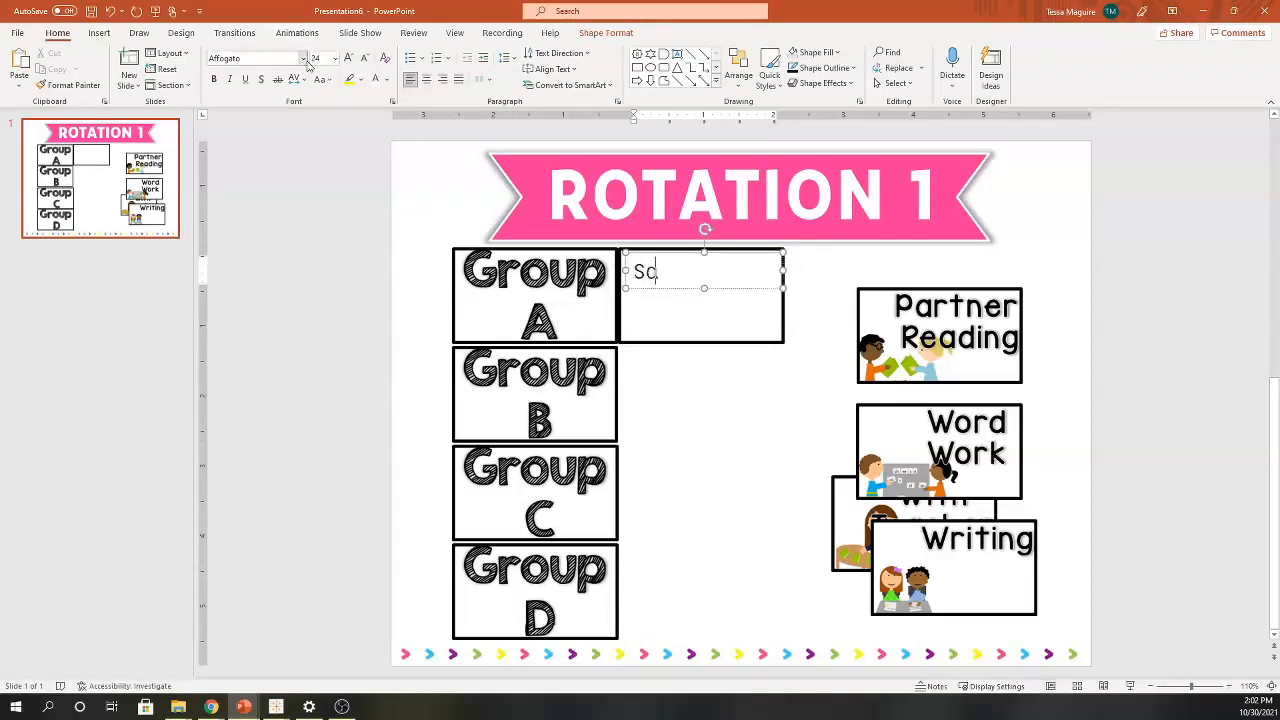
type("ara, Sean, Mikel, Julia, Rahke")
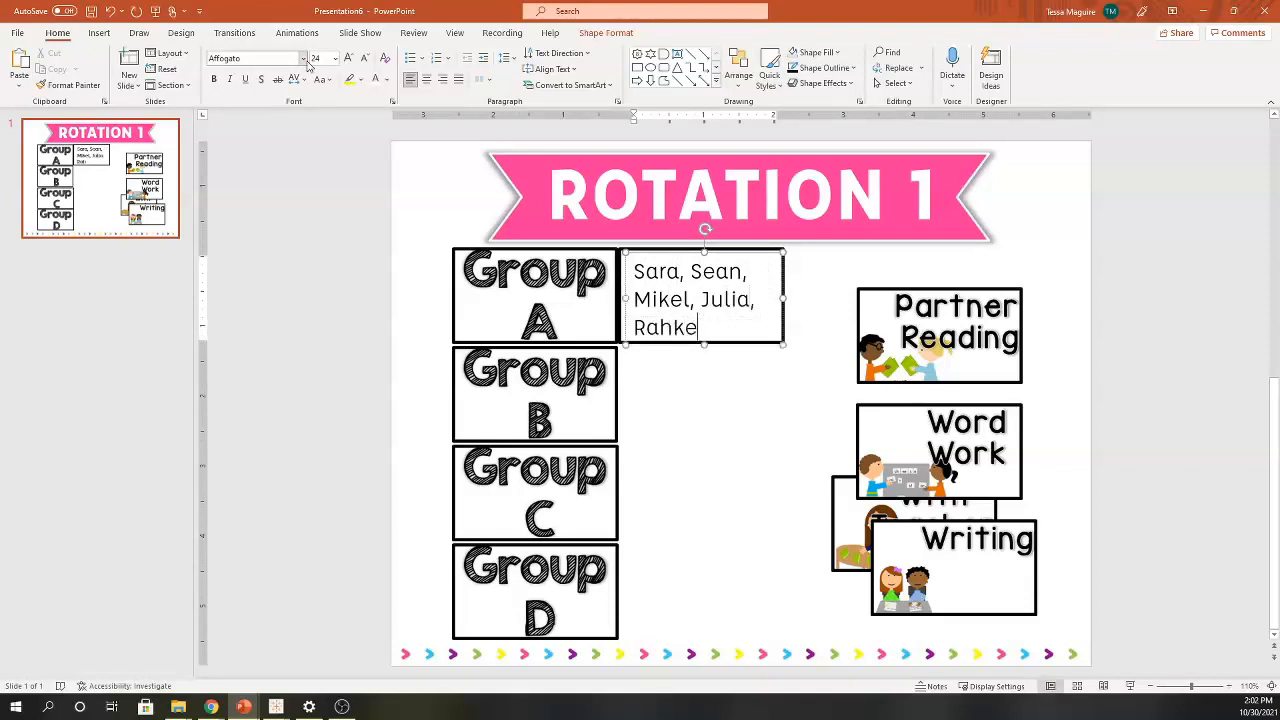
type("em")
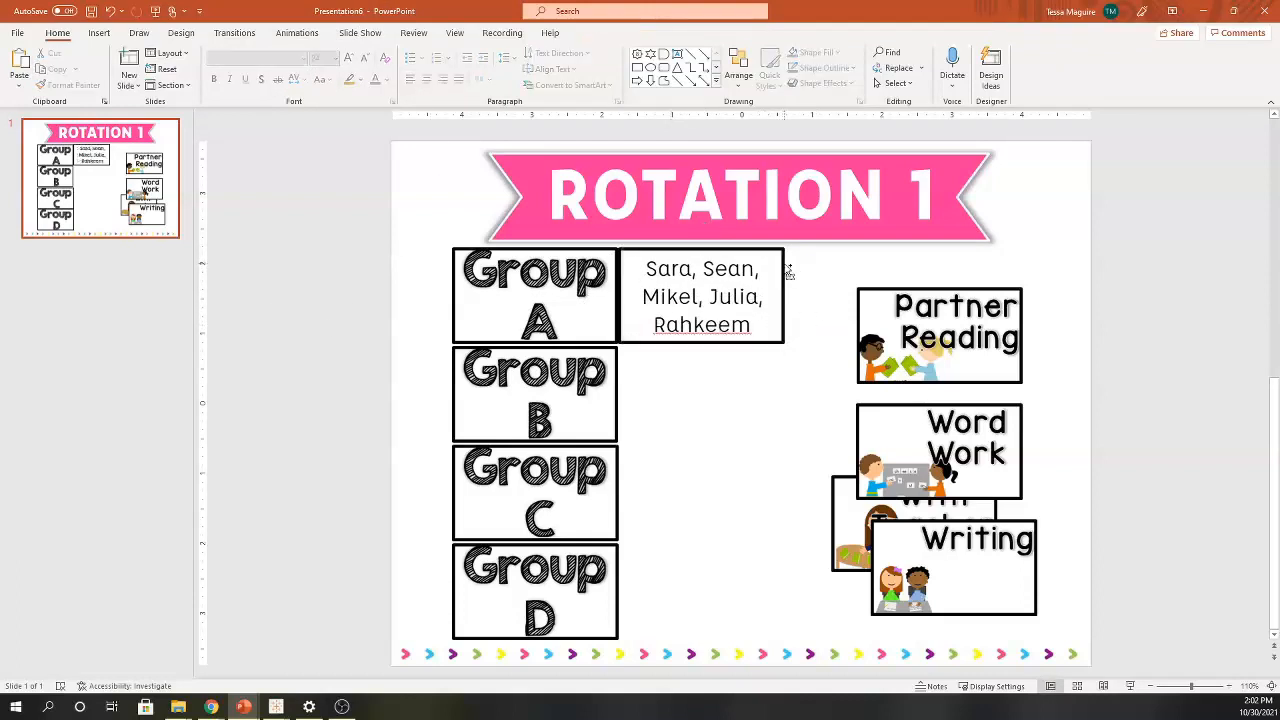
left_click(700, 296)
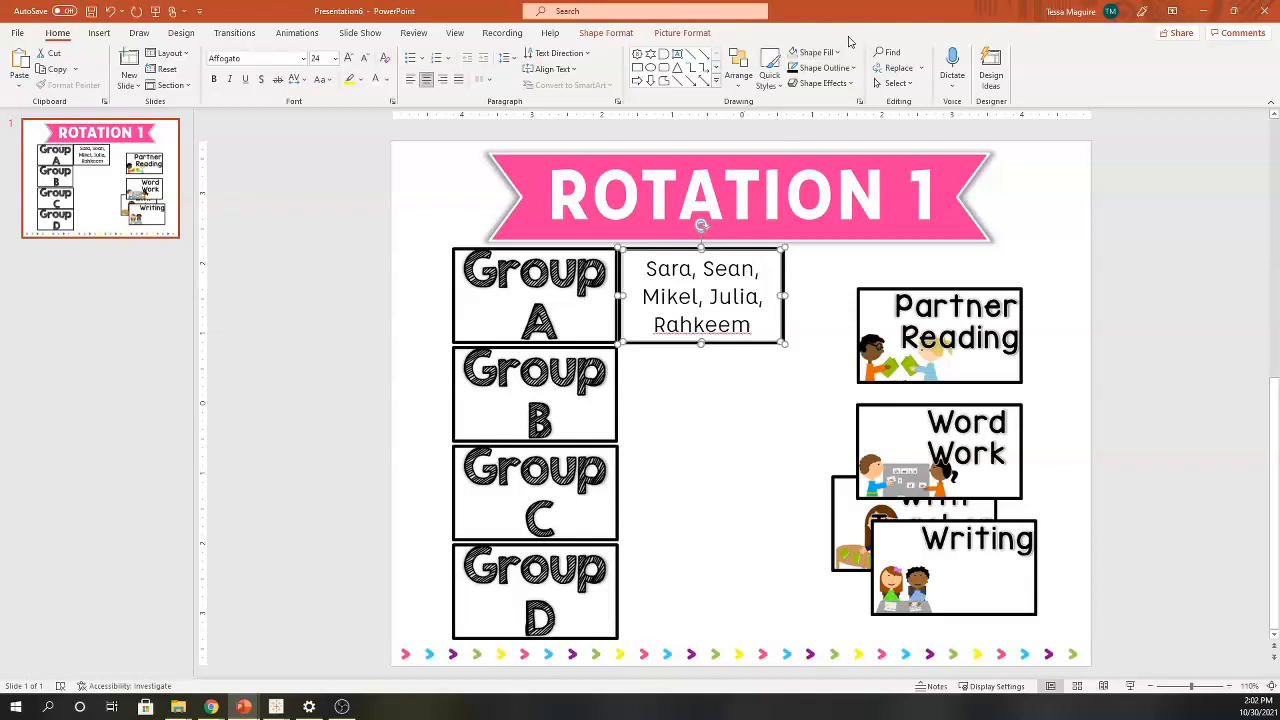
- Copy the name box for Groups B–D and type their names (Mike, Jake, Ryan, Juan, Frankie, Zoe...)
left_click(738, 72)
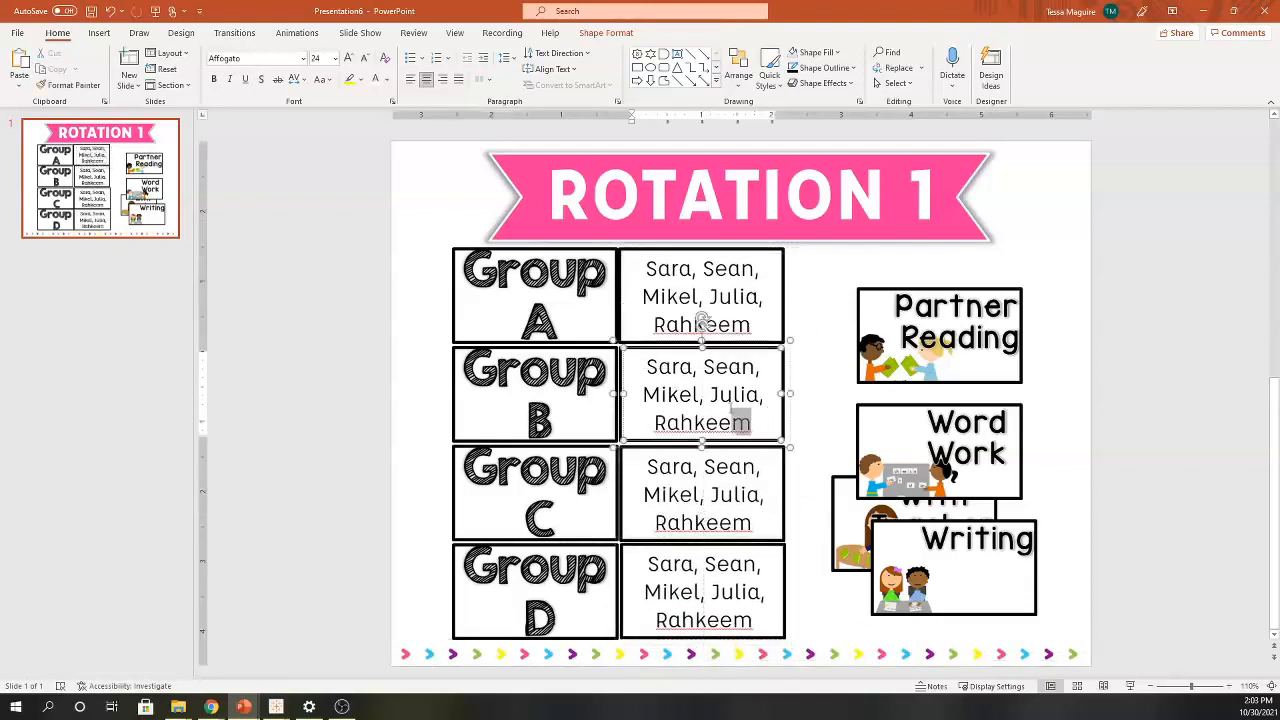
type("Mike, Ria, Olivia, Nikole")
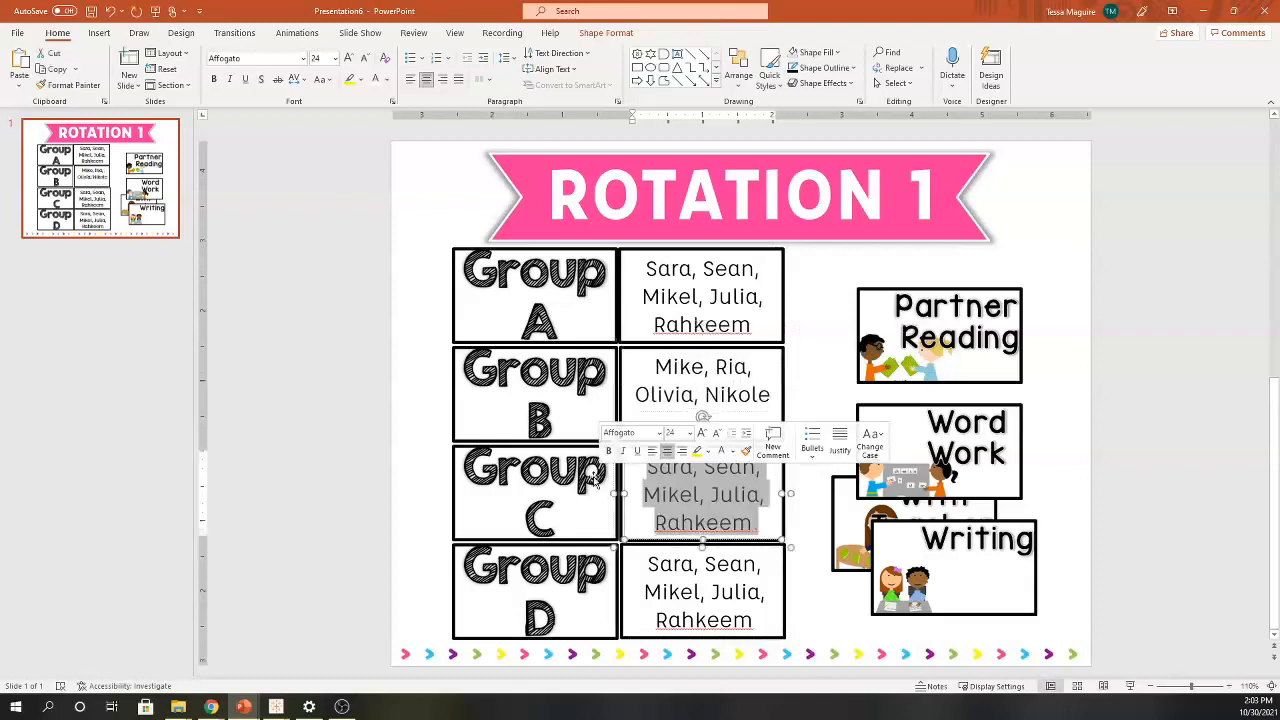
type("Jake, Ryan, Hector, Dria, Viviana")
left_click(702, 590)
type("Lizette, Paula,")
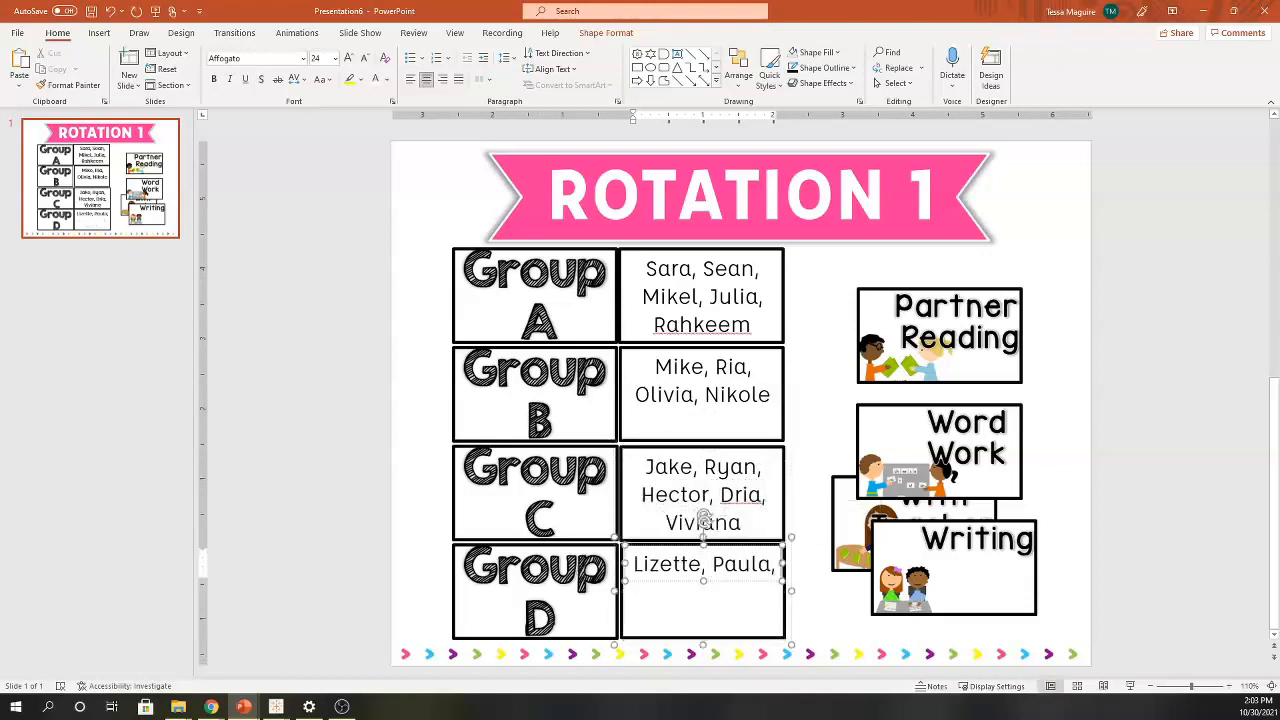
type("Juan, Frankie,")
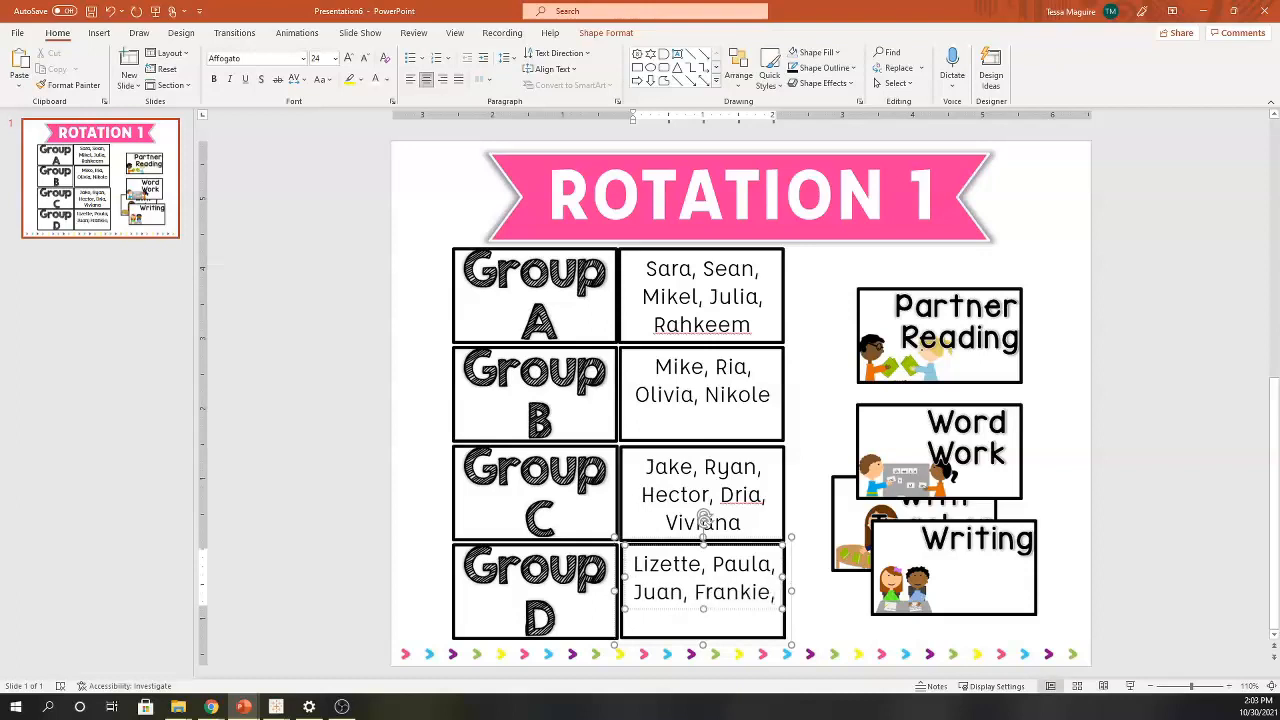
type("Zoe, Paul")
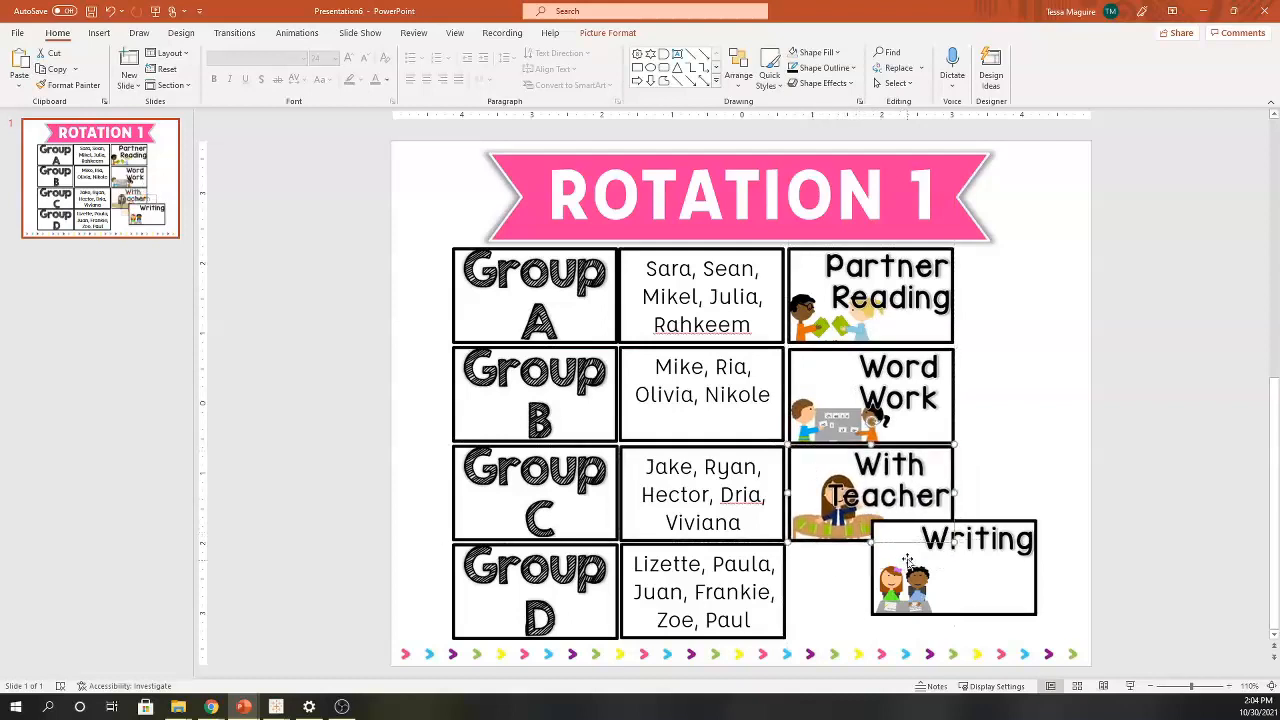
- Move the Writing card beside Group D and select the table to reposition it
left_click_drag(950, 568, 868, 590)
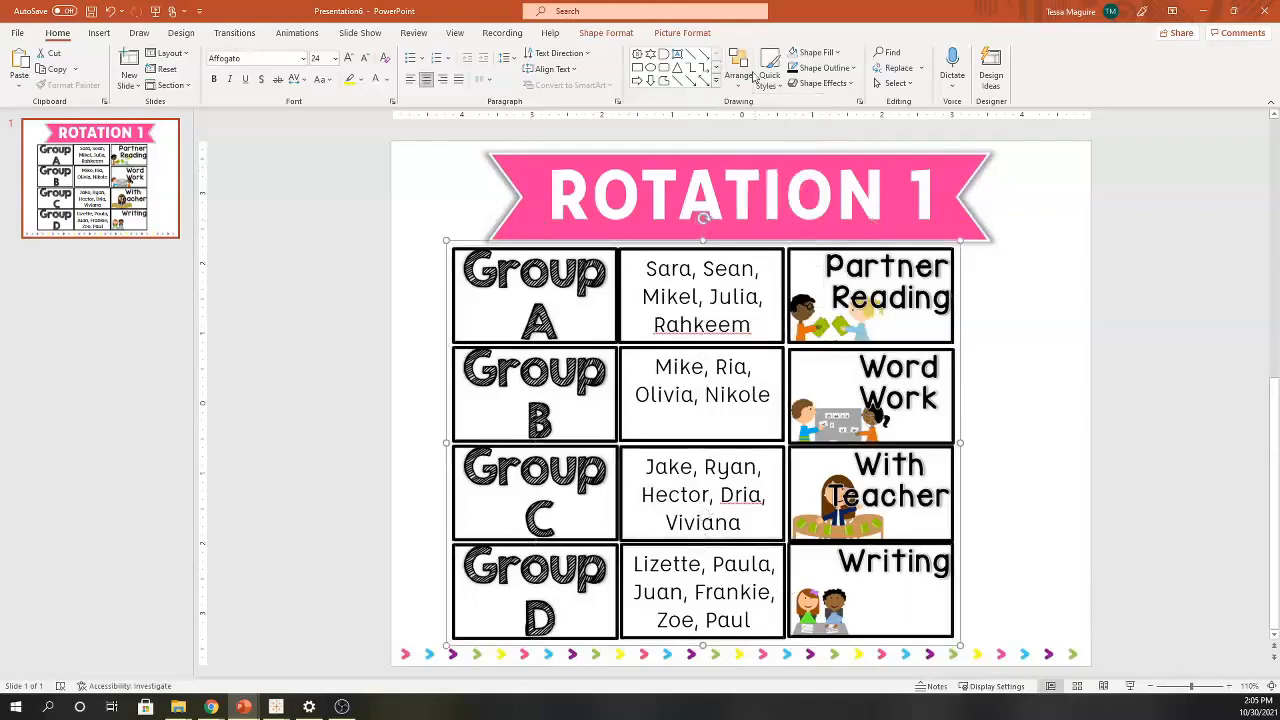
left_click(738, 70)
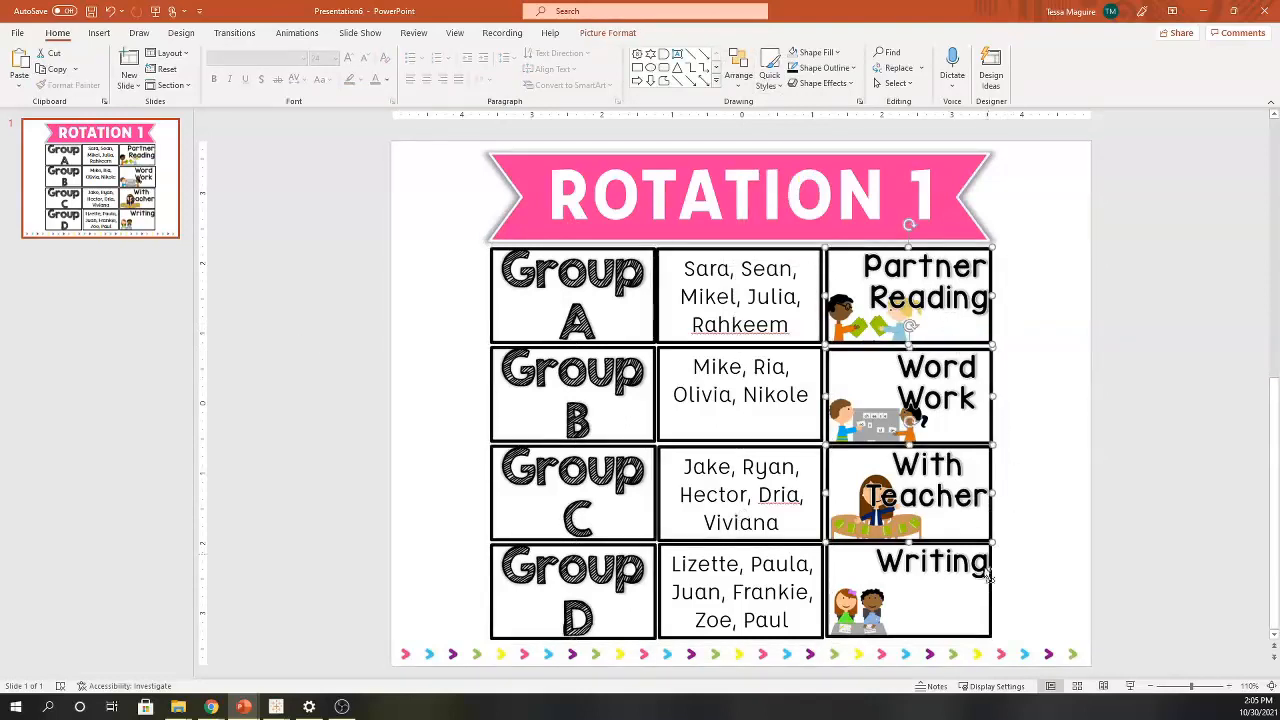
left_click(738, 70)
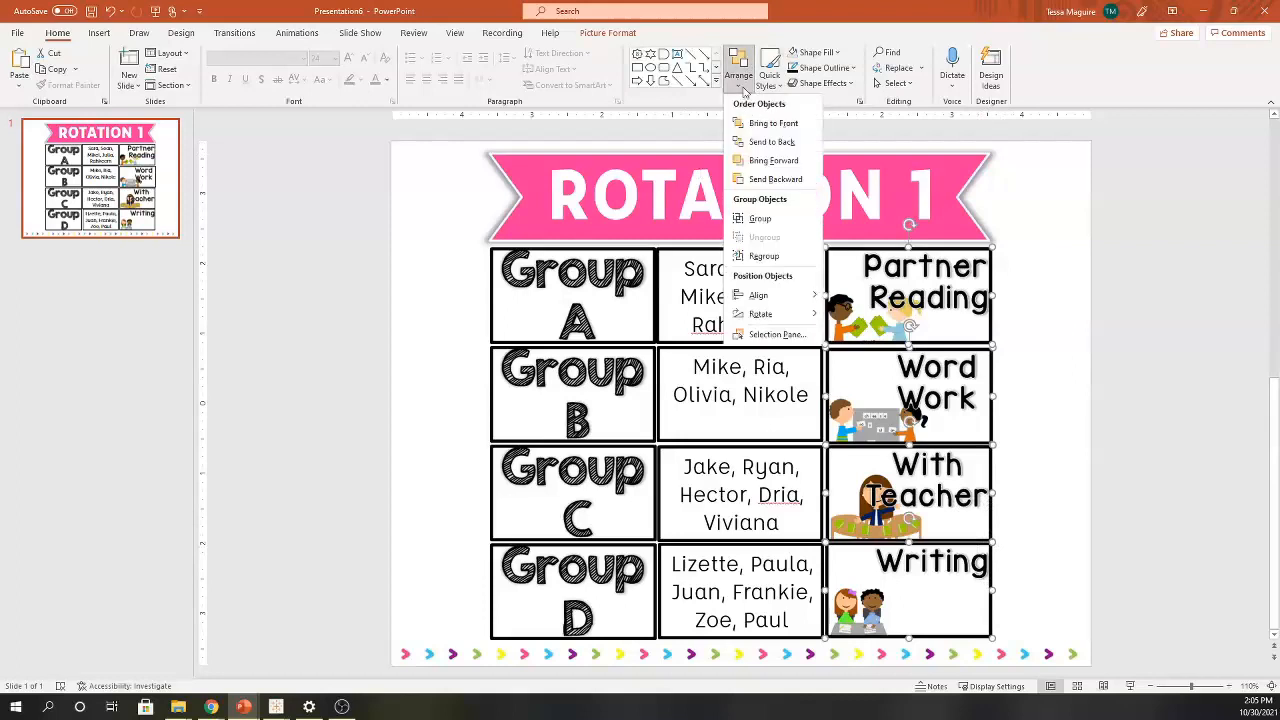
left_click(758, 296)
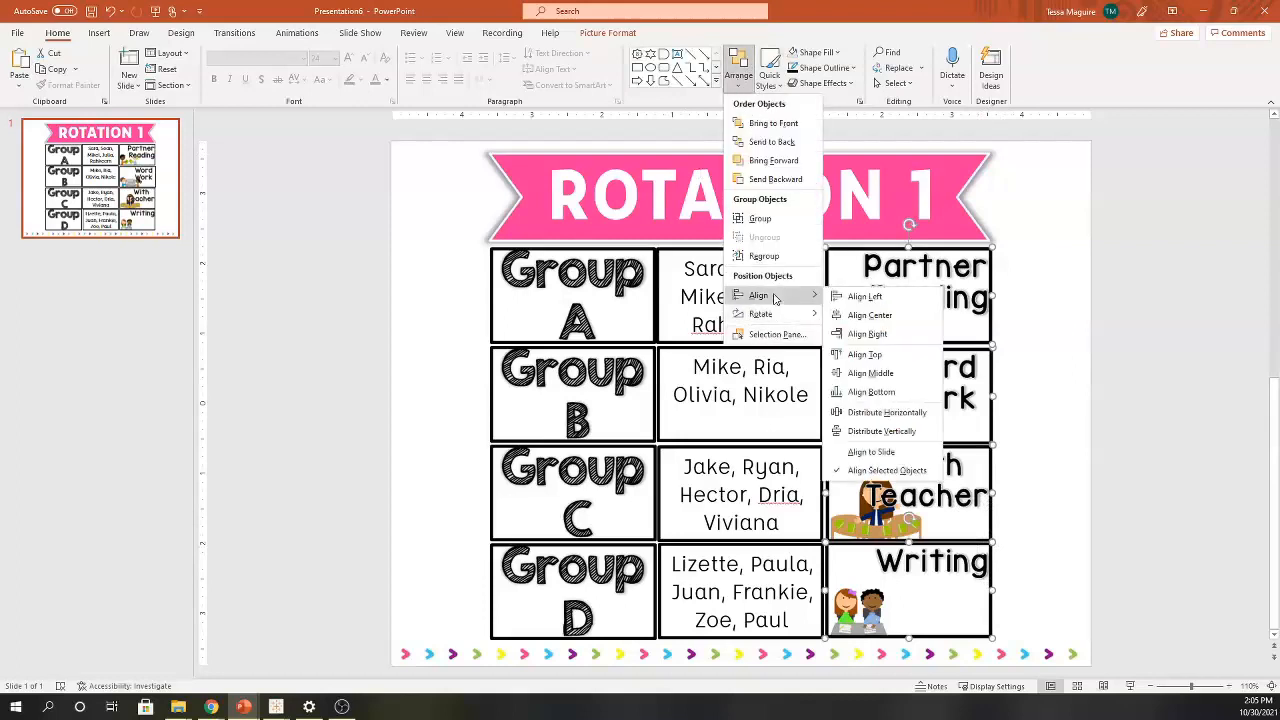
mouse_move(872, 452)
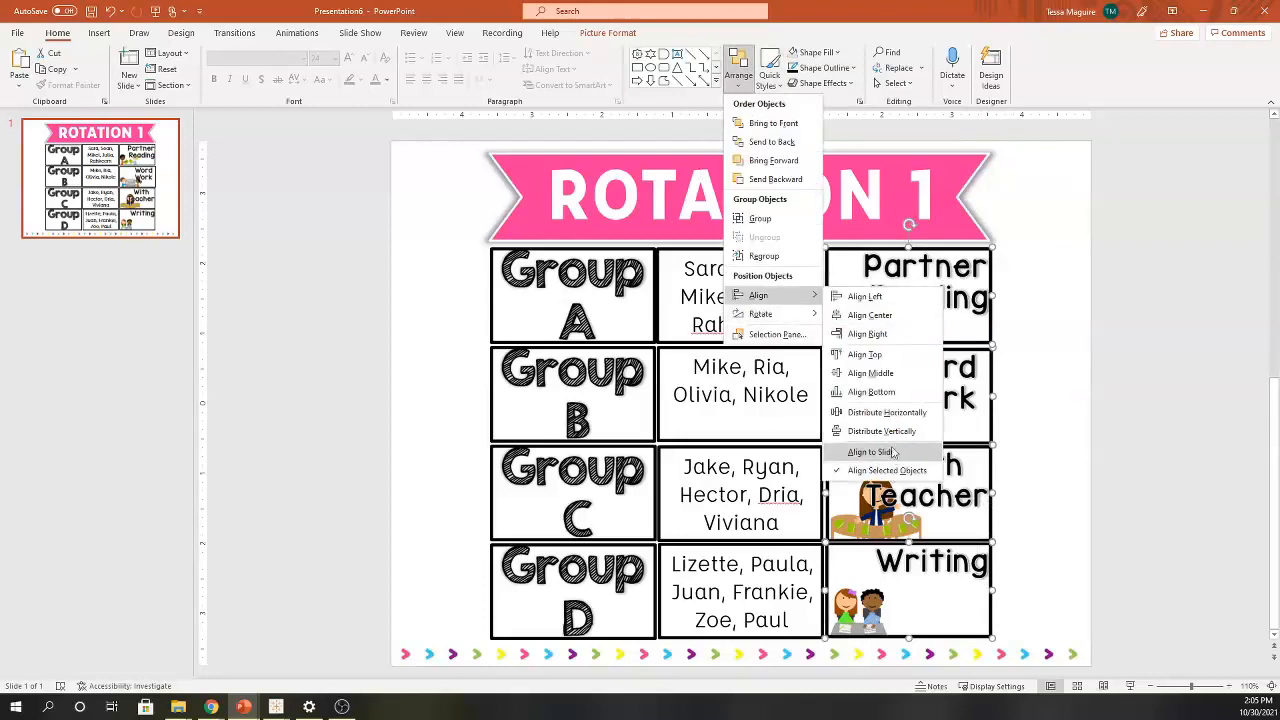
left_click(868, 452)
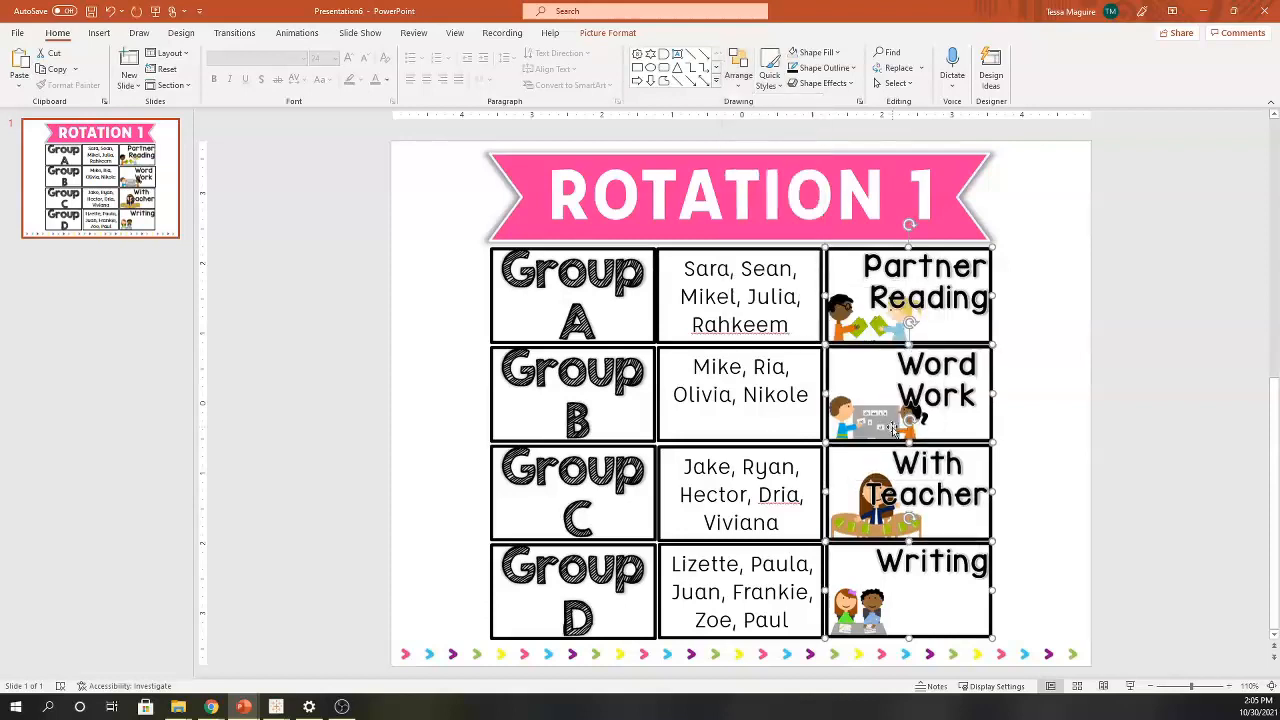
mouse_move(524, 298)
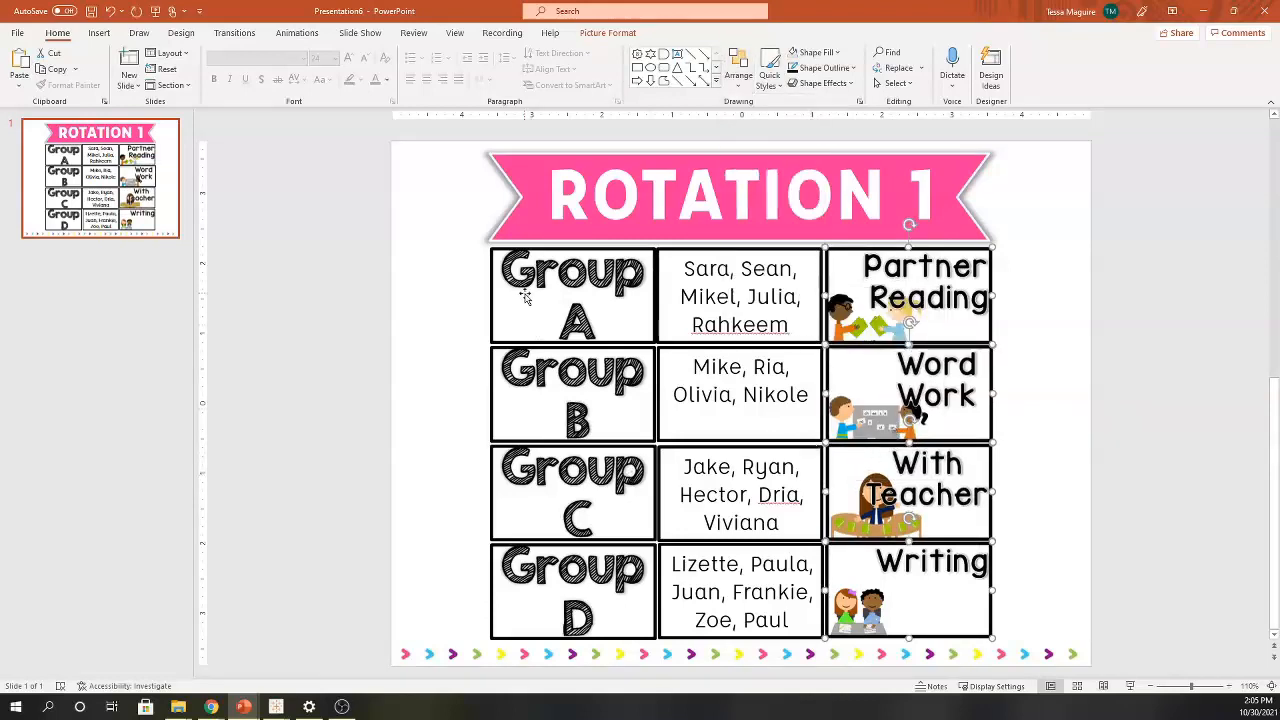
mouse_move(1088, 472)
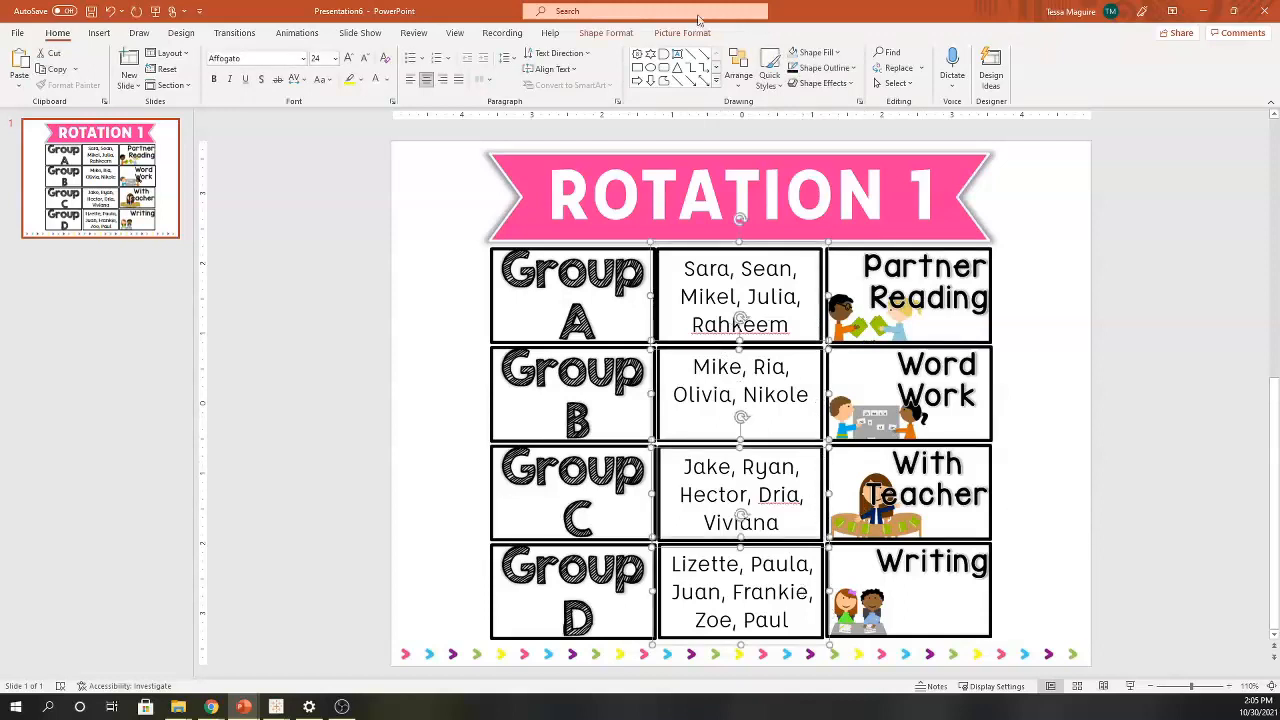
left_click(738, 70)
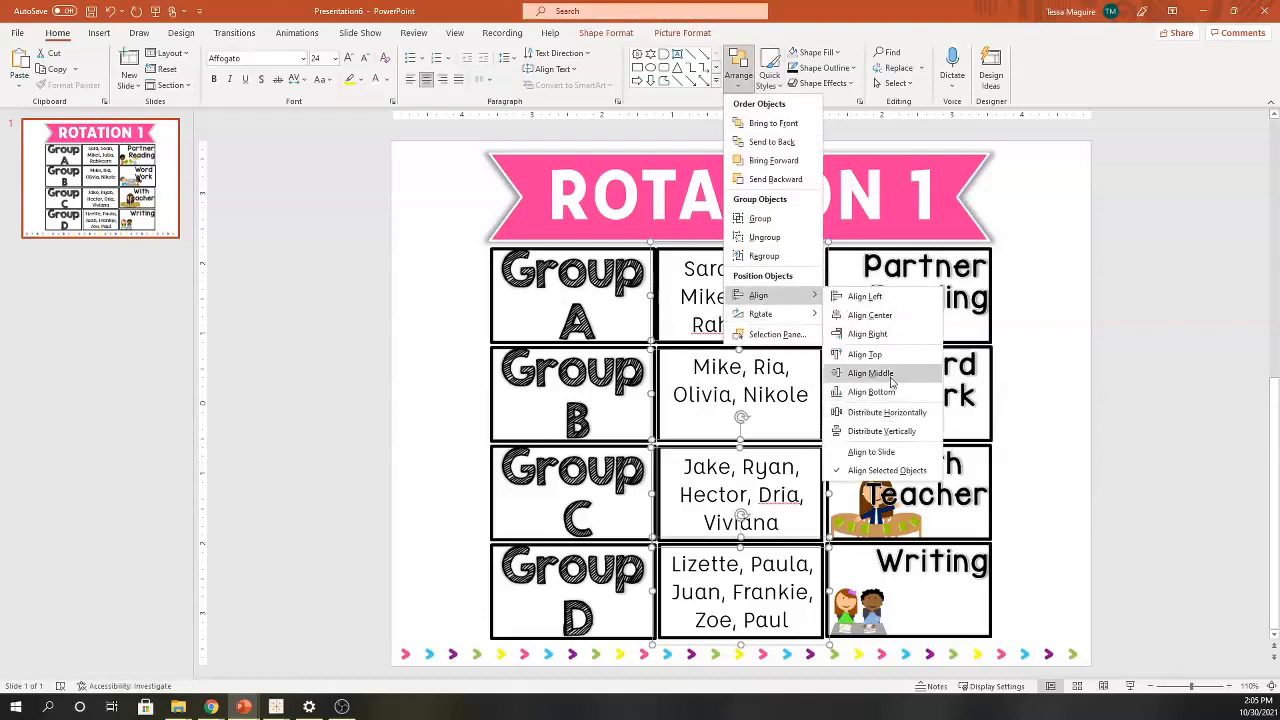
left_click(868, 372)
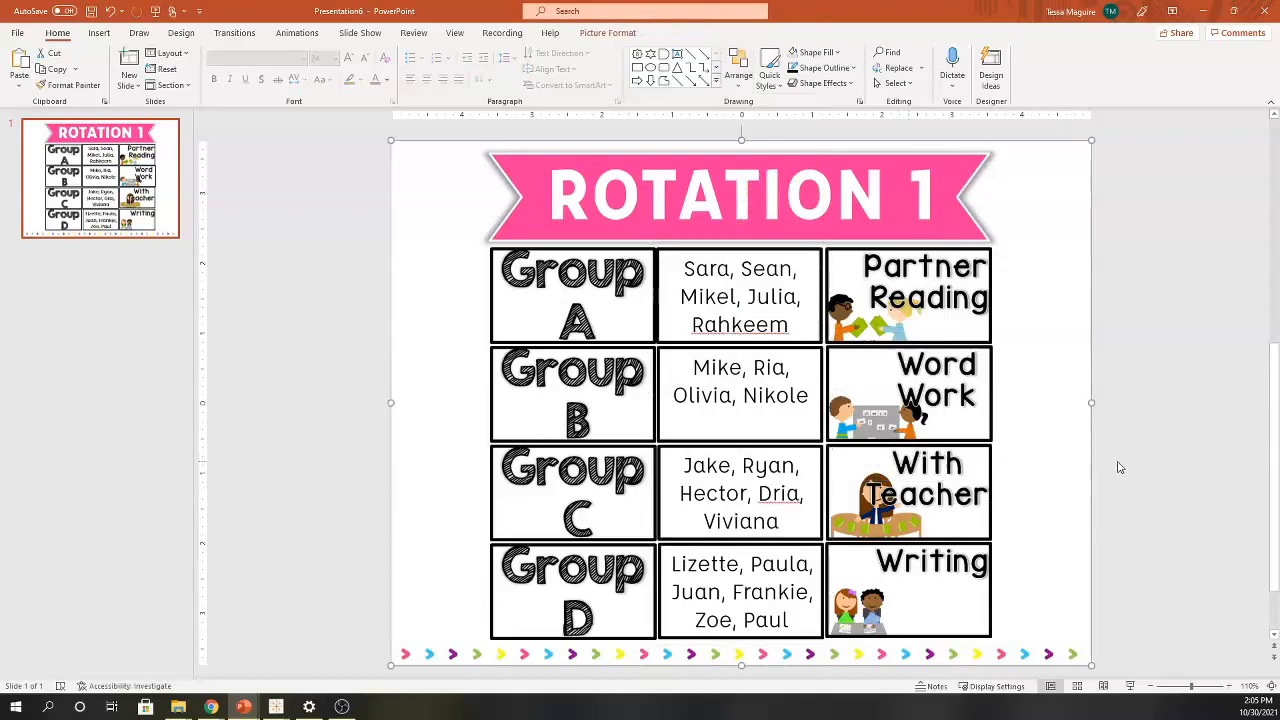
mouse_move(1114, 444)
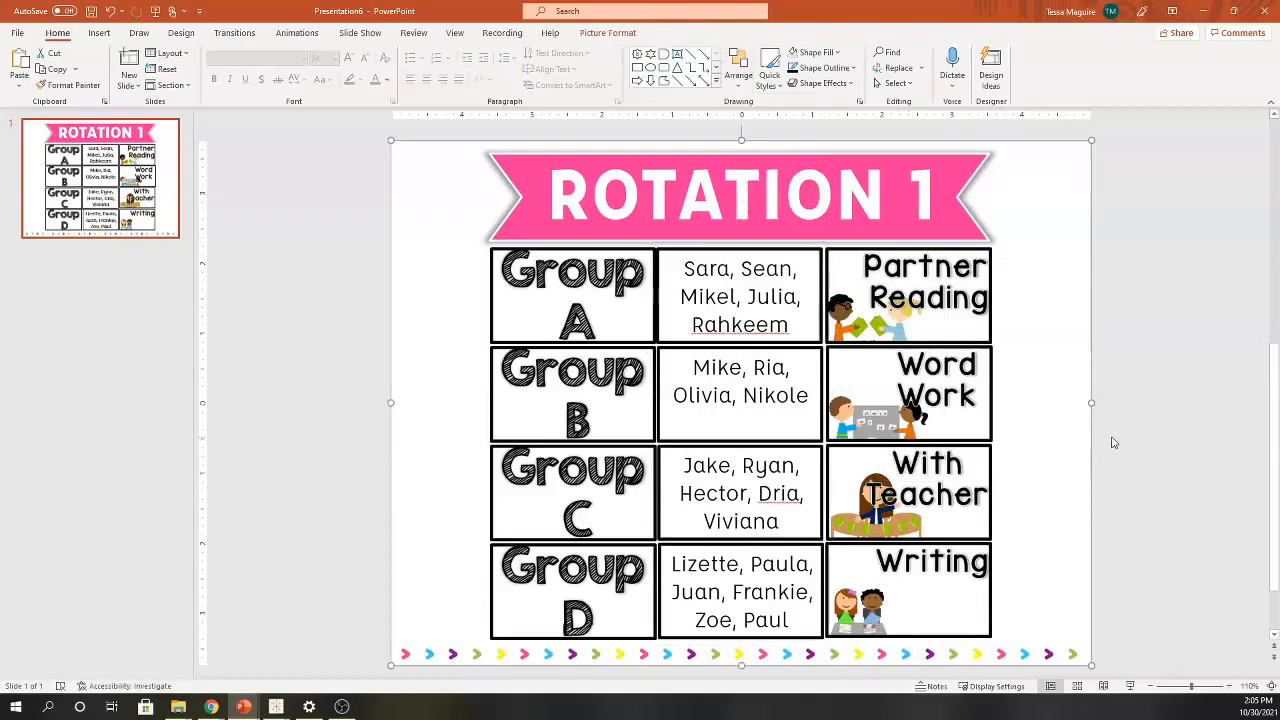
mouse_move(1124, 452)
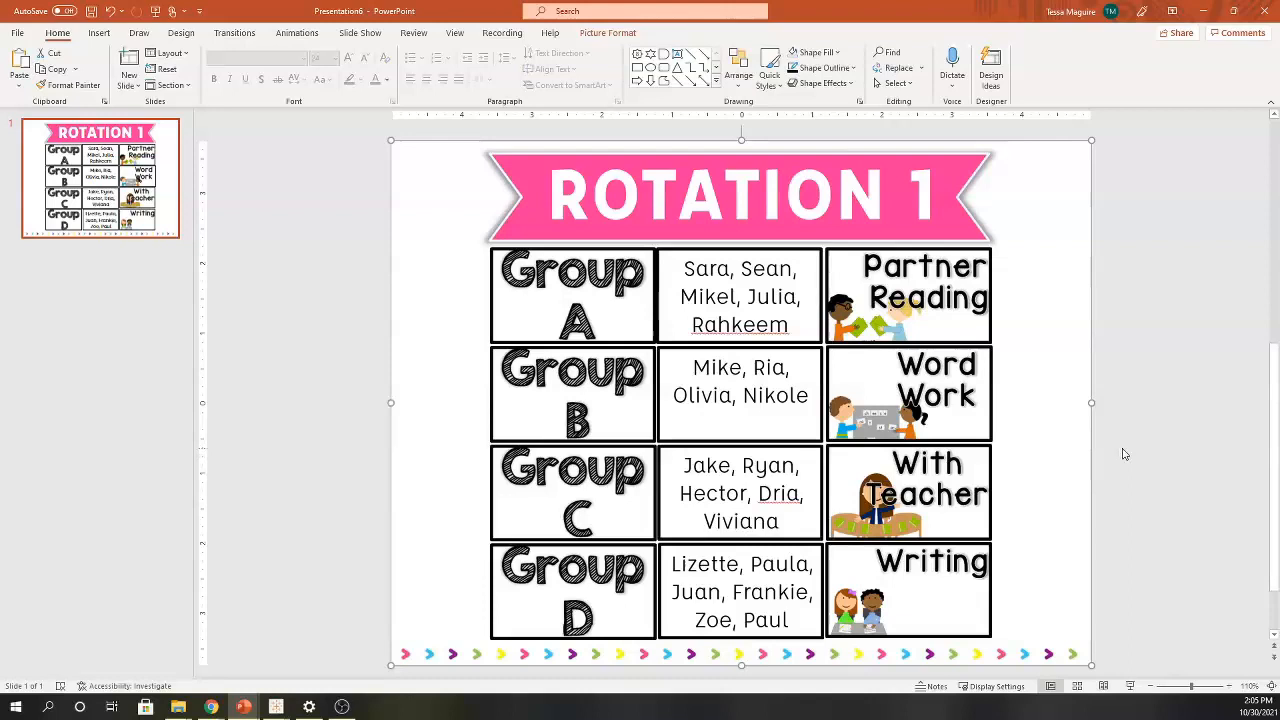
mouse_move(288, 184)
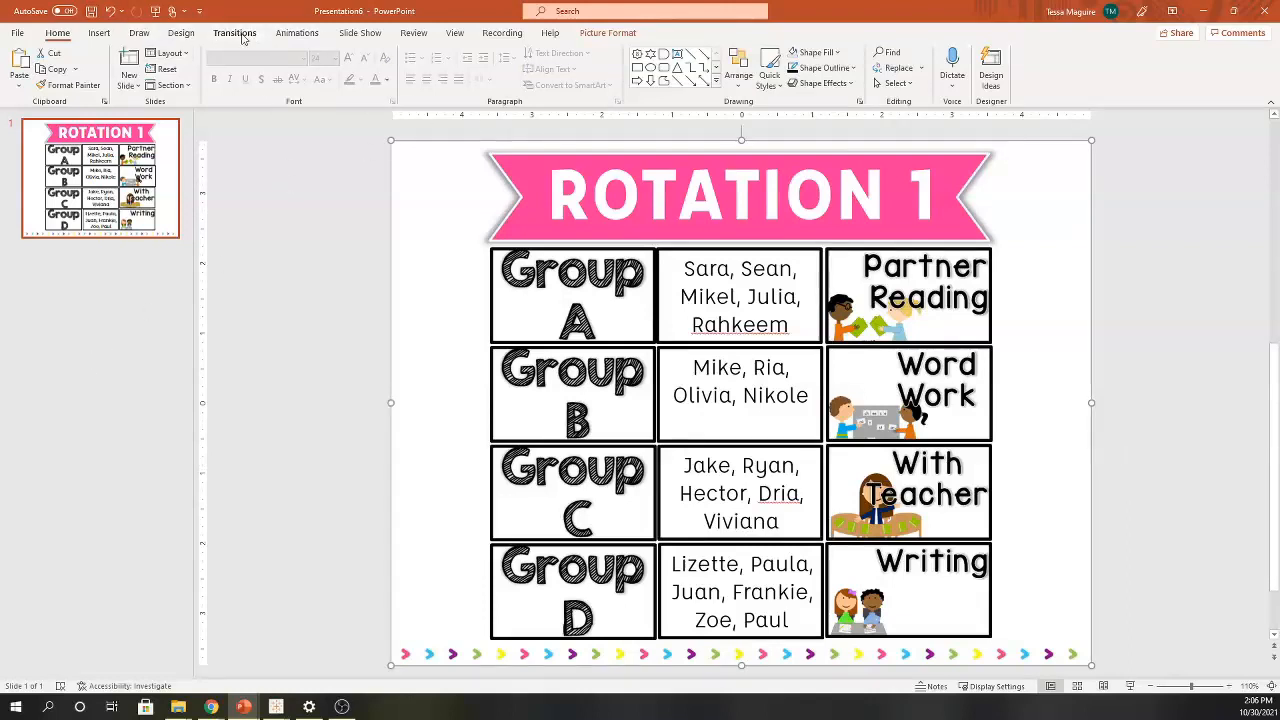
- Set the slide to advance after 00:20.00 with a Chime transition sound
left_click(234, 32)
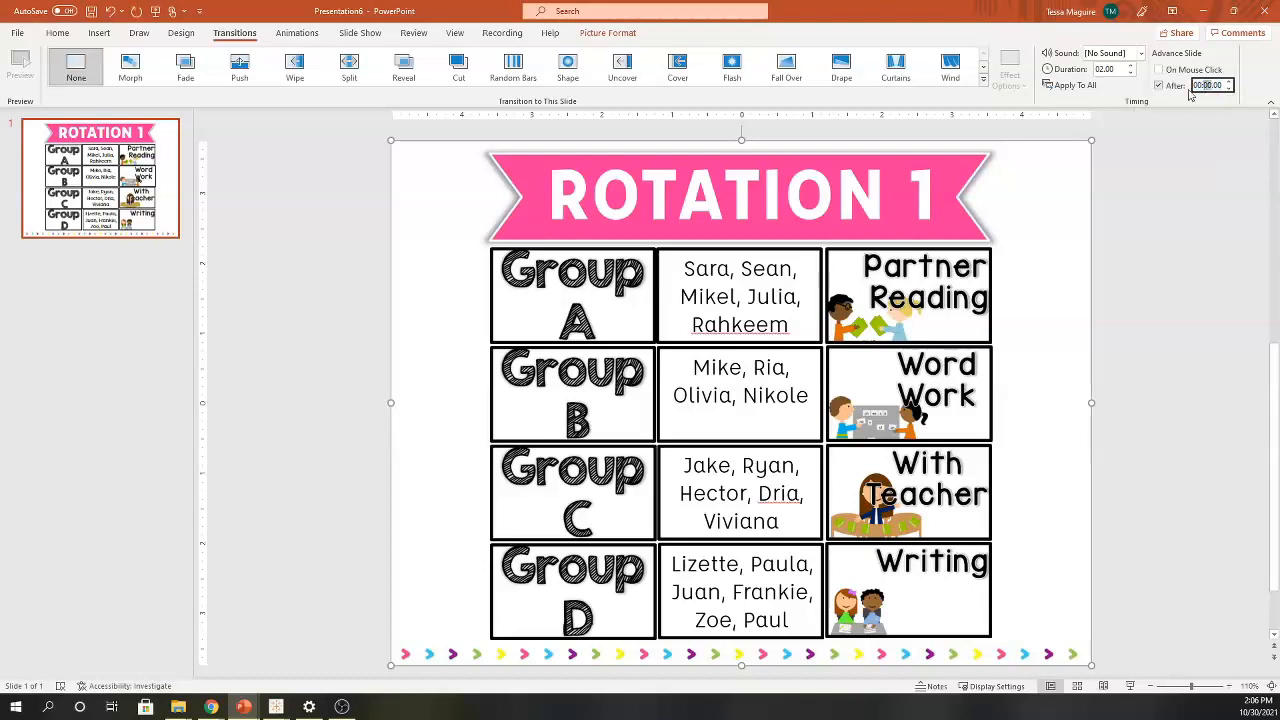
type("00:20.00")
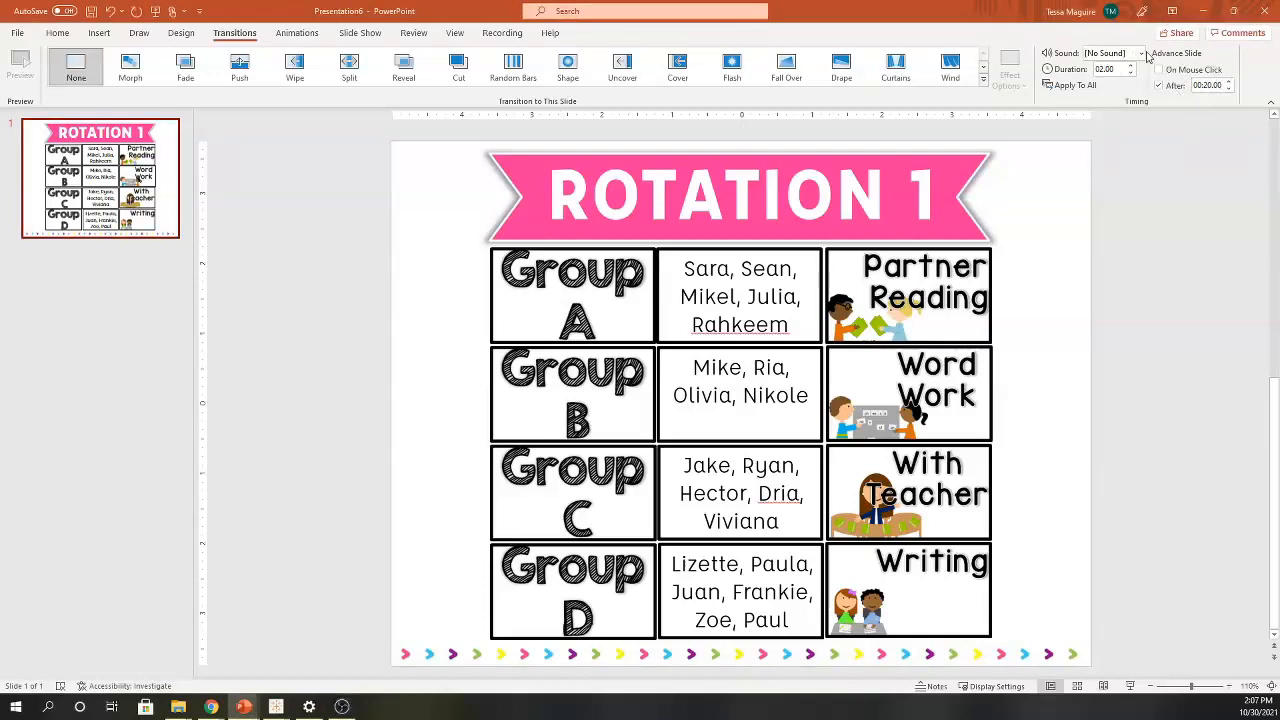
mouse_move(1112, 200)
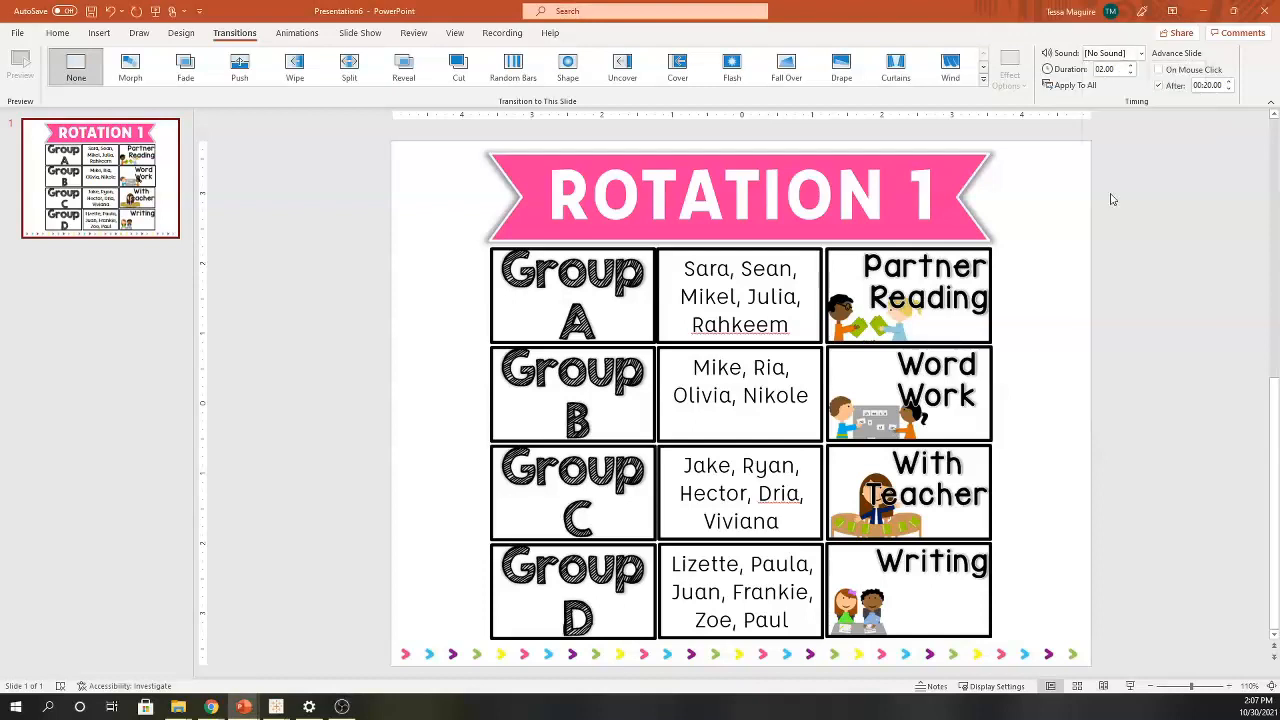
left_click(1140, 52)
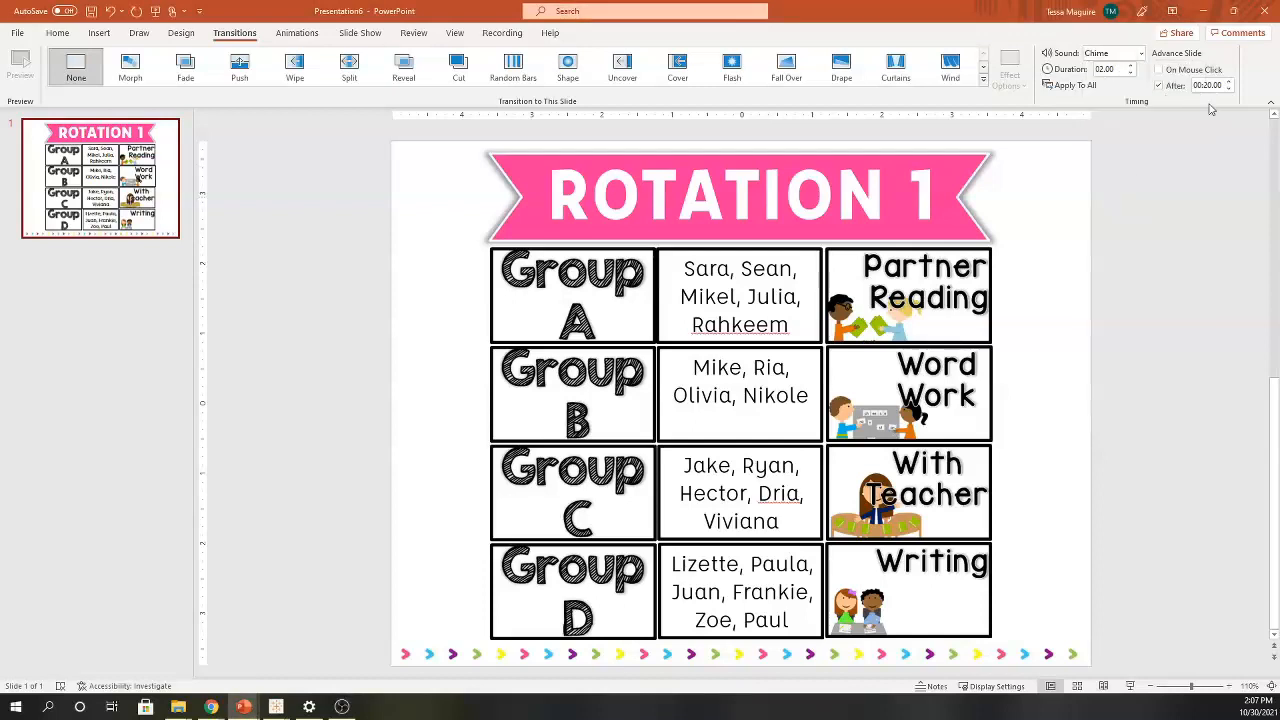
- Duplicate the Rotation 1 slide and move an activity box to another group's row
right_click(100, 180)
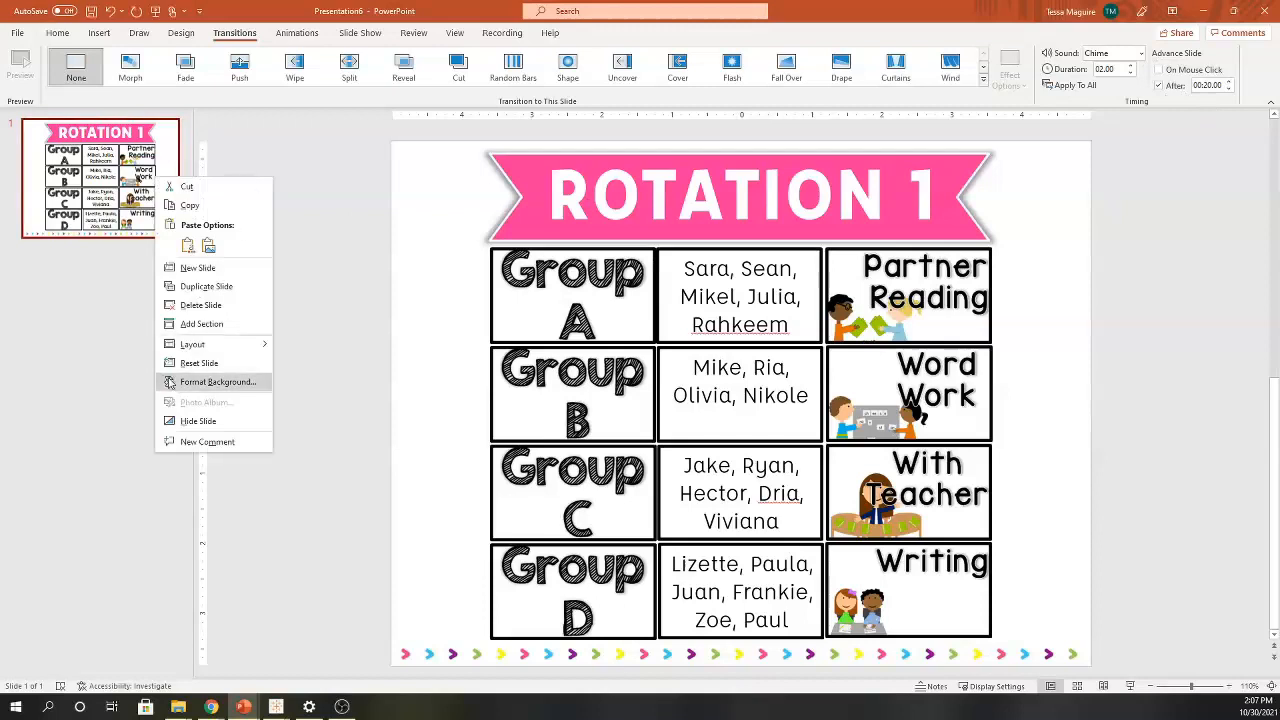
left_click(208, 286)
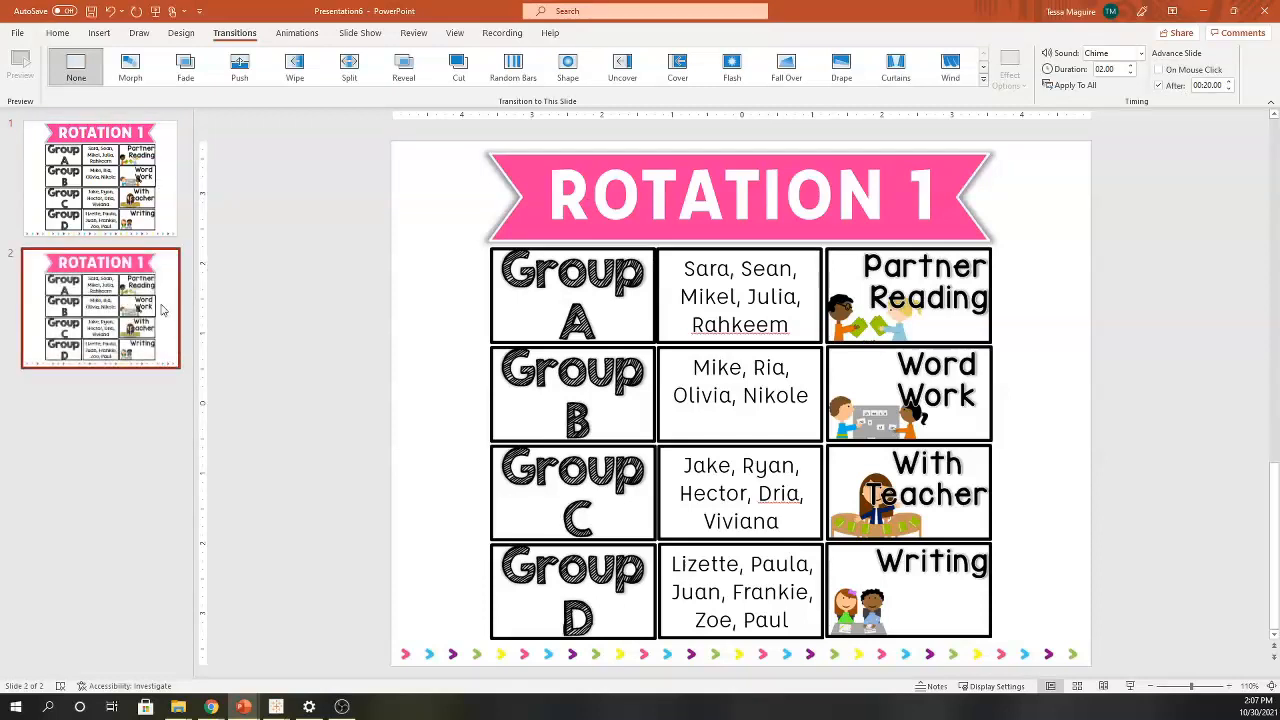
left_click(740, 196)
type("2")
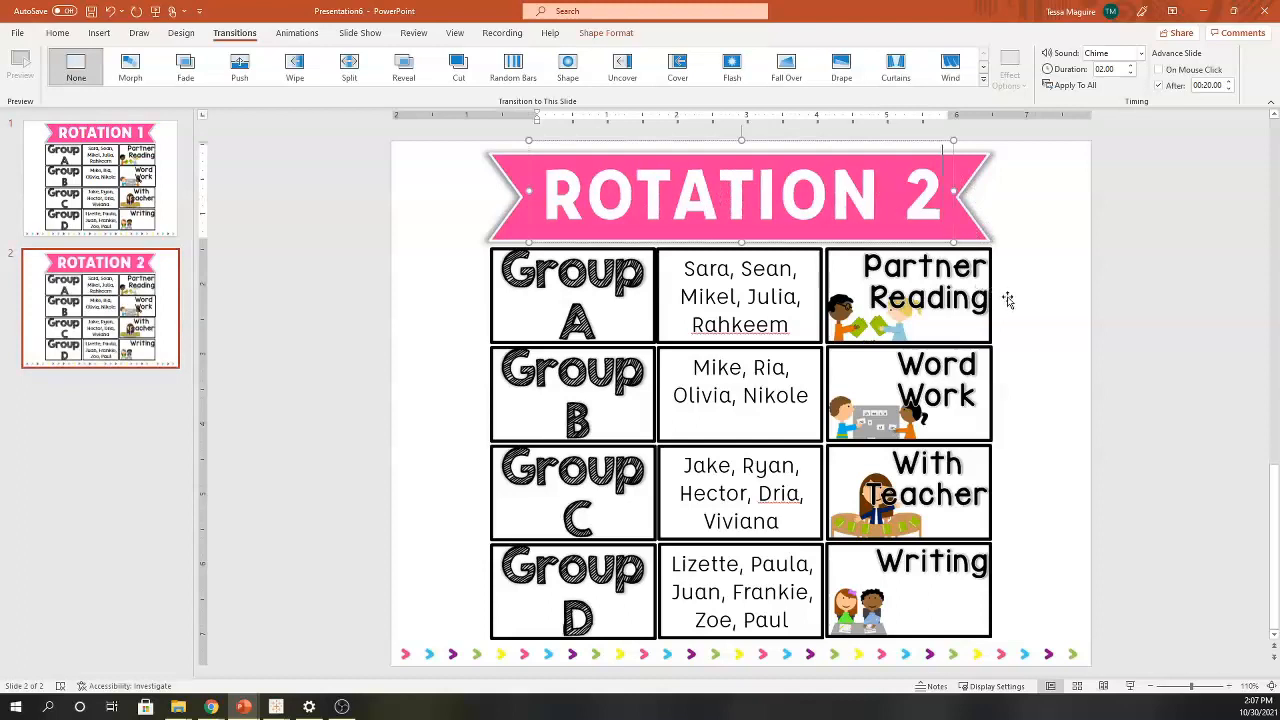
mouse_move(1178, 488)
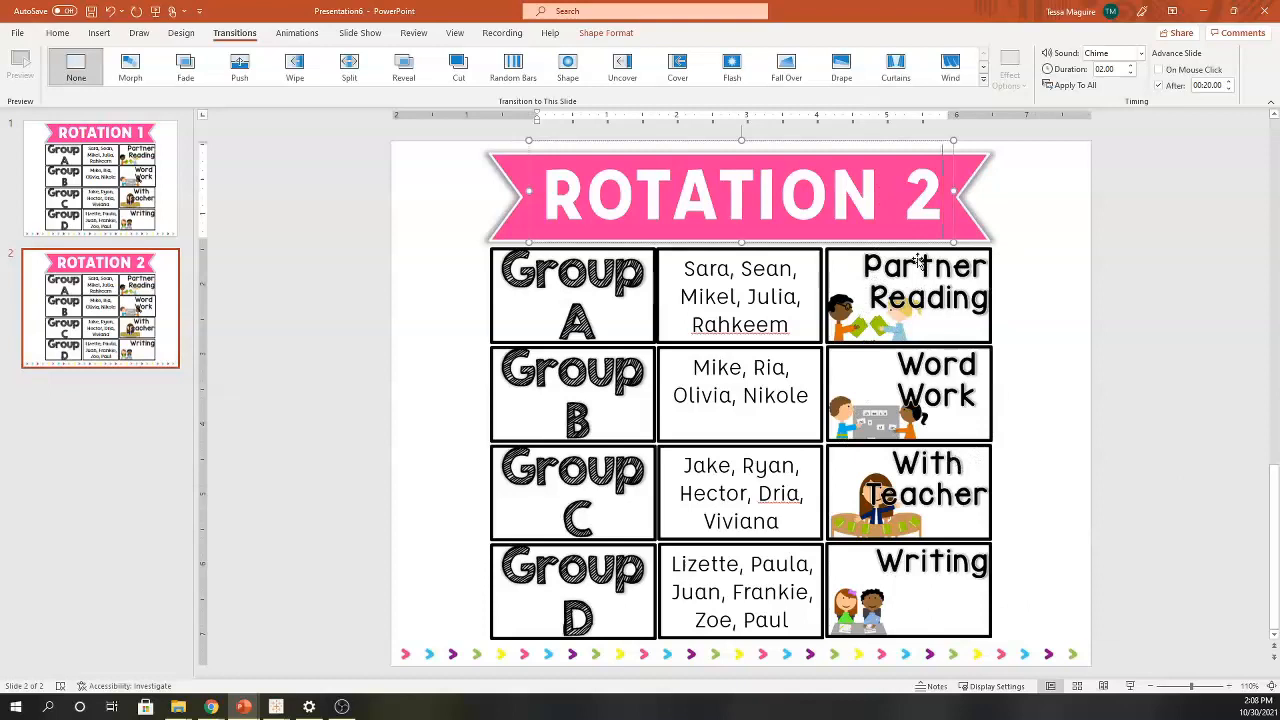
left_click_drag(908, 296, 1140, 380)
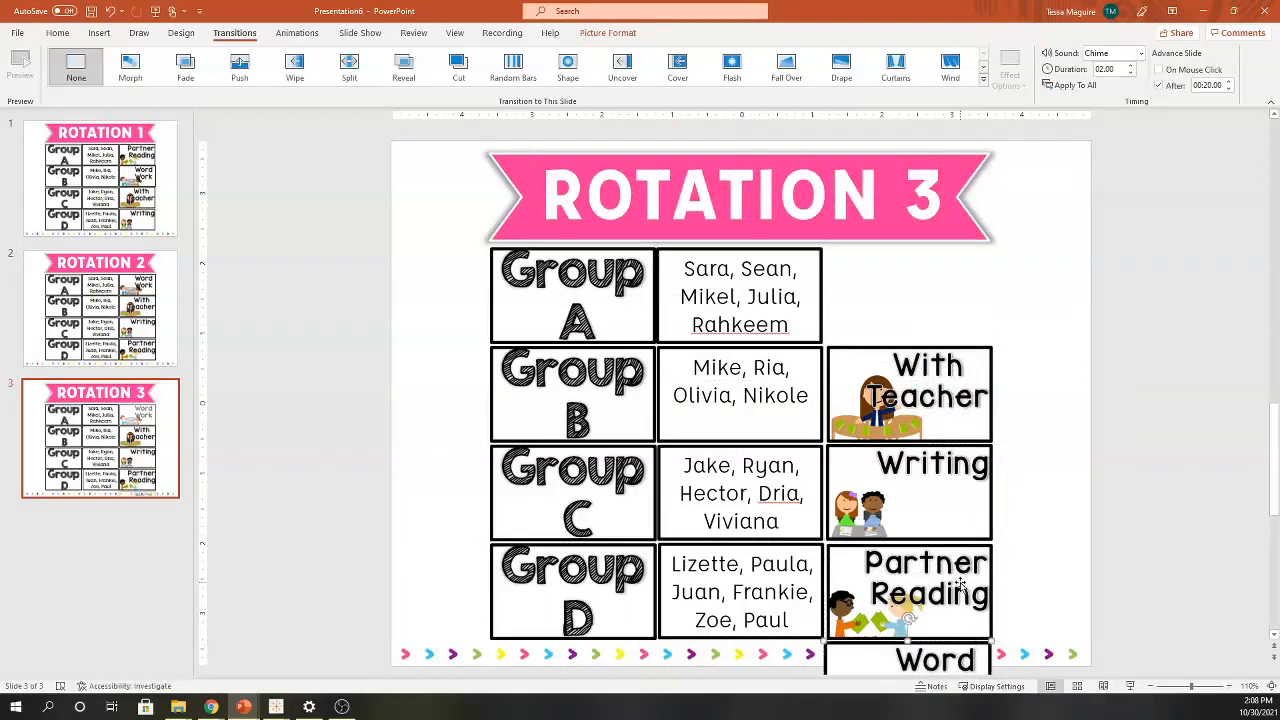
- Assign Word Work to Group D on Rotation 3 and add a new blank slide after it
left_click(908, 394)
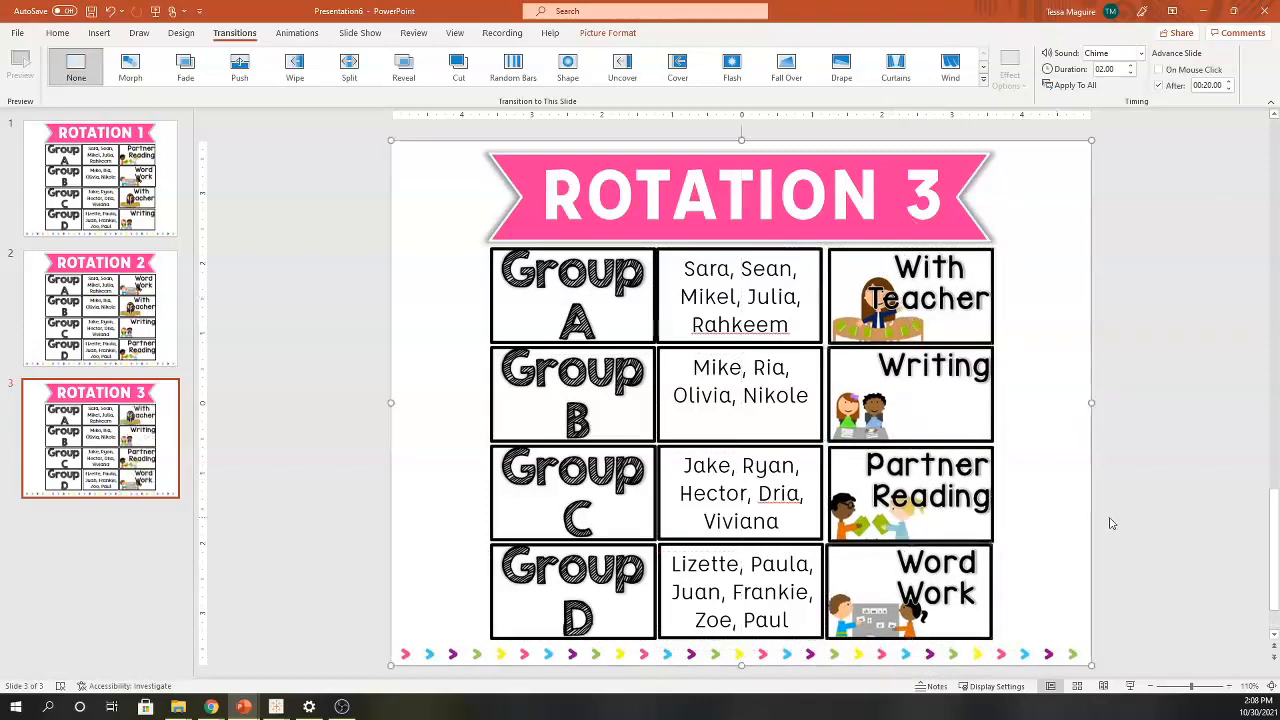
mouse_move(1150, 490)
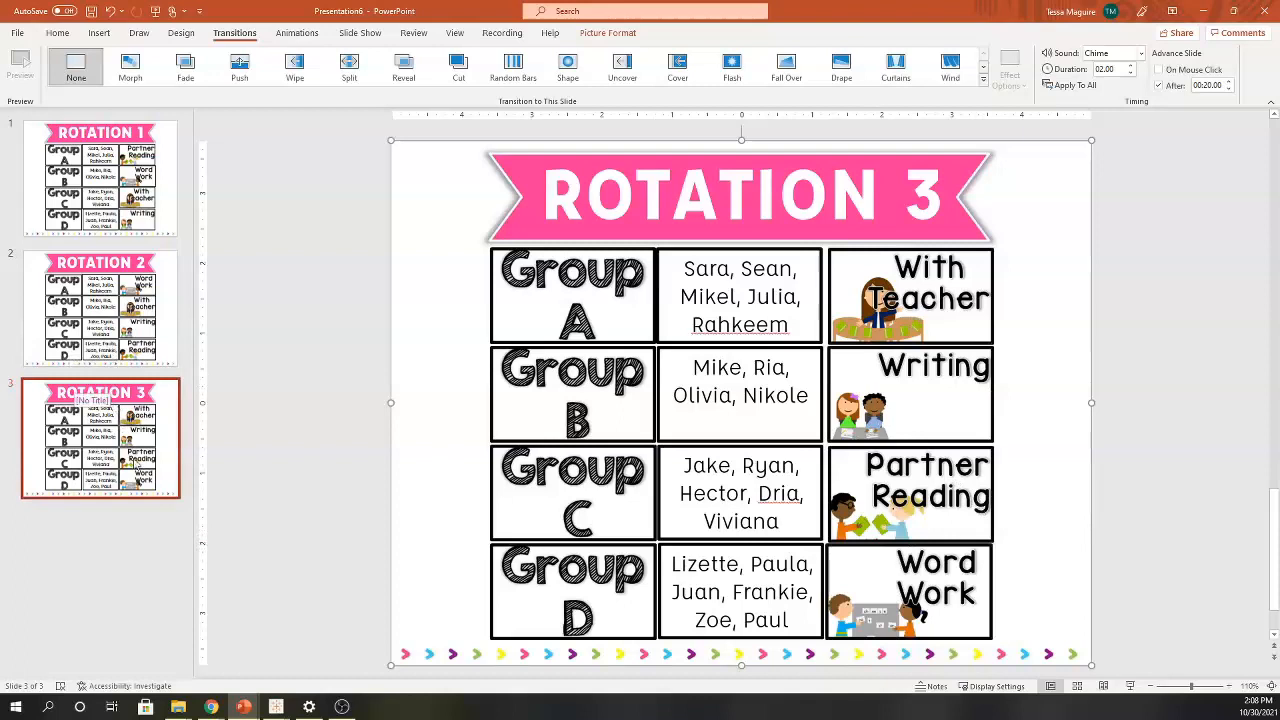
right_click(100, 176)
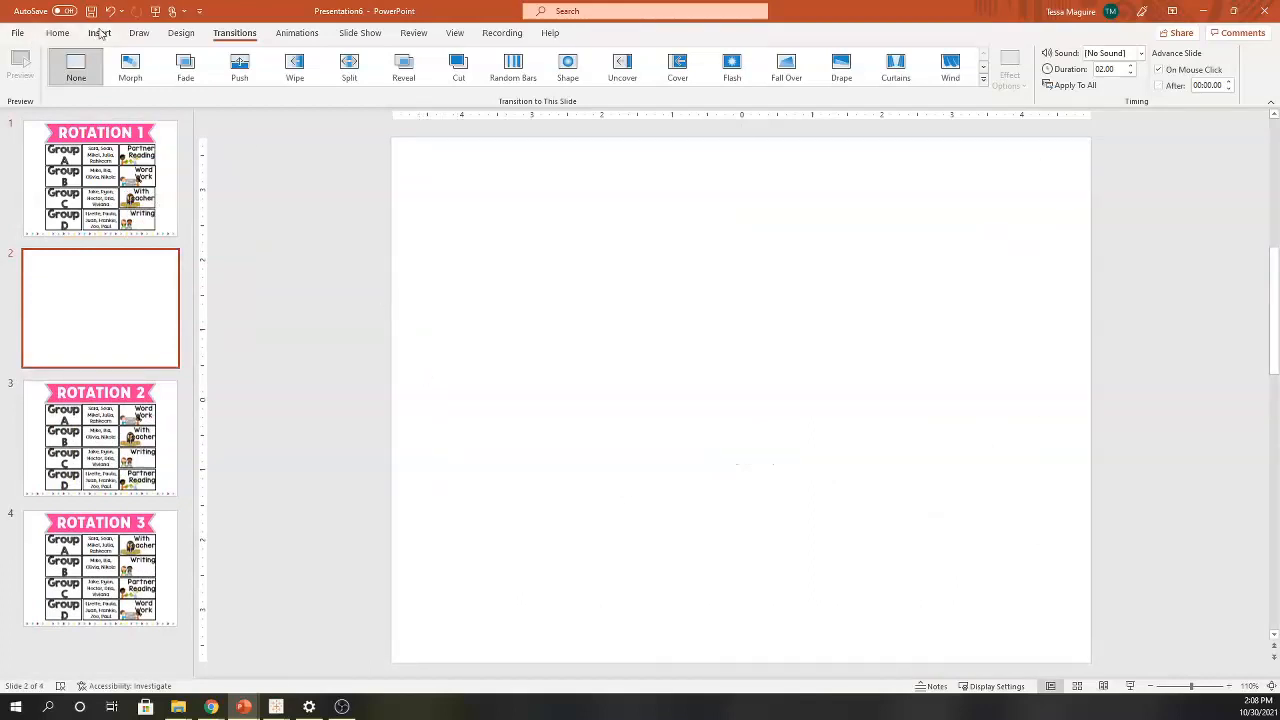
- Draw a text box on slide 2 reading CLEAN UP!
left_click(100, 32)
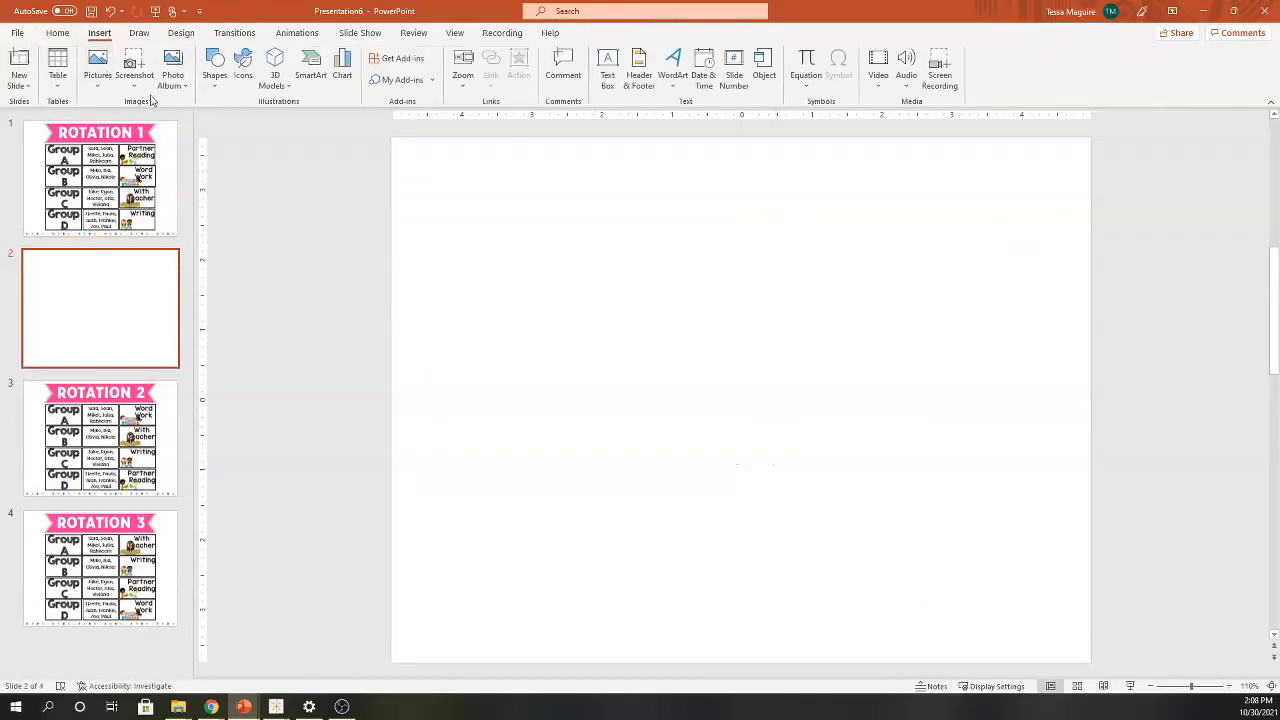
left_click_drag(460, 294, 1006, 588)
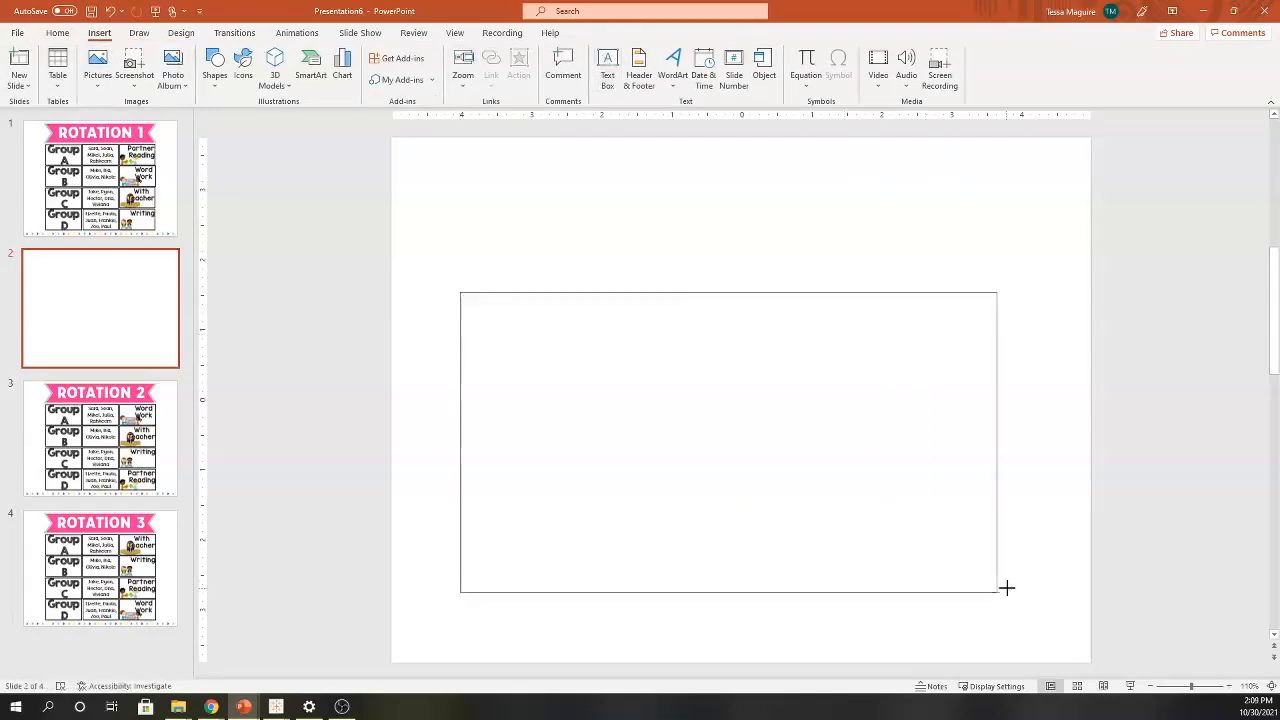
type("CLEAN")
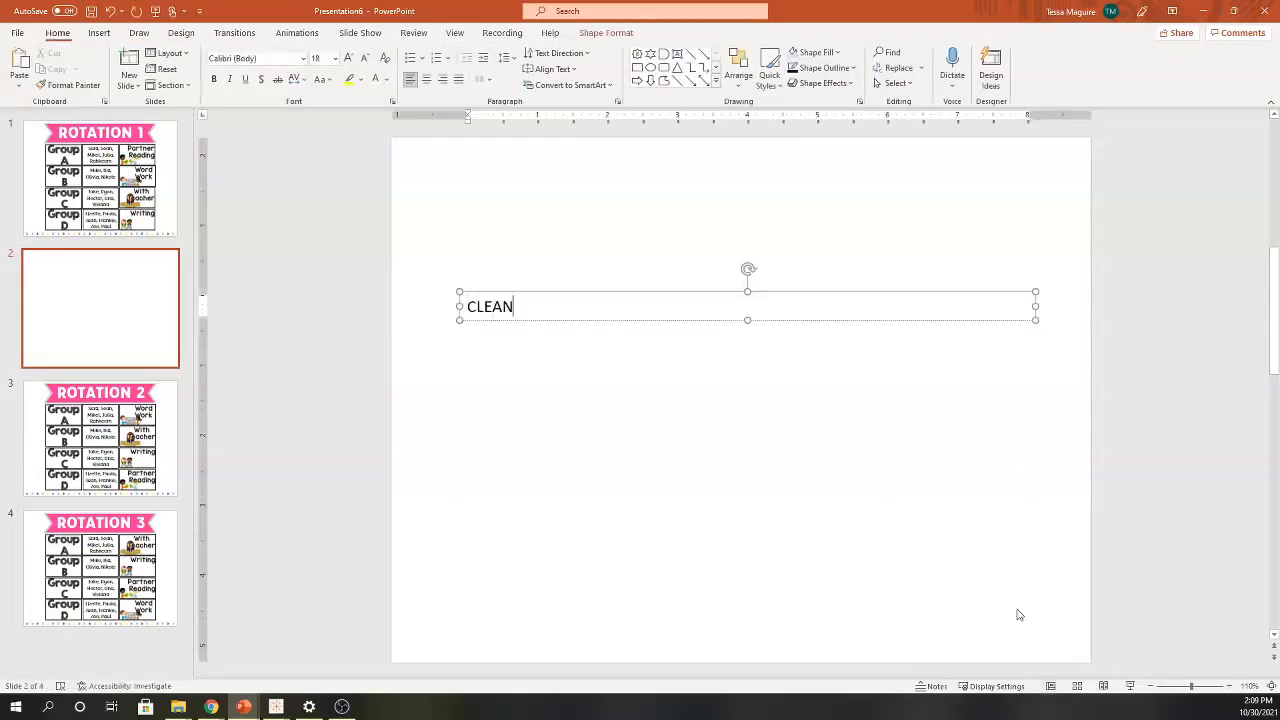
type("UP!")
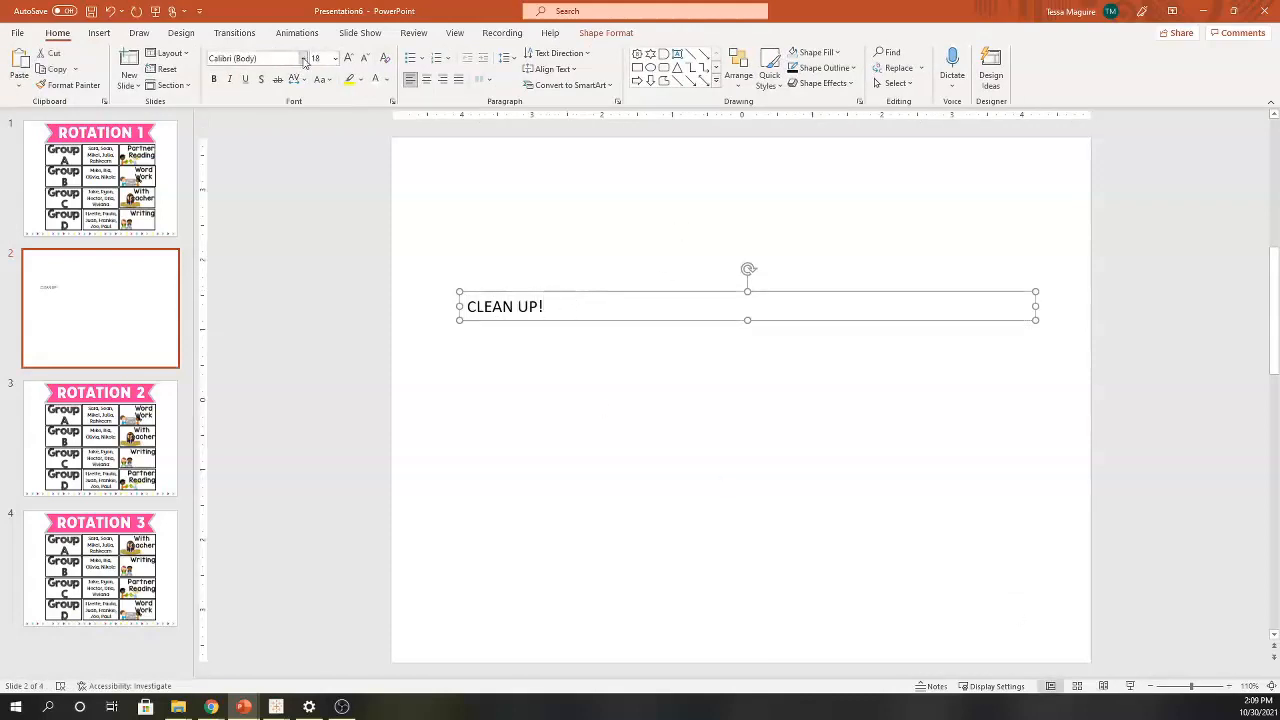
- Give CLEAN UP! a bold display font at size 140, centered on the slide
left_click(304, 58)
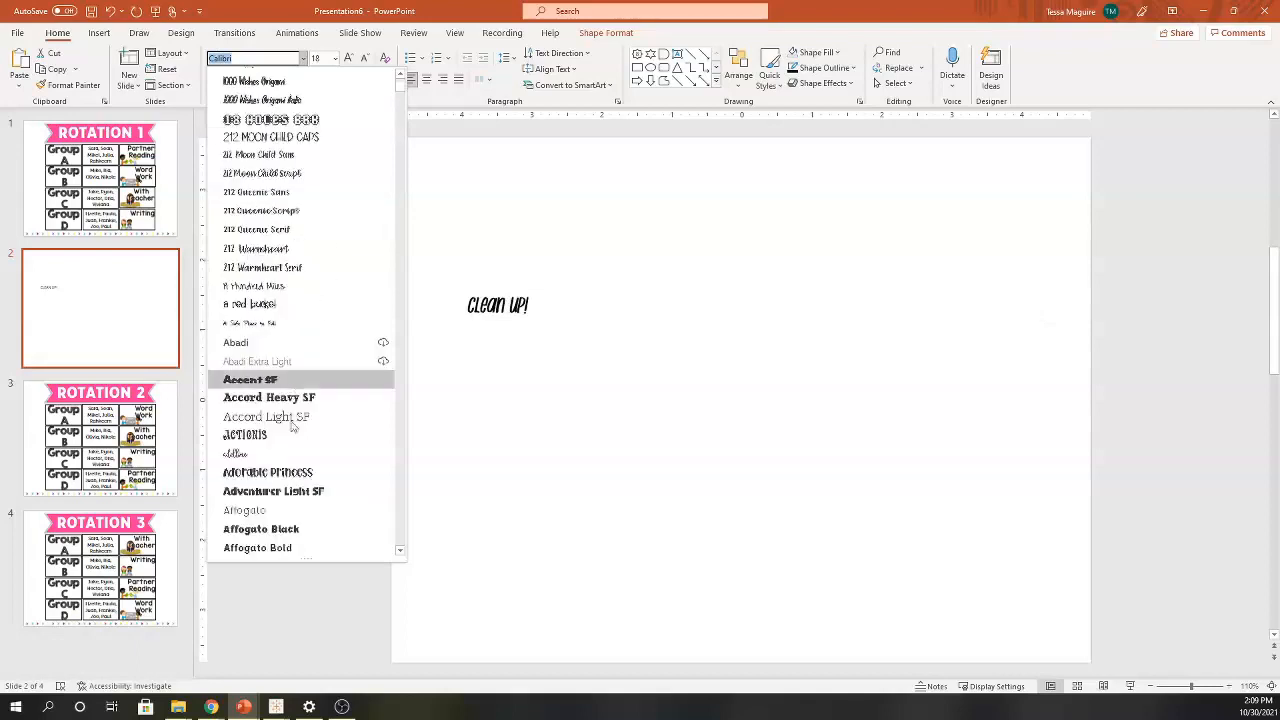
left_click(256, 548)
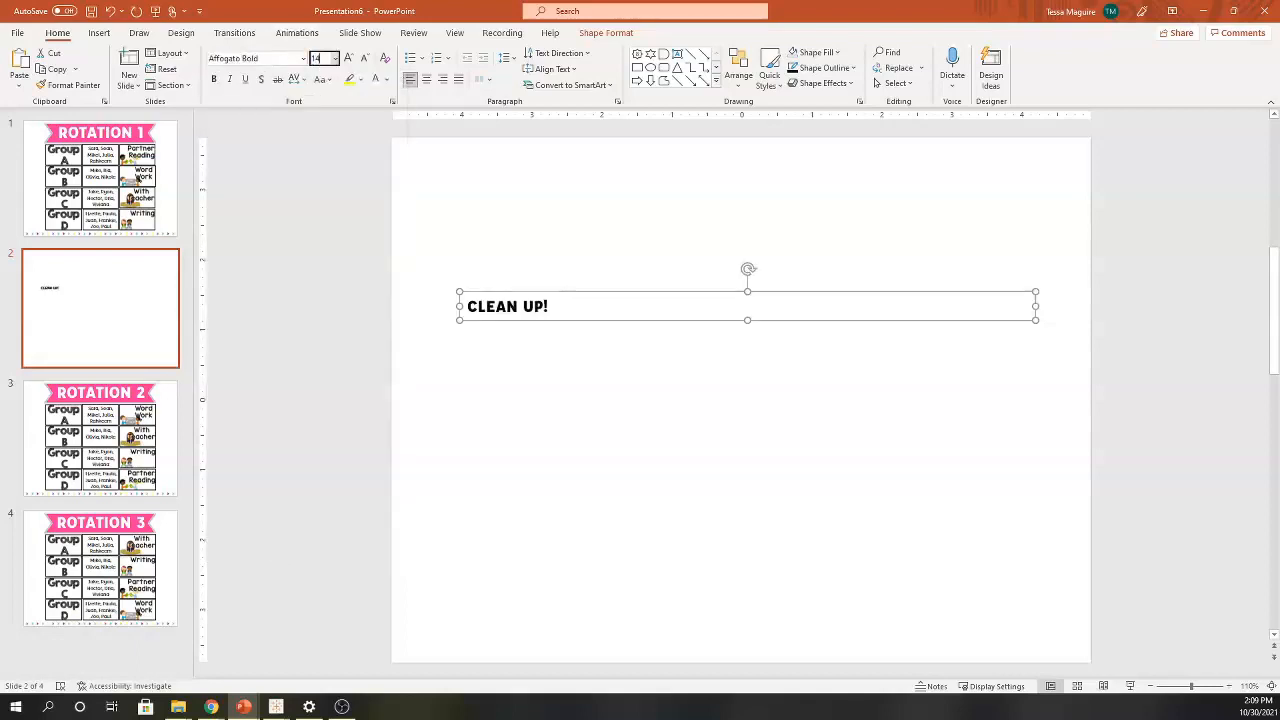
type("140")
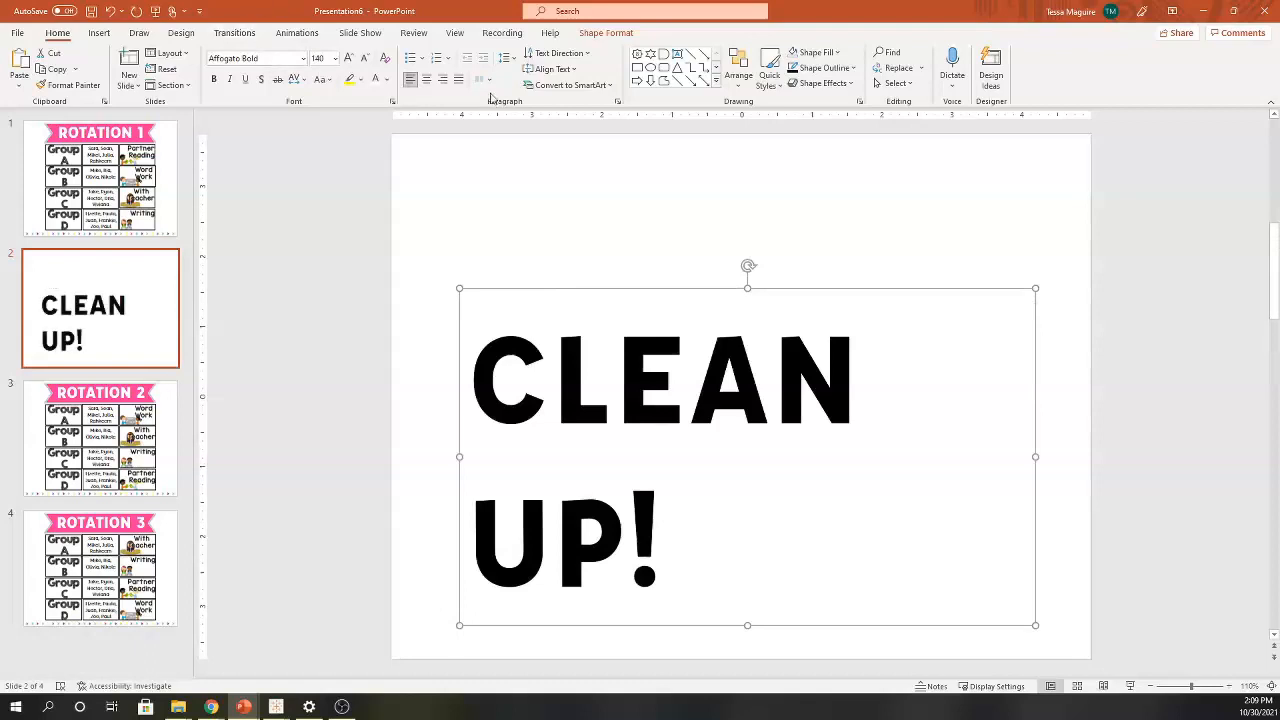
left_click(738, 70)
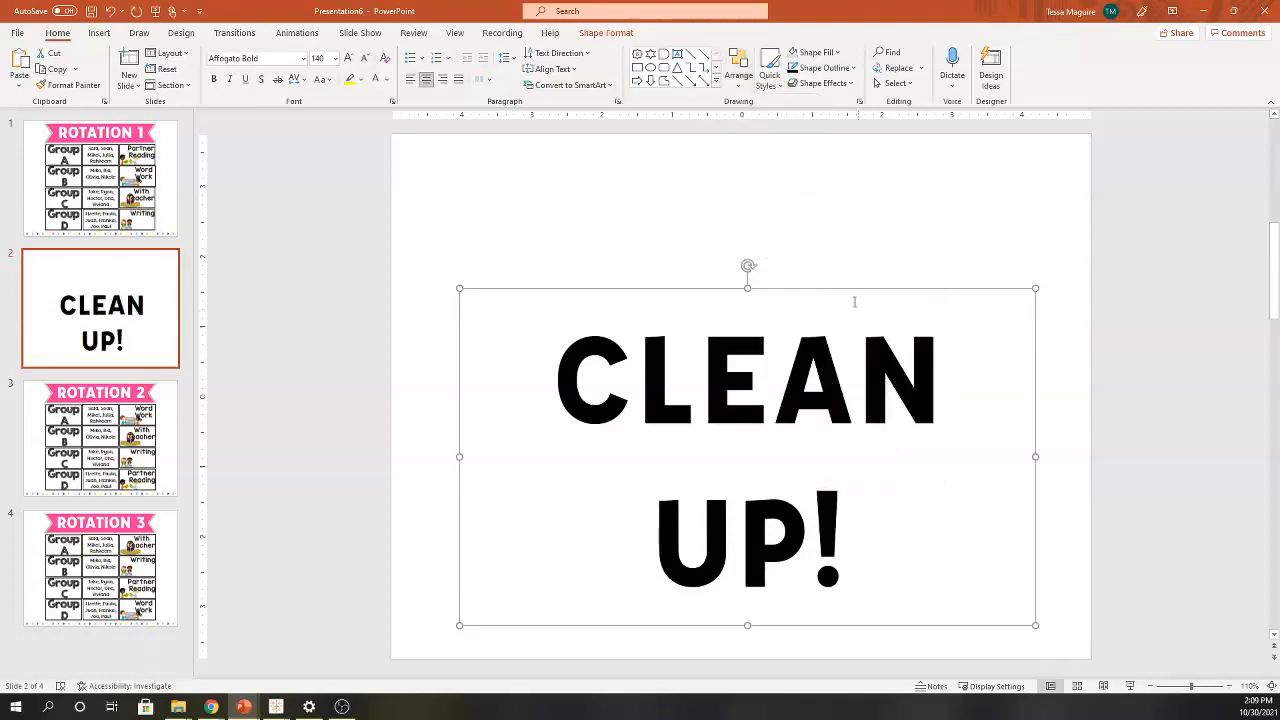
left_click(738, 70)
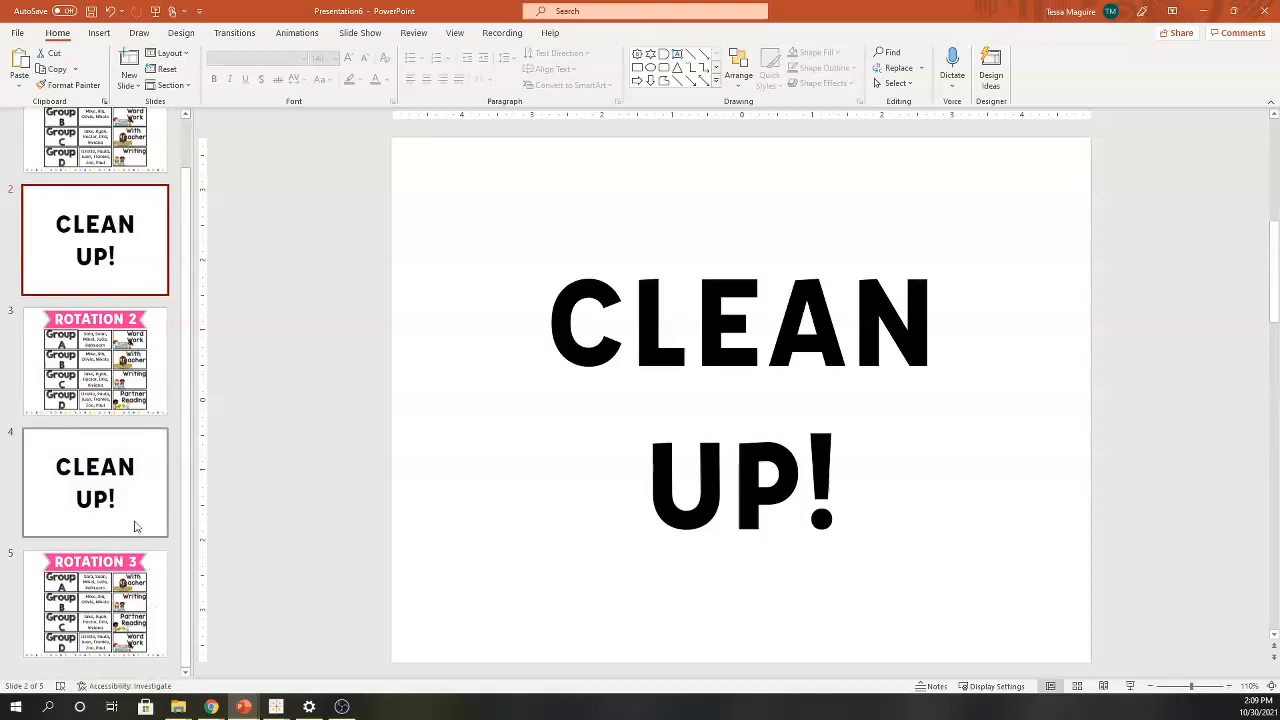
- Set the second Clean Up slide to advance automatically after a timed interval with a Chime sound
left_click(96, 482)
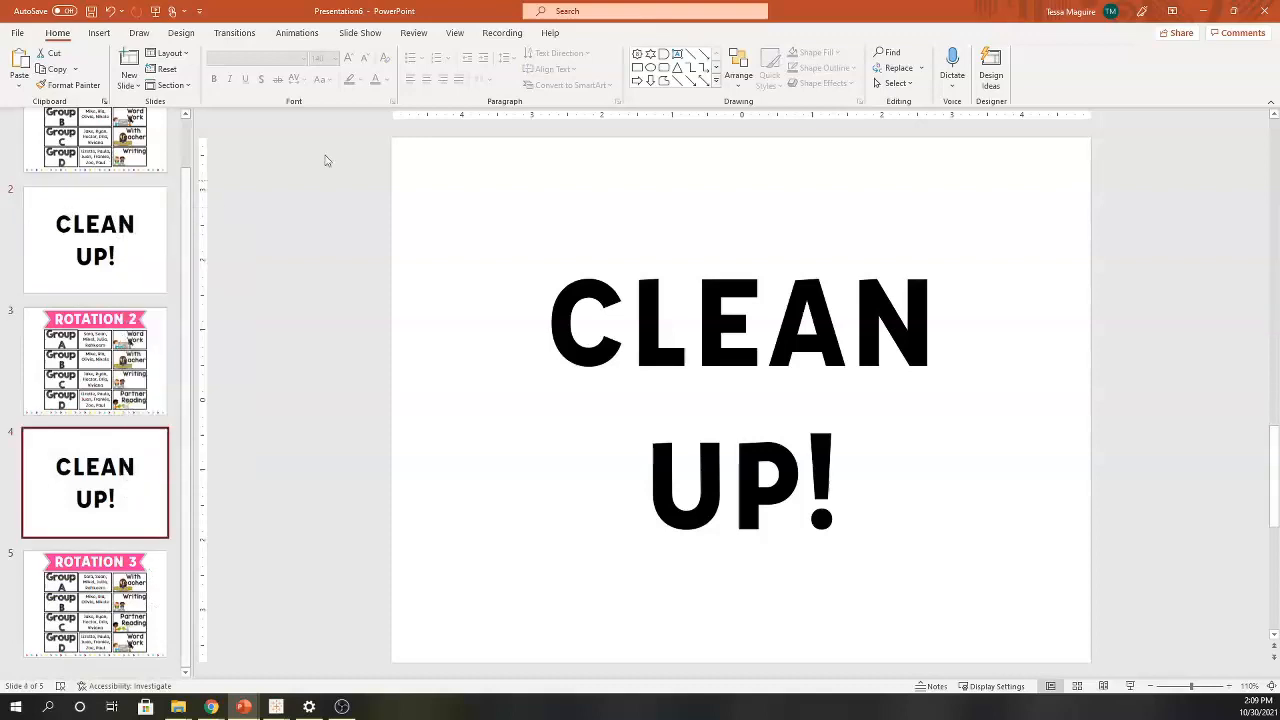
left_click(234, 32)
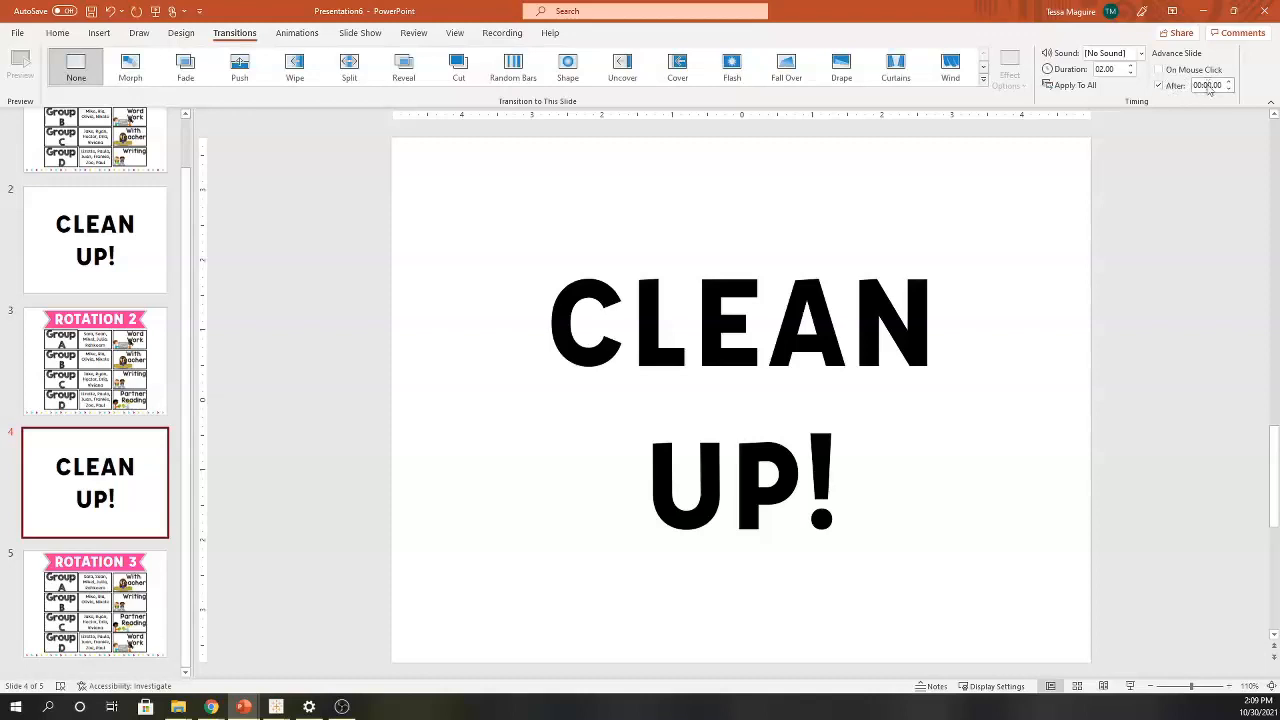
left_click(1208, 84)
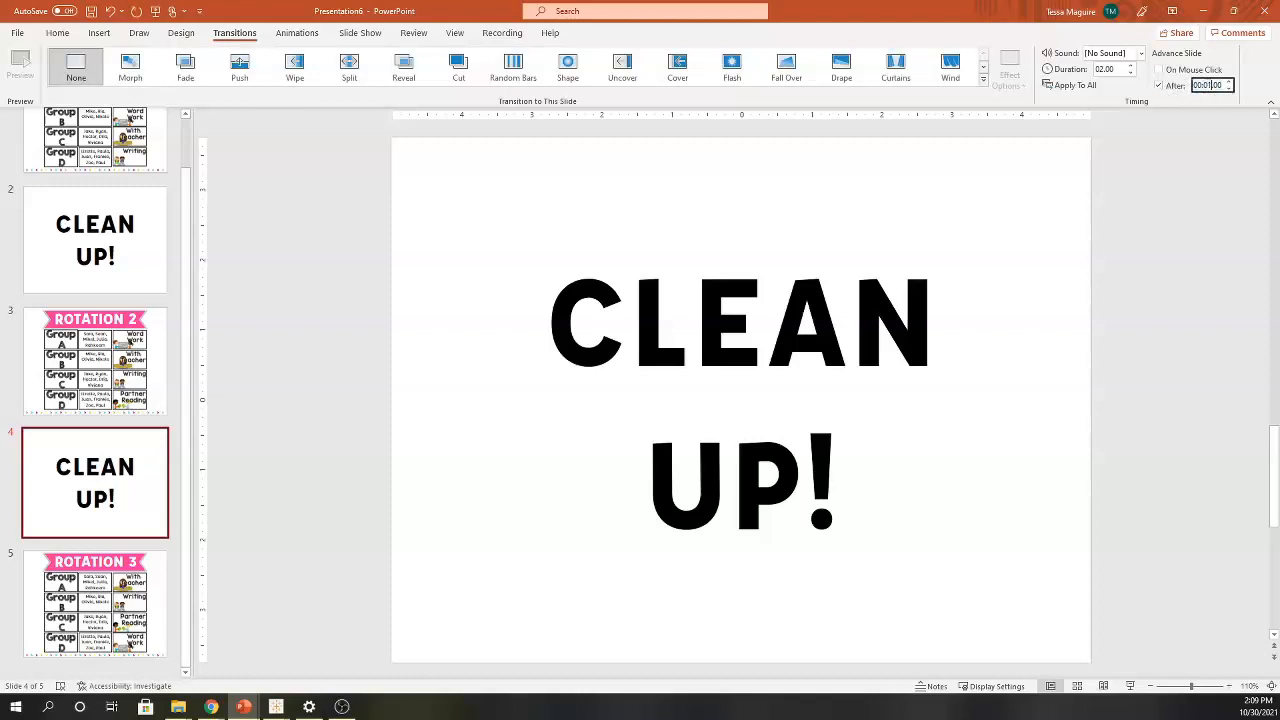
left_click(1140, 52)
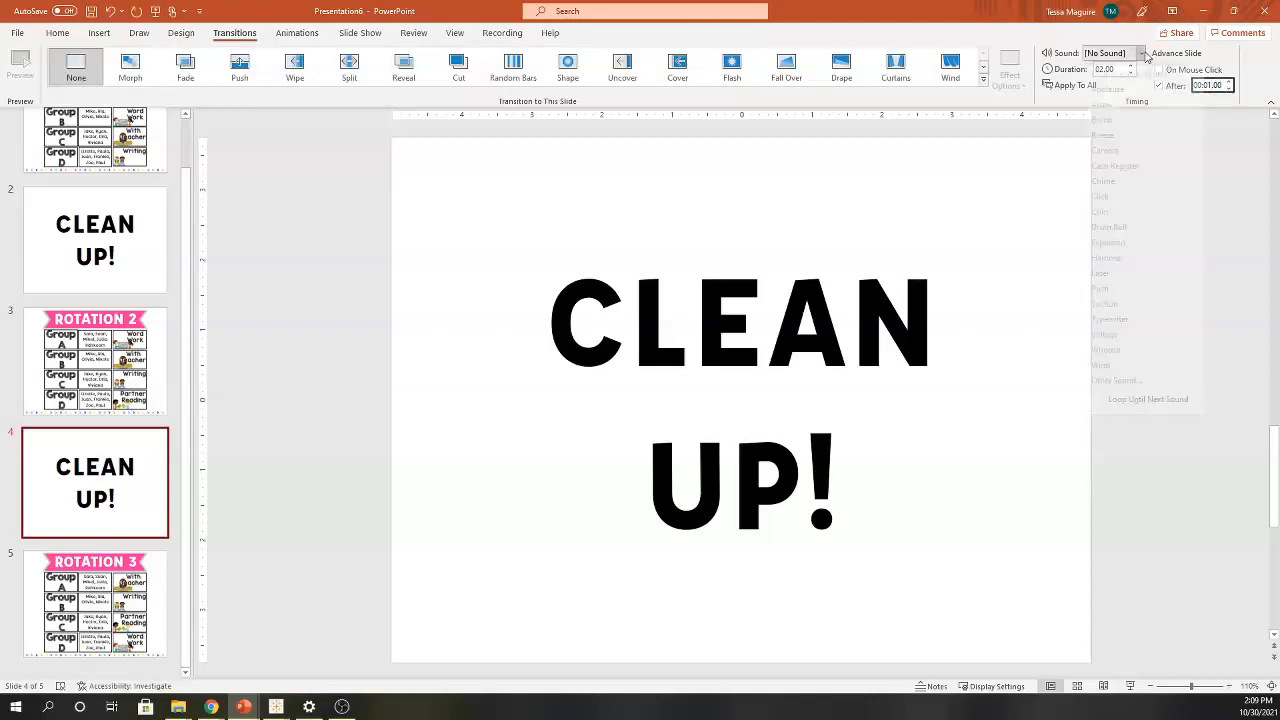
left_click(1140, 52)
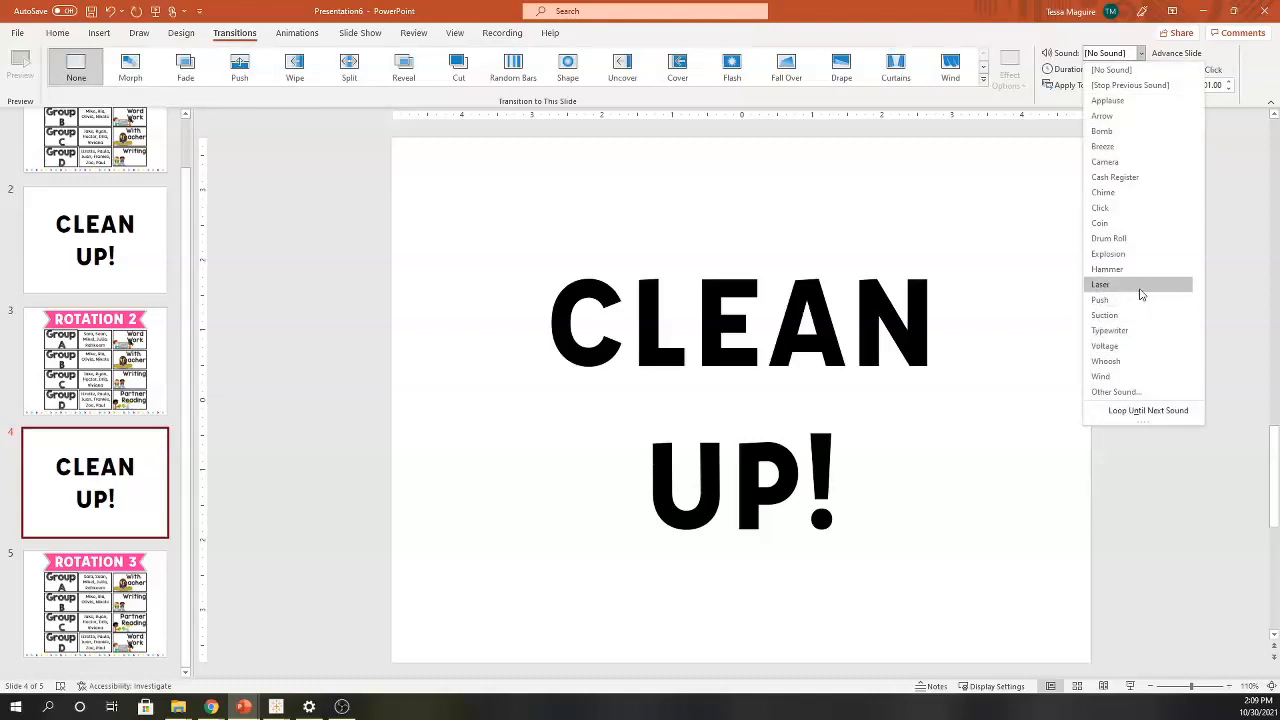
left_click(1100, 284)
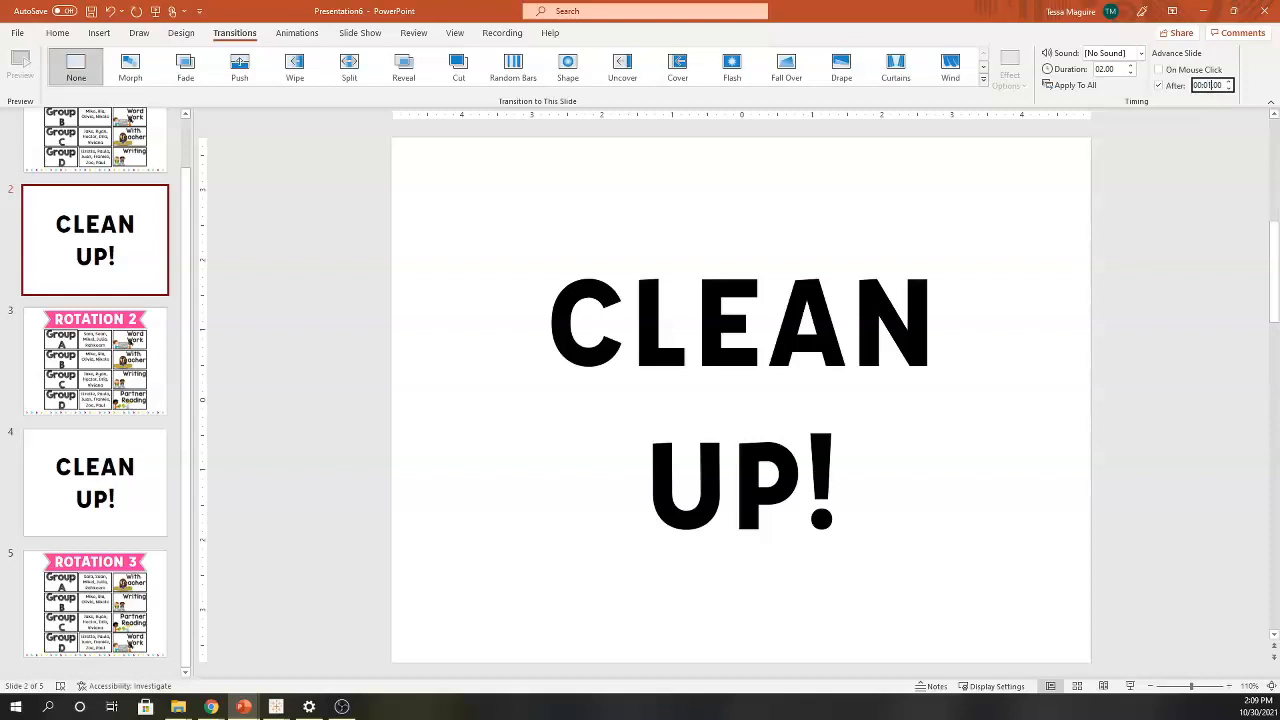
- Enter advance times for the first Clean Up slide and Rotation 1
left_click(1138, 52)
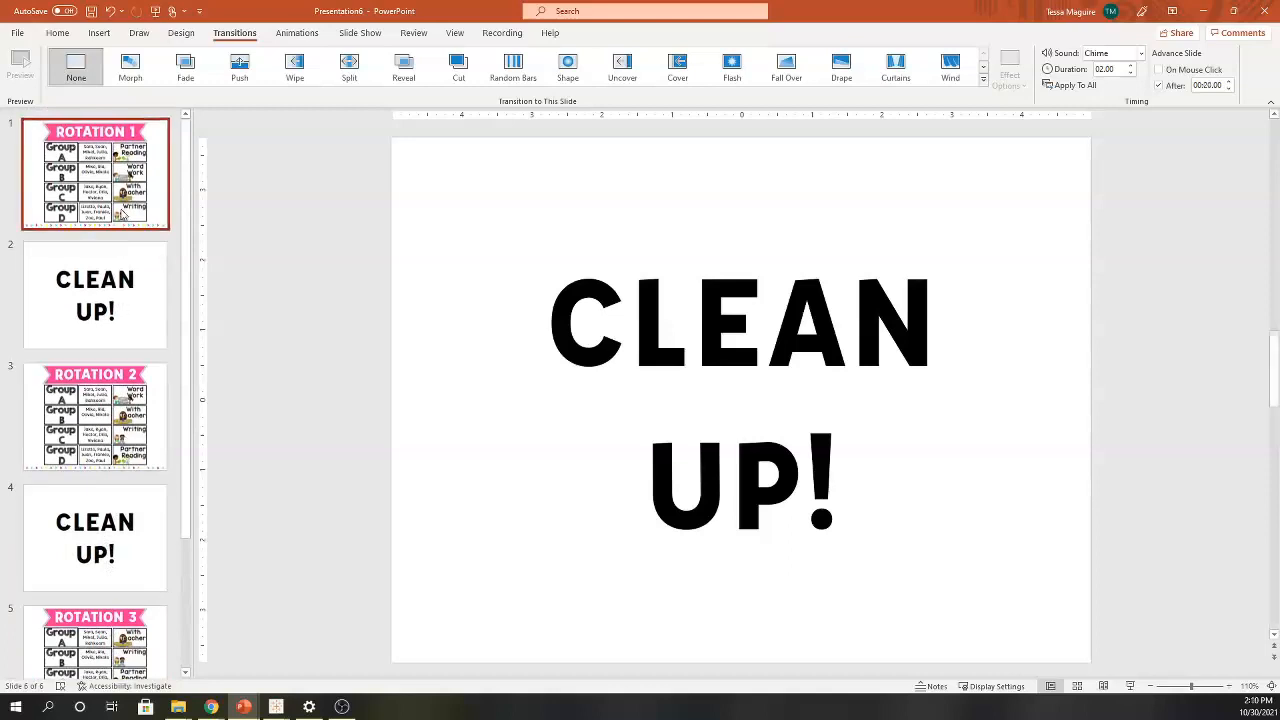
left_click(94, 174)
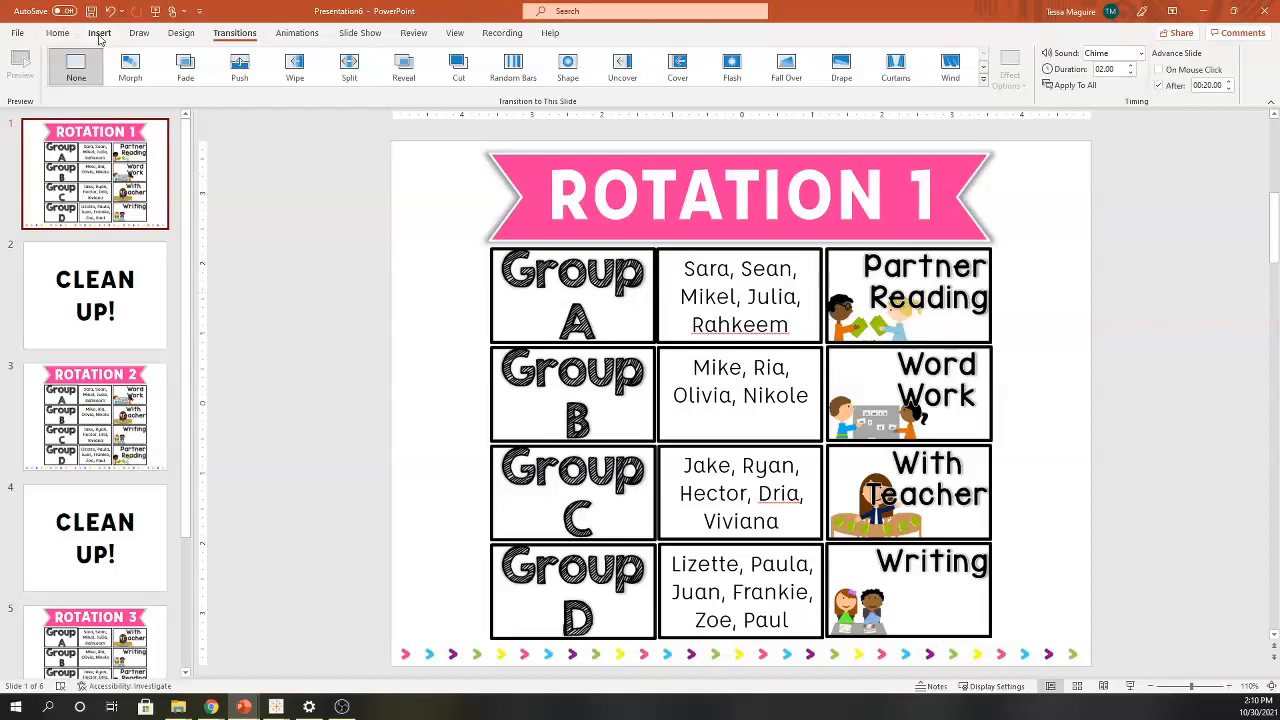
- Start inserting a video from This Device on the Rotation 1 slide
left_click(98, 32)
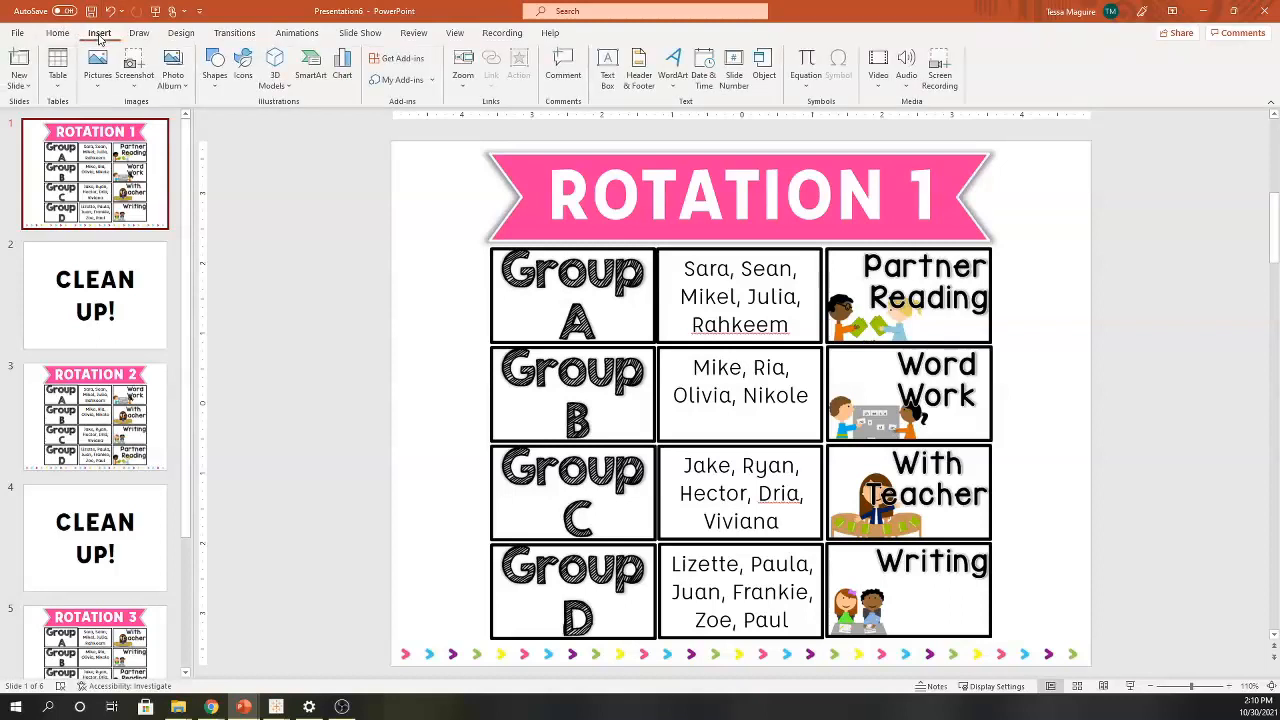
mouse_move(878, 64)
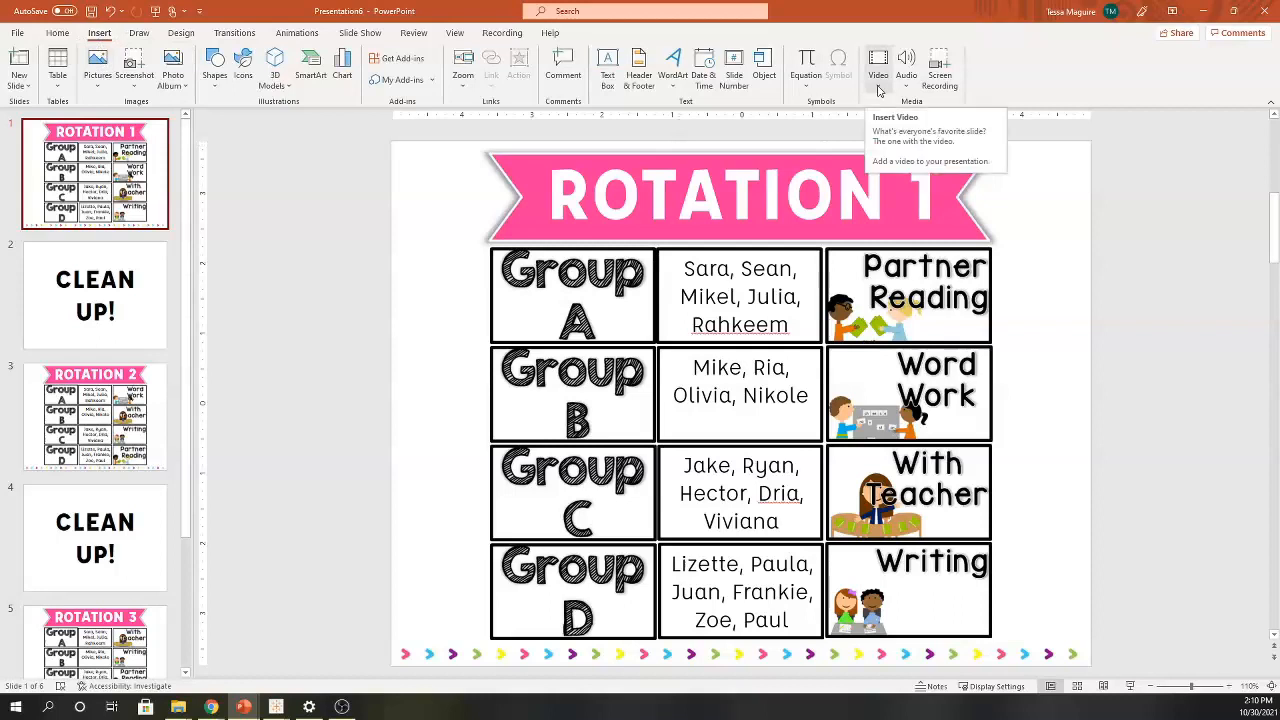
left_click(878, 72)
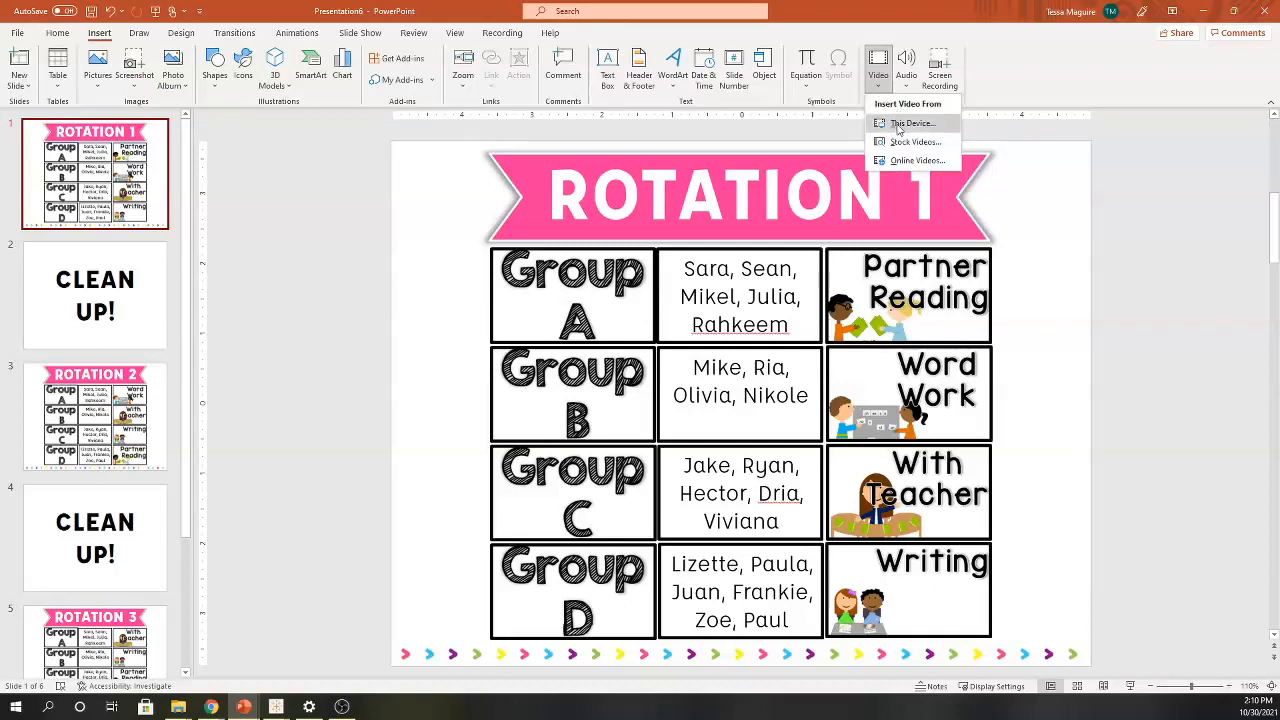
mouse_move(908, 124)
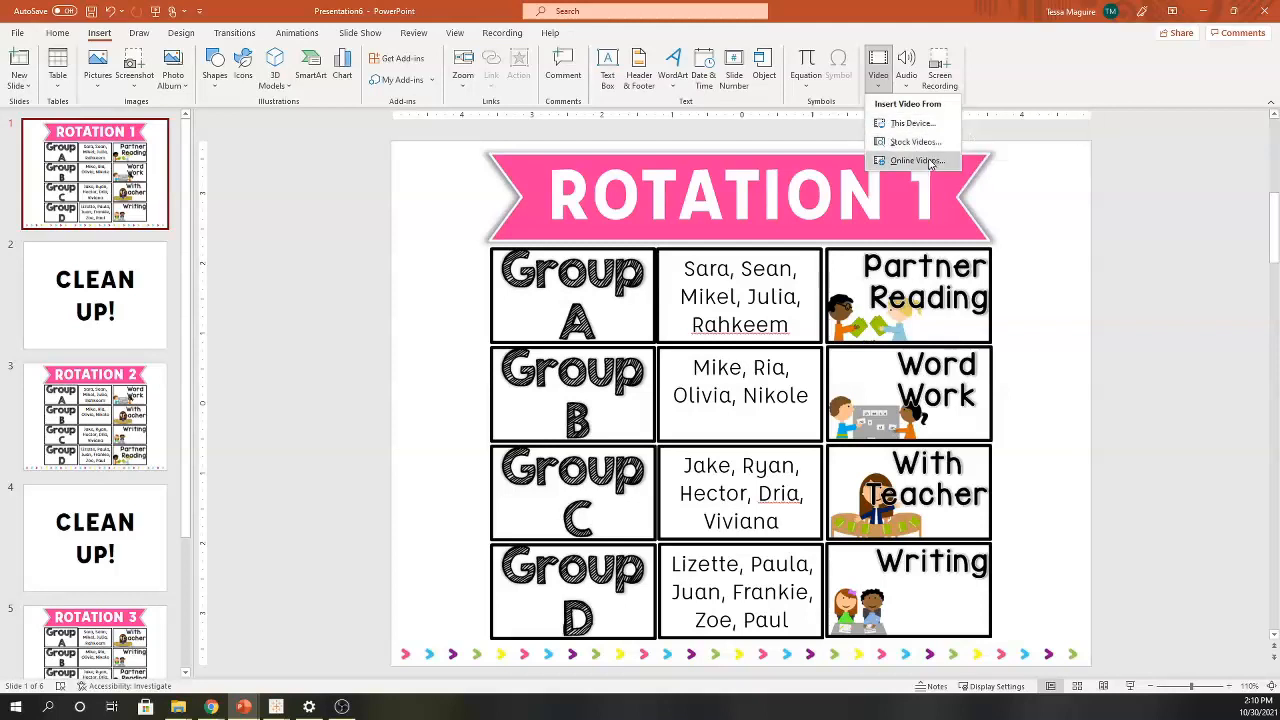
mouse_move(916, 160)
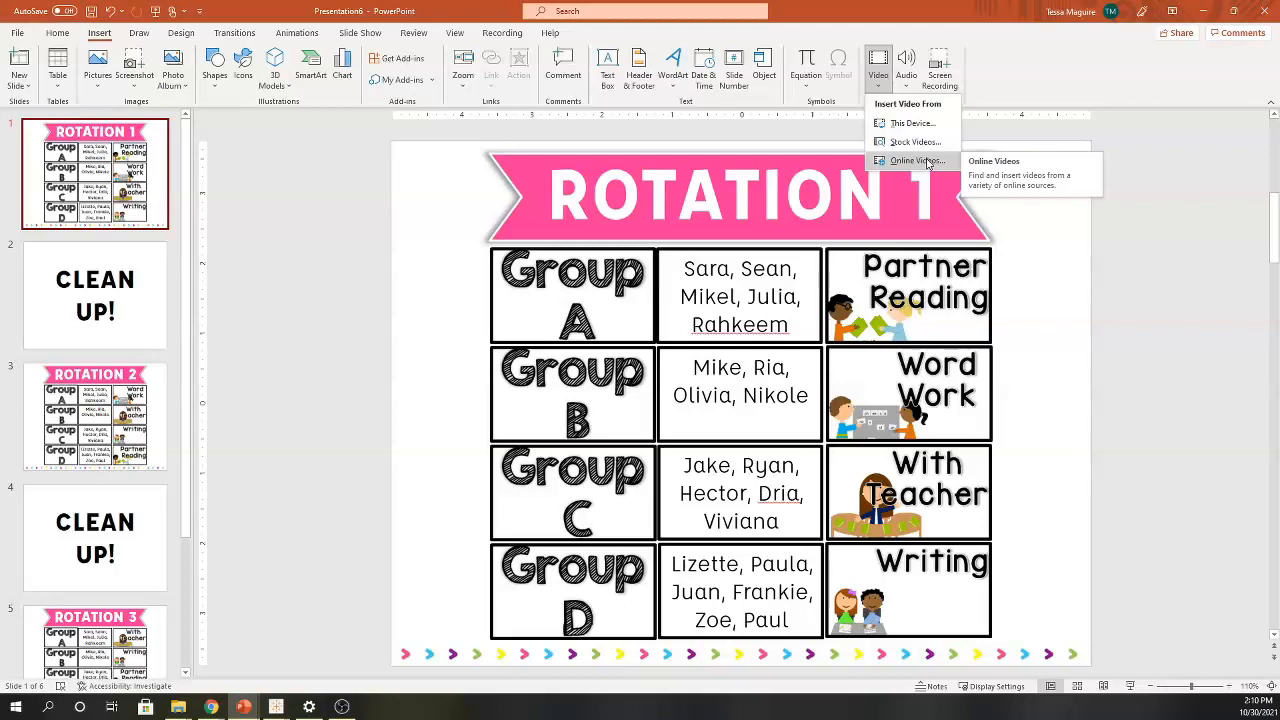
mouse_move(924, 164)
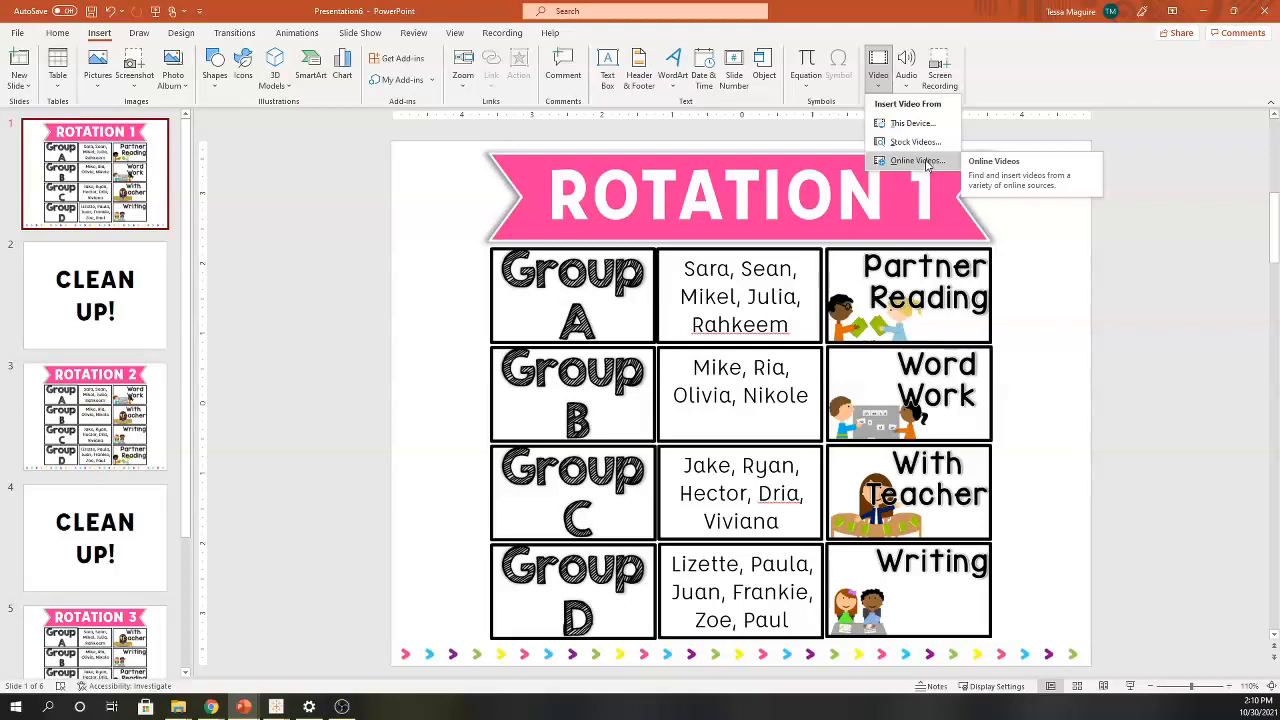
mouse_move(912, 124)
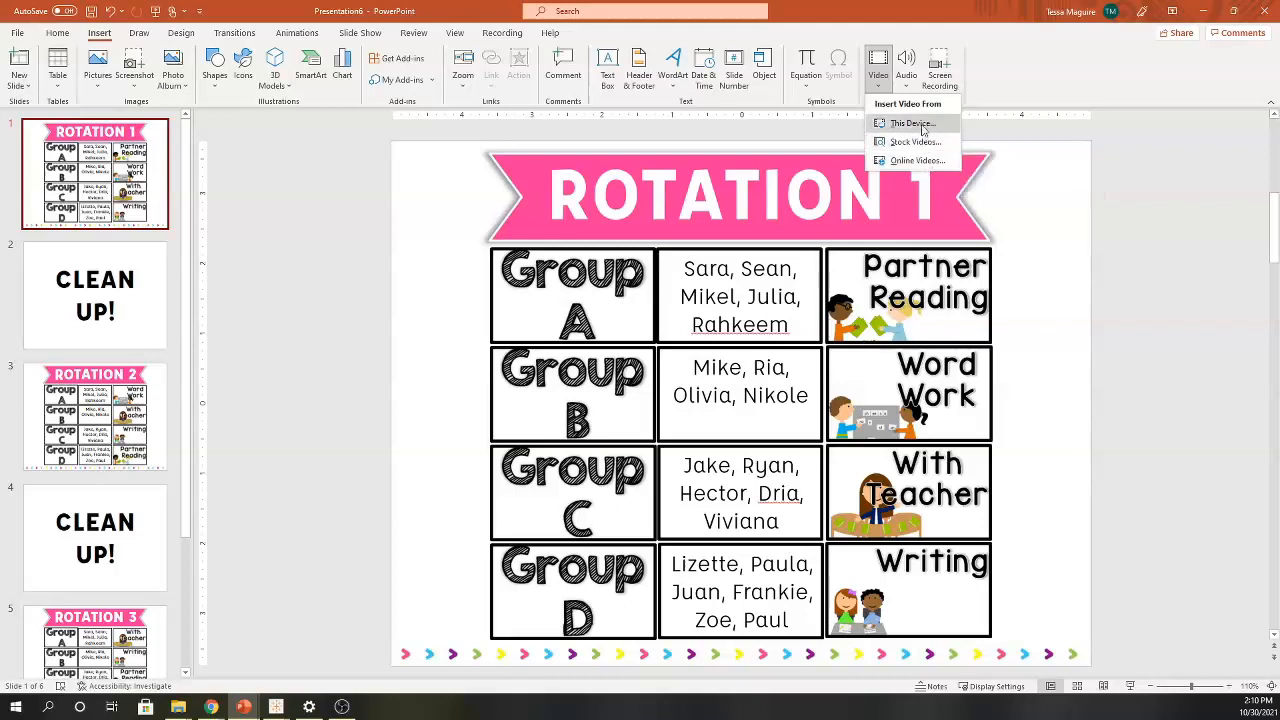
left_click(908, 124)
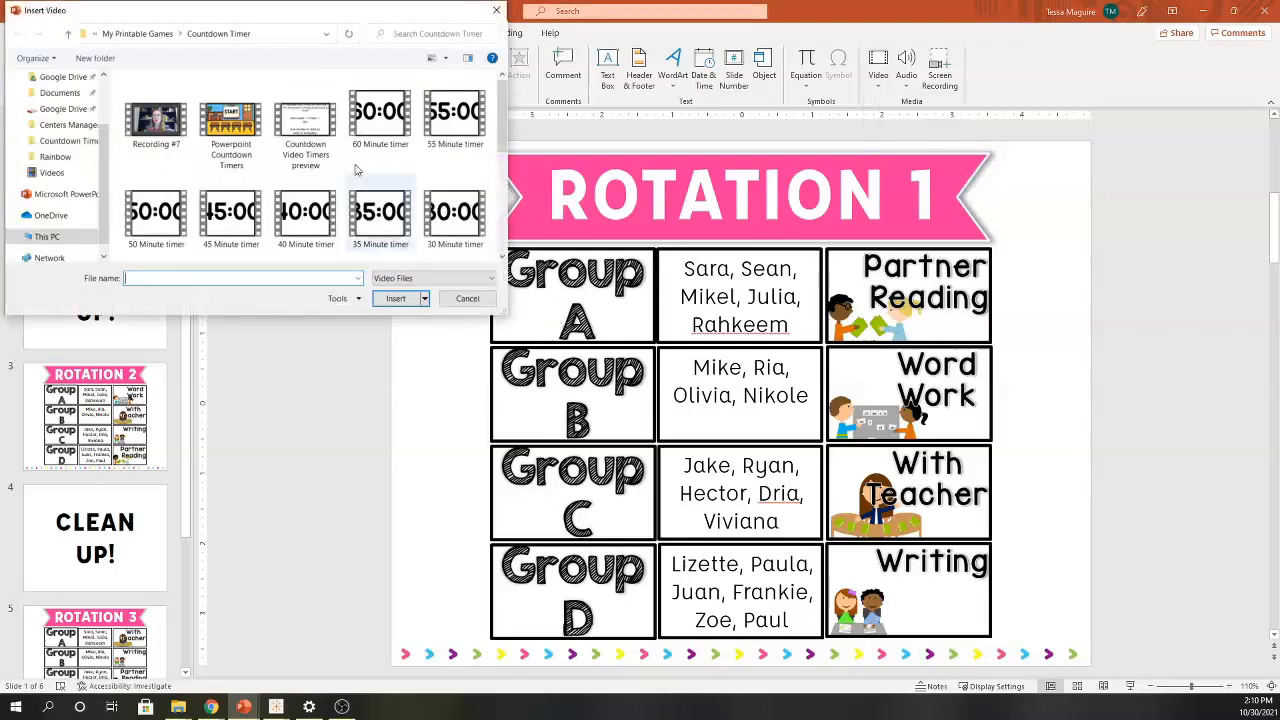
- Scroll the Countdown Timer folder down to the 20 minute timer video
scroll("down", 3)
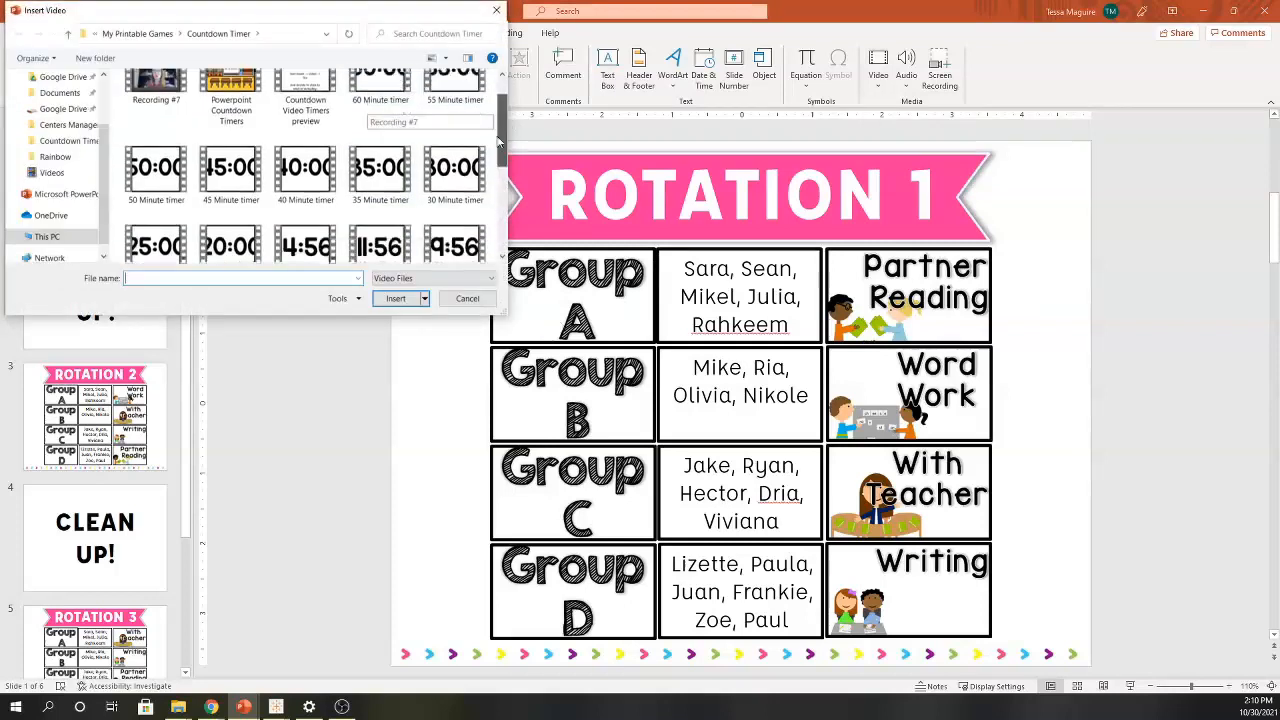
scroll("down", 3)
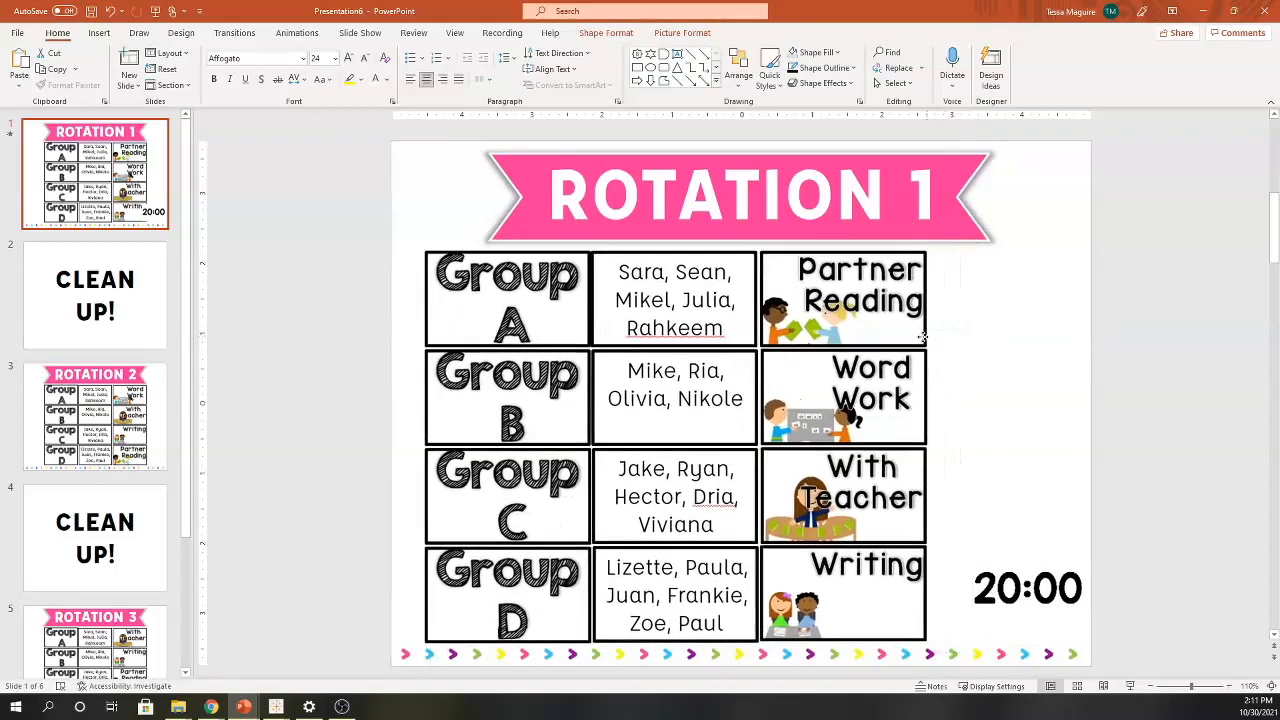
- Enlarge the 20:00 countdown video in the bottom-right corner
left_click(1028, 588)
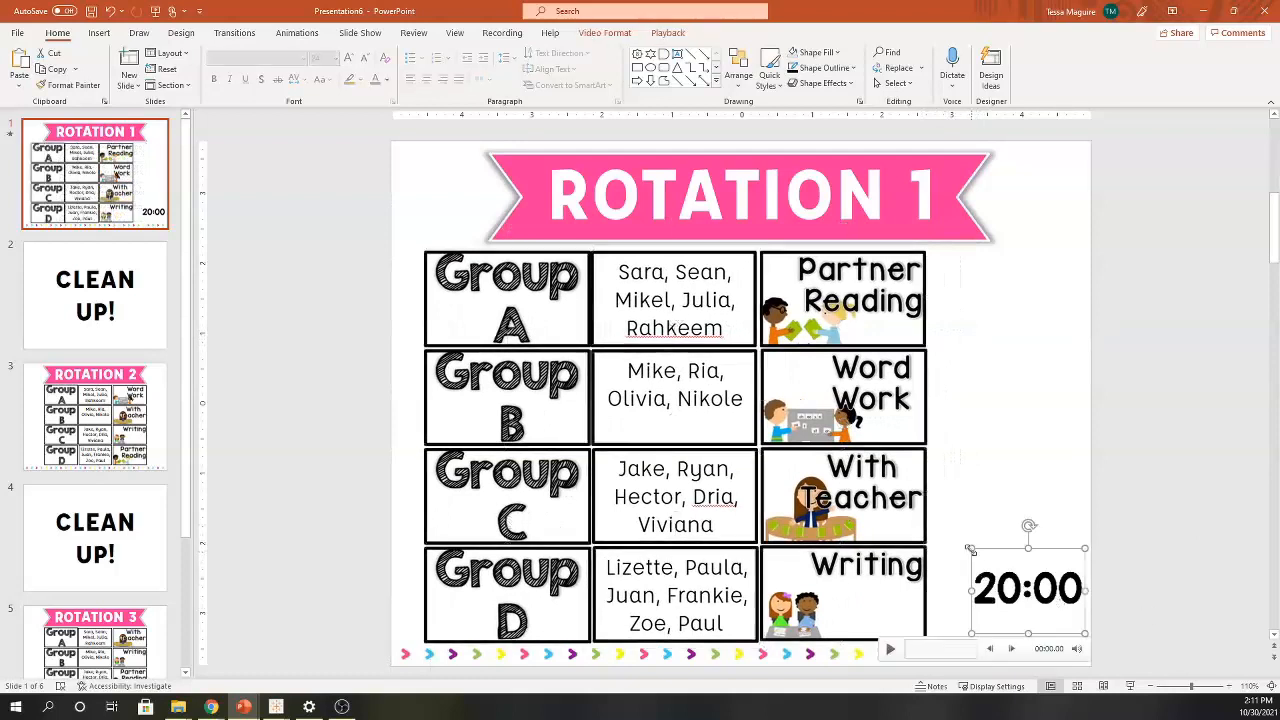
left_click_drag(1028, 588, 1008, 572)
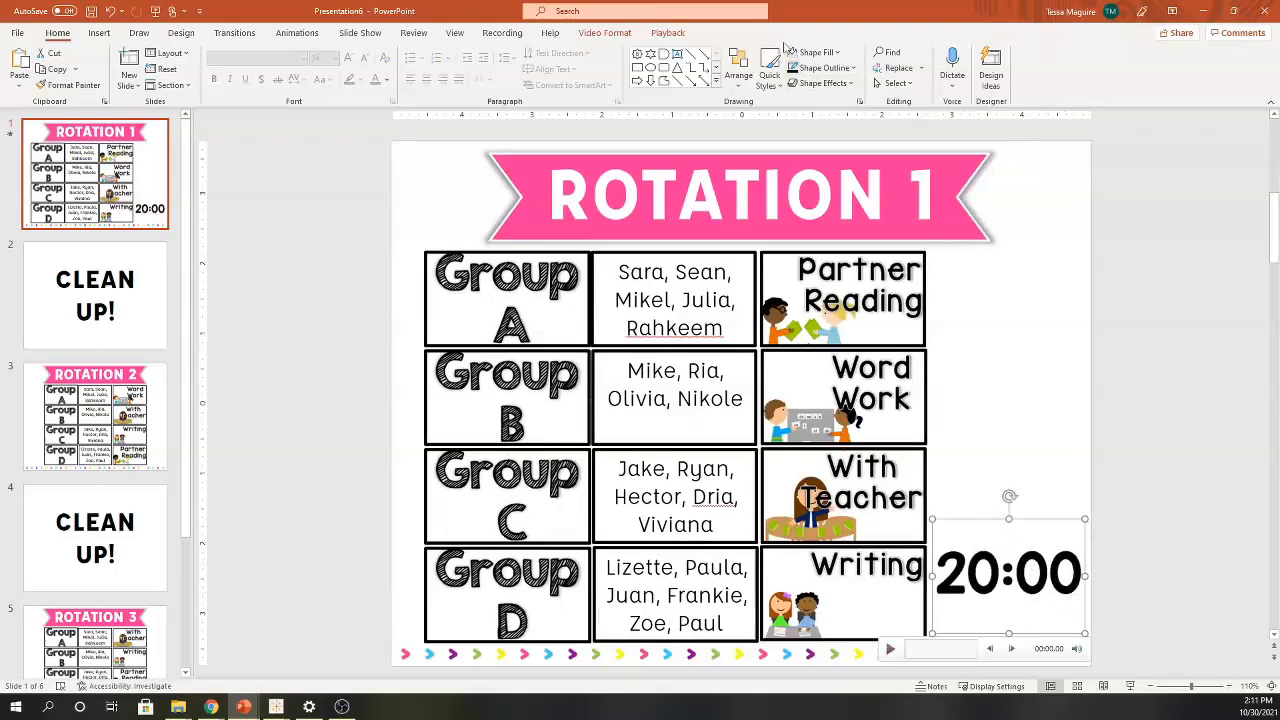
left_click(604, 32)
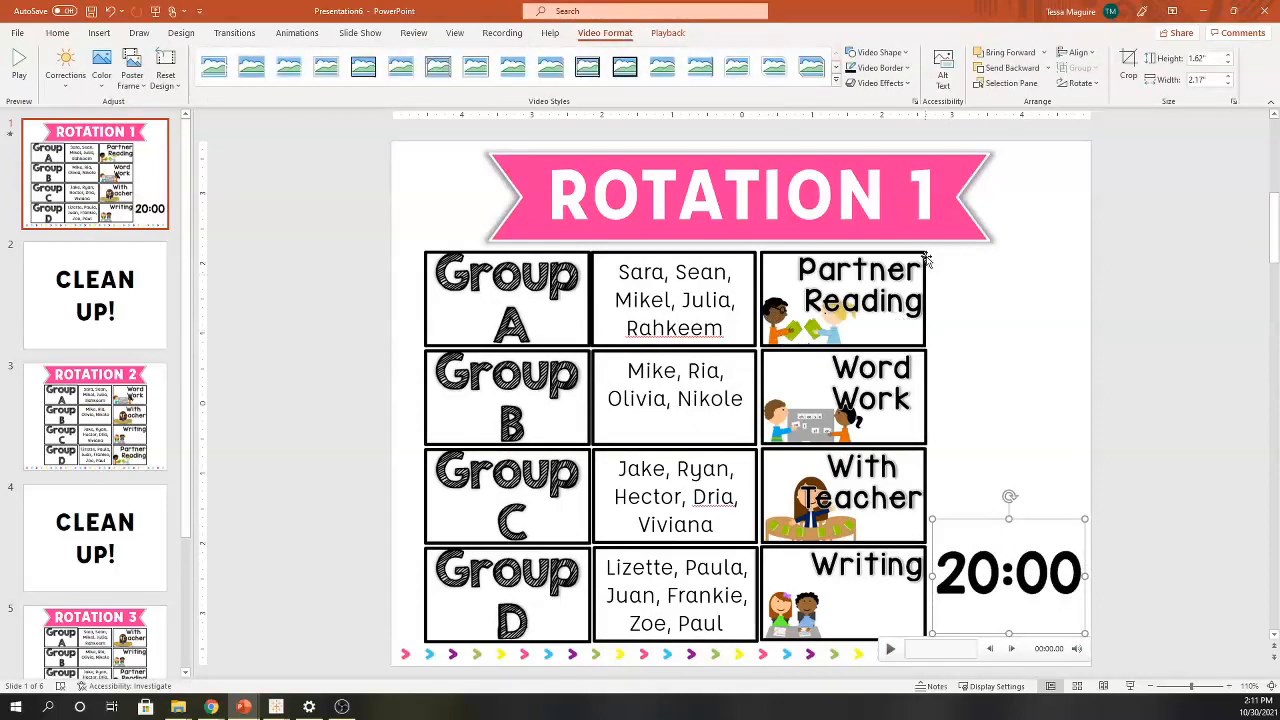
- Give the countdown video a thick black border and an oval Video Shape
left_click(878, 68)
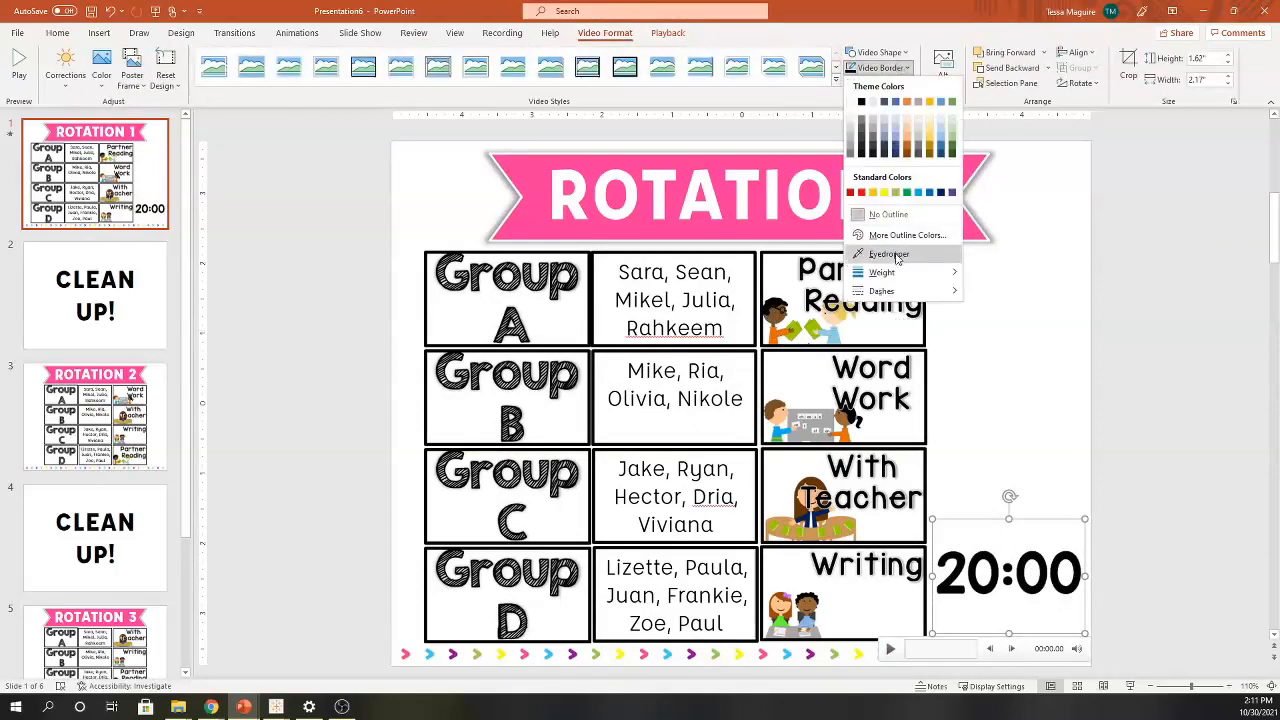
left_click(882, 272)
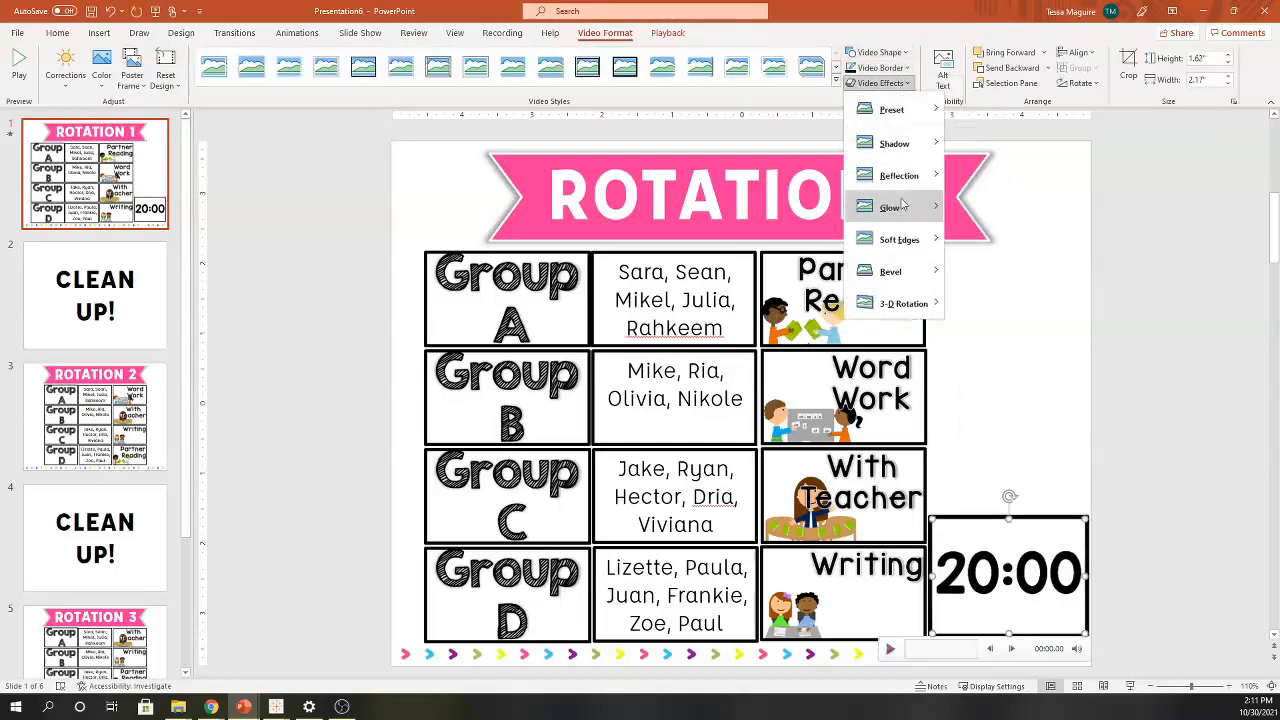
left_click(996, 268)
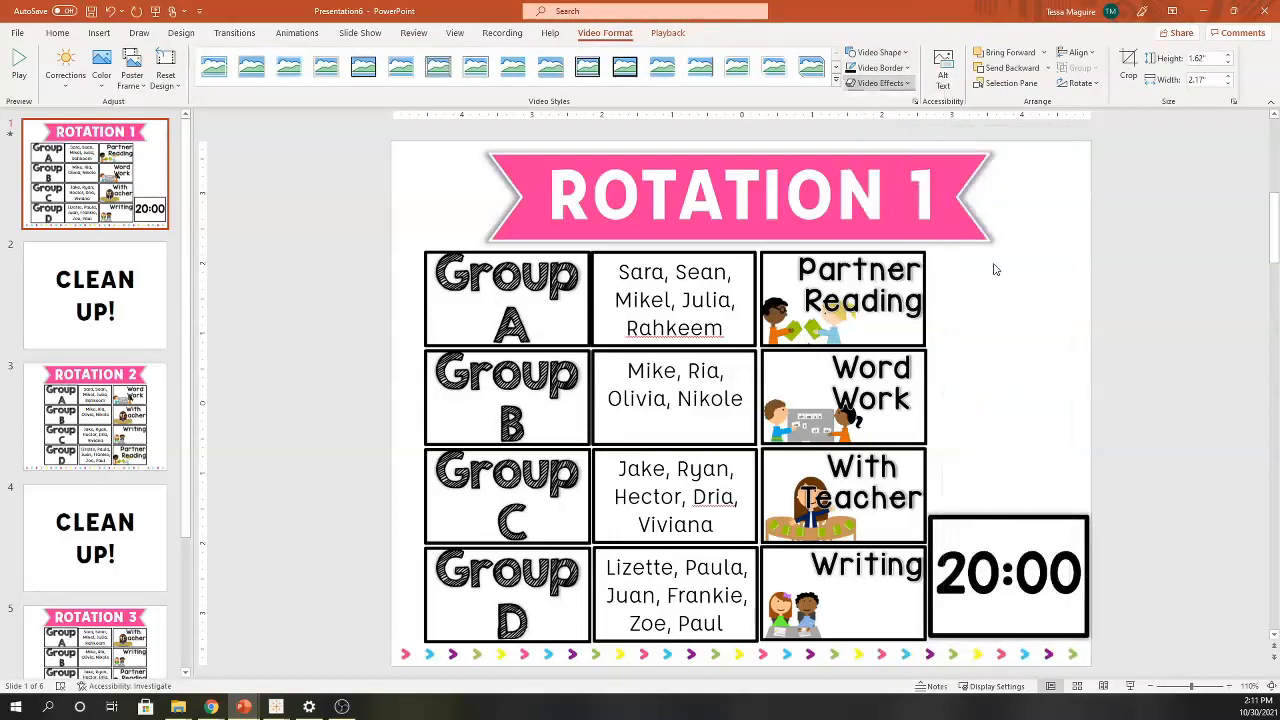
left_click(878, 52)
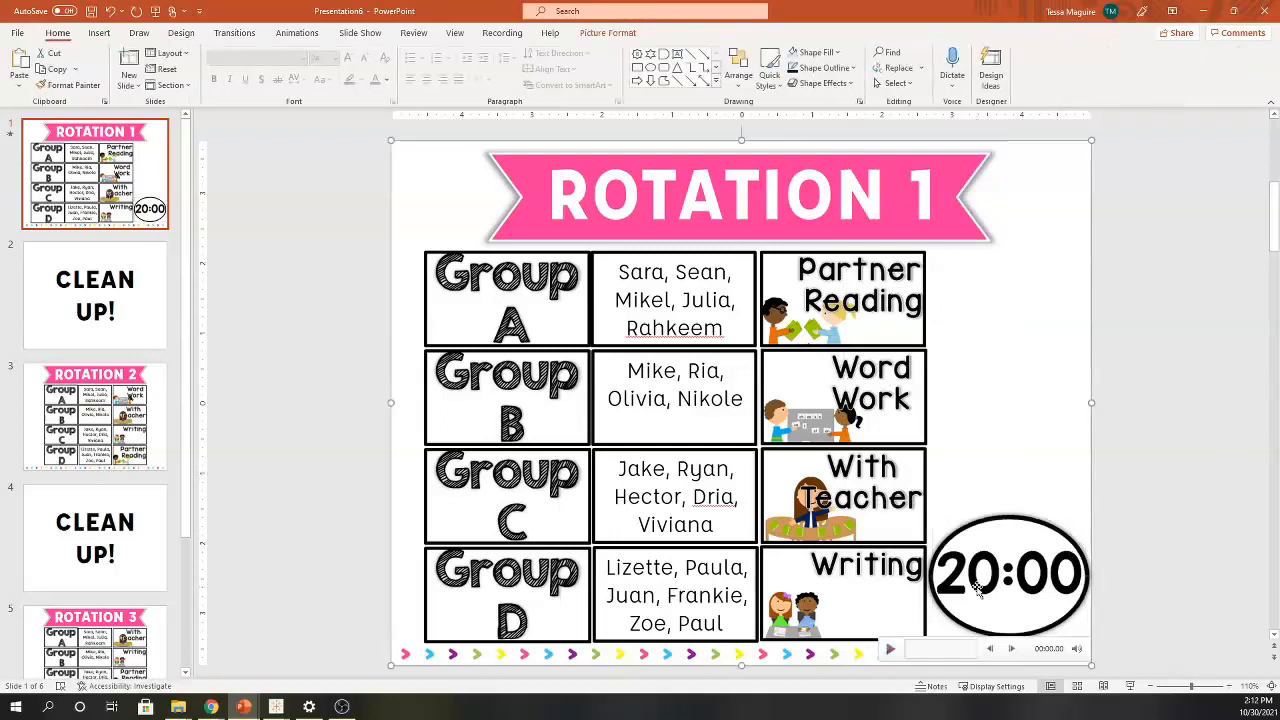
- Set the oval countdown video's Playback Start to Automatically
left_click(1008, 572)
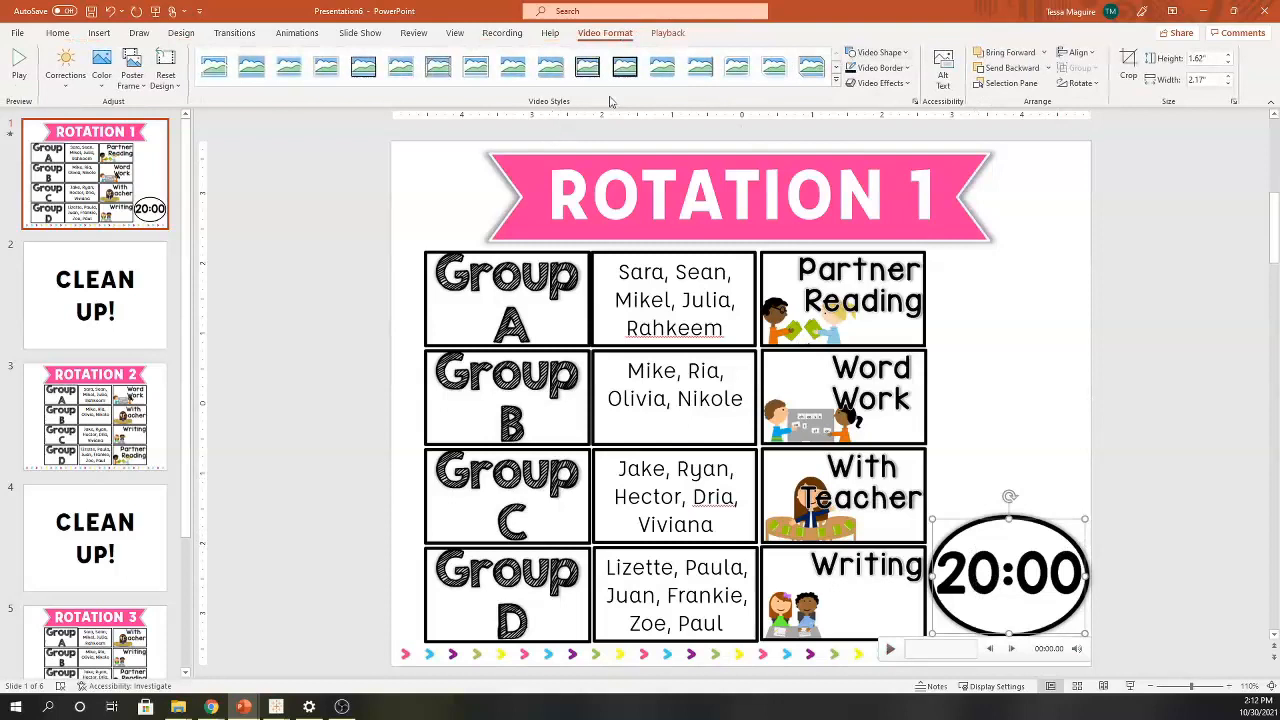
left_click(668, 32)
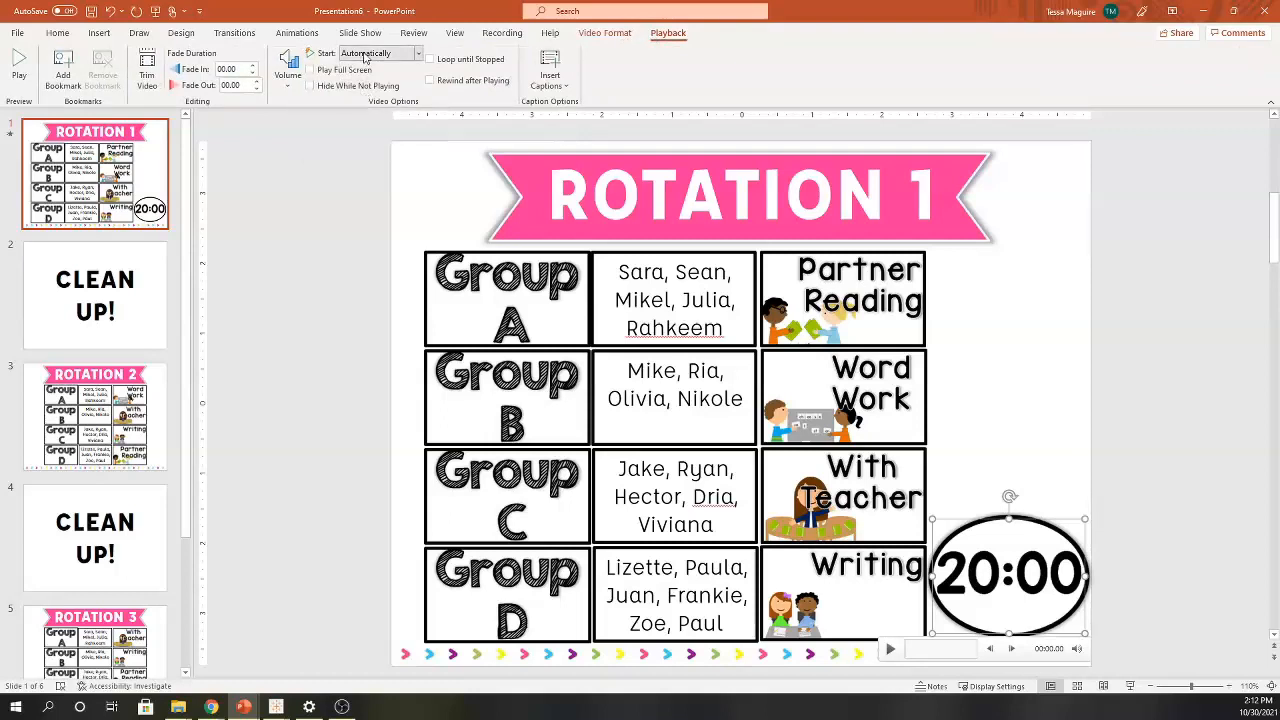
mouse_move(380, 52)
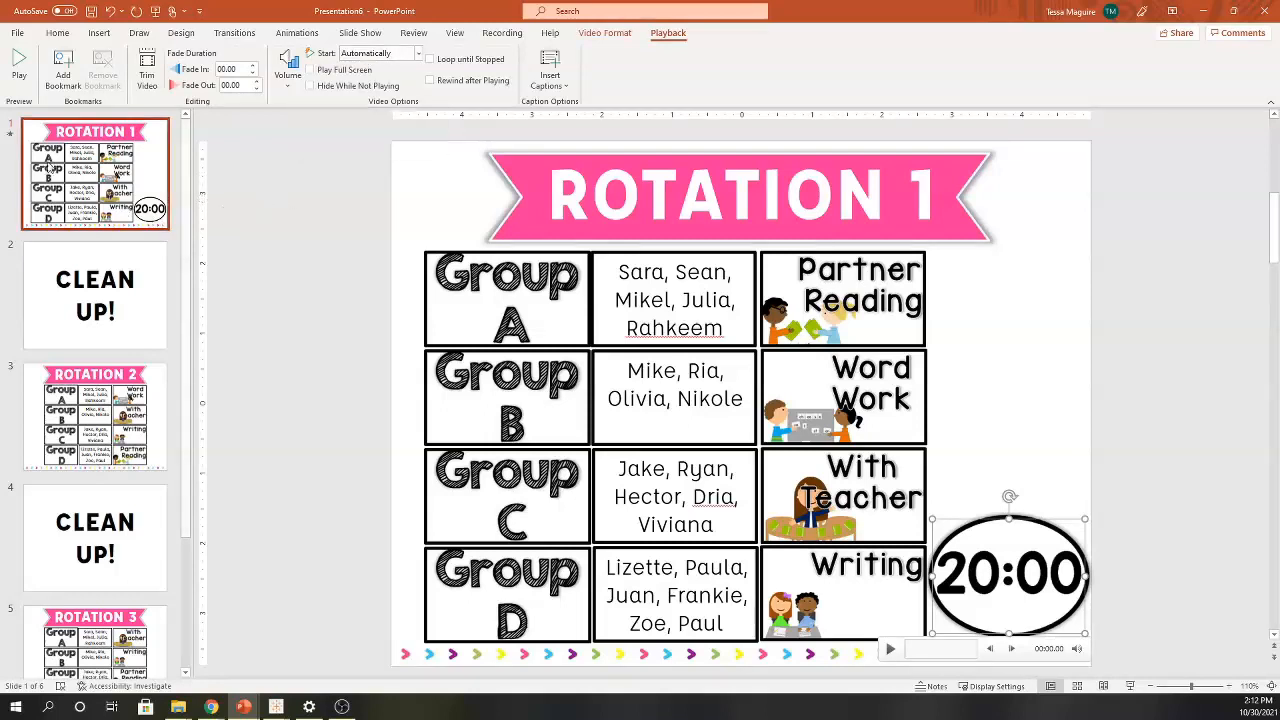
left_click(236, 32)
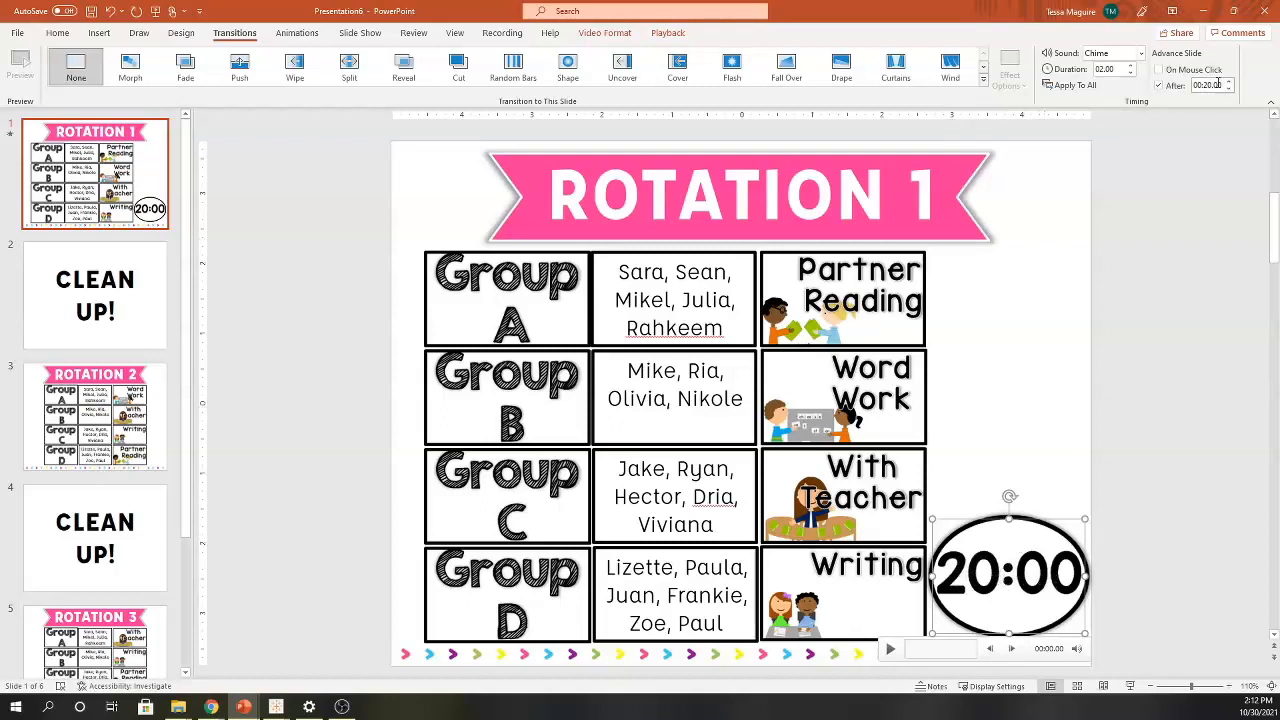
- Set Rotation 1 to advance automatically after just over twenty minutes, past the timer's run
left_click(1208, 84)
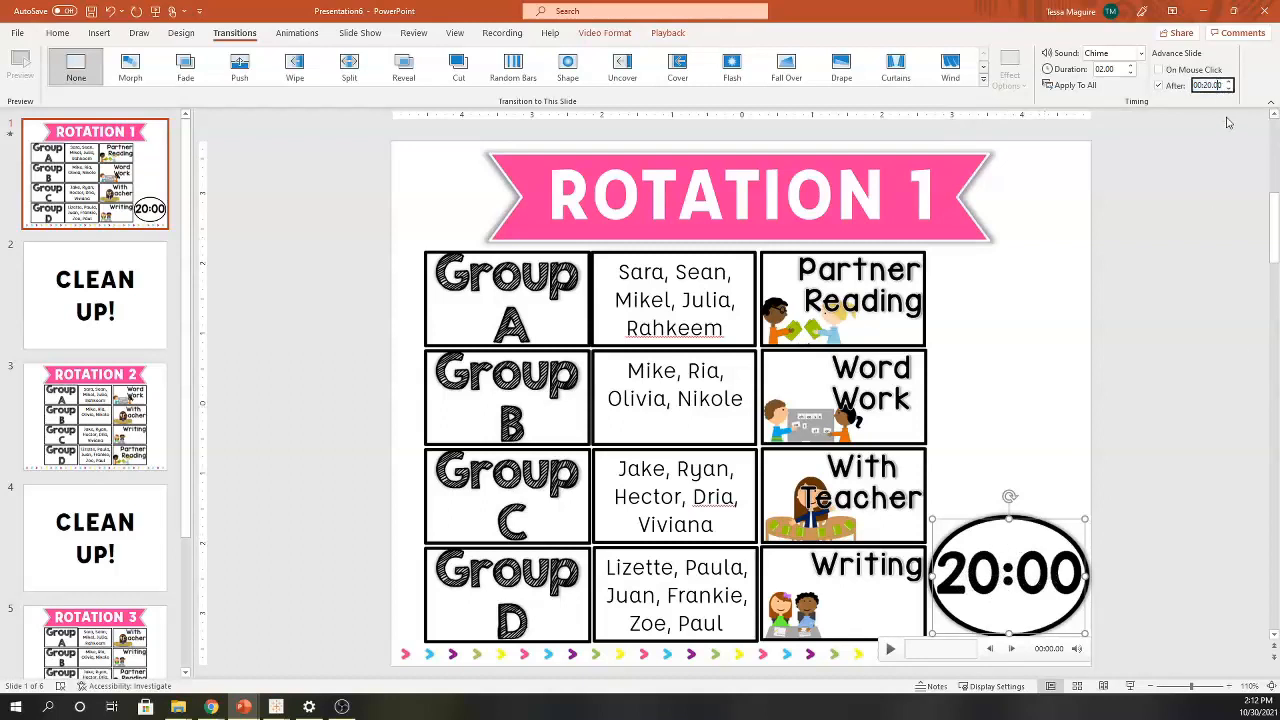
left_click(1210, 84)
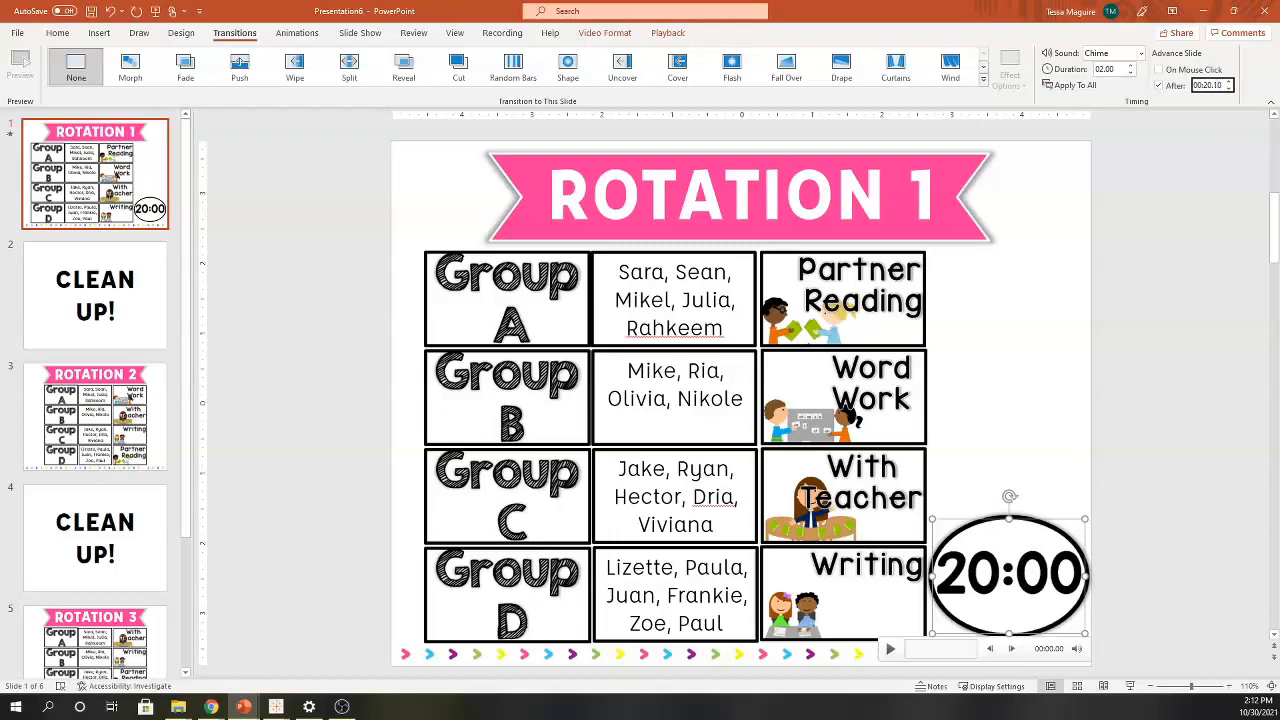
mouse_move(1114, 454)
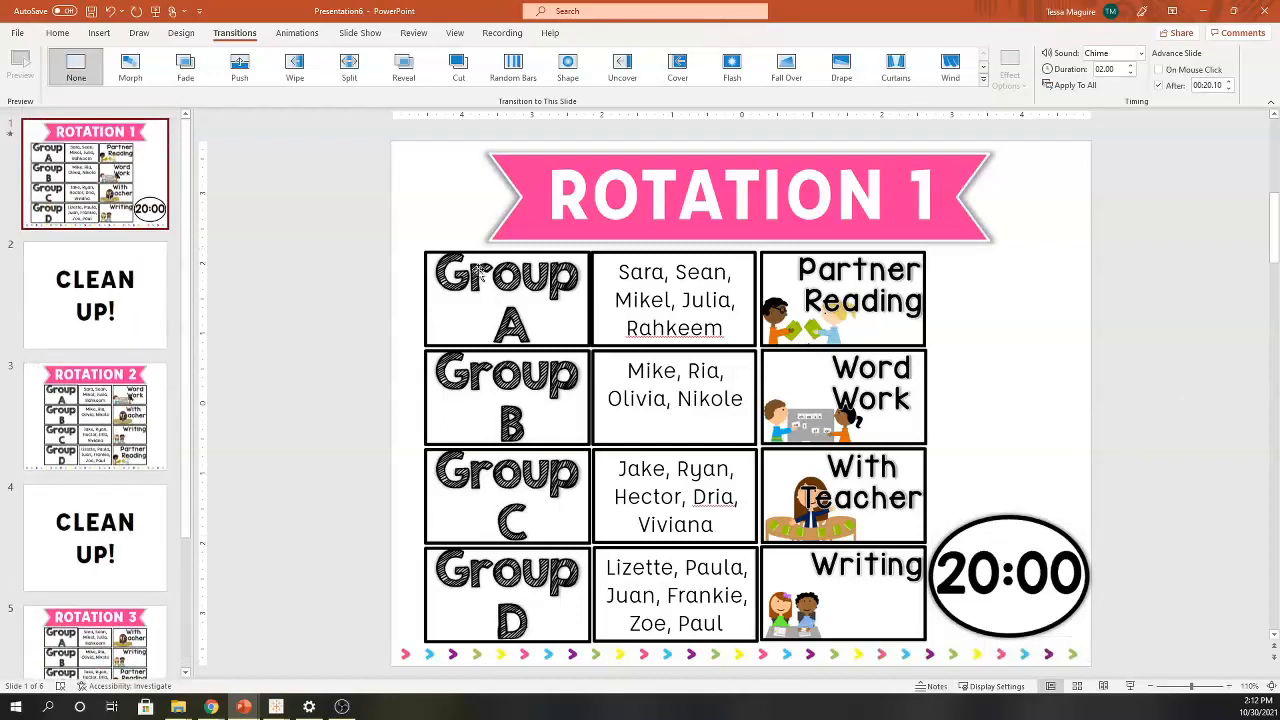
left_click(1008, 572)
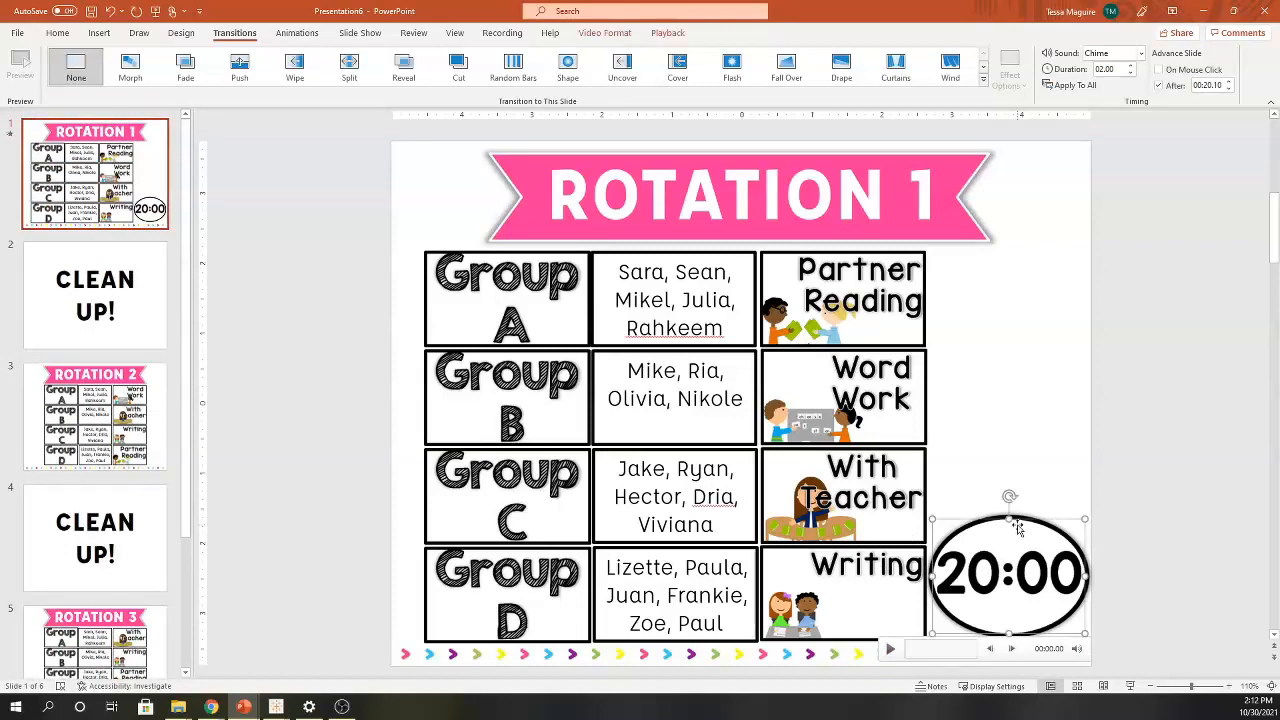
mouse_move(1018, 530)
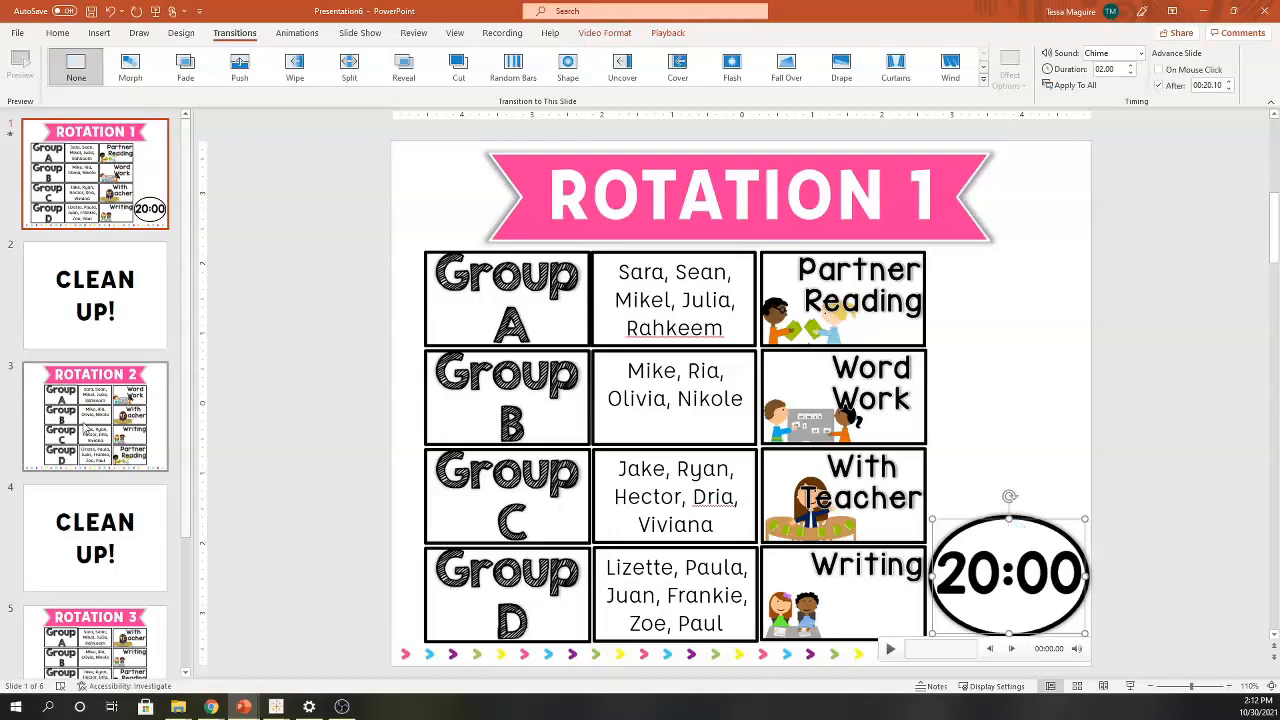
left_click(94, 414)
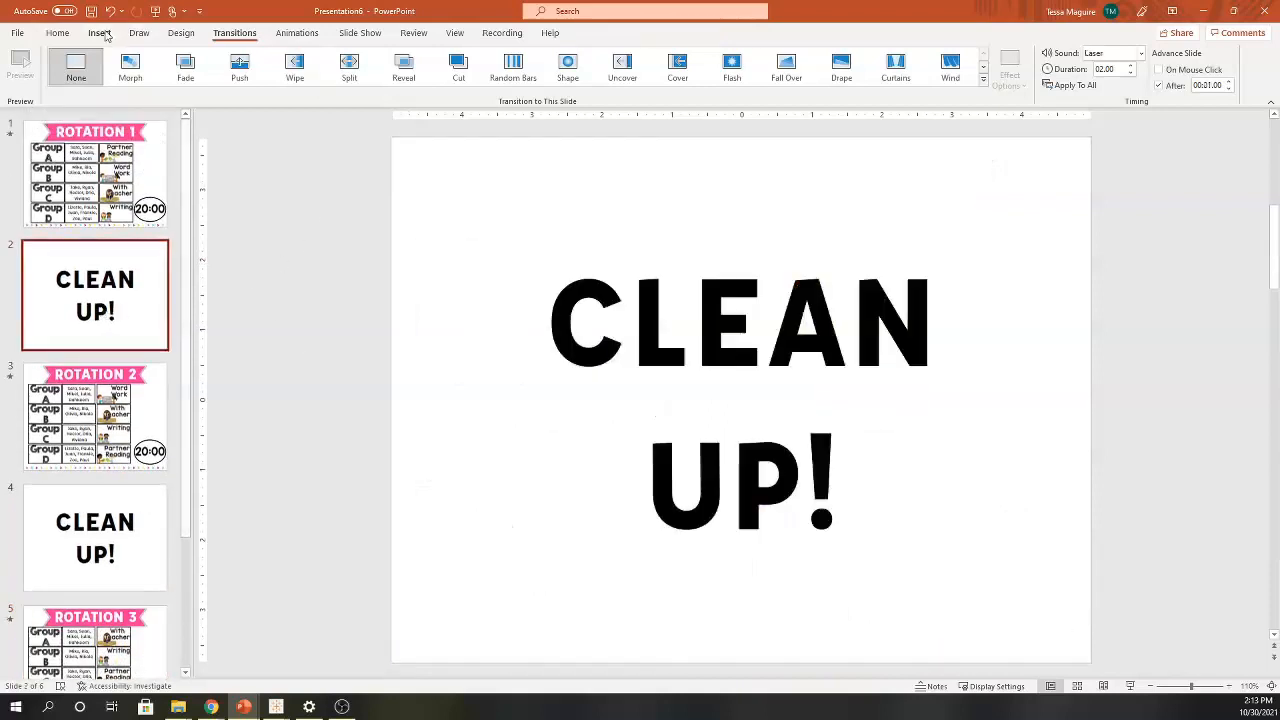
- Insert the 1:00 countdown video onto the first Clean Up slide
left_click(100, 32)
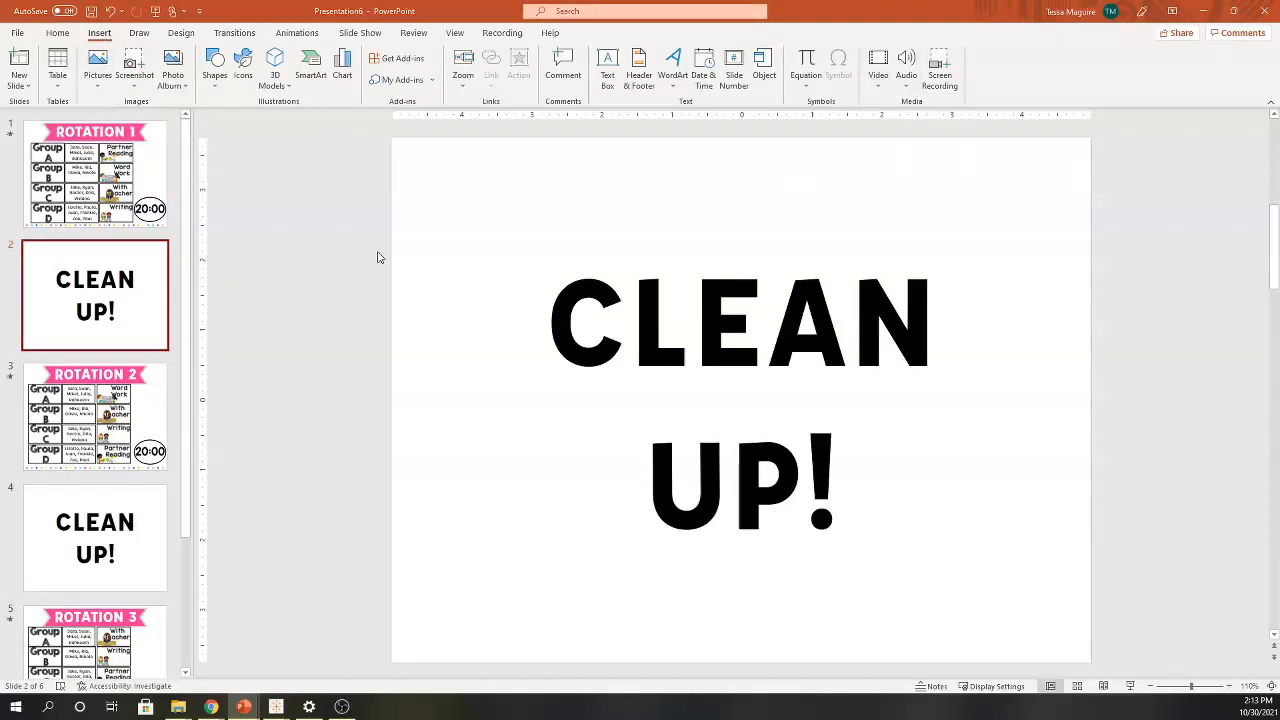
left_click(876, 64)
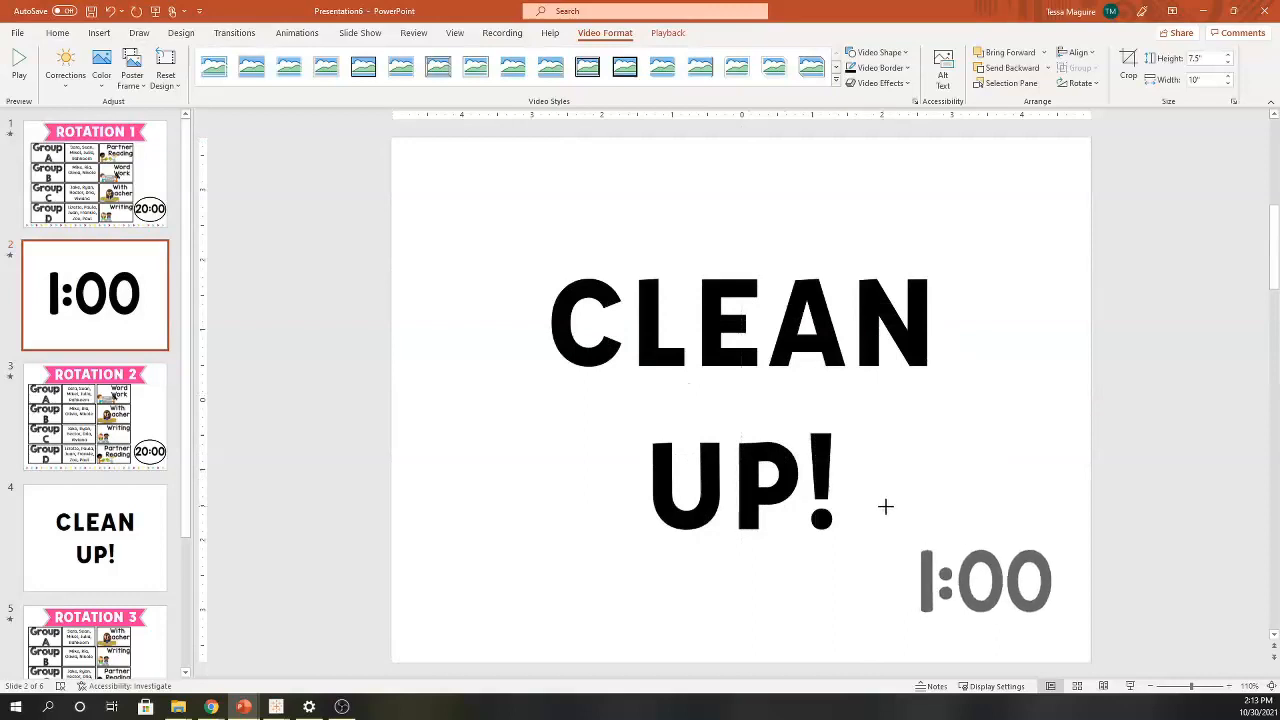
left_click(984, 580)
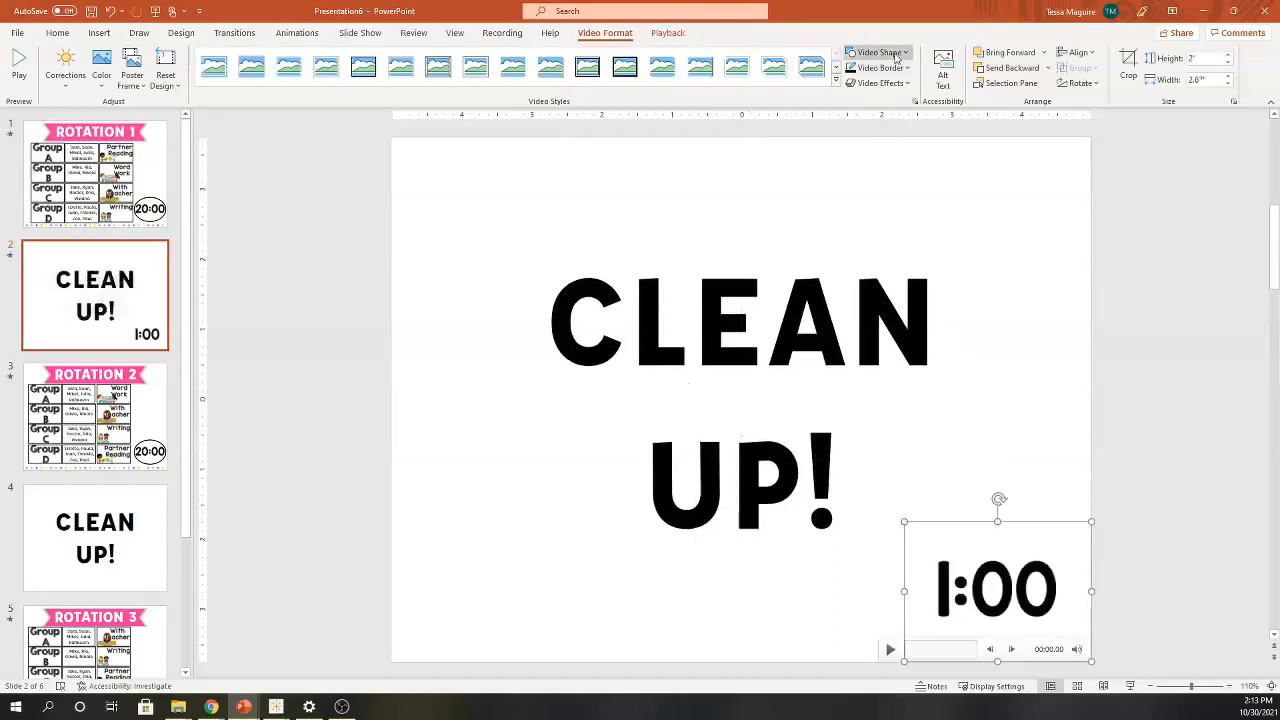
- Cut the 1:00 video into a star shape with a heavy black outline
left_click(878, 52)
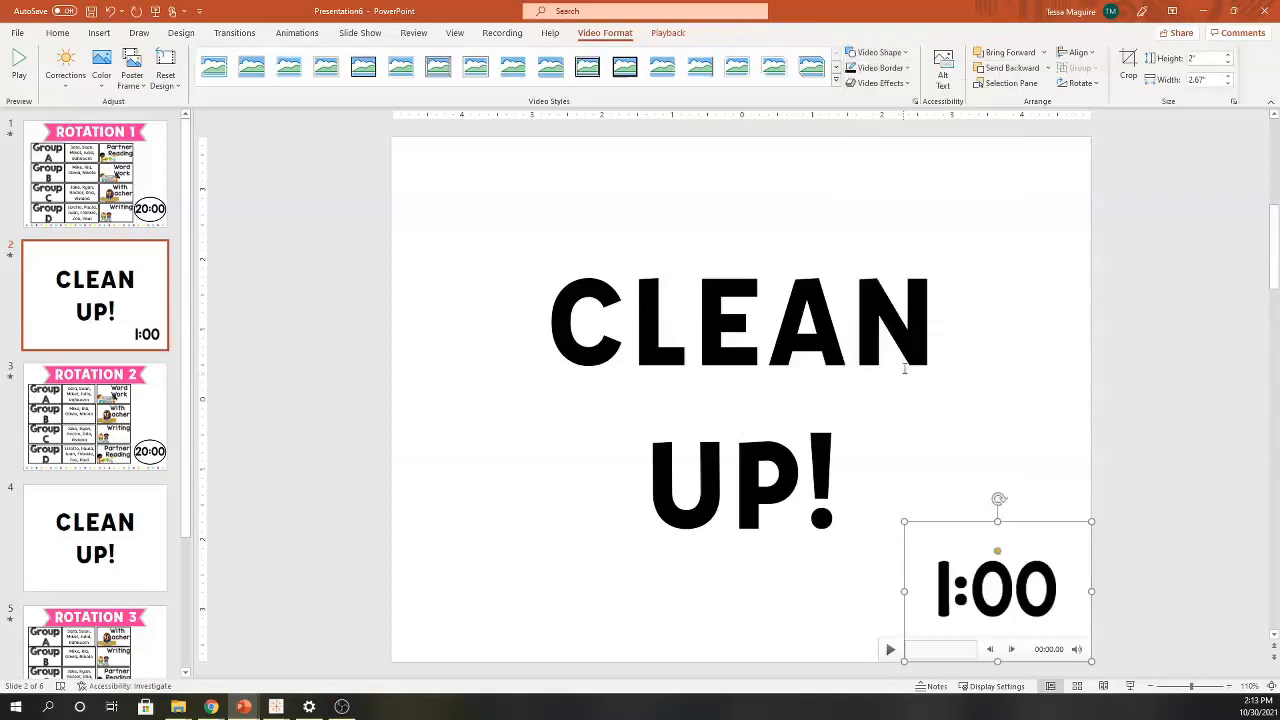
left_click(878, 68)
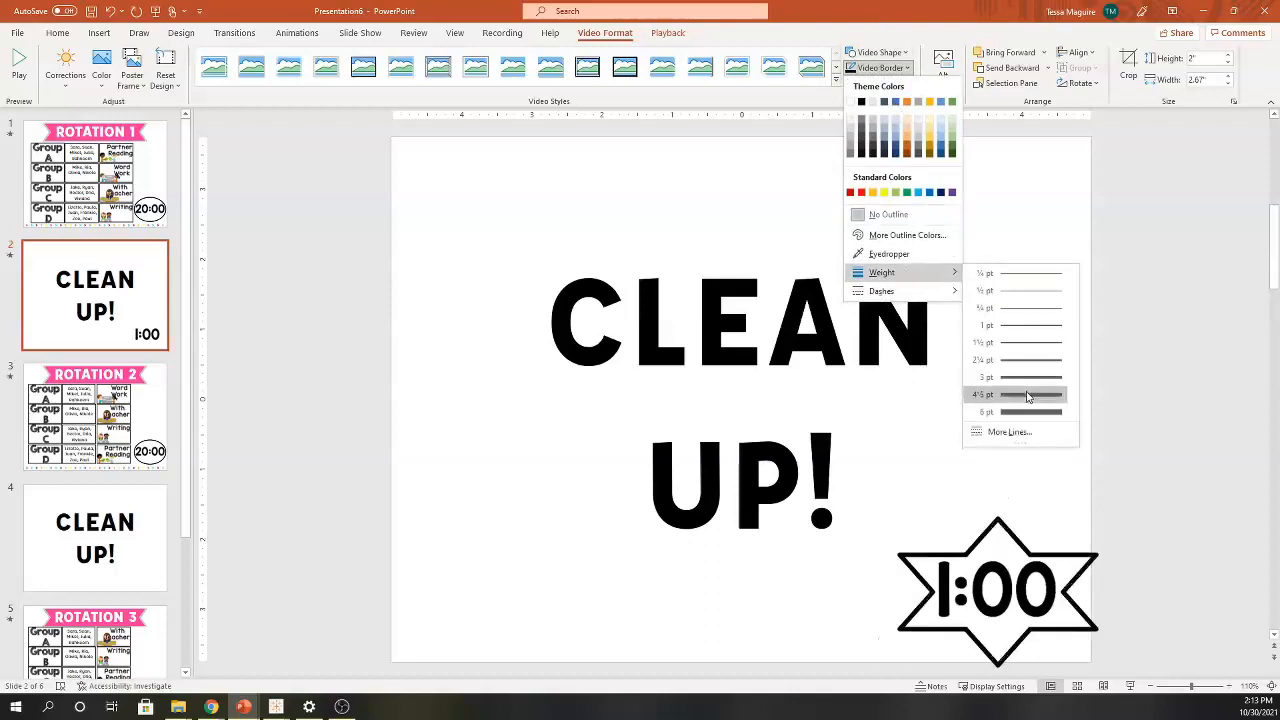
left_click(876, 84)
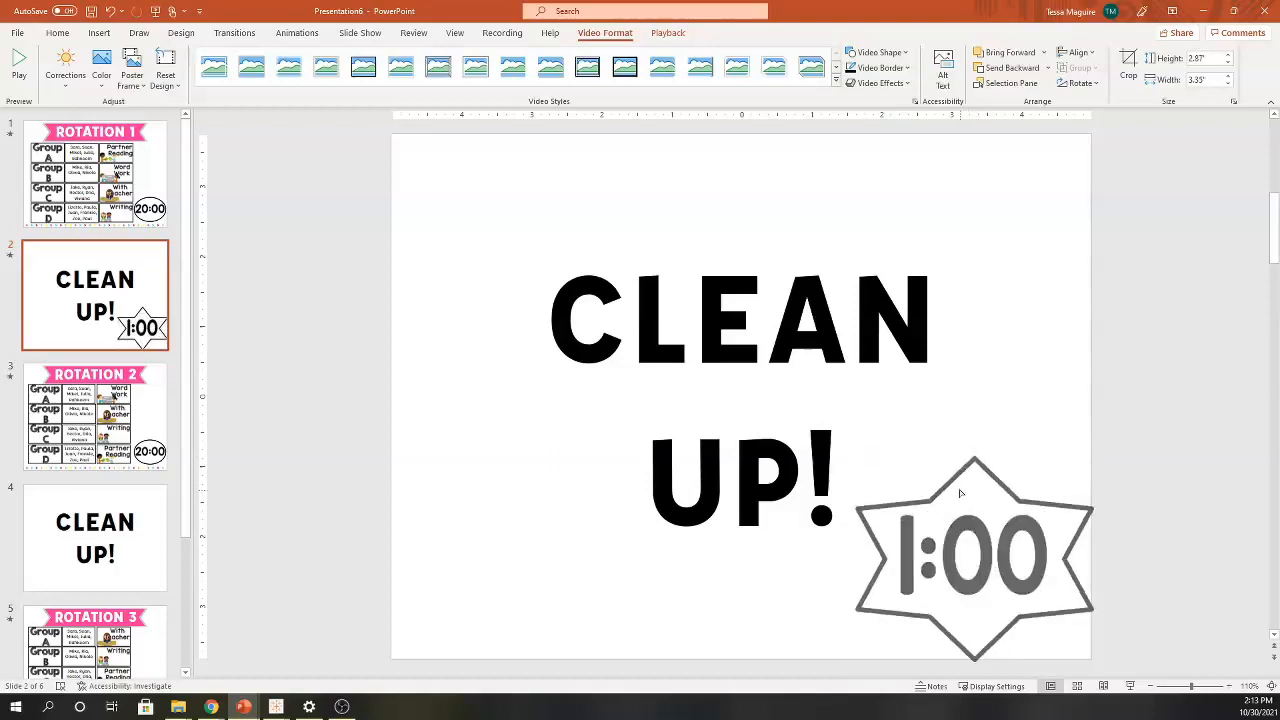
left_click(972, 556)
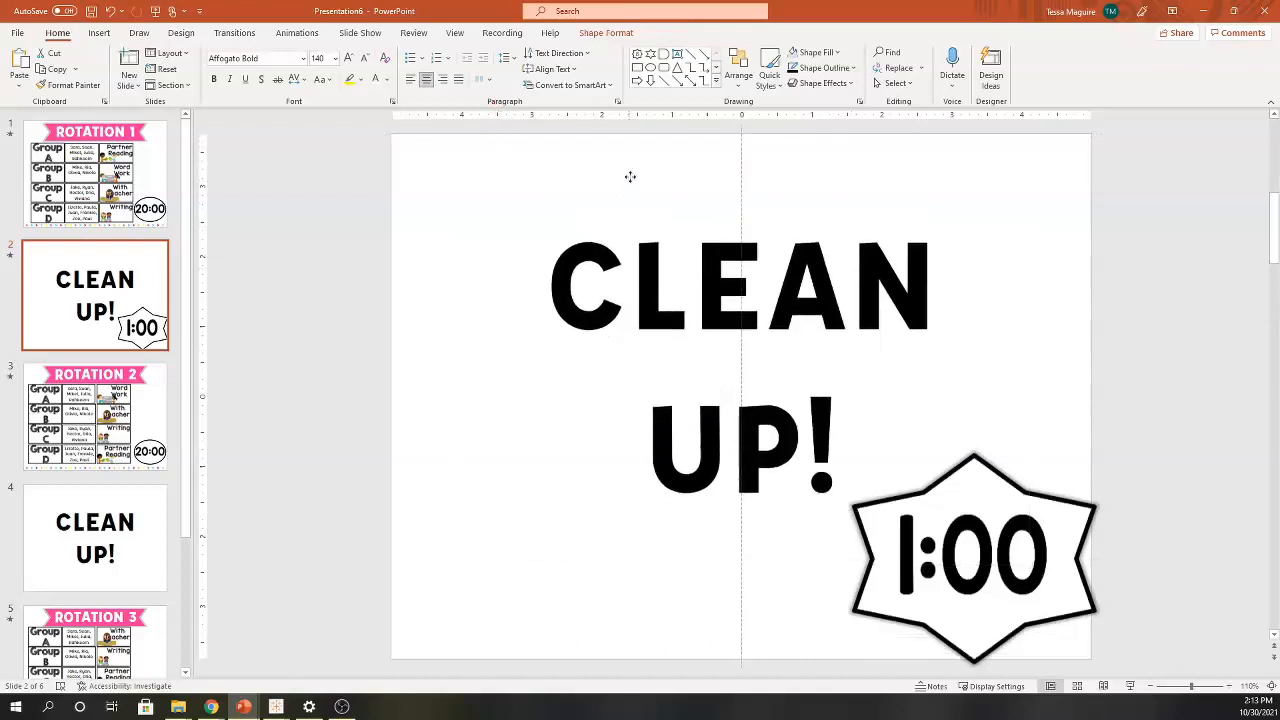
- Move the CLEAN UP! heading to the upper left, leaving the star timer bottom right
left_click(740, 284)
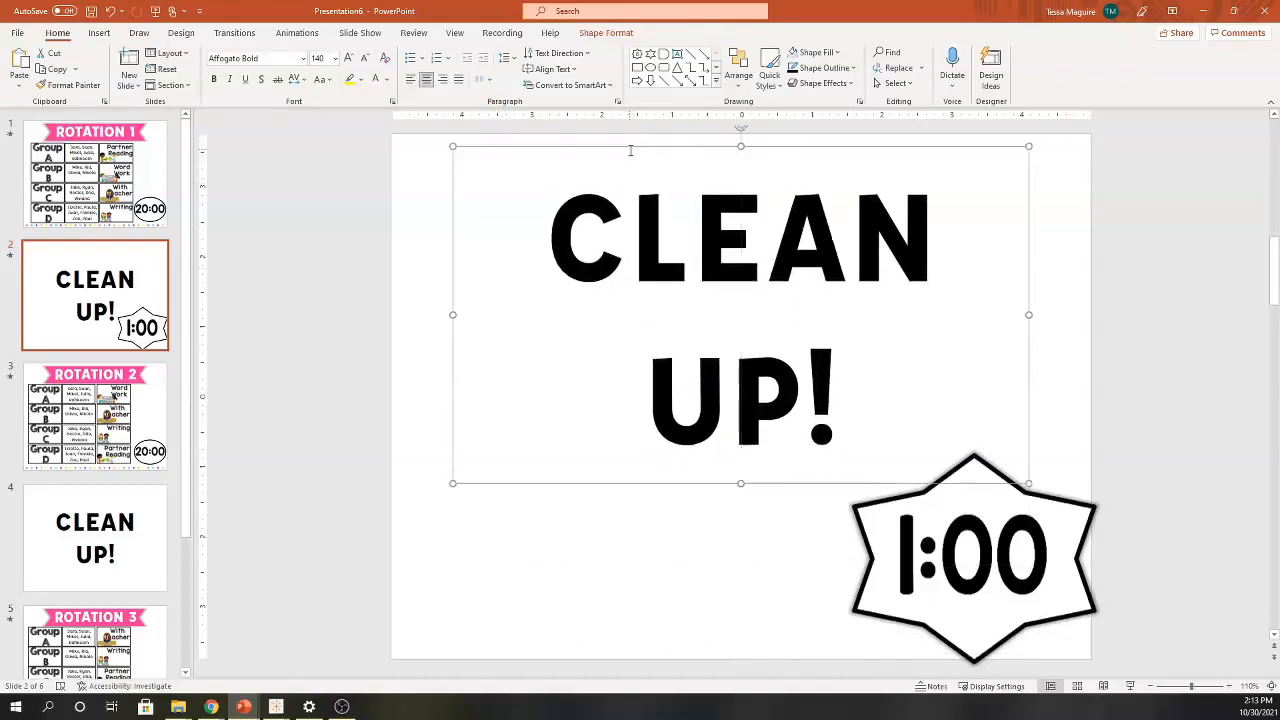
left_click_drag(976, 556, 760, 556)
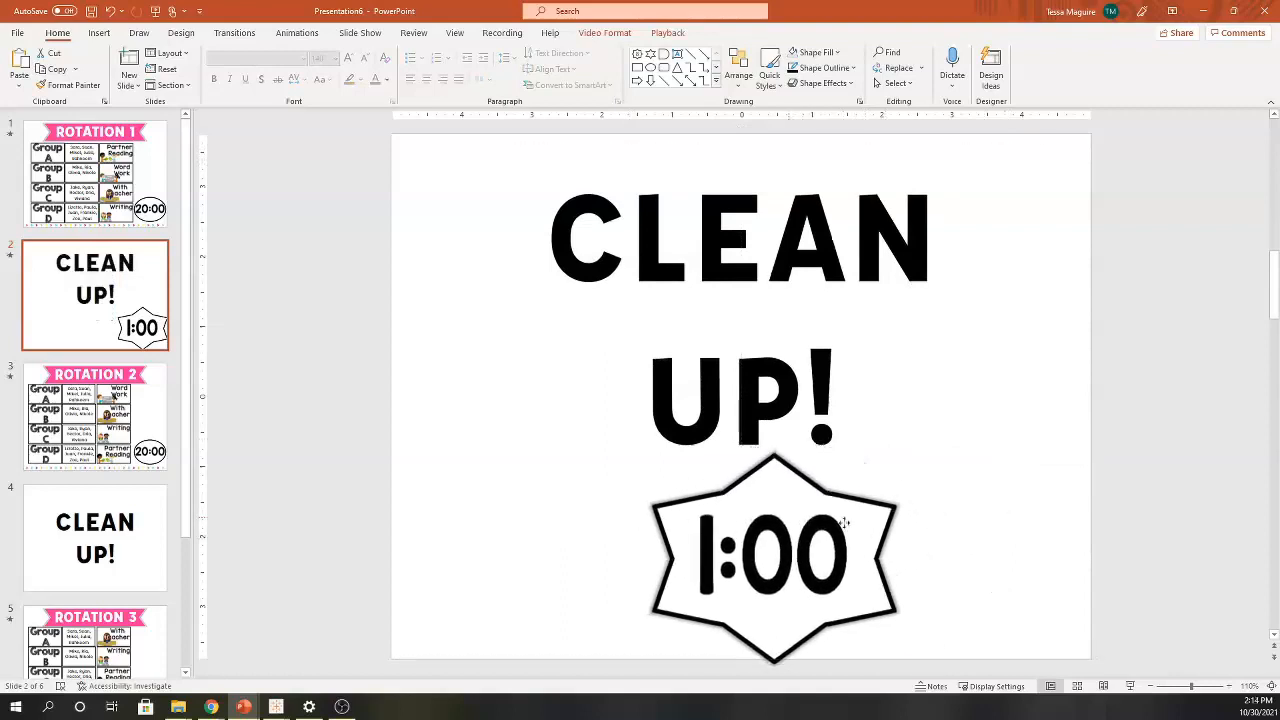
left_click_drag(770, 556, 956, 544)
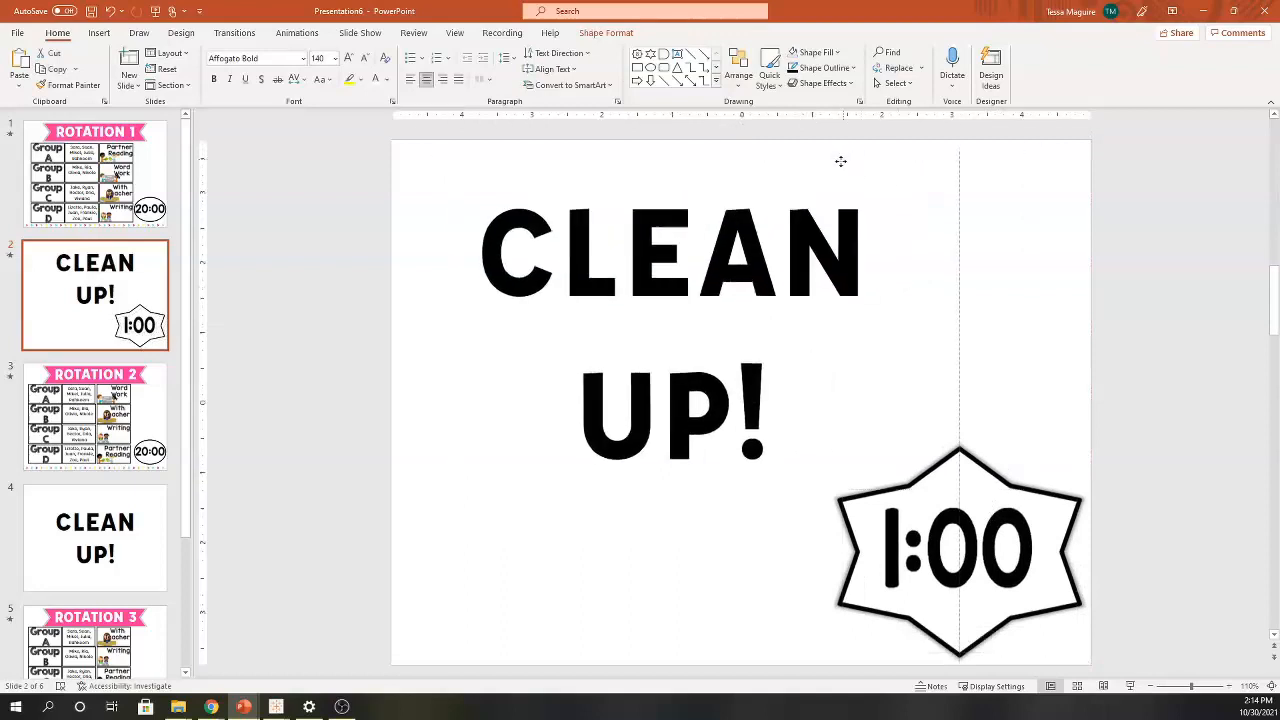
left_click(664, 256)
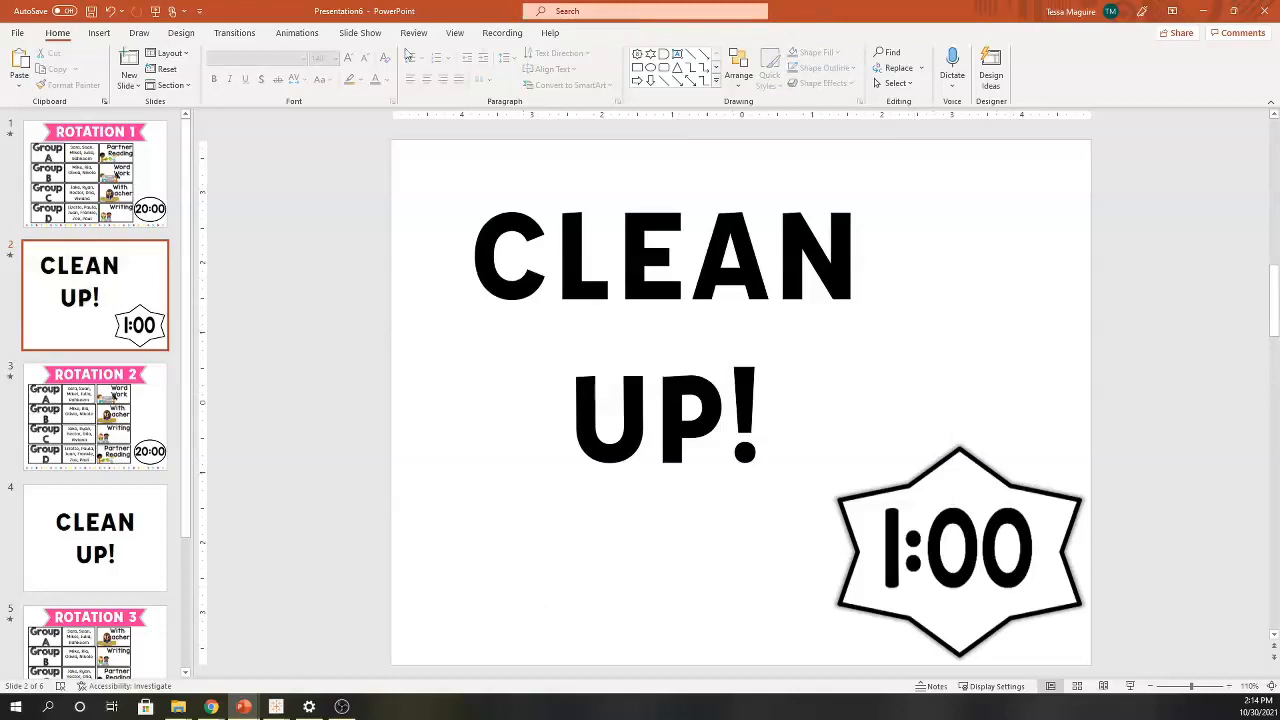
left_click(234, 32)
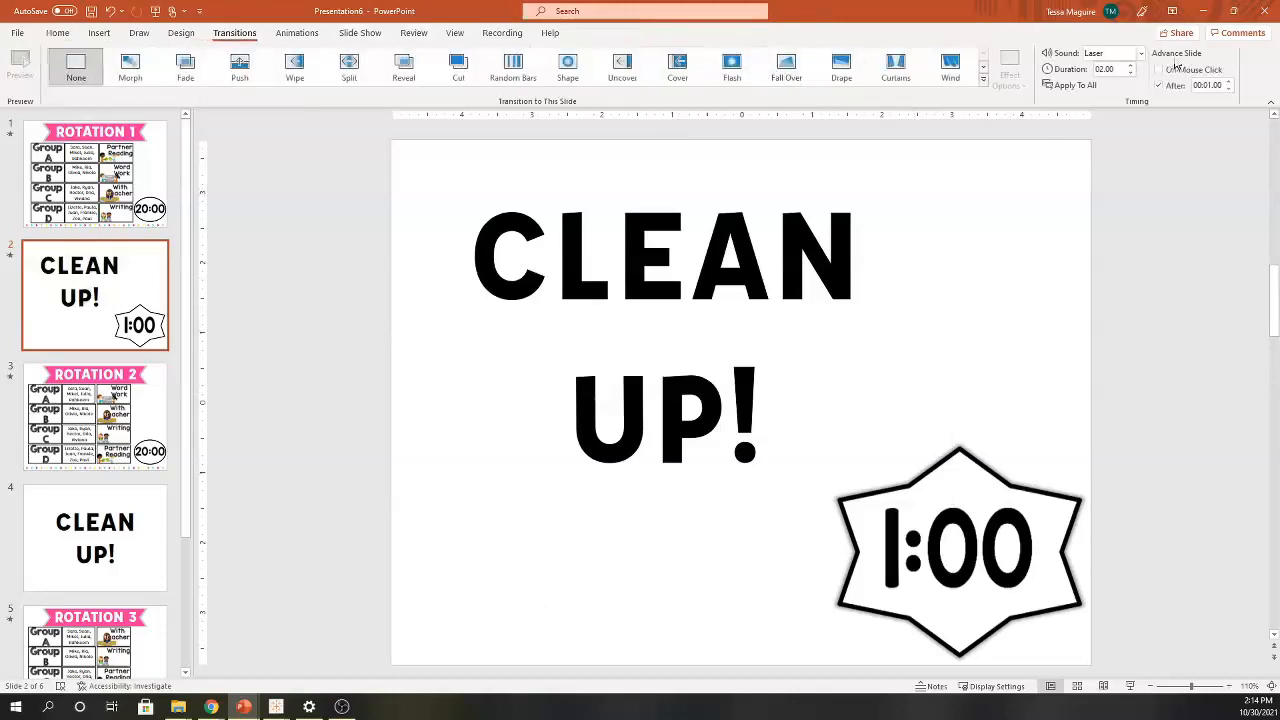
- Set slide 2 to advance After 1:00, then select its star timer video for copying
left_click(1208, 84)
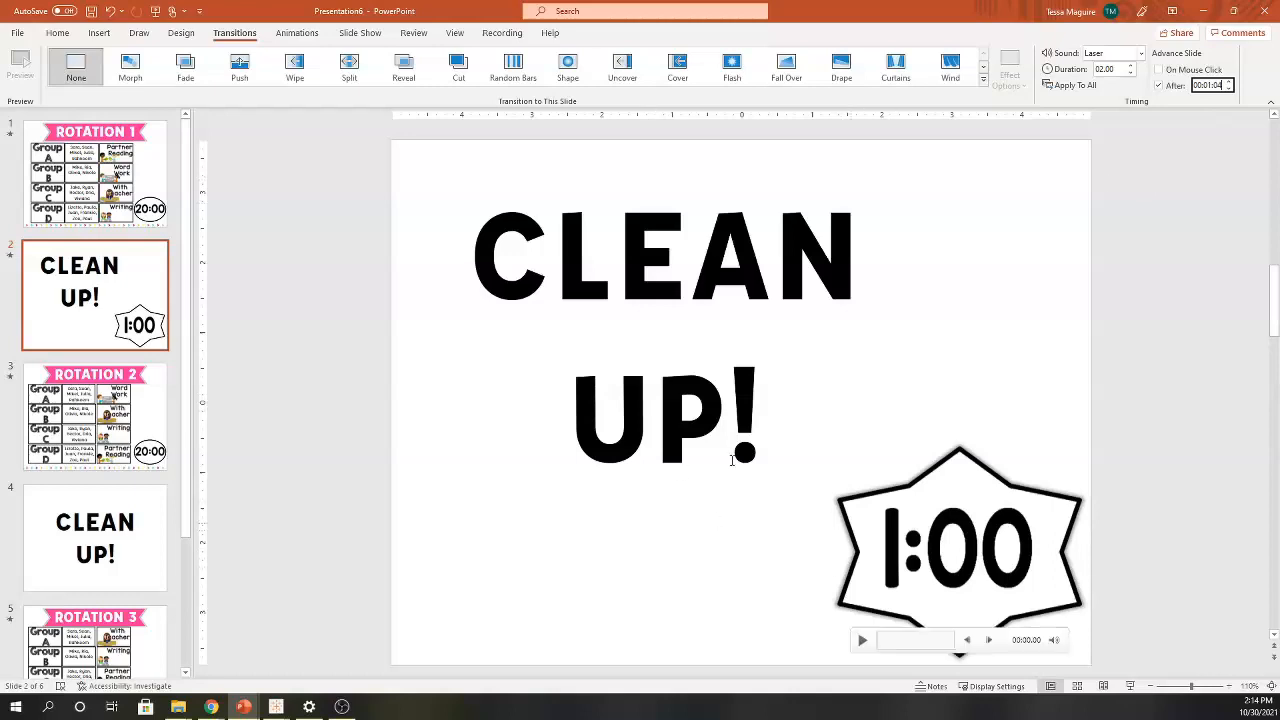
left_click(94, 172)
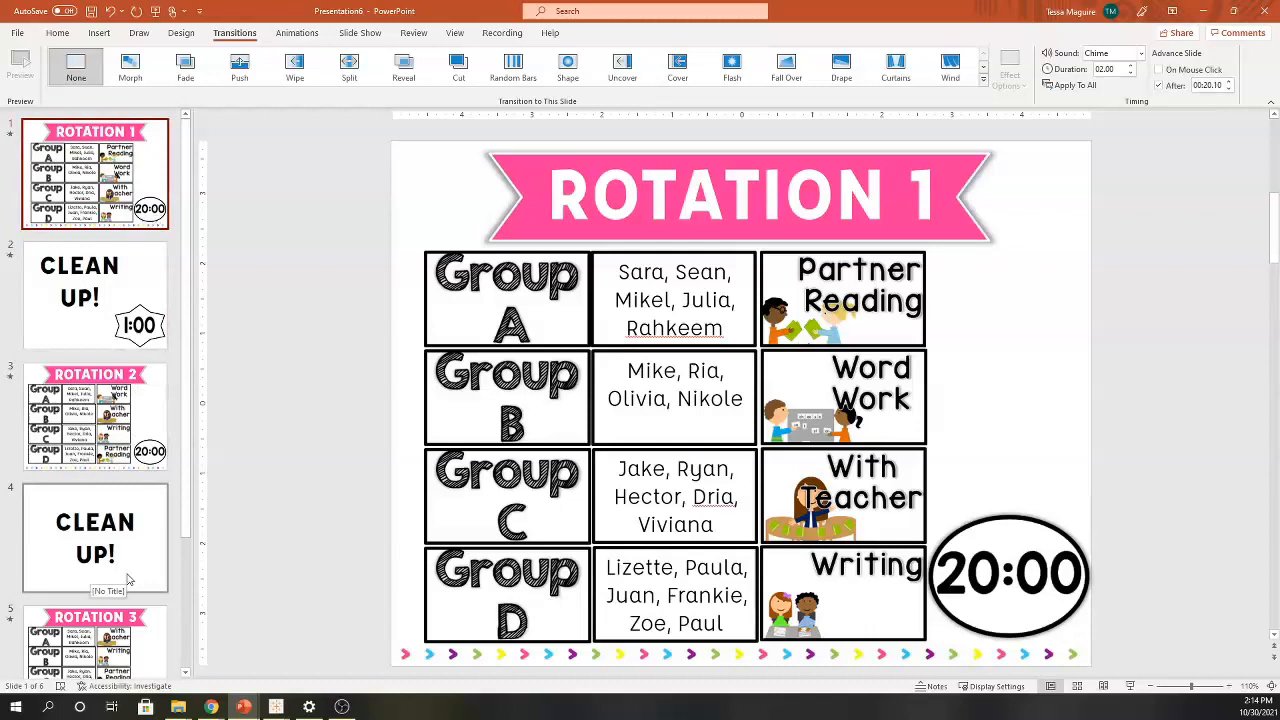
left_click(96, 296)
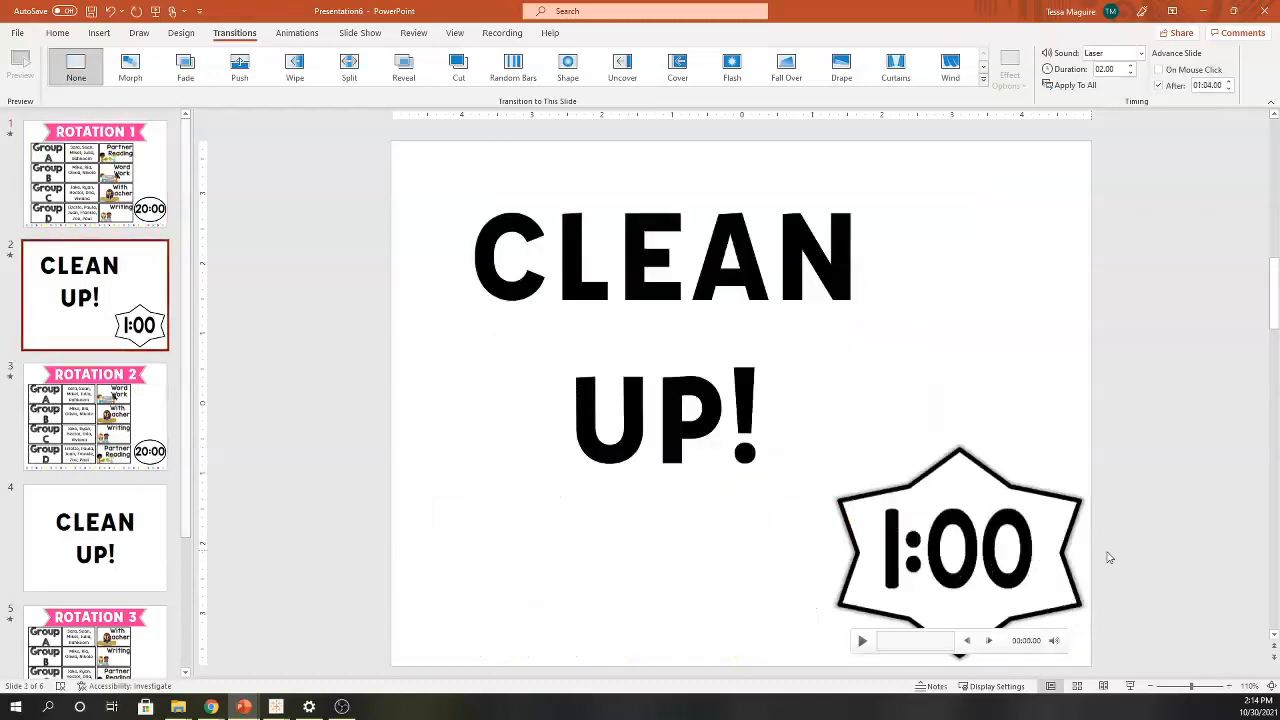
left_click(958, 544)
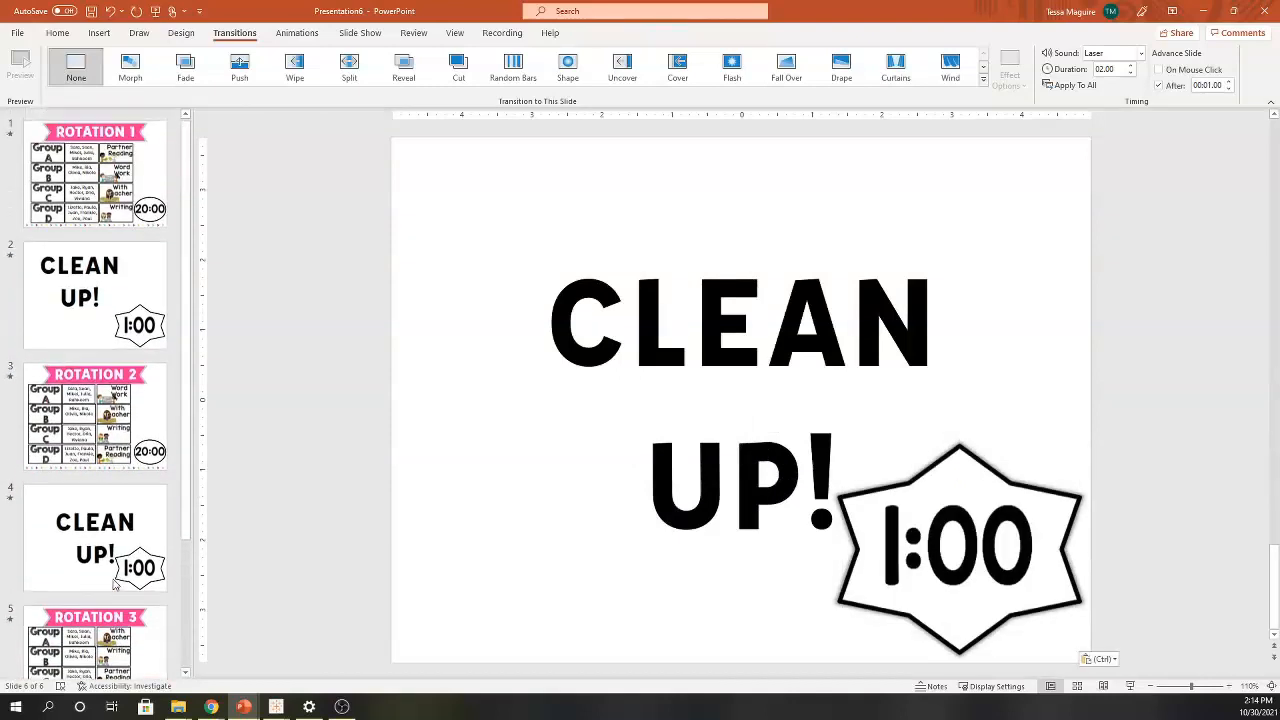
- Return to the Rotation 1 slide and select Group A's Partner Reading picture
left_click(96, 172)
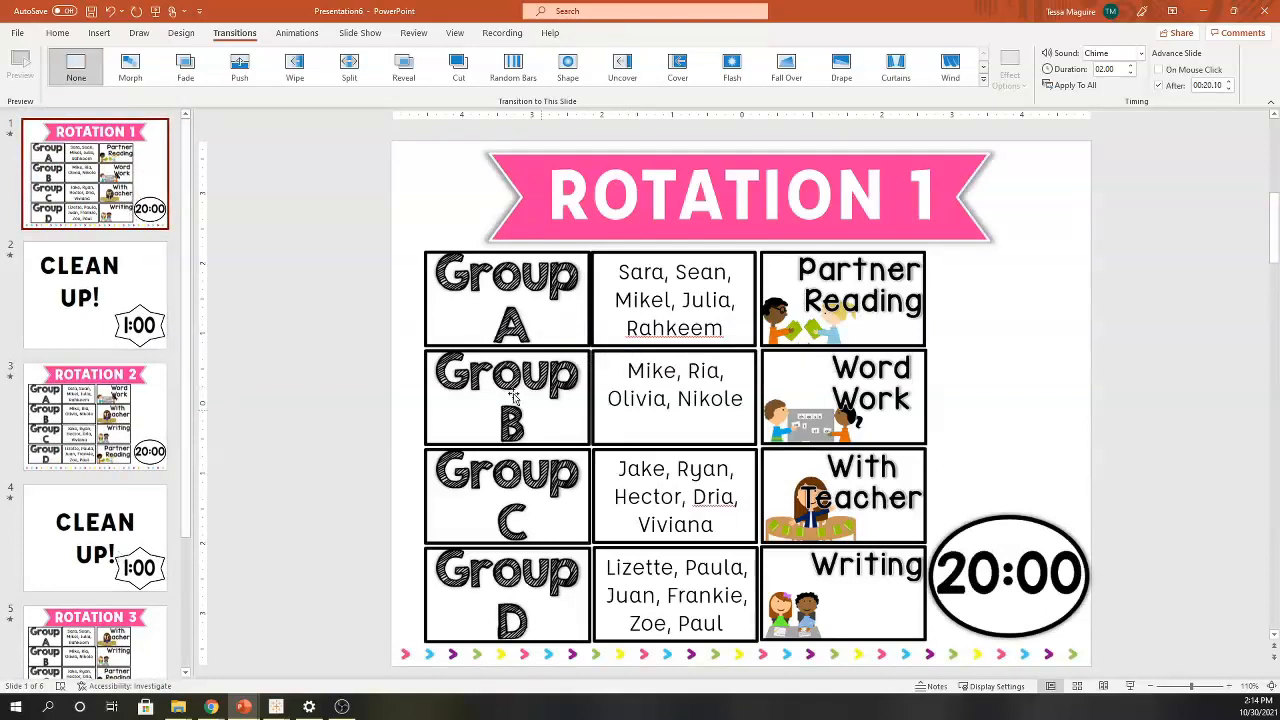
mouse_move(296, 372)
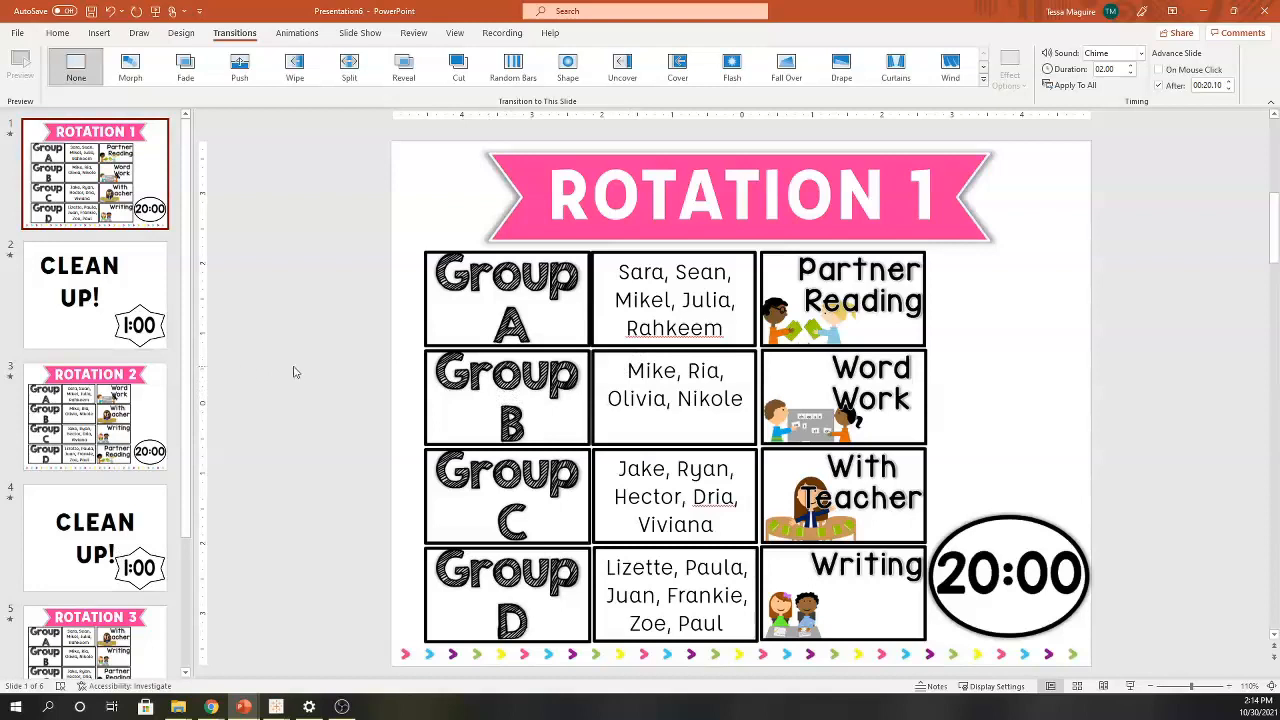
mouse_move(208, 350)
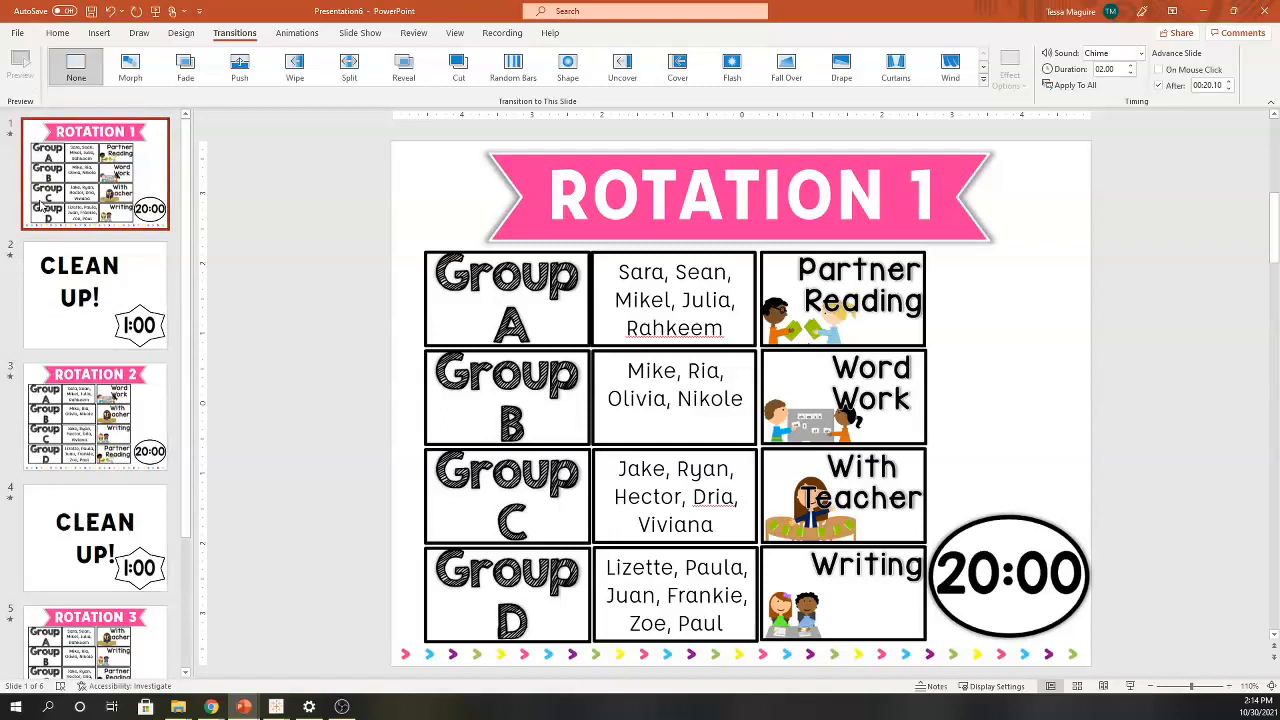
mouse_move(856, 278)
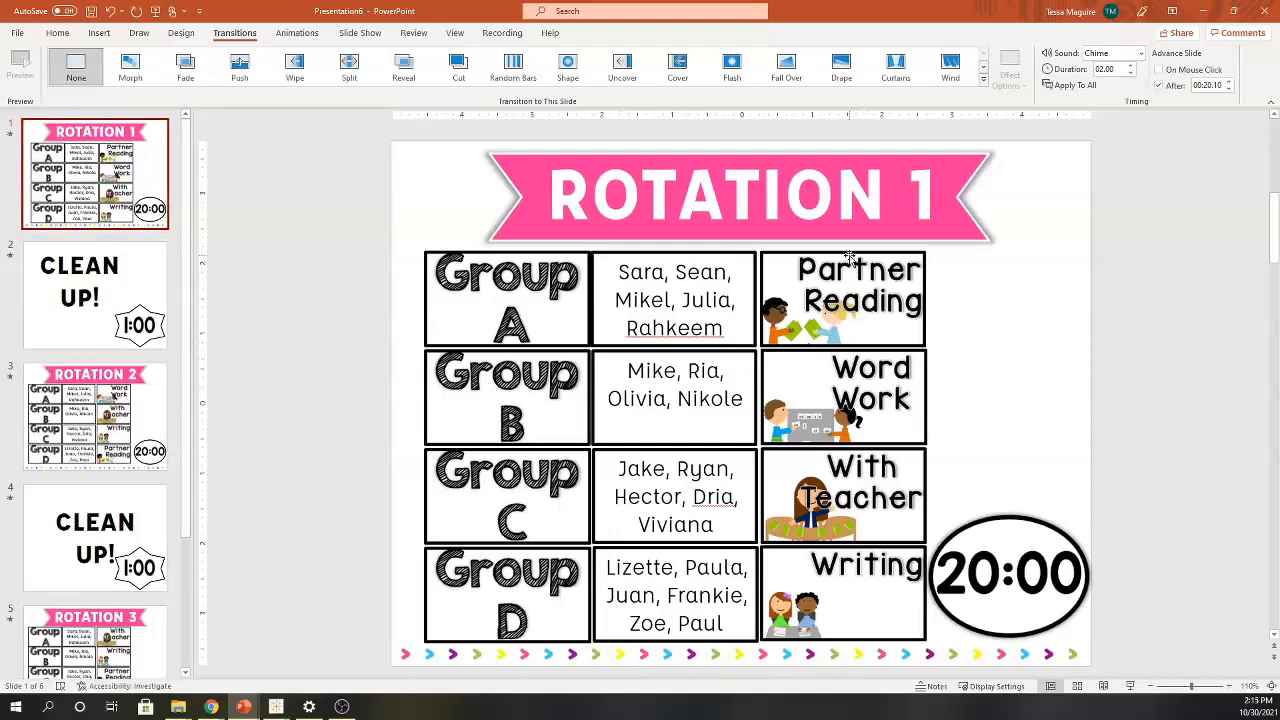
left_click(844, 298)
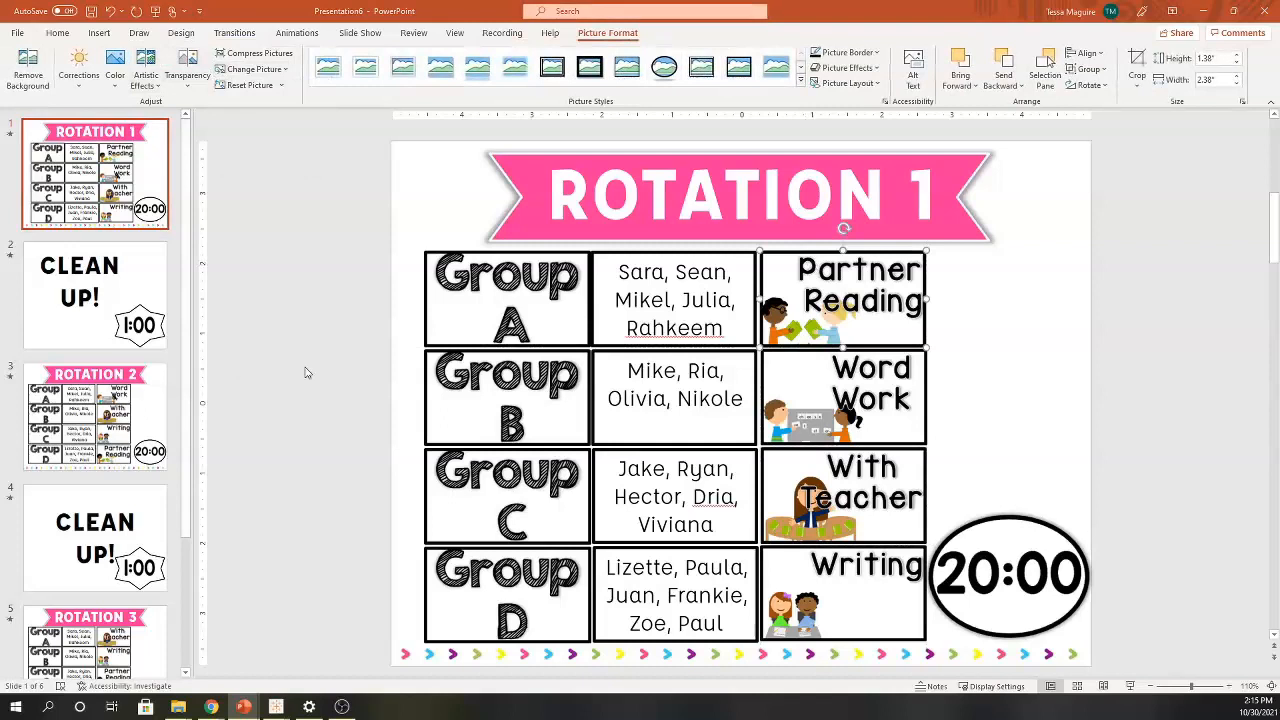
- Swap the picture for the At the Board card via Change Picture > From a File
left_click(252, 68)
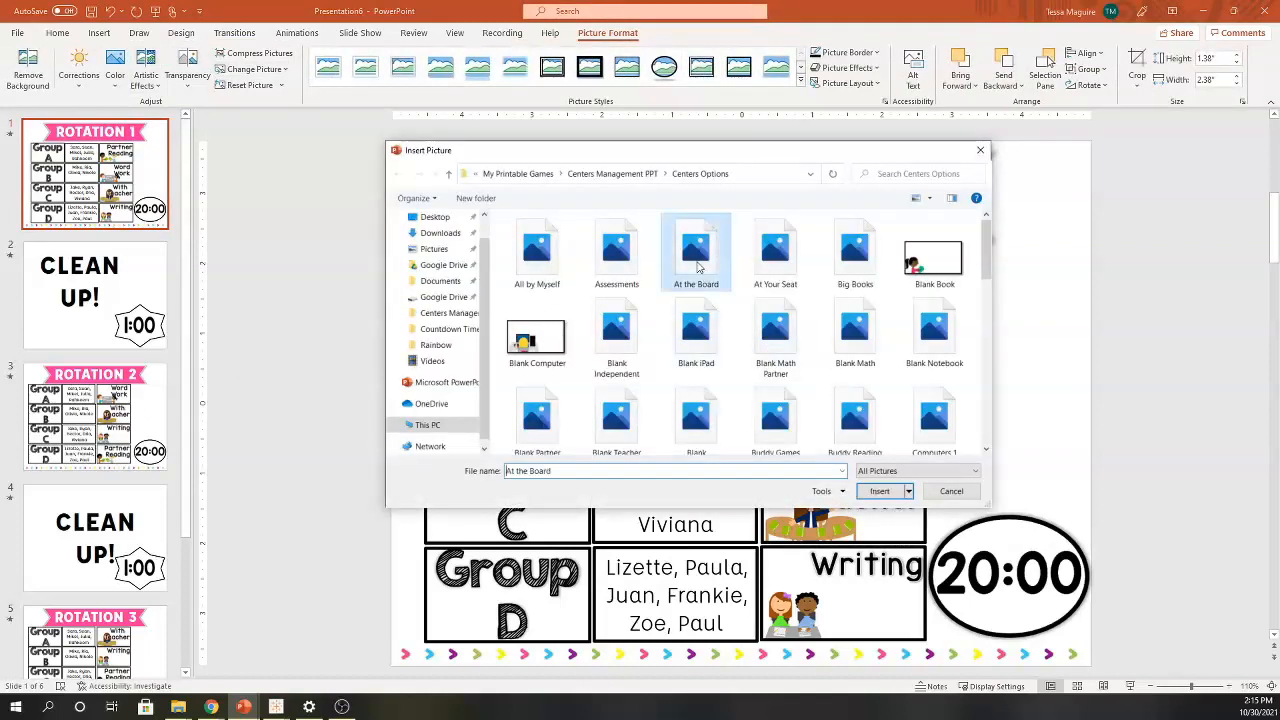
left_click(878, 492)
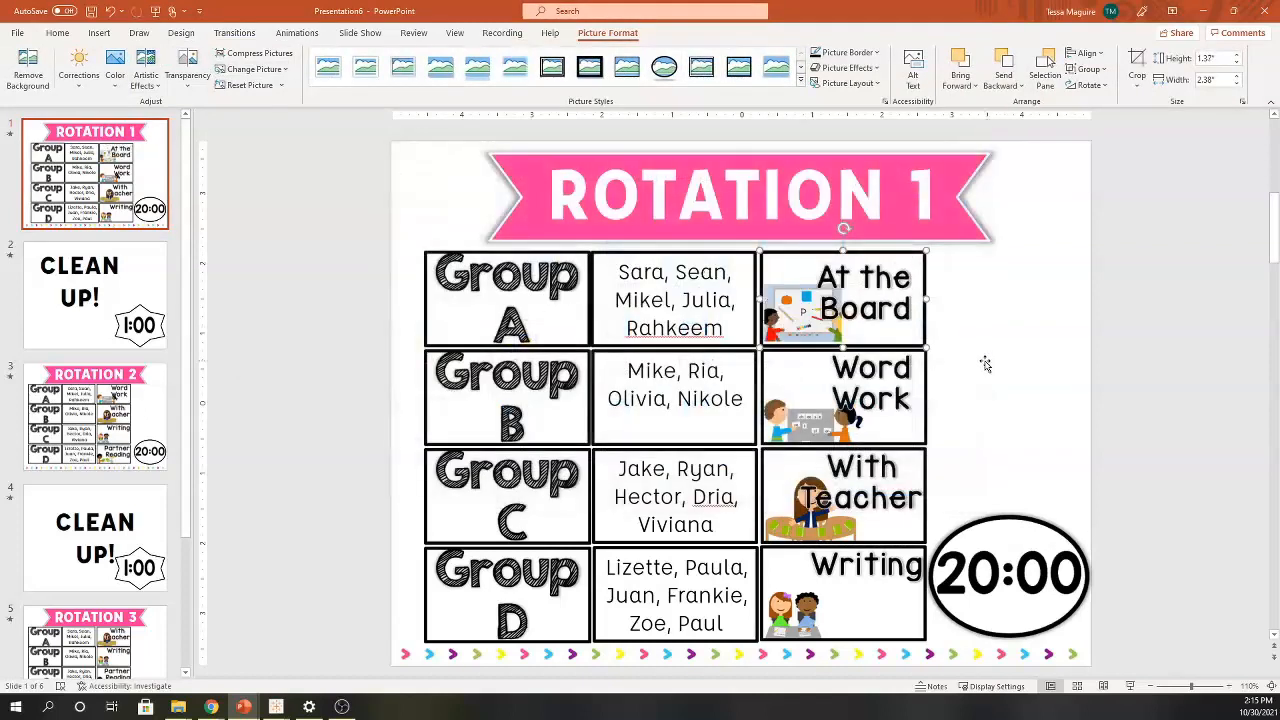
mouse_move(590, 352)
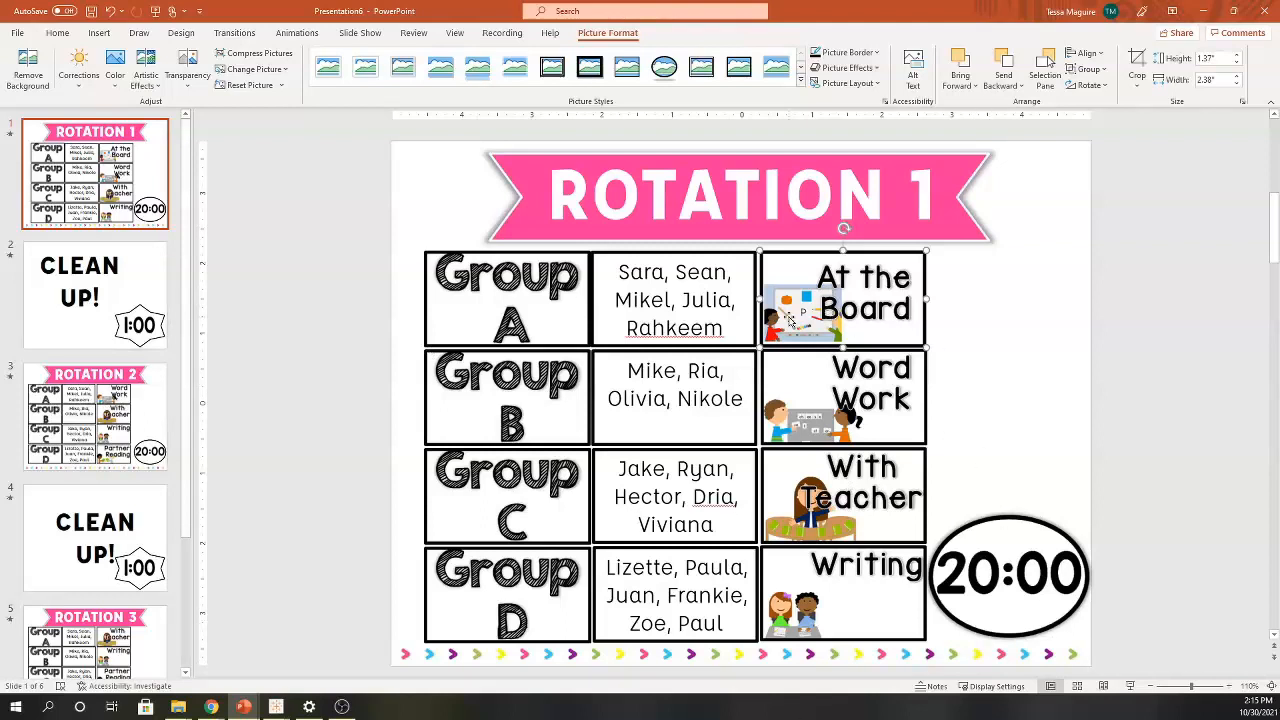
left_click(94, 418)
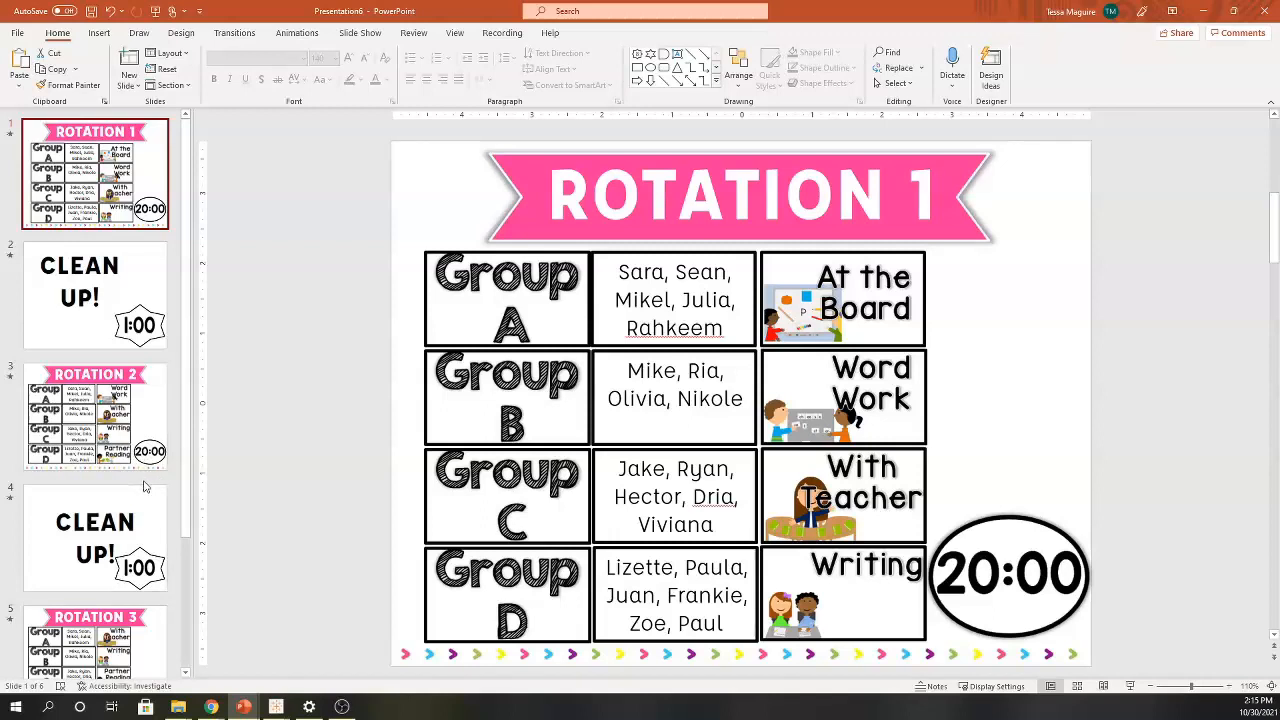
mouse_move(144, 488)
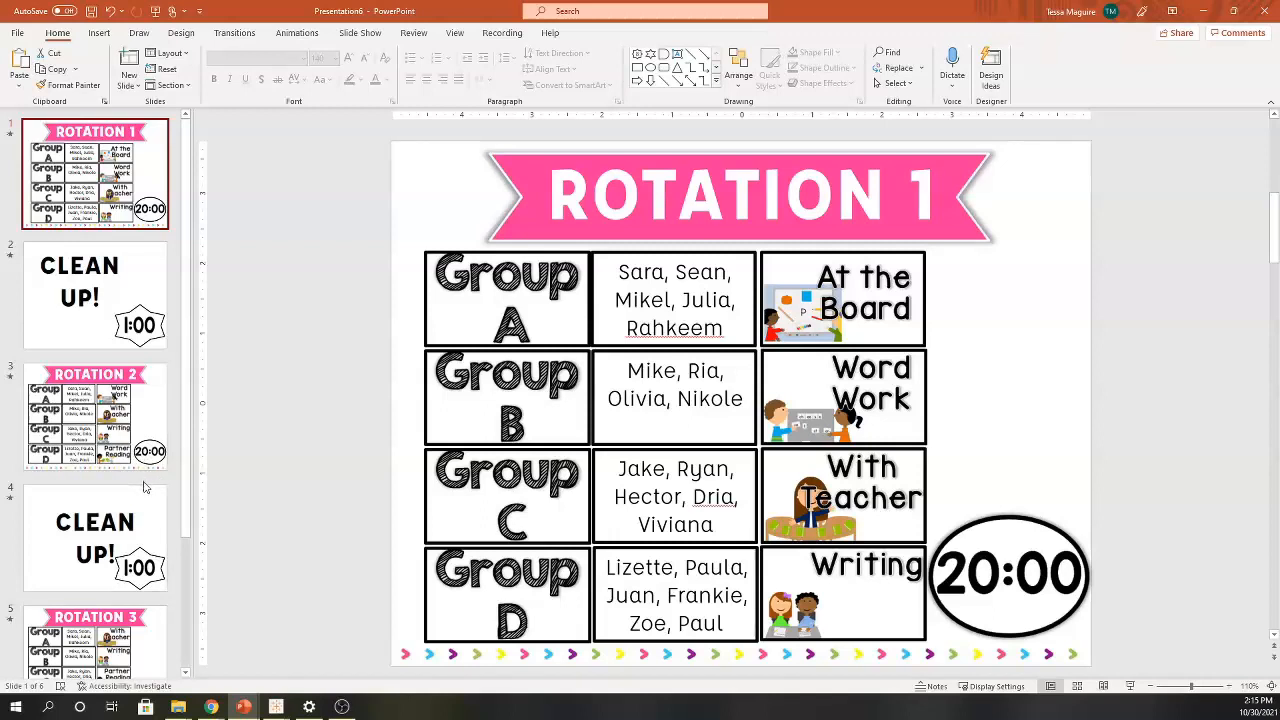